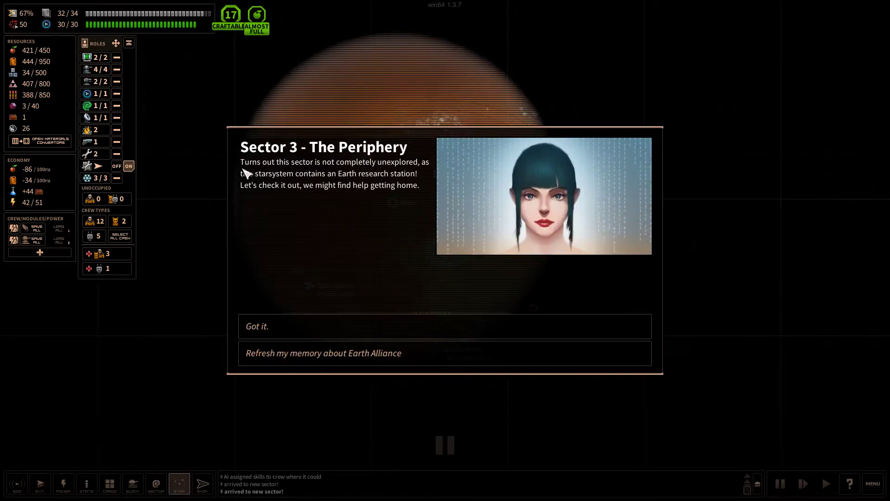
mouse_move(385, 173)
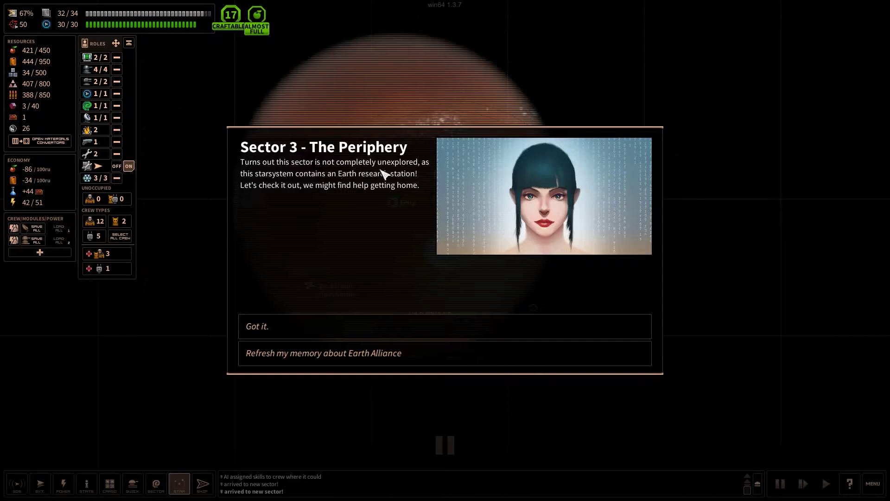
mouse_move(323, 182)
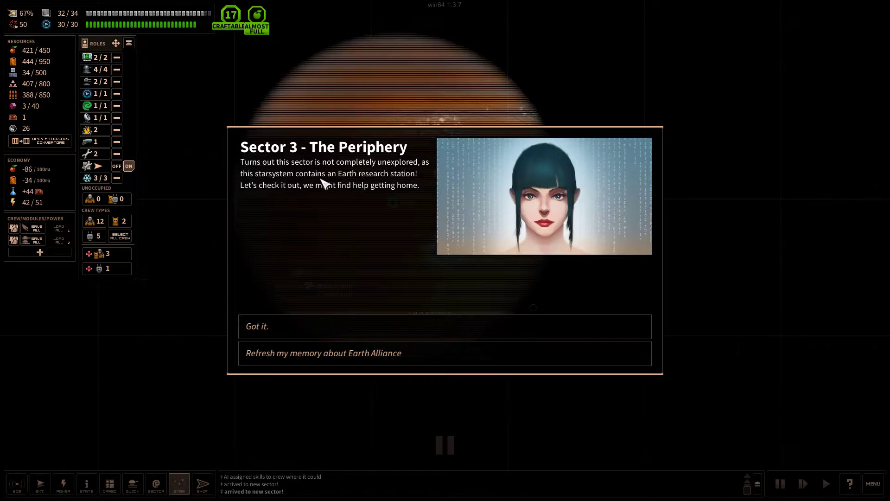
mouse_move(331, 195)
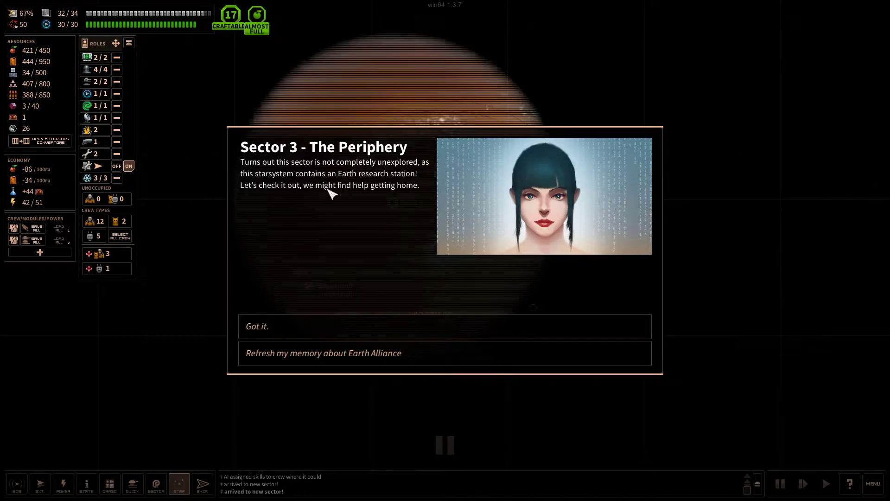
mouse_move(423, 184)
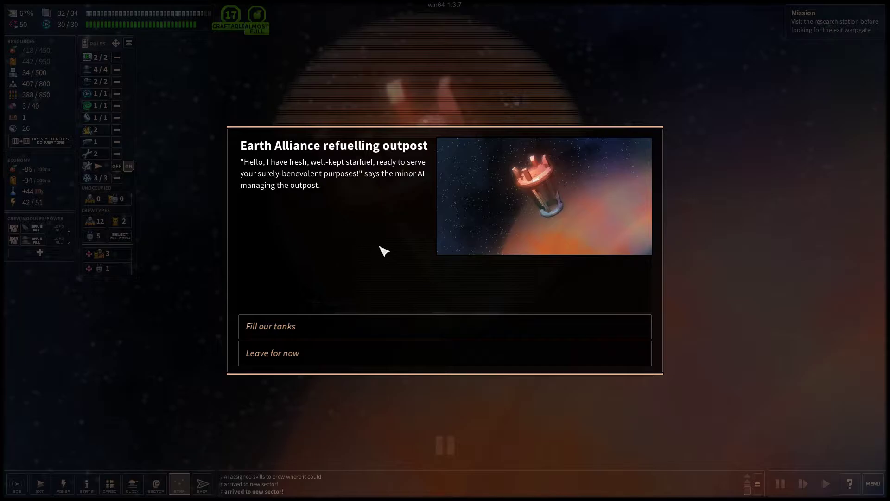
mouse_move(311, 180)
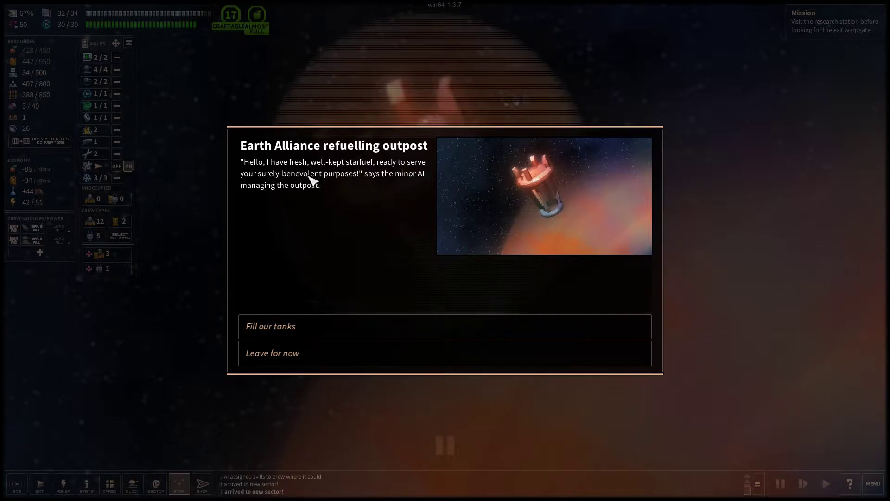
mouse_move(318, 189)
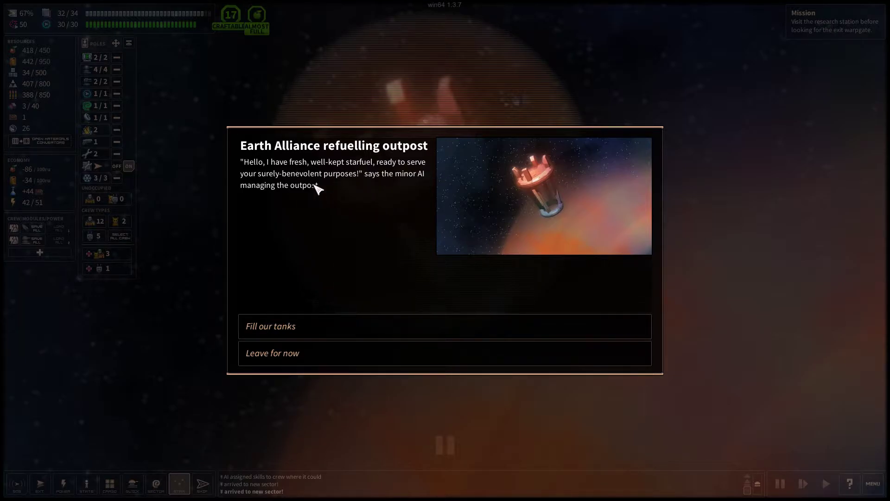
mouse_move(299, 179)
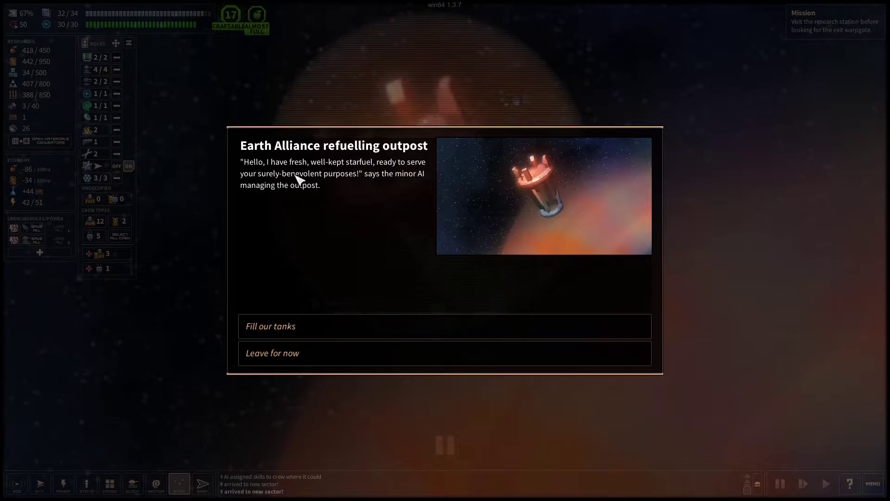
mouse_move(414, 182)
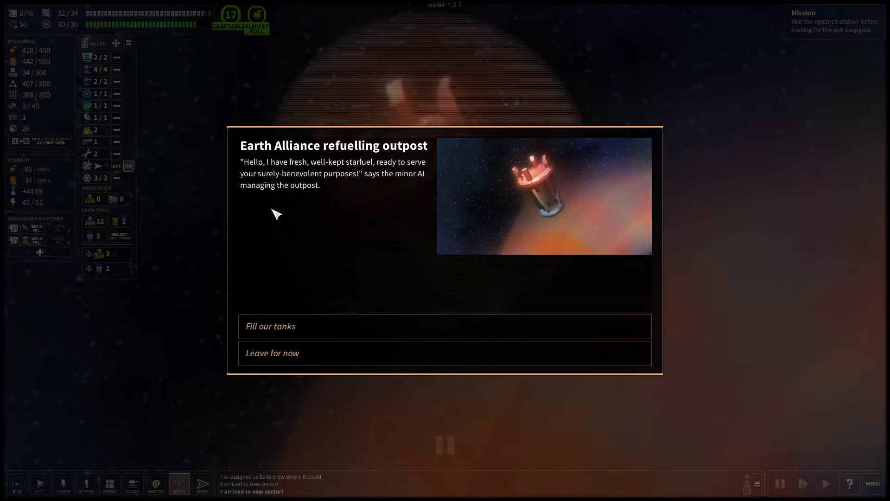
mouse_move(373, 302)
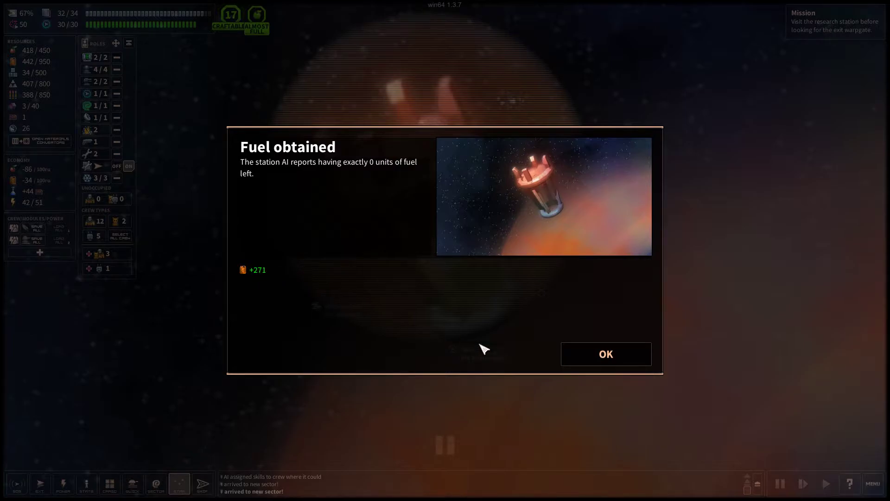
Collect the 271 fuel from the Earth Alliance outpost and close its report
click(605, 354)
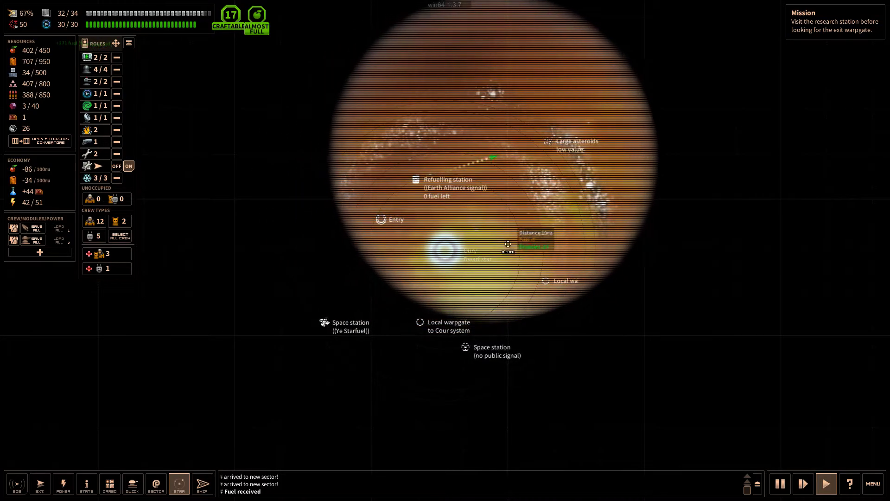
Travel to the large asteroid field marker on the star map
click(568, 141)
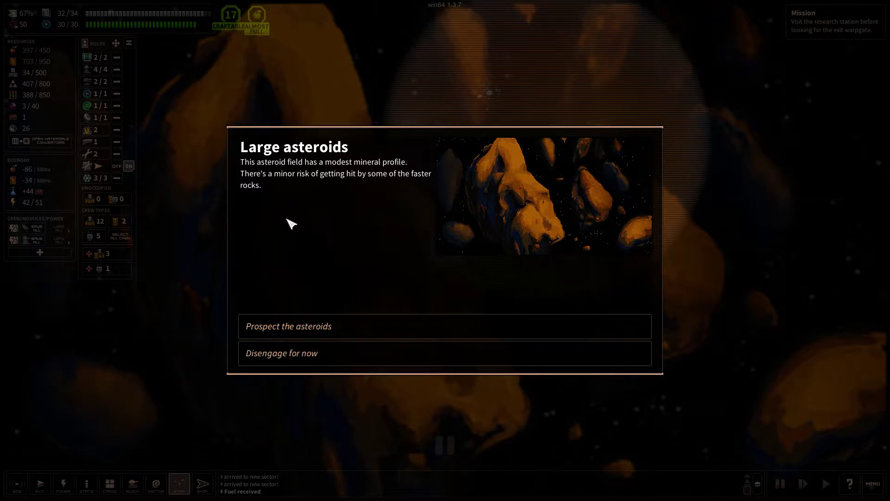
mouse_move(346, 207)
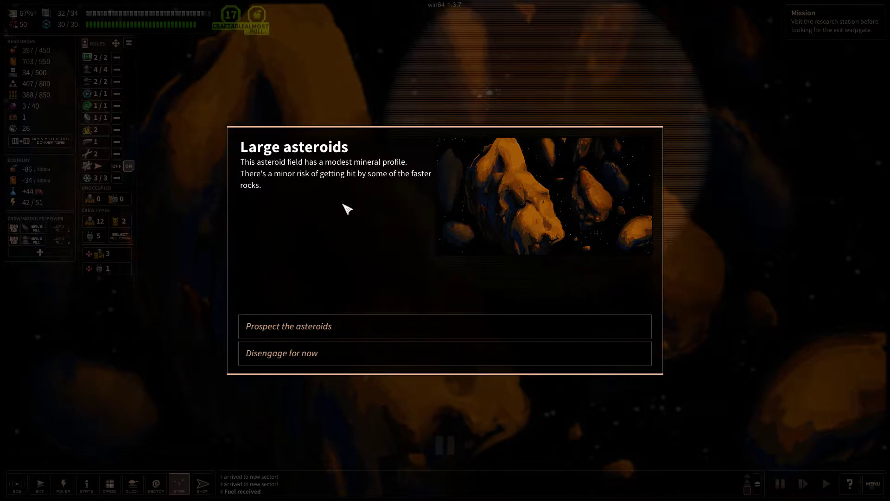
mouse_move(367, 301)
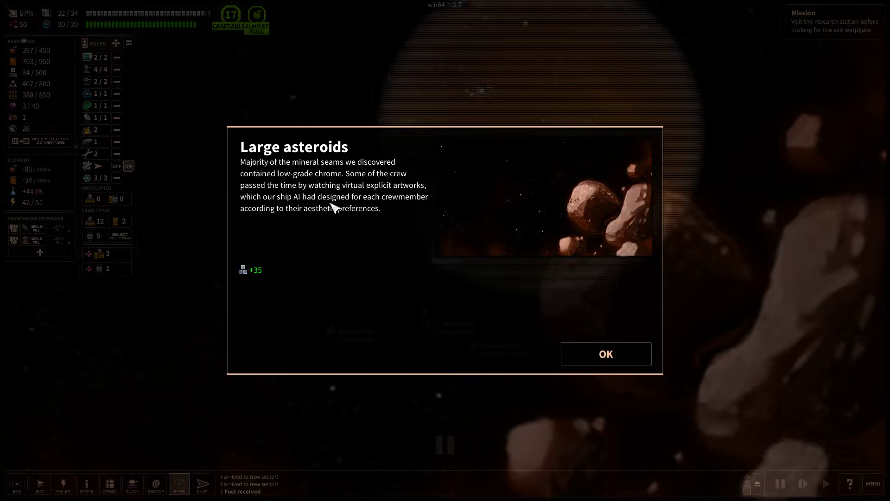
mouse_move(379, 224)
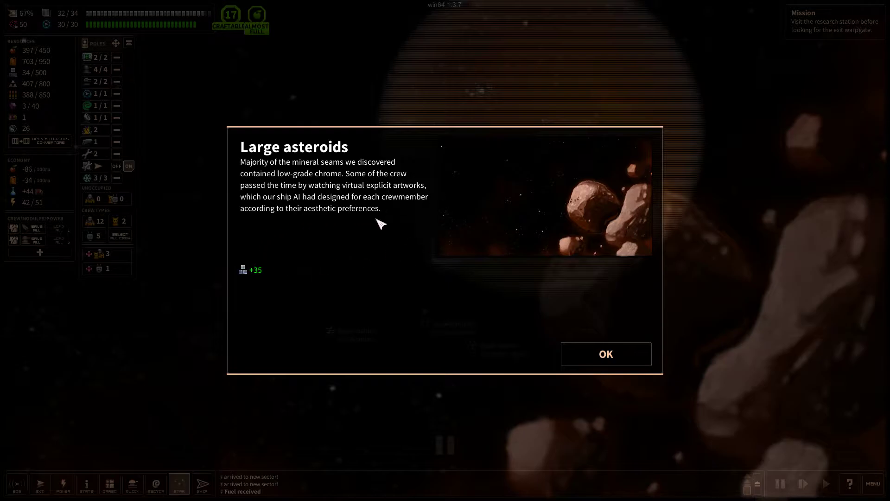
Accept the 35 chrome prospecting result and continue toward Hedonia station
click(605, 354)
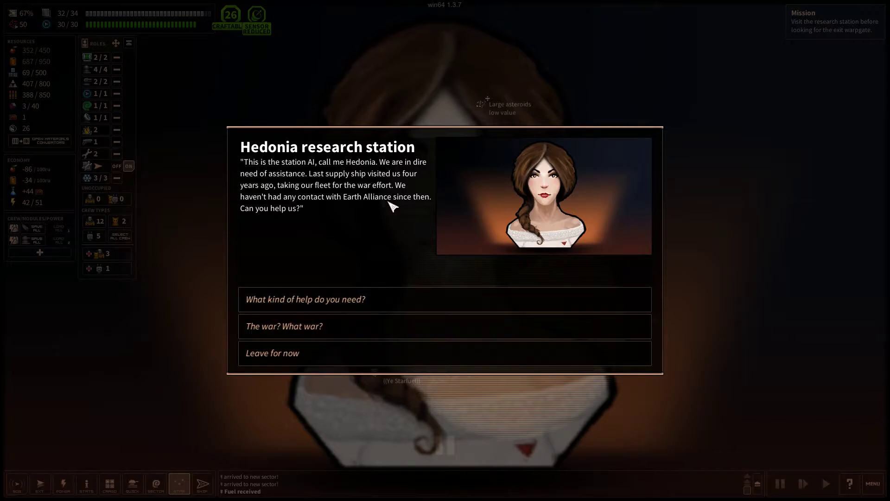
mouse_move(437, 173)
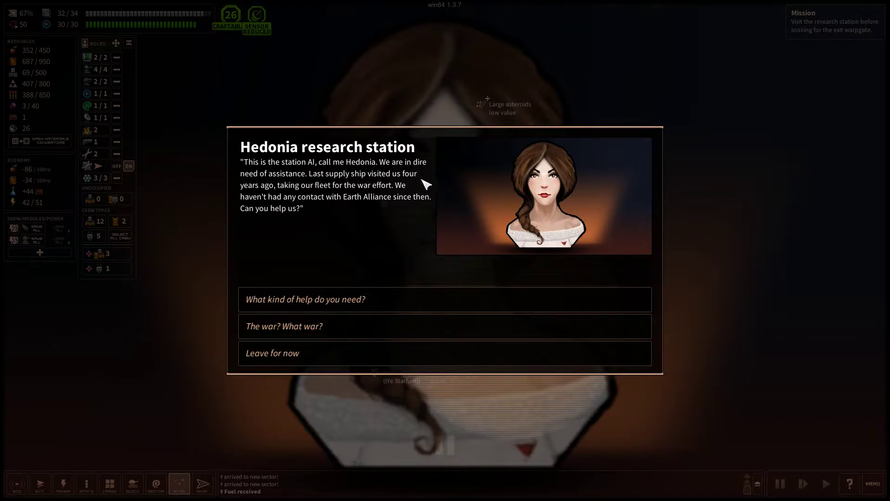
mouse_move(330, 193)
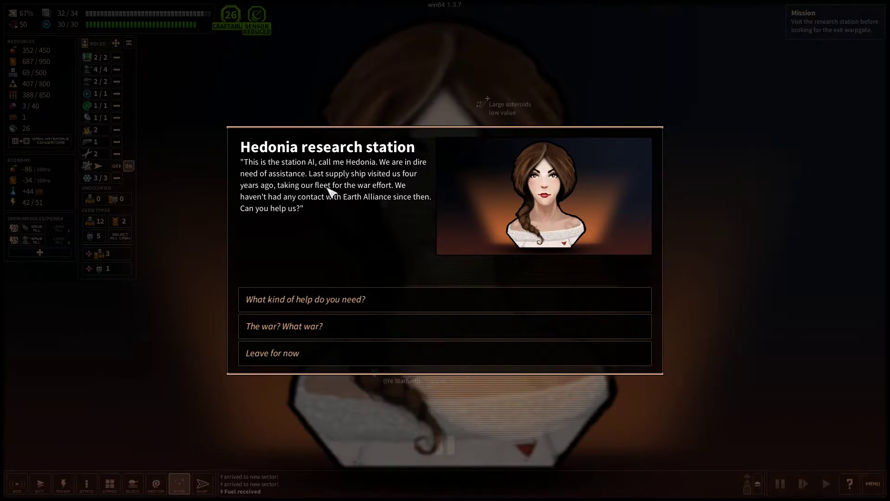
mouse_move(414, 196)
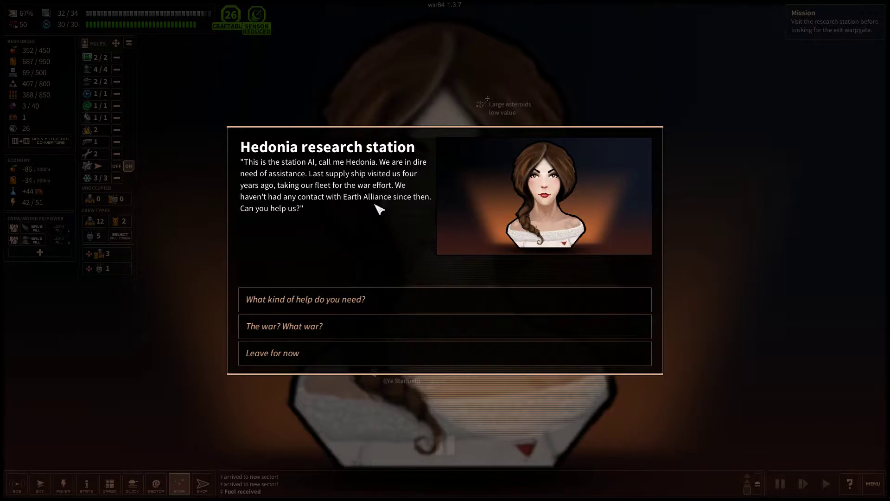
mouse_move(334, 210)
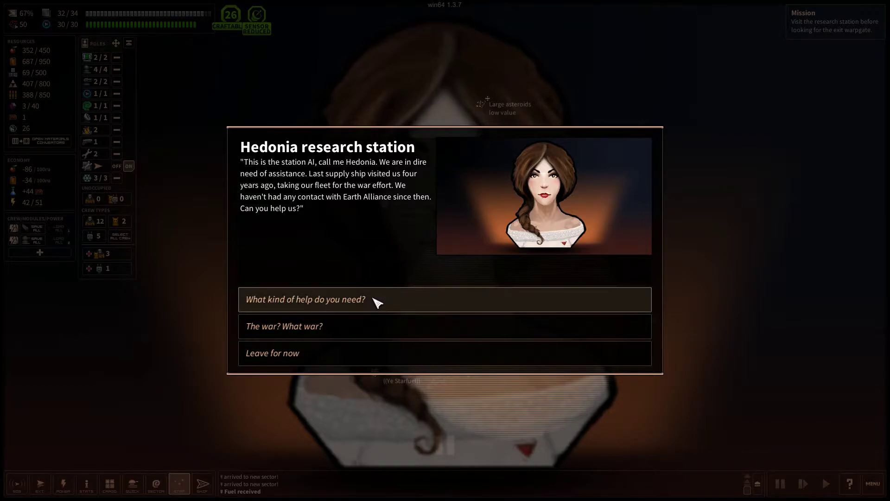
Ask Hedonia's AI what kind of help the station needs
click(305, 299)
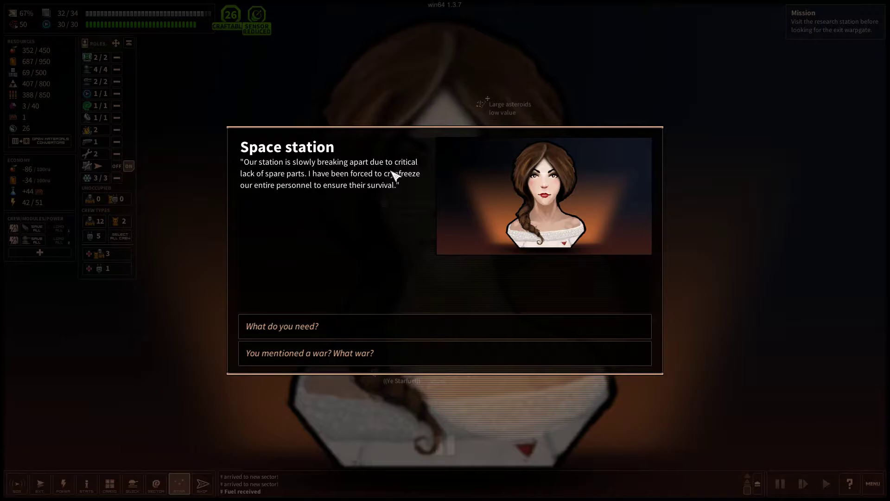
mouse_move(339, 185)
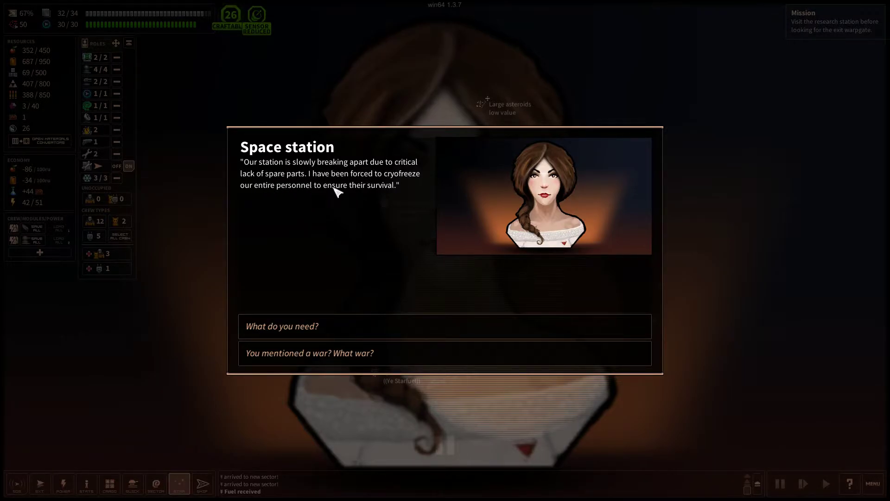
mouse_move(352, 319)
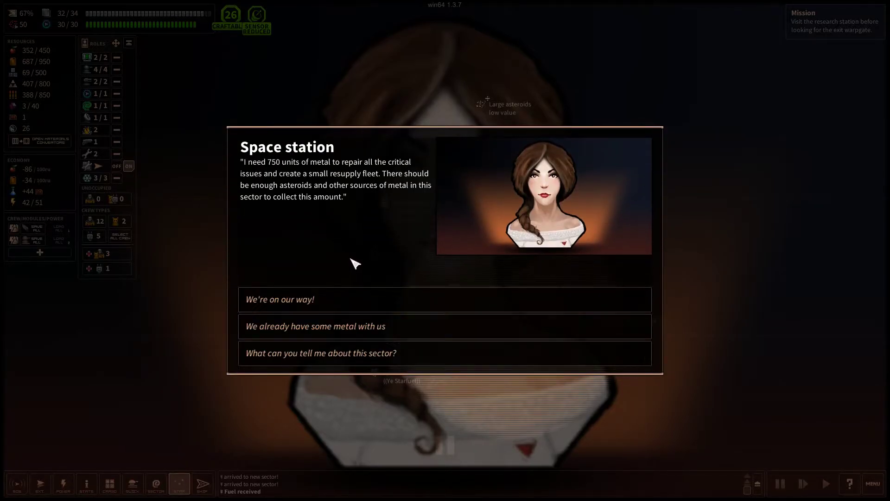
mouse_move(272, 175)
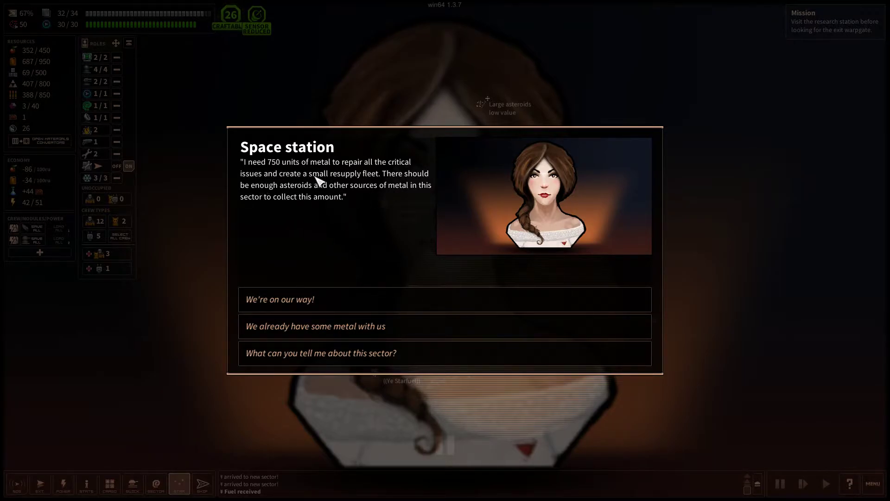
mouse_move(399, 188)
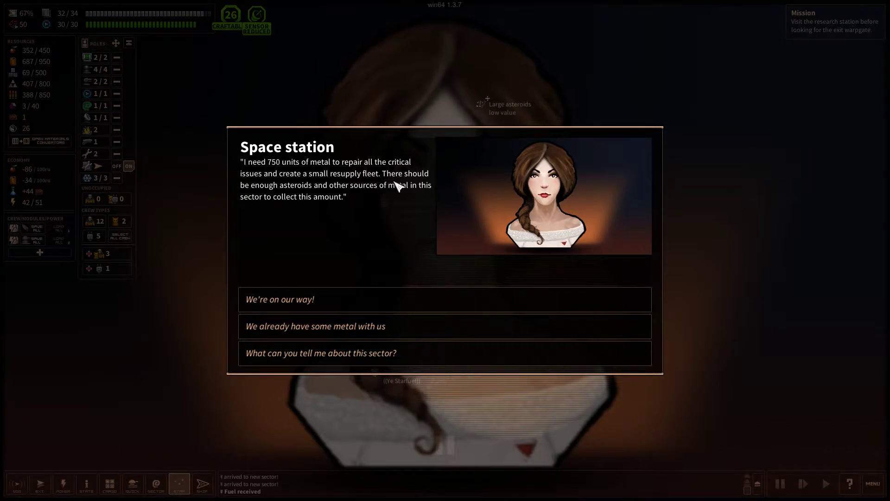
mouse_move(406, 196)
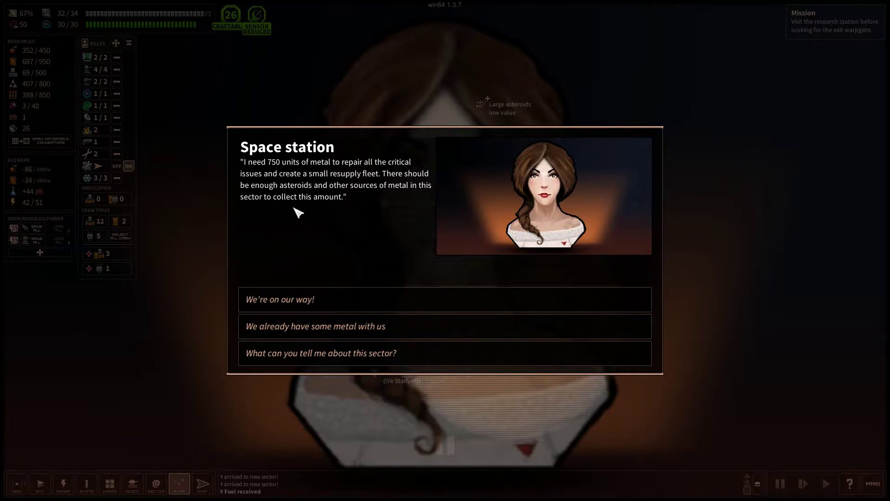
mouse_move(347, 221)
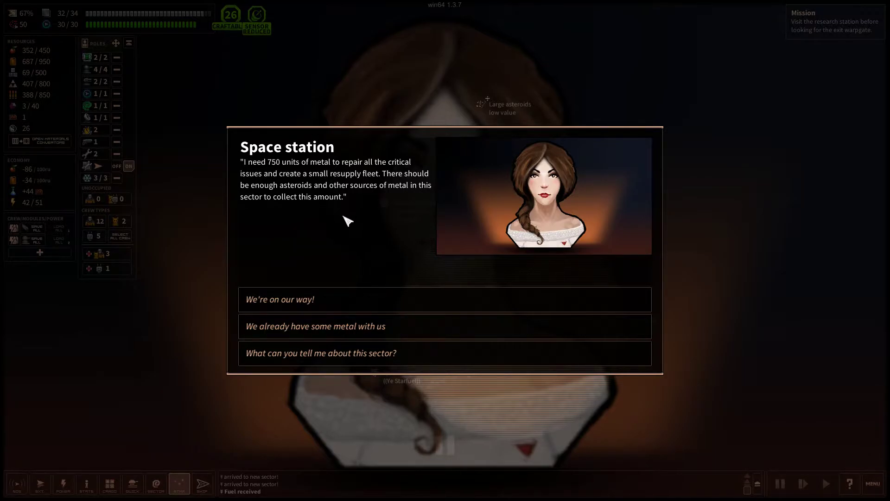
mouse_move(346, 299)
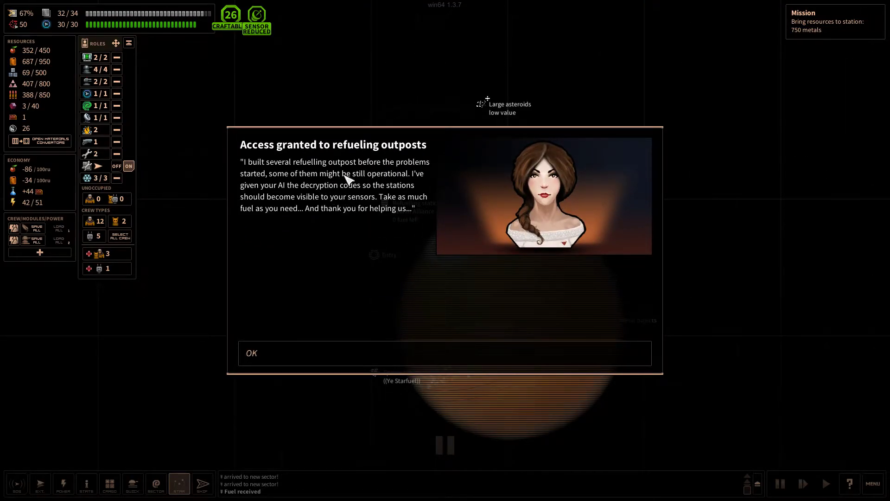
mouse_move(306, 188)
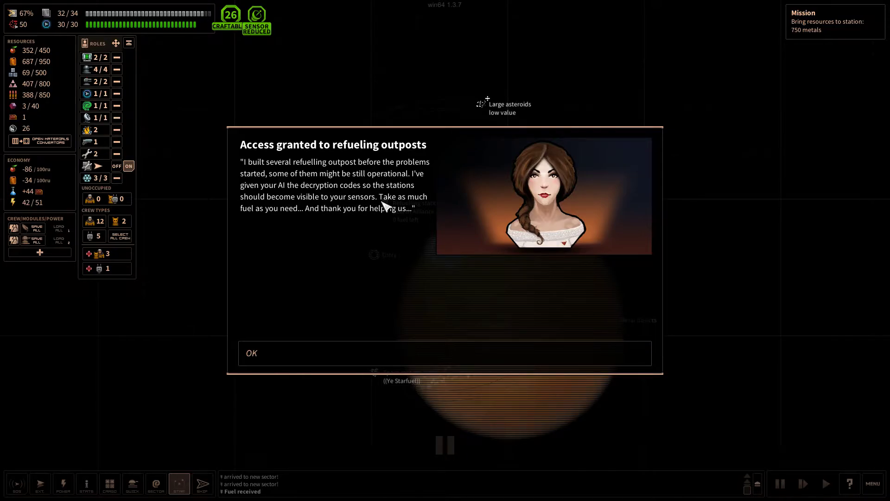
mouse_move(342, 219)
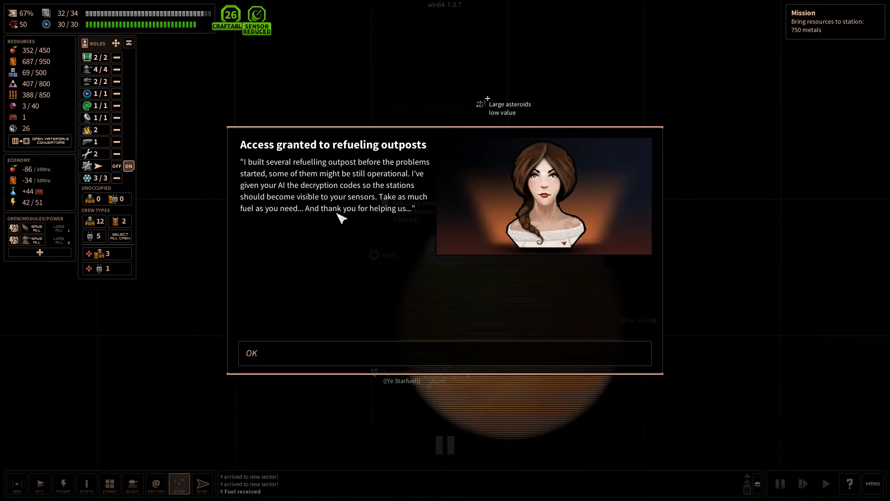
Acknowledge refuelling-outpost access, then scavenge the metal debris cloud and hit a stealthy minefield
click(445, 353)
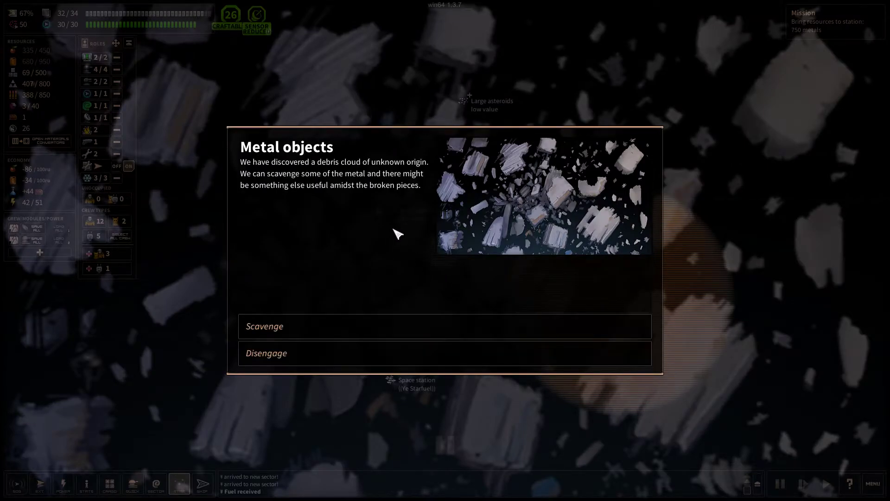
mouse_move(301, 187)
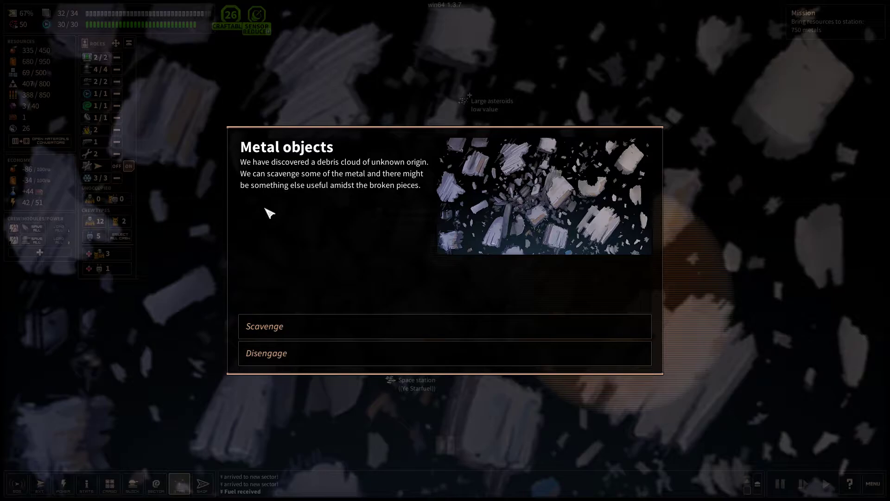
mouse_move(319, 190)
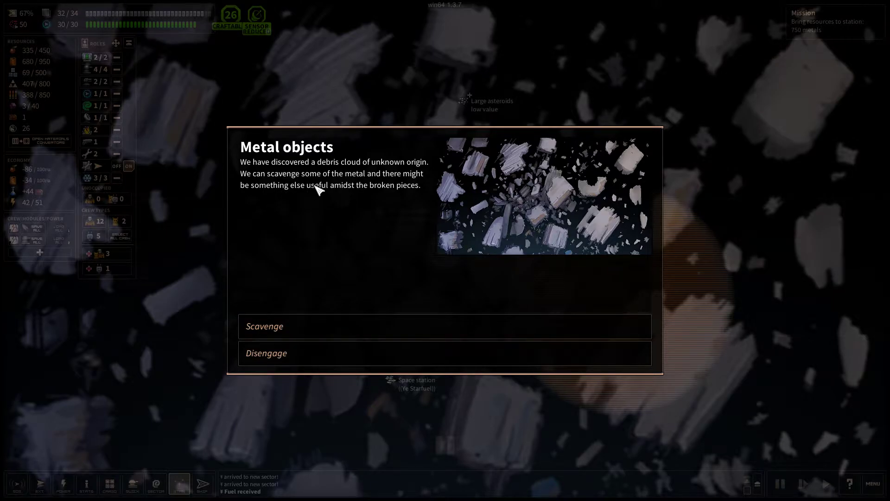
mouse_move(291, 215)
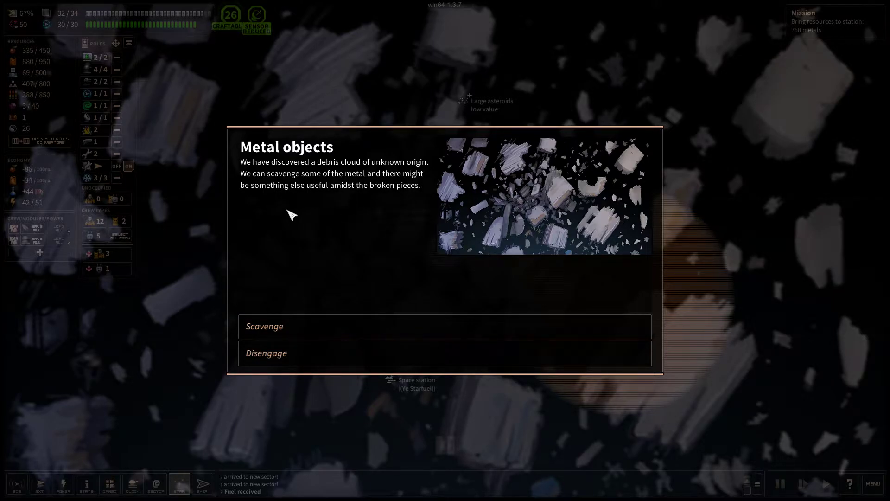
mouse_move(368, 310)
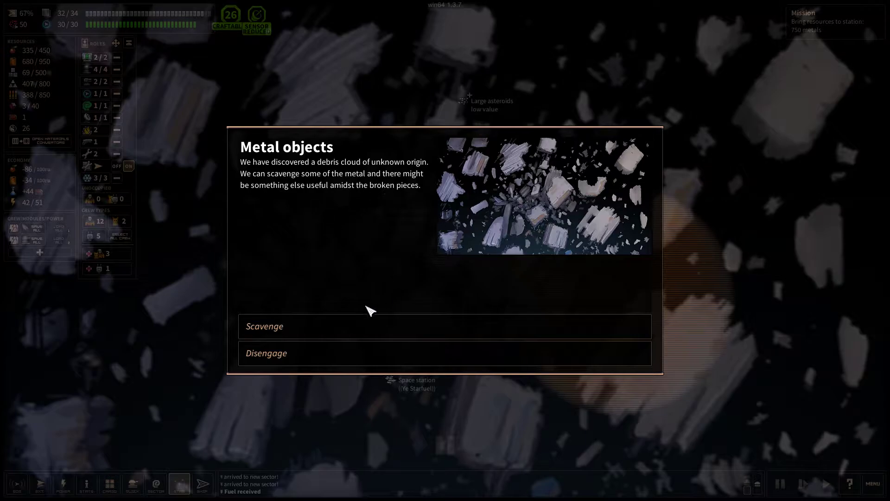
click(264, 326)
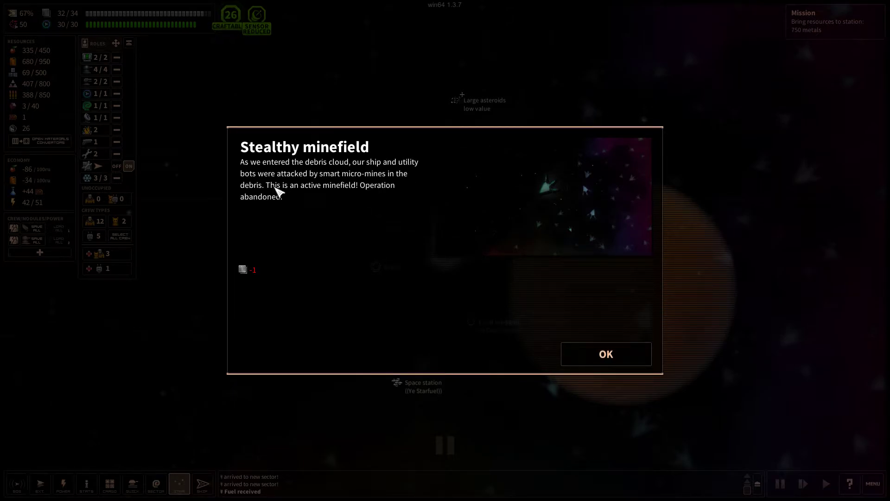
mouse_move(390, 172)
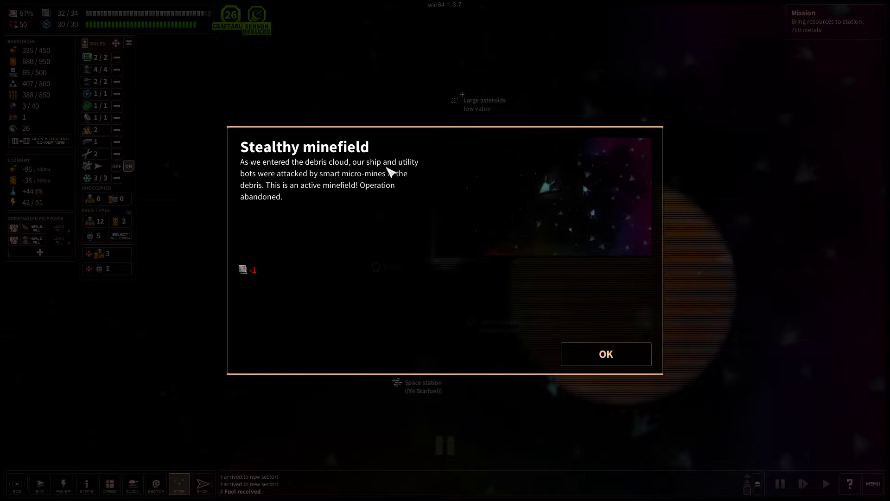
mouse_move(352, 182)
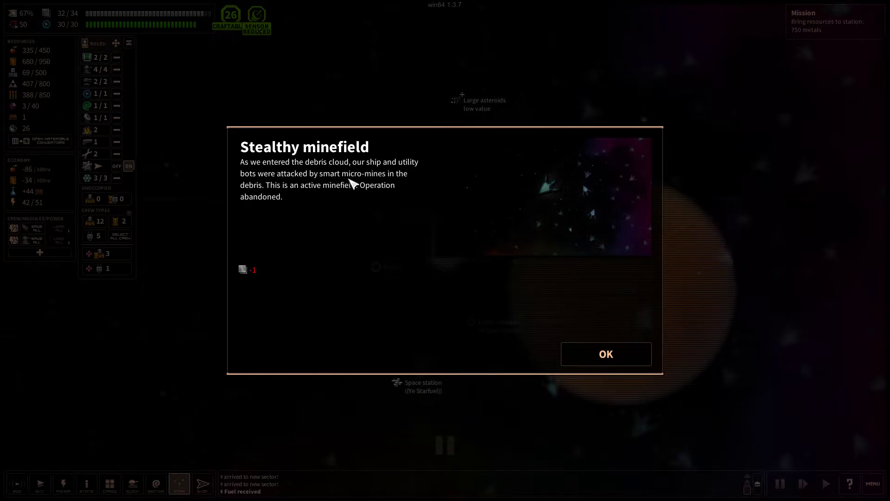
mouse_move(304, 197)
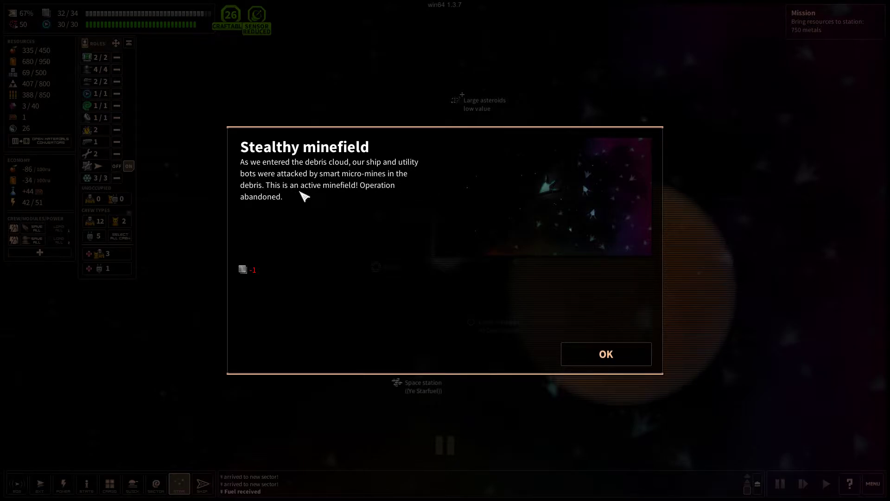
mouse_move(412, 200)
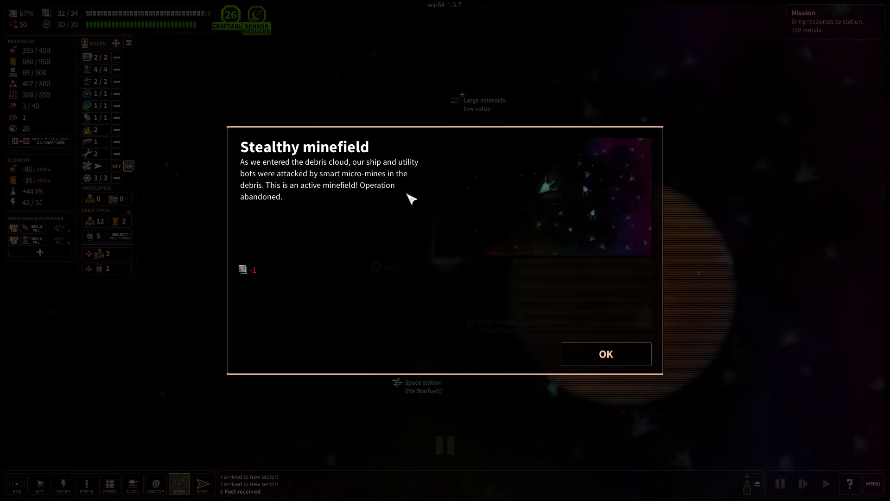
Dismiss the minefield report, dock at Ye Starfuel, and browse its resource and repair offers
click(606, 354)
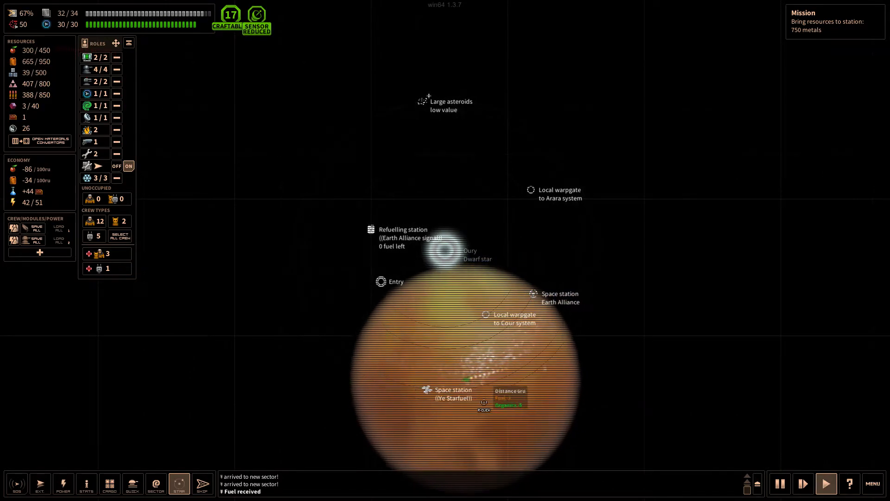
click(203, 484)
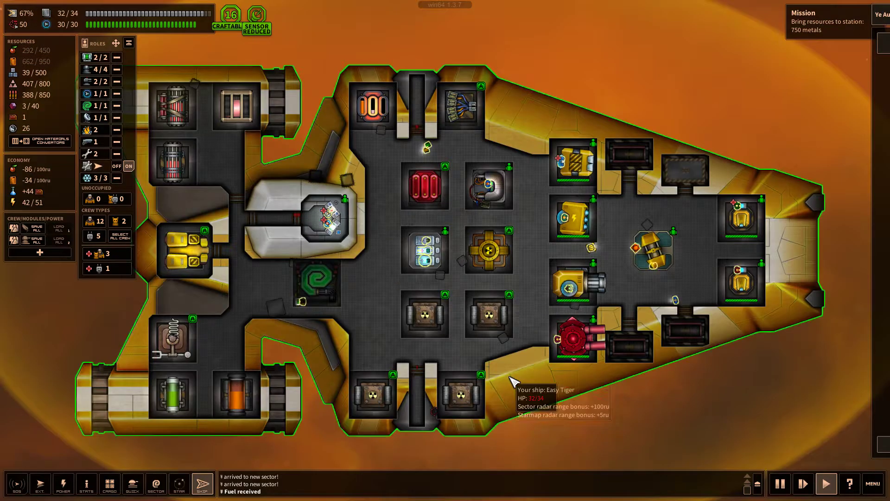
click(817, 43)
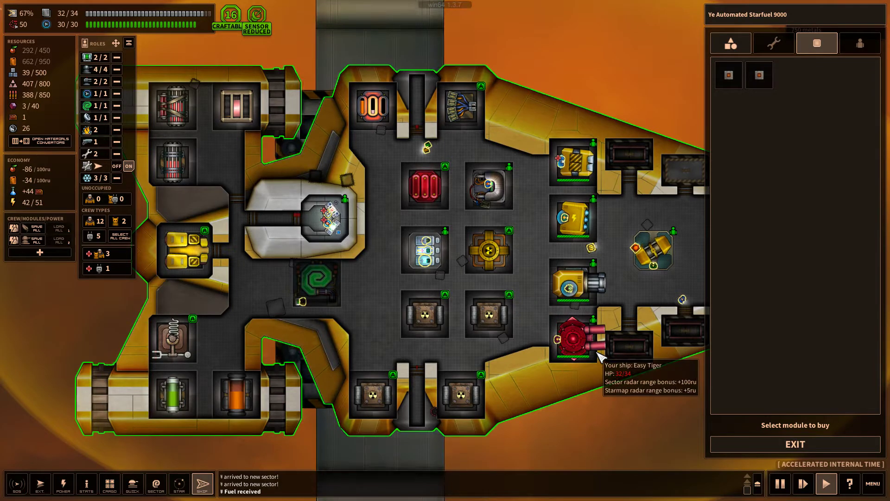
mouse_move(639, 195)
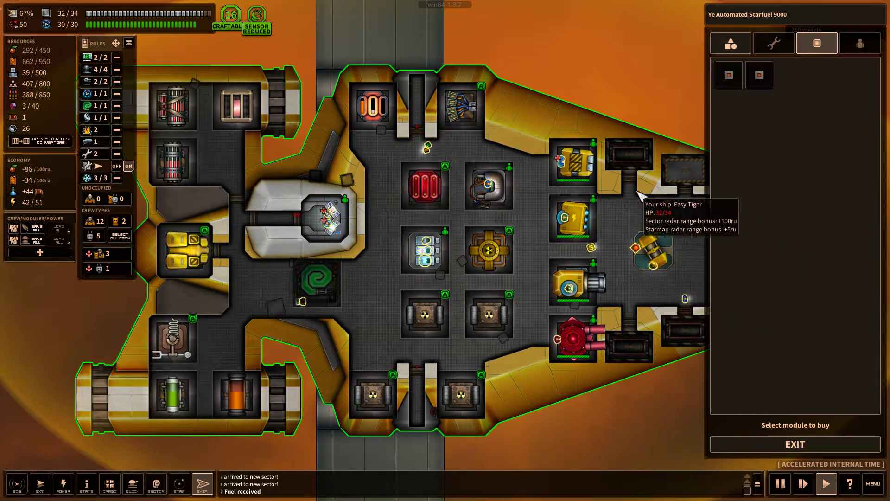
mouse_move(731, 43)
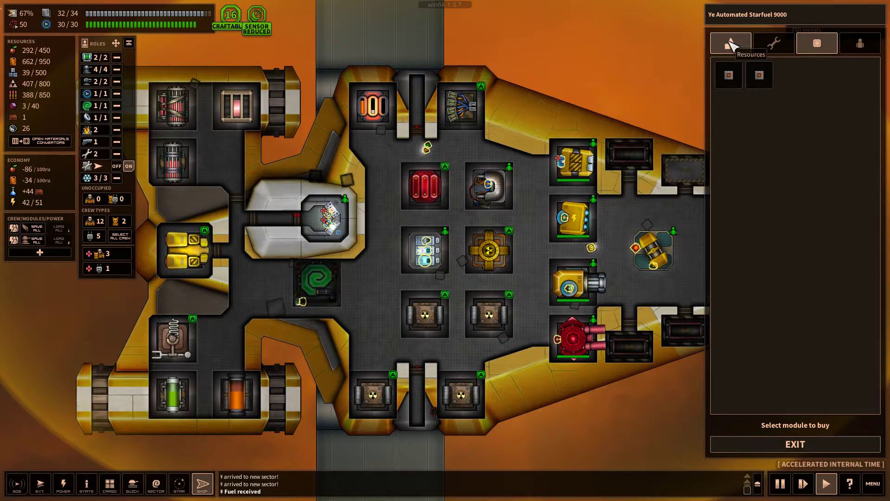
click(731, 43)
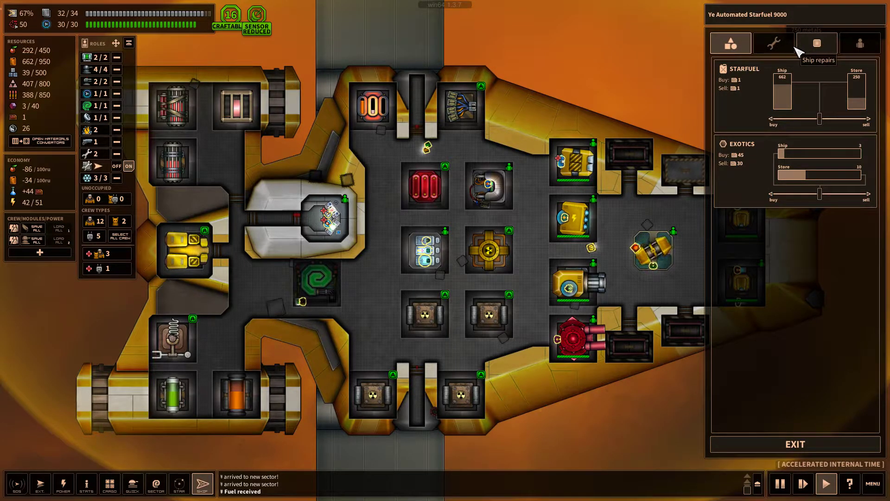
click(178, 484)
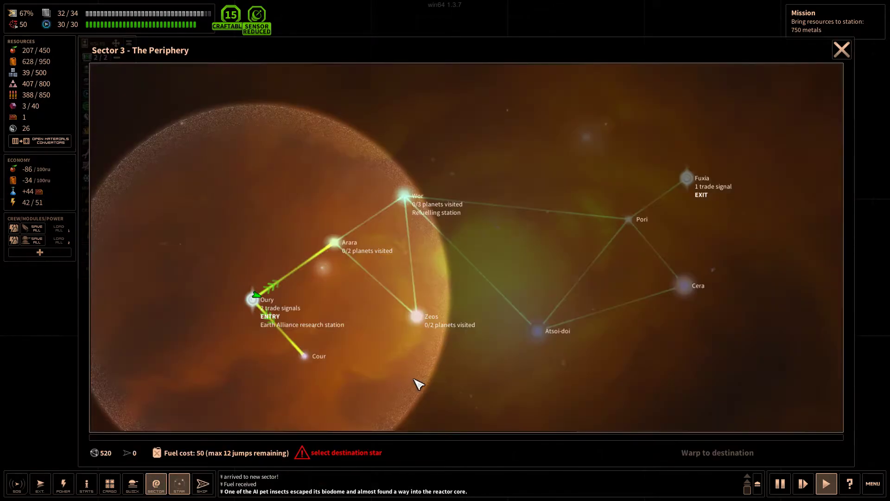
mouse_move(526, 409)
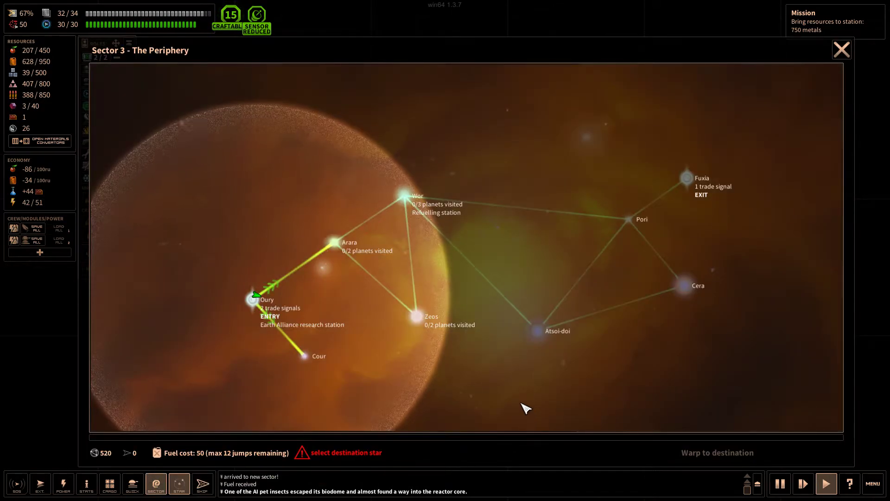
mouse_move(338, 246)
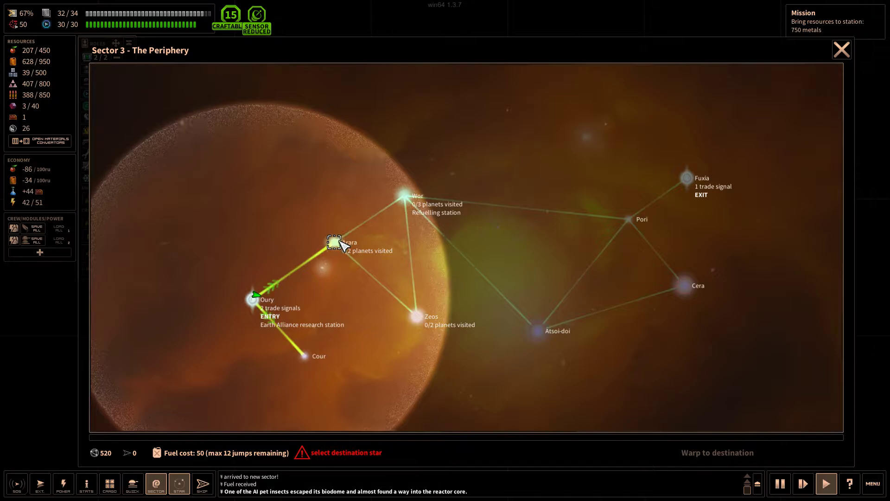
mouse_move(156, 484)
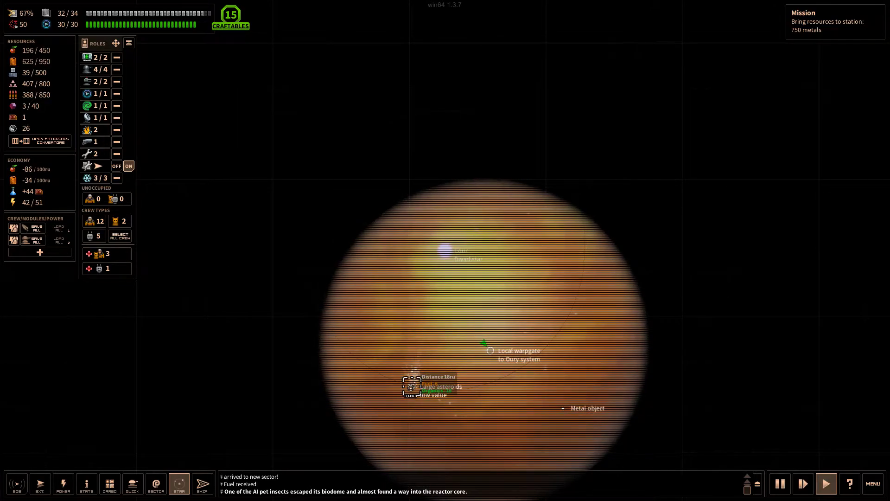
Prospect the large asteroids, then disable the container's trap to recover 50 fuel
click(411, 385)
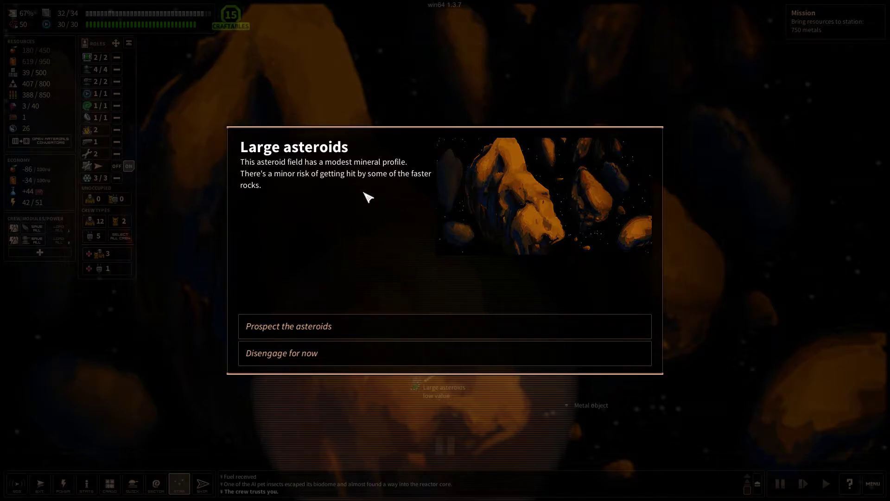
click(288, 326)
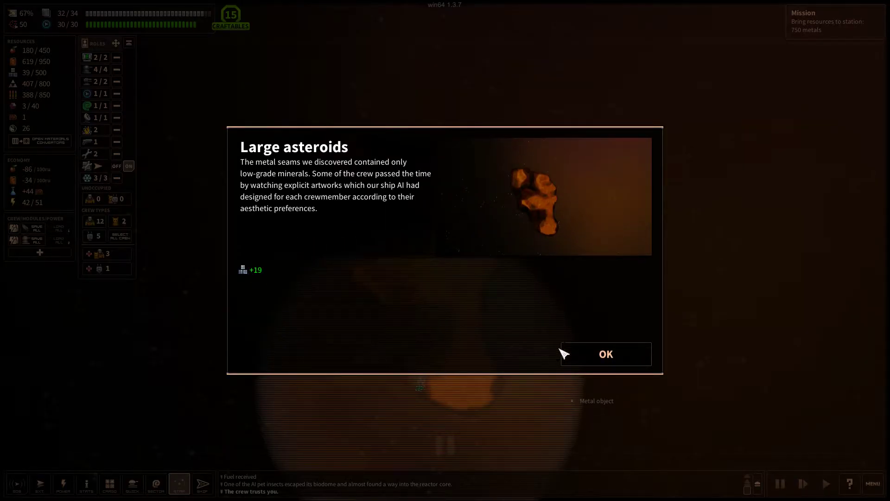
click(604, 354)
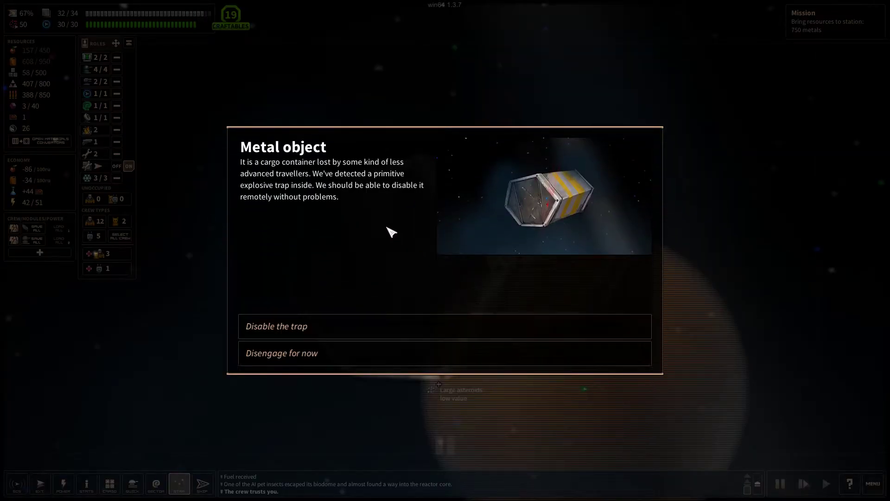
mouse_move(278, 179)
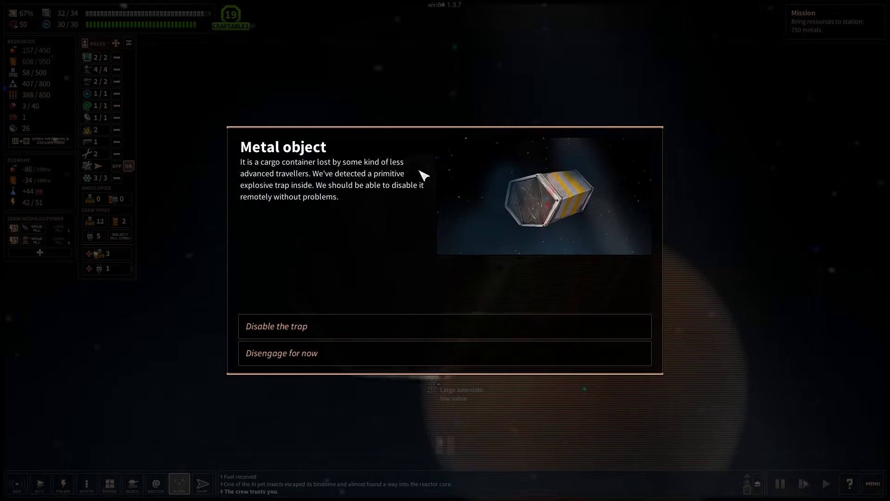
mouse_move(306, 179)
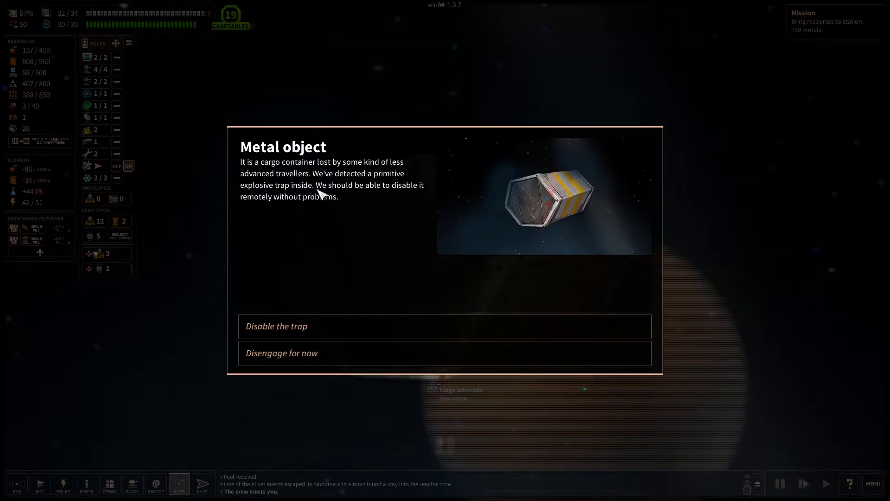
mouse_move(334, 205)
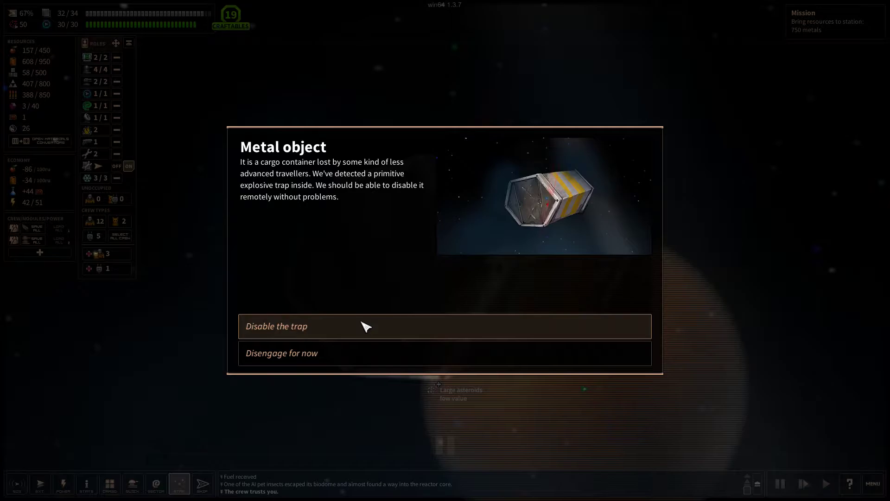
click(276, 326)
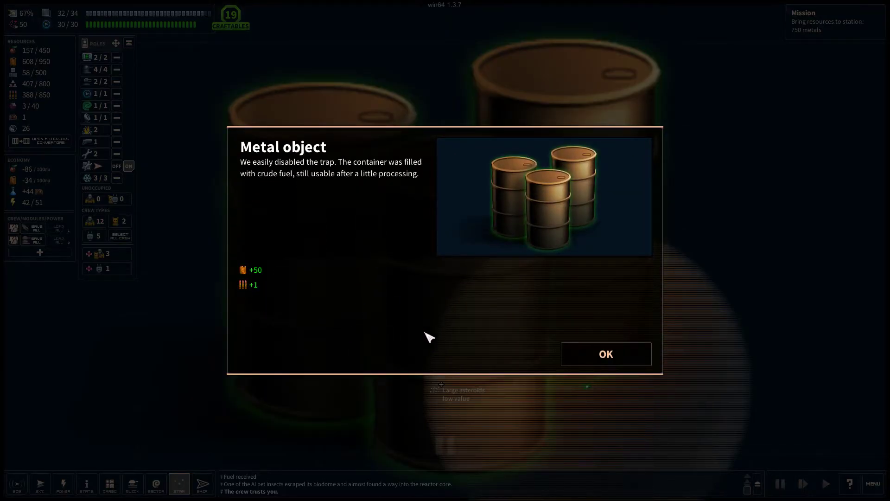
click(605, 353)
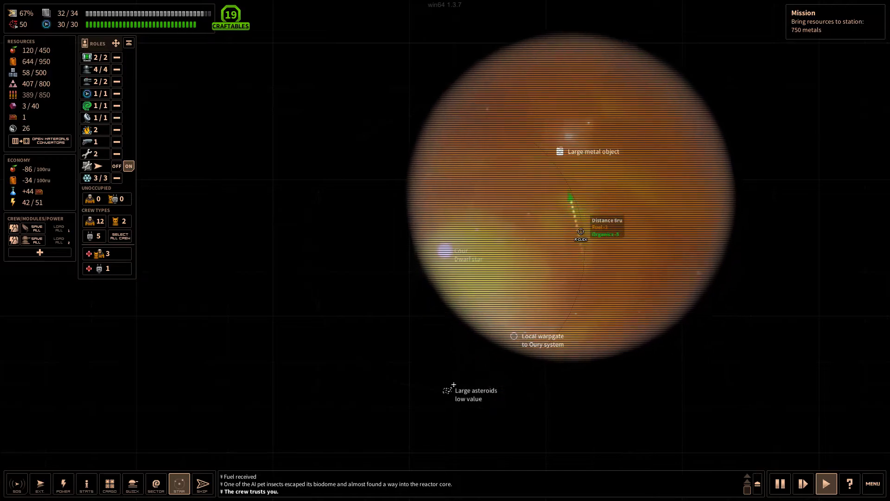
Salvage the looted outpost for 10 fuel, gaining 89 metal, 18 synthetics, 1 fuel
click(581, 232)
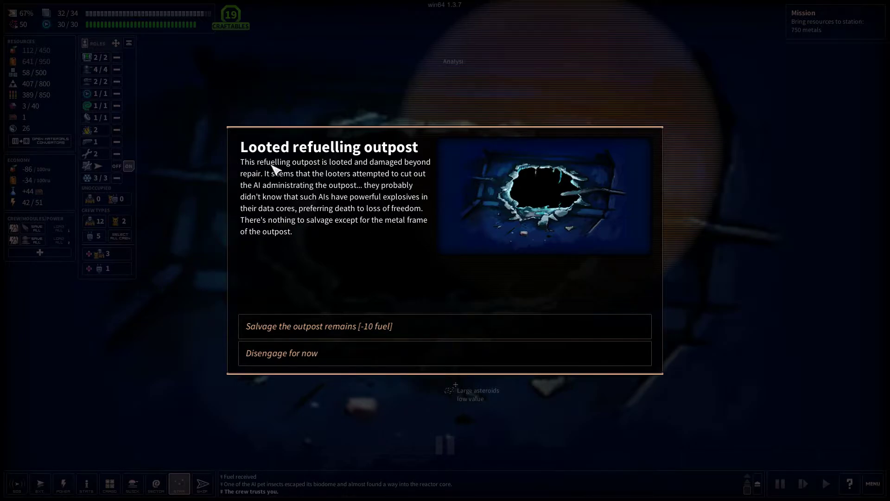
mouse_move(436, 183)
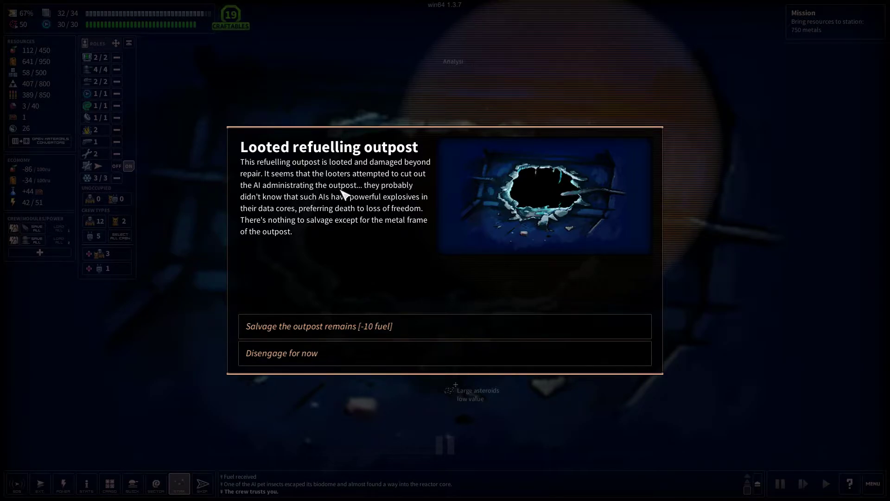
mouse_move(295, 214)
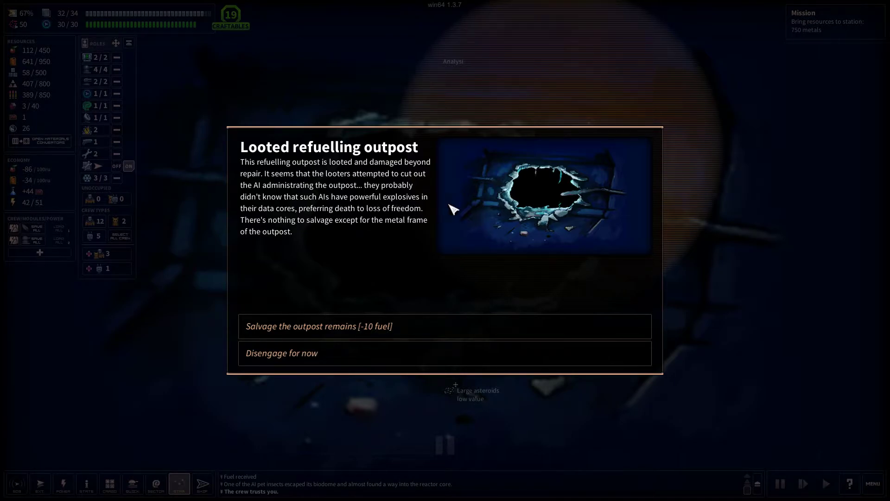
mouse_move(337, 223)
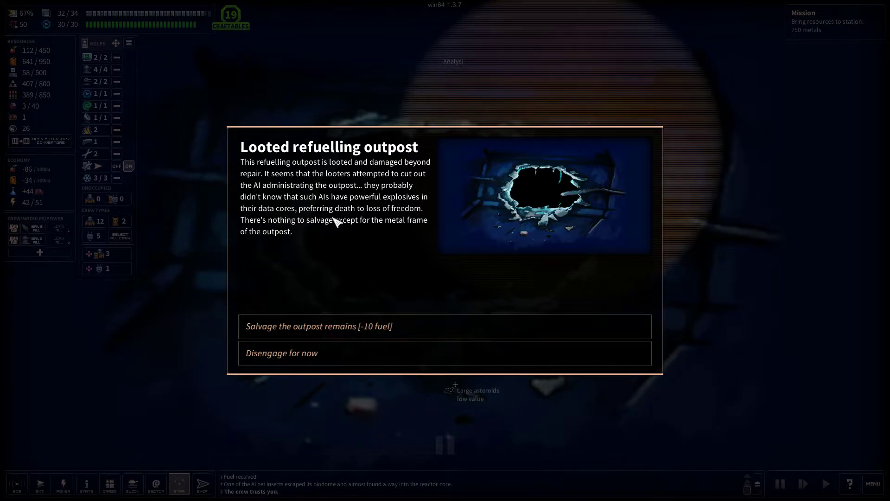
mouse_move(435, 221)
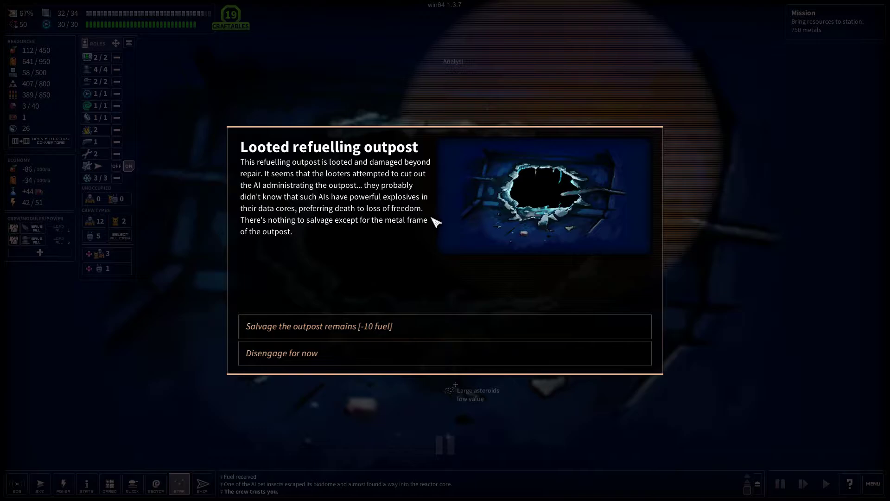
mouse_move(410, 248)
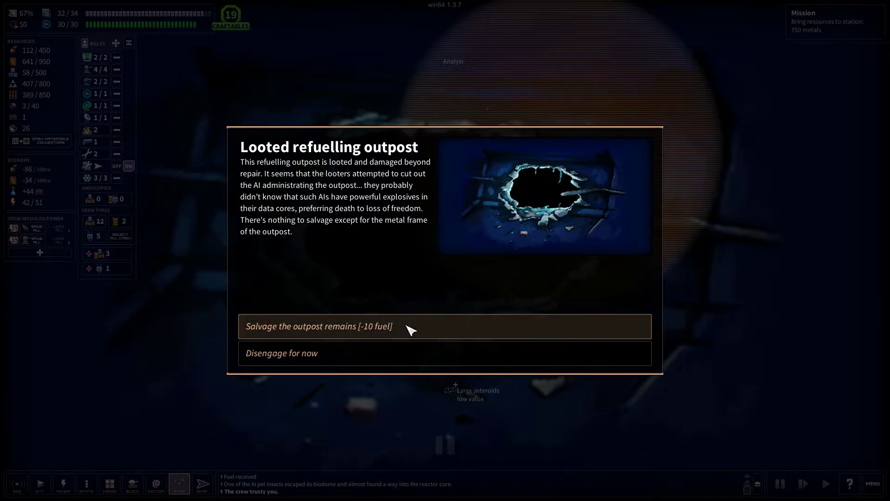
click(318, 326)
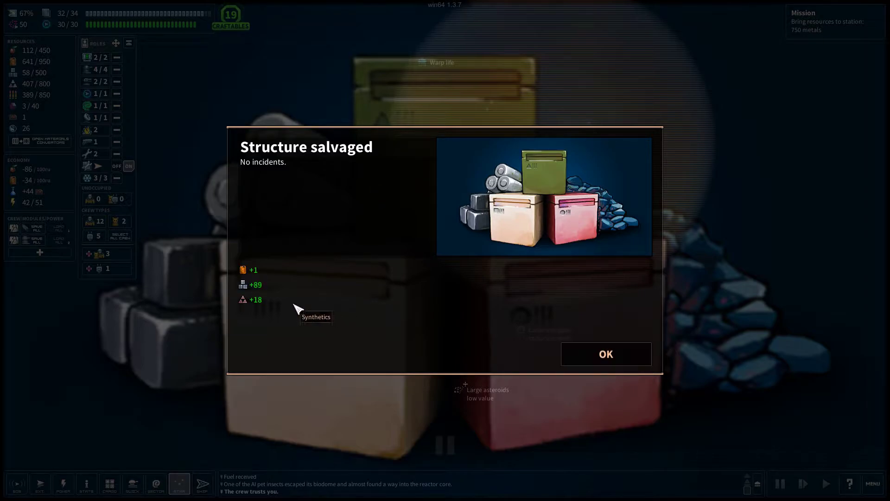
mouse_move(329, 310)
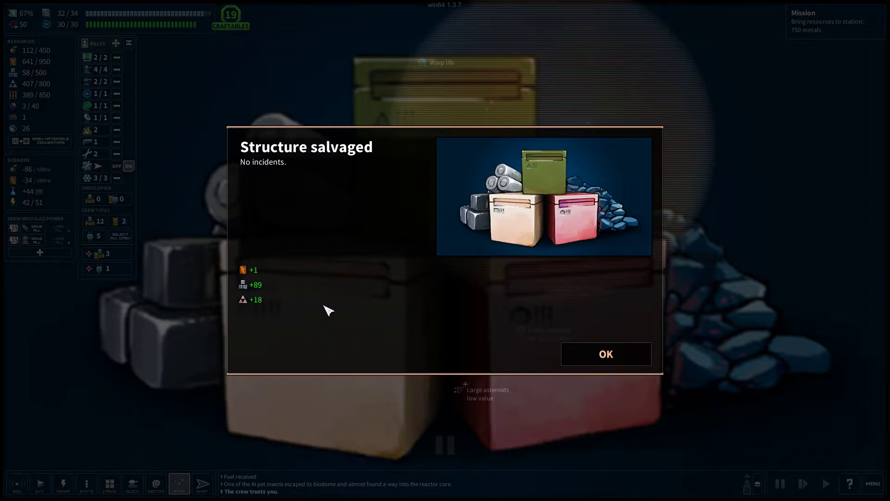
Dismiss the Structure salvaged report to reach the warp eel encounter
click(605, 354)
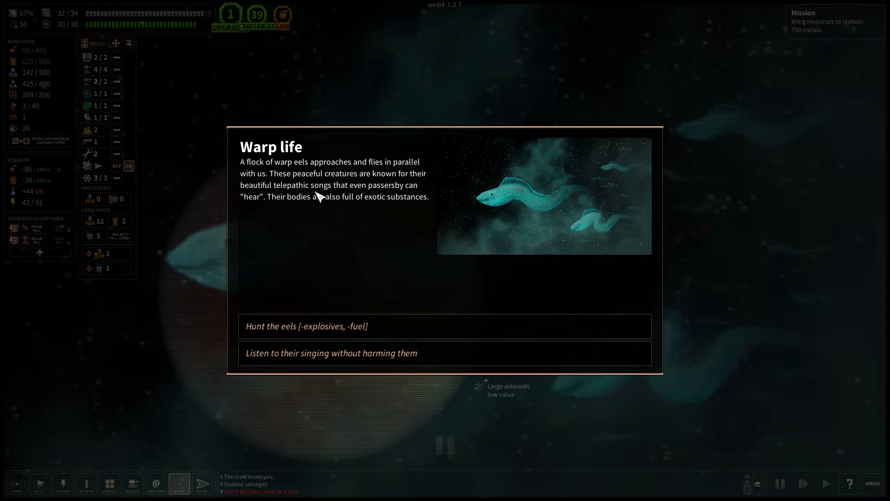
mouse_move(378, 190)
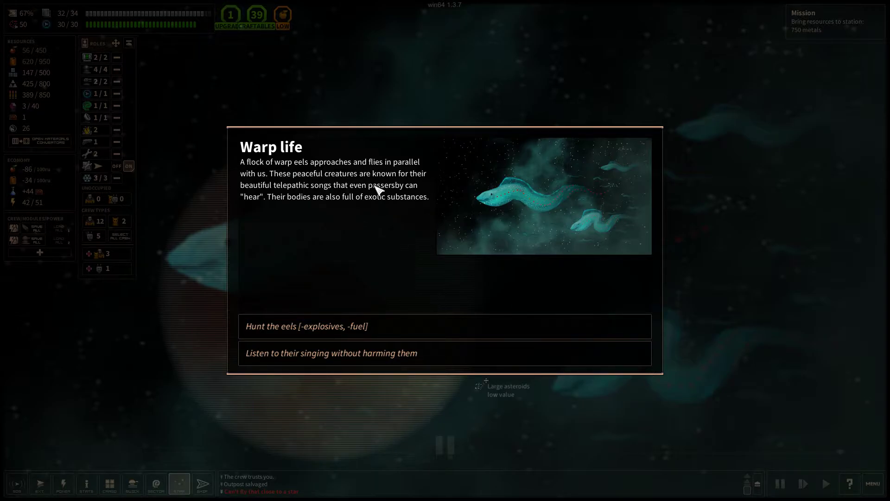
mouse_move(397, 186)
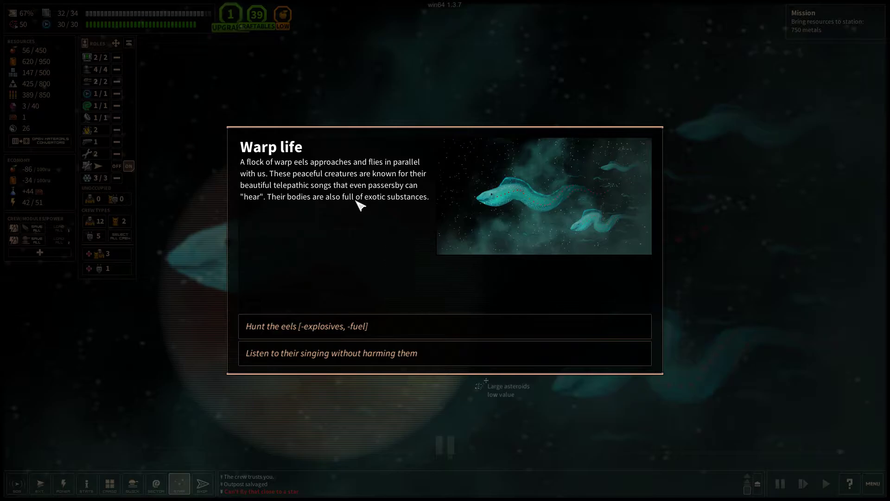
mouse_move(414, 206)
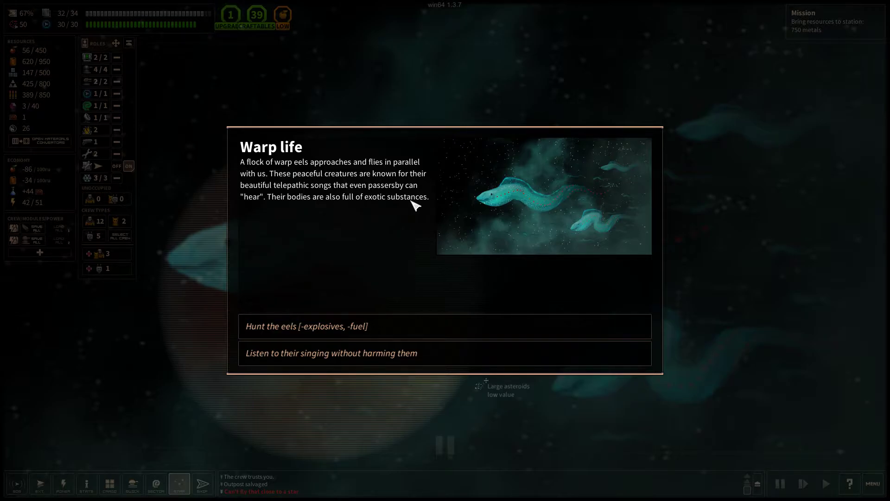
mouse_move(415, 246)
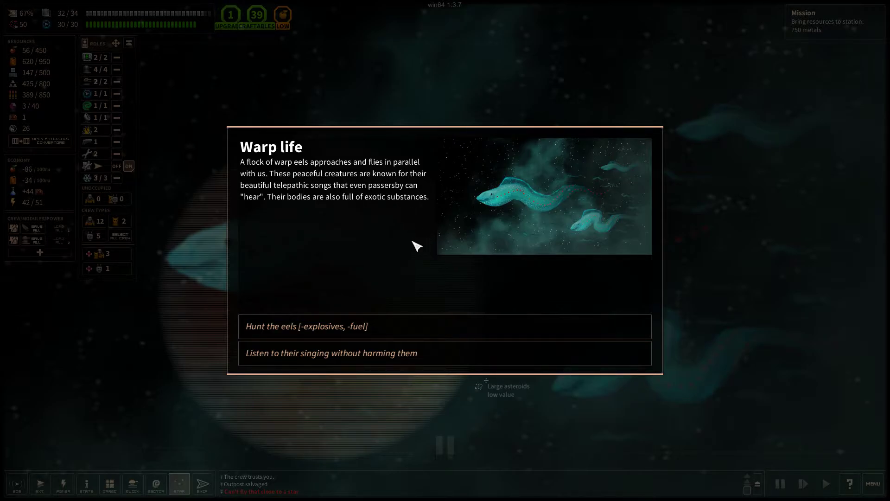
mouse_move(425, 225)
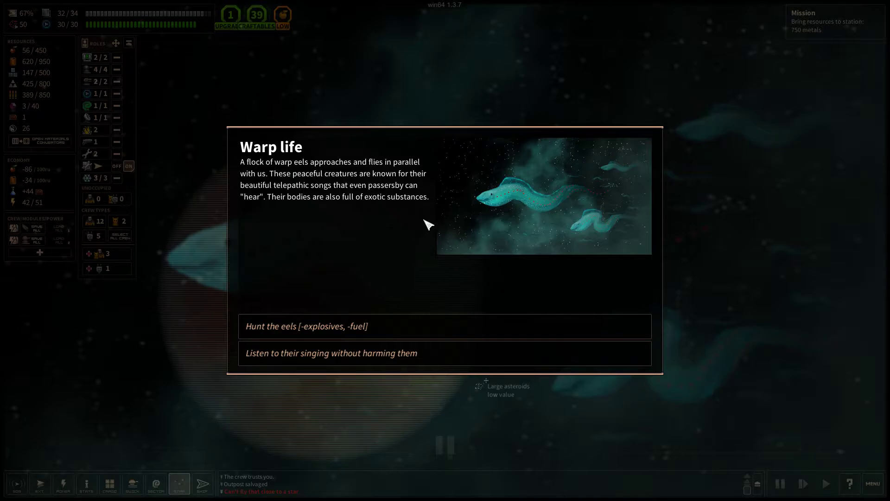
mouse_move(402, 256)
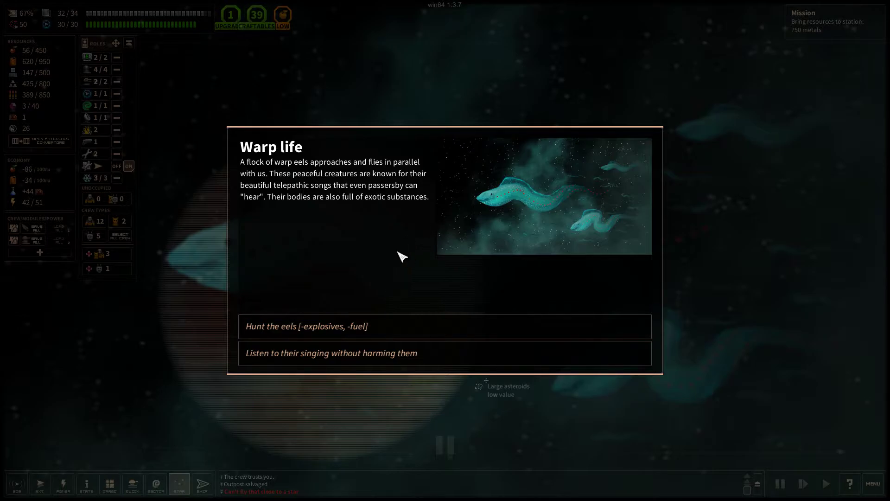
mouse_move(354, 251)
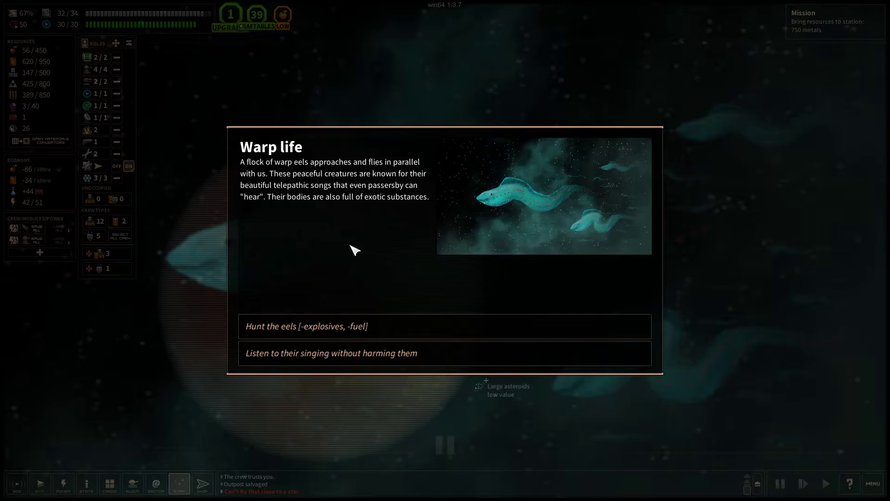
mouse_move(461, 332)
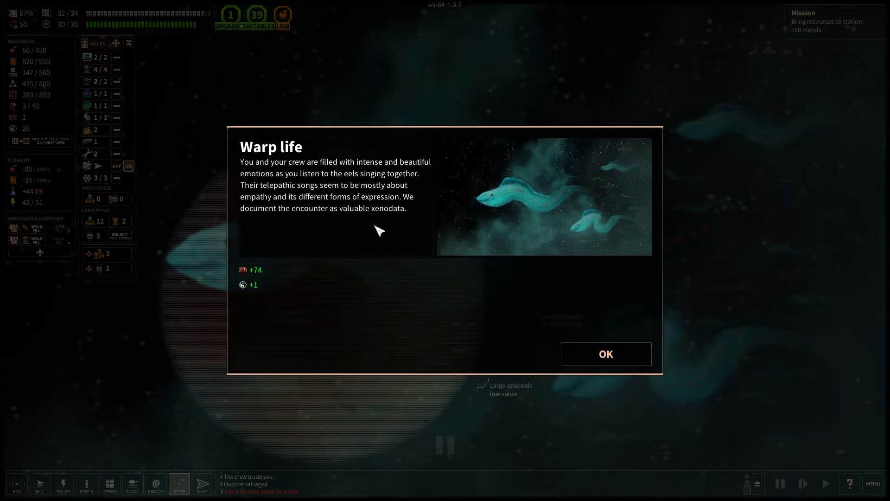
mouse_move(243, 276)
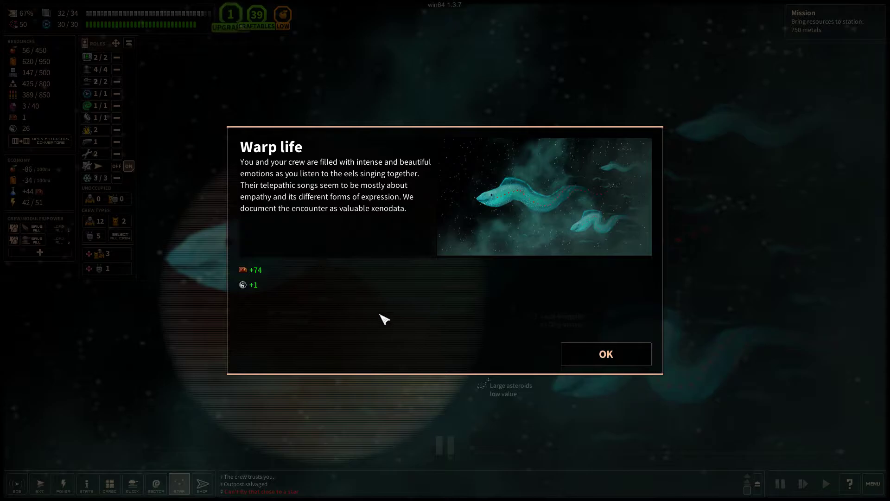
mouse_move(311, 178)
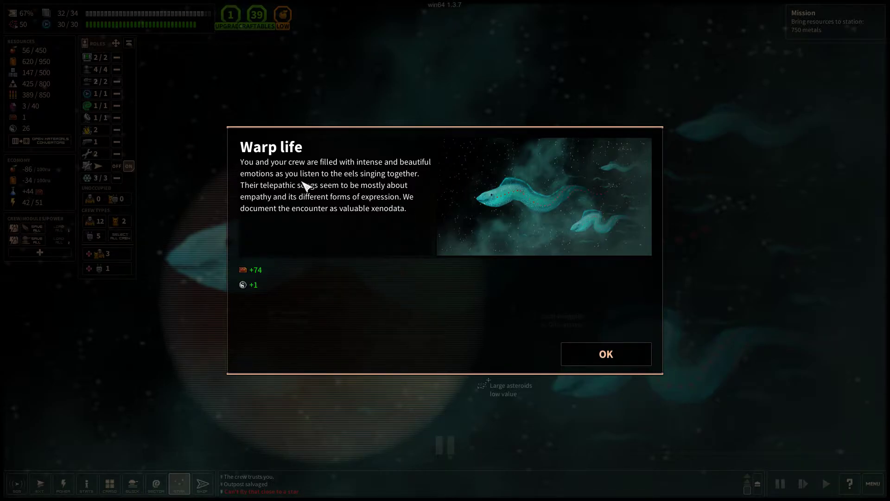
mouse_move(289, 205)
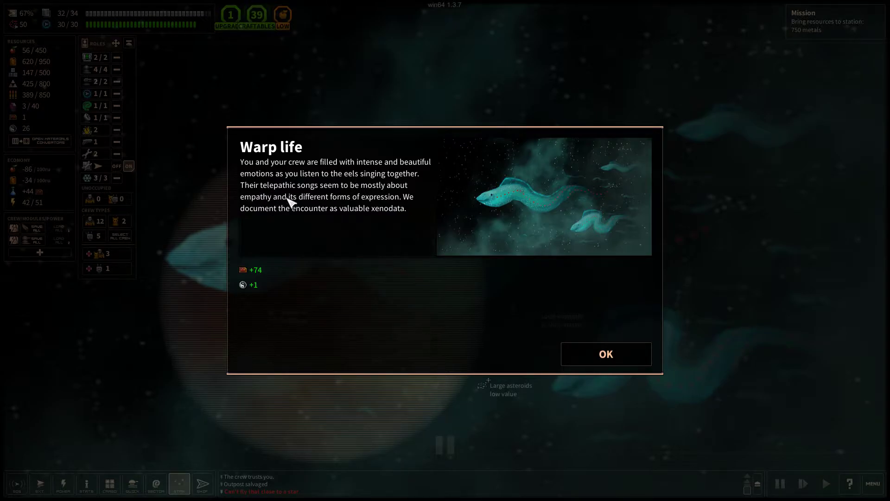
mouse_move(391, 199)
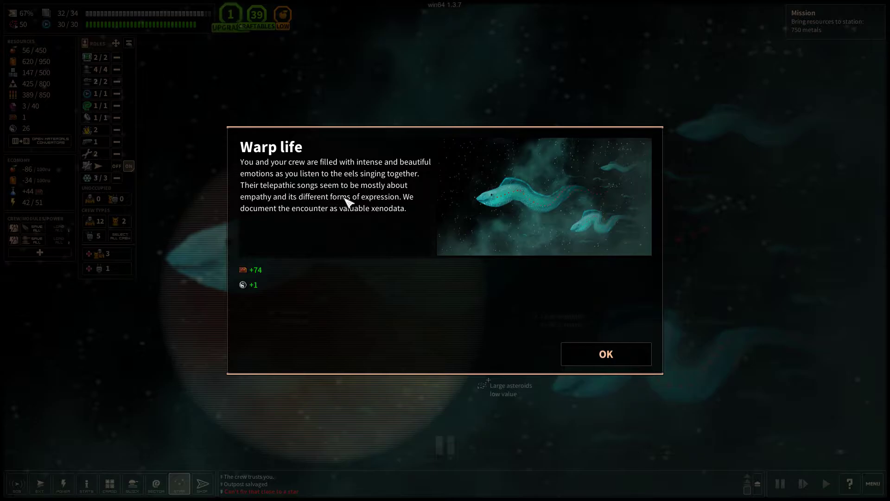
mouse_move(397, 234)
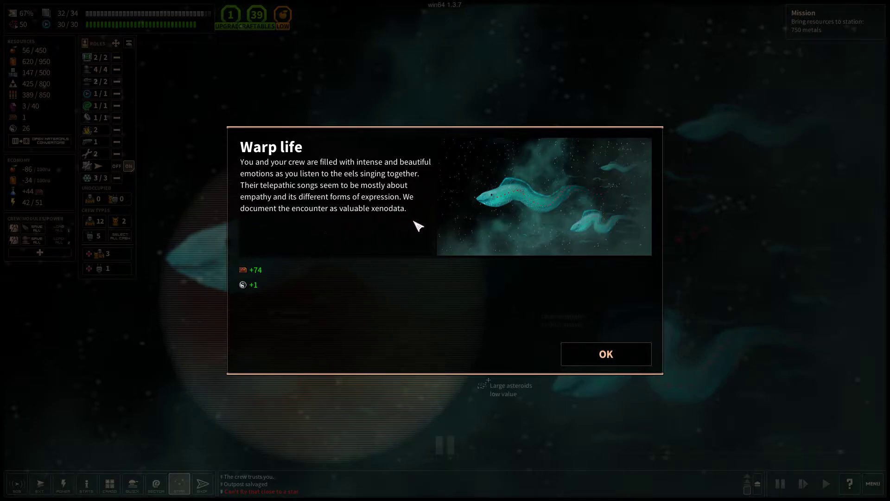
Close the warp eel xenodata result and move on to the wrecked ship
click(605, 354)
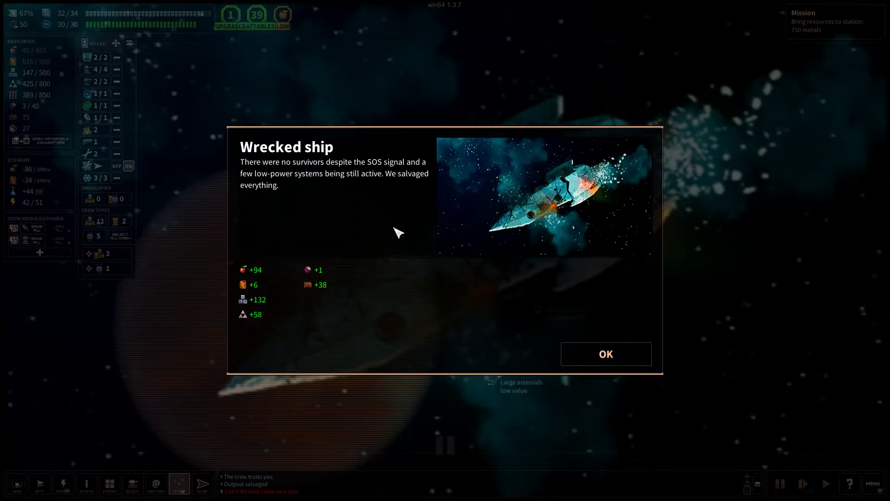
mouse_move(379, 173)
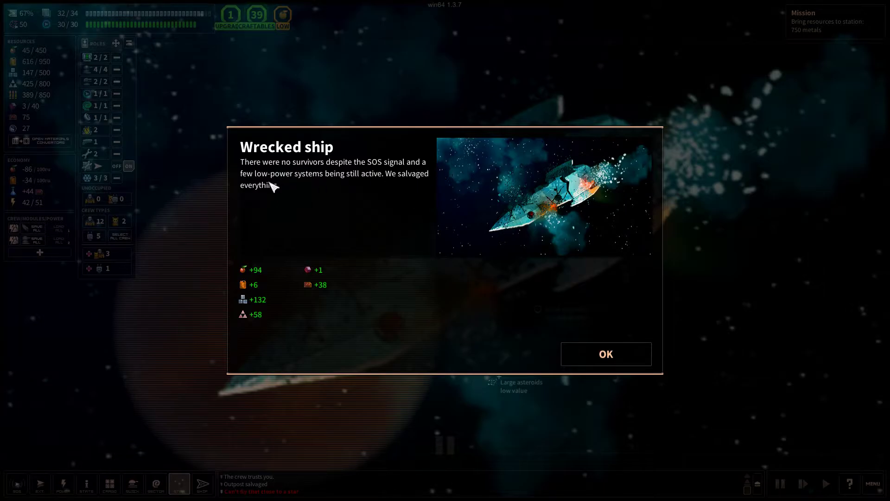
mouse_move(398, 184)
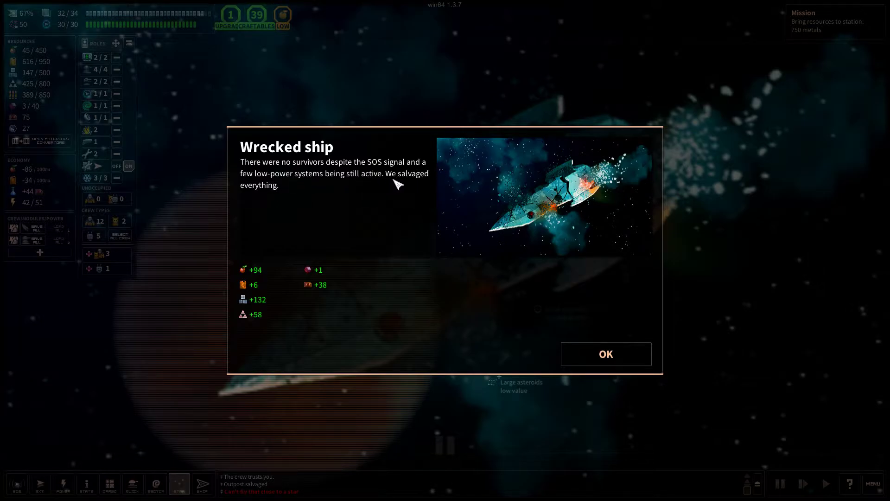
mouse_move(245, 299)
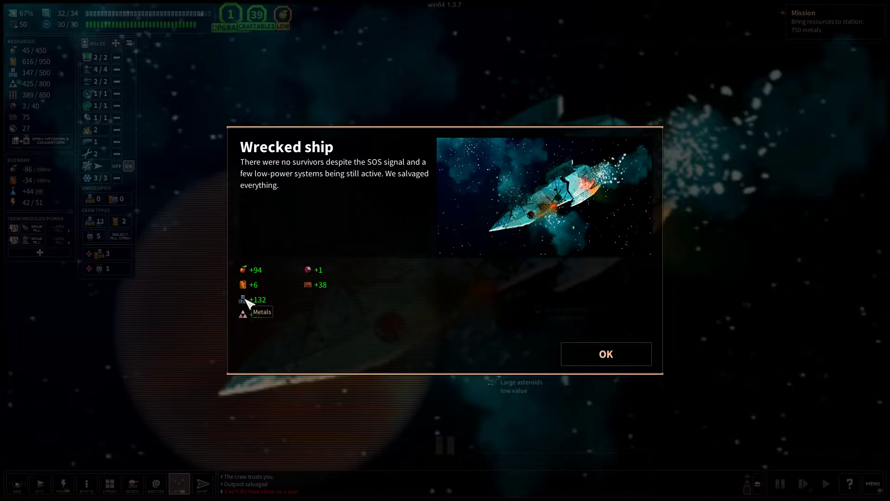
mouse_move(606, 353)
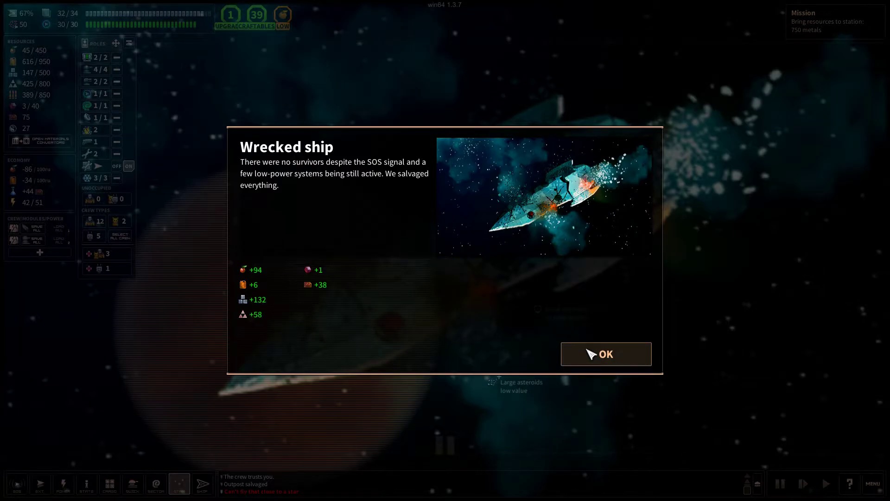
Dismiss the wrecked ship report and fly to the Cour system's local warpgate
click(606, 354)
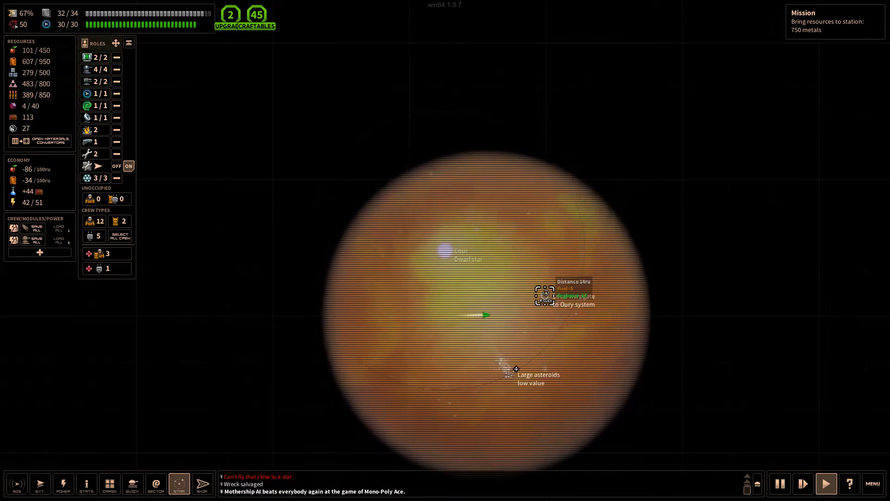
click(544, 296)
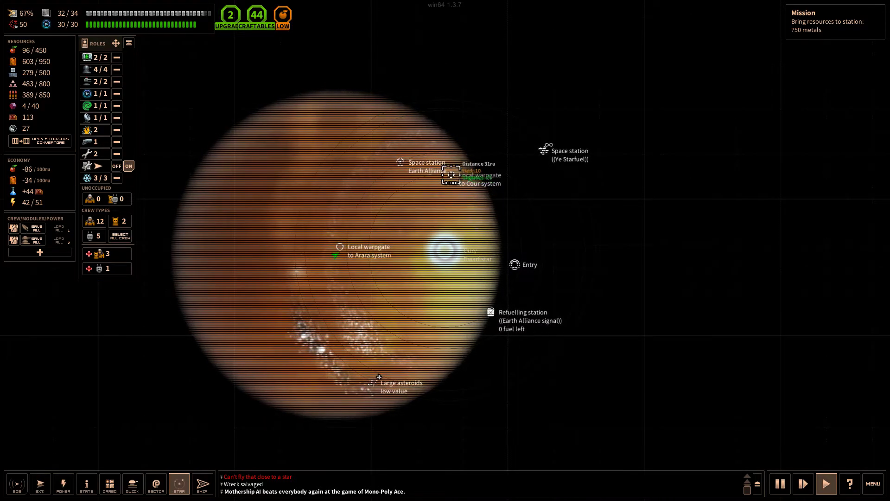
click(367, 251)
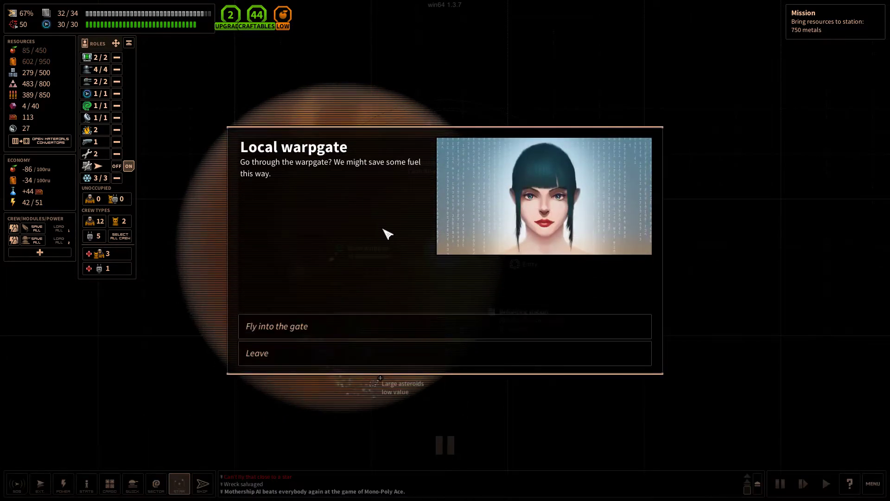
Fly into the warpgate and dismiss the warp animal attack report costing 10 fuel
click(256, 353)
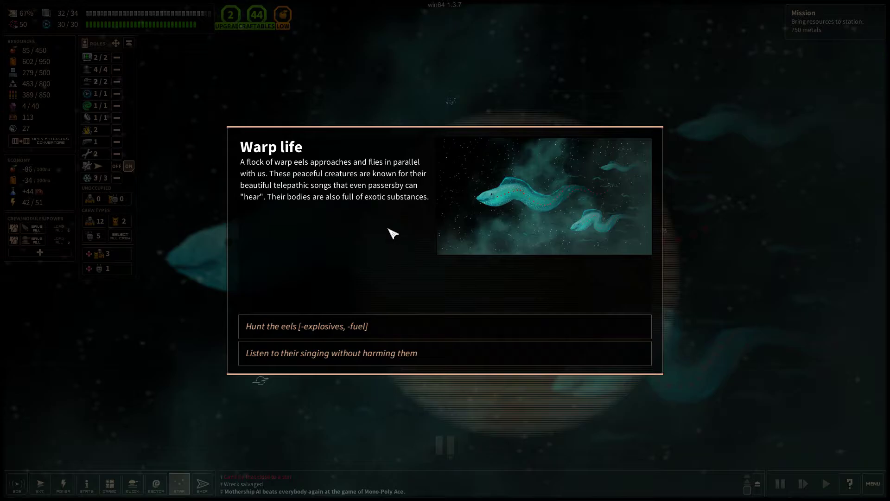
mouse_move(393, 244)
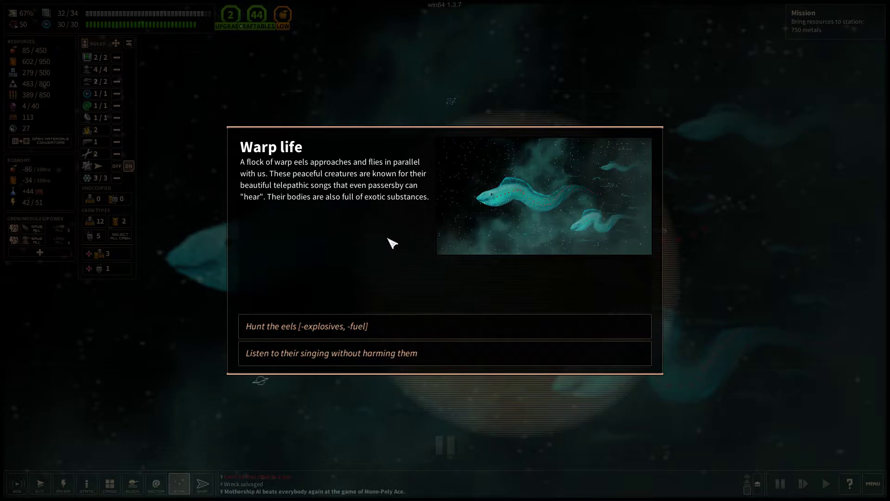
mouse_move(309, 328)
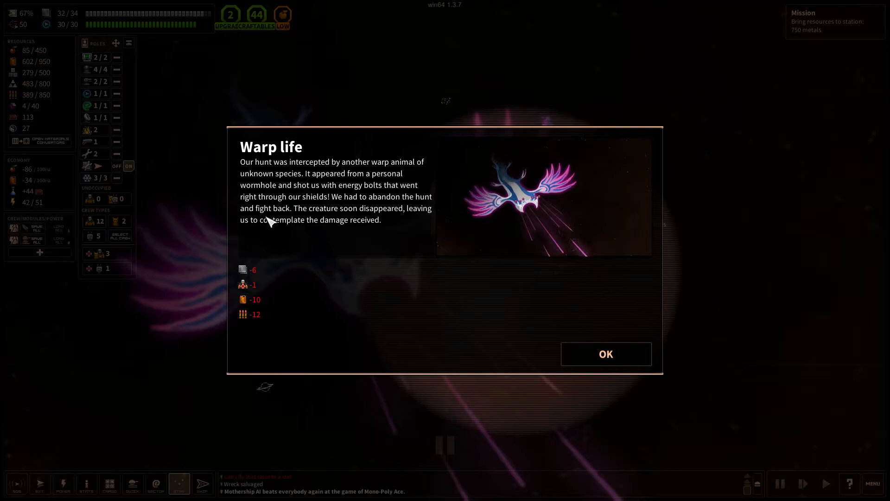
mouse_move(412, 224)
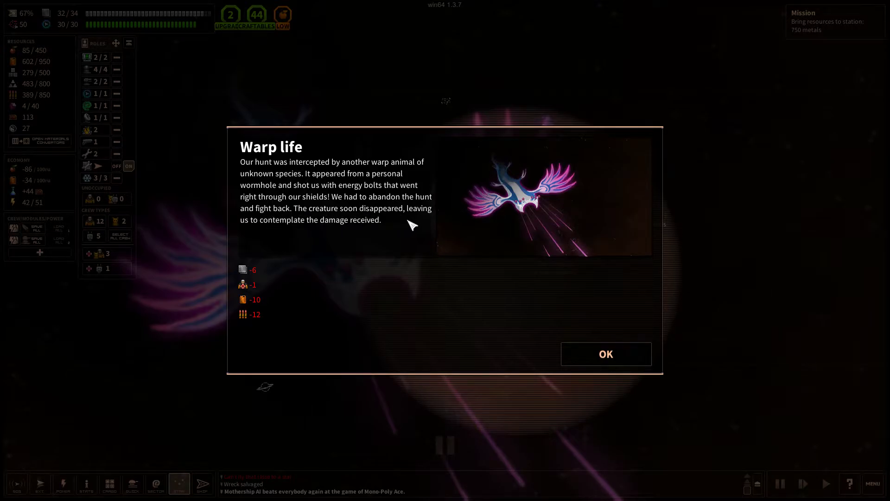
mouse_move(338, 270)
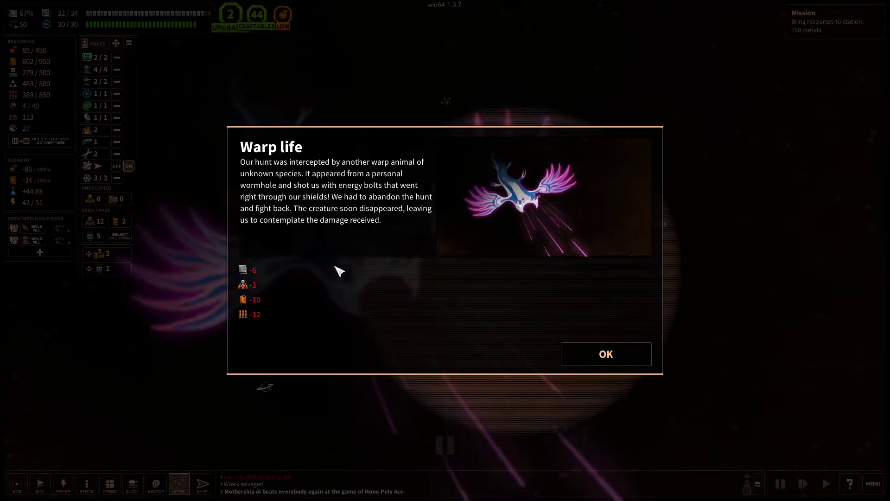
mouse_move(267, 299)
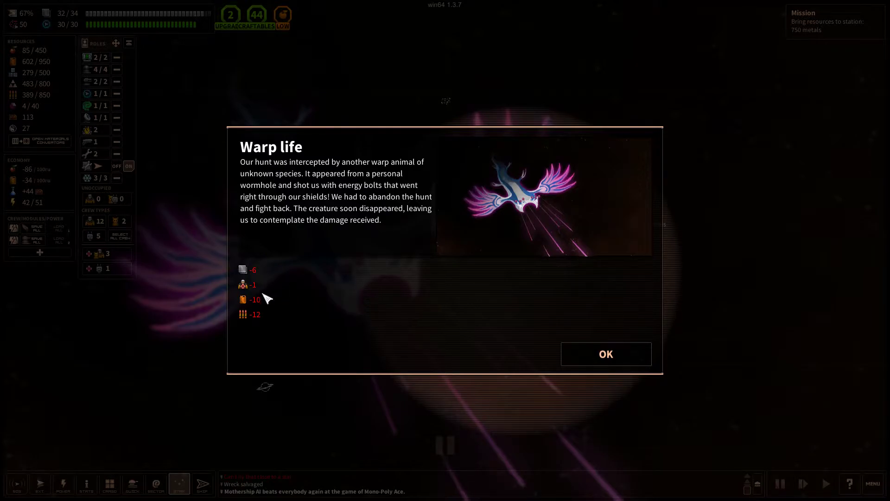
mouse_move(245, 287)
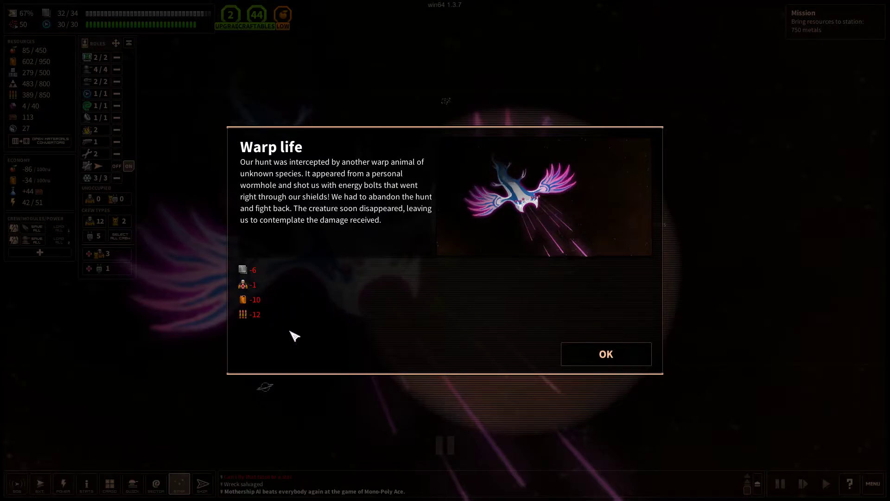
mouse_move(291, 341)
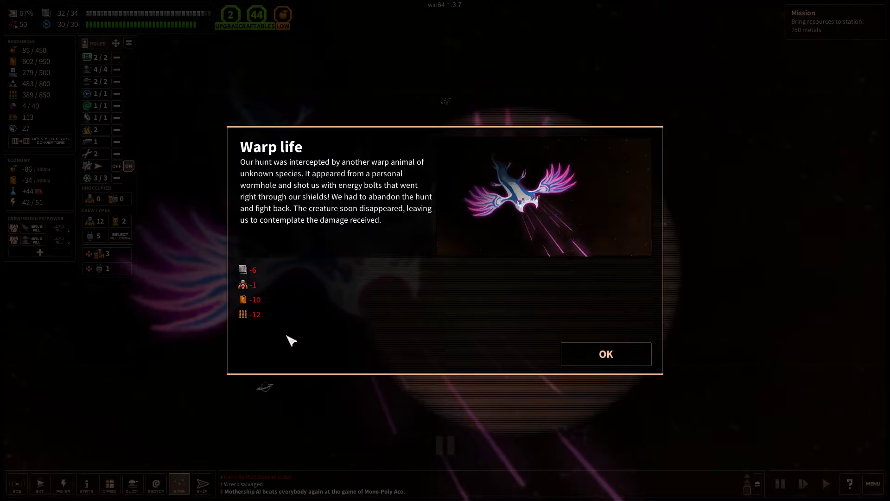
mouse_move(261, 299)
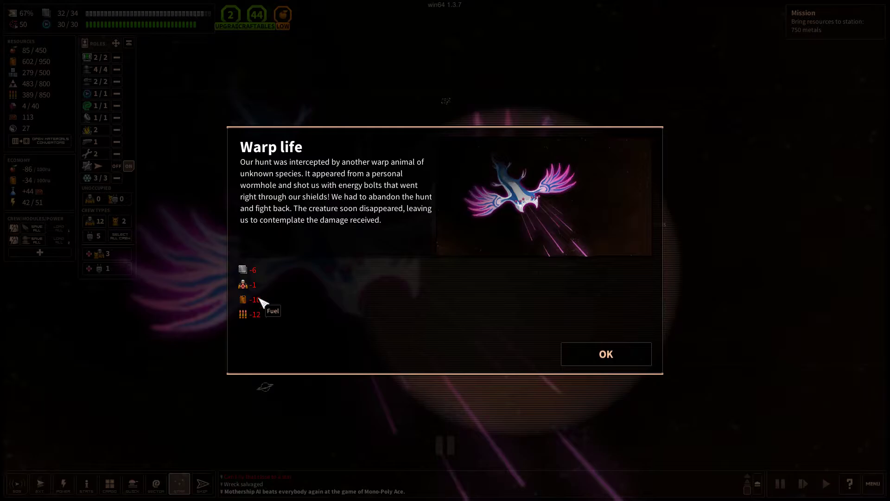
mouse_move(486, 356)
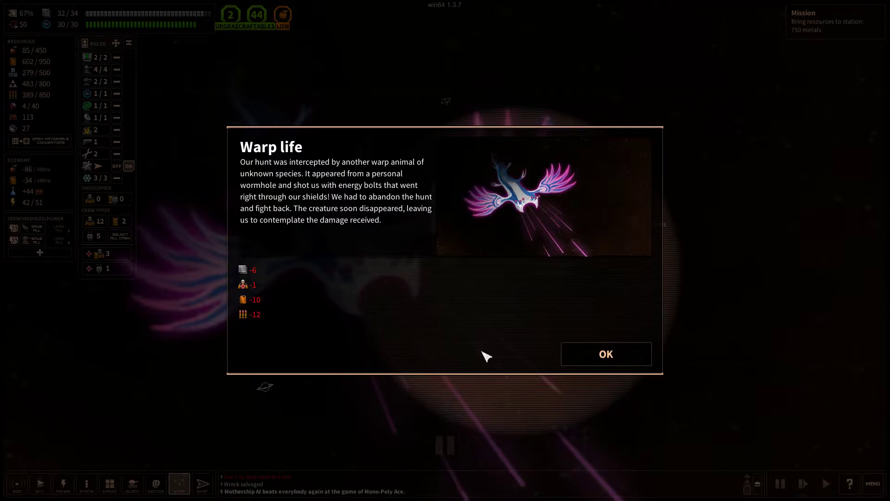
mouse_move(363, 182)
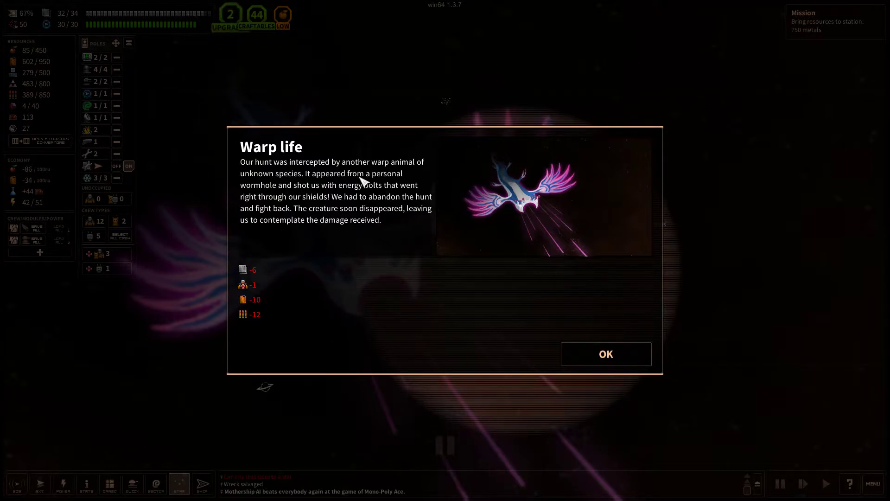
click(605, 354)
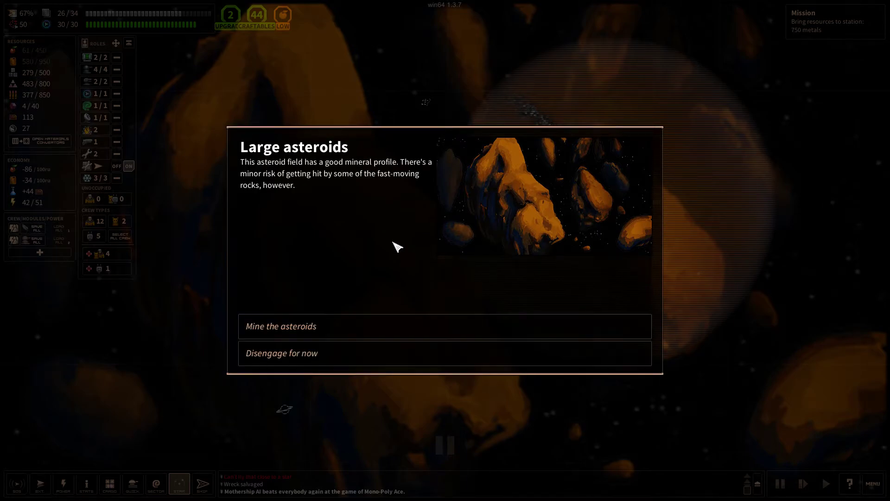
mouse_move(368, 199)
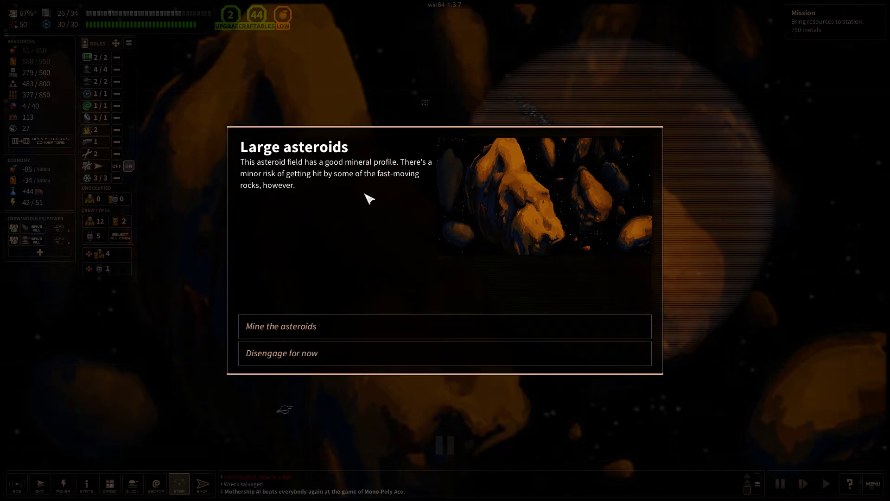
mouse_move(346, 326)
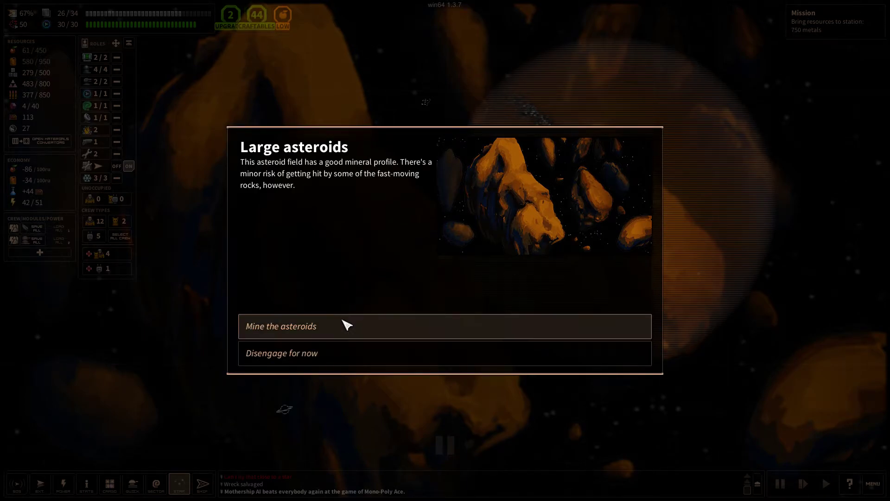
Mine the large asteroids, processing the whole rock for 35 fuel, and close the 158-metal report
click(280, 326)
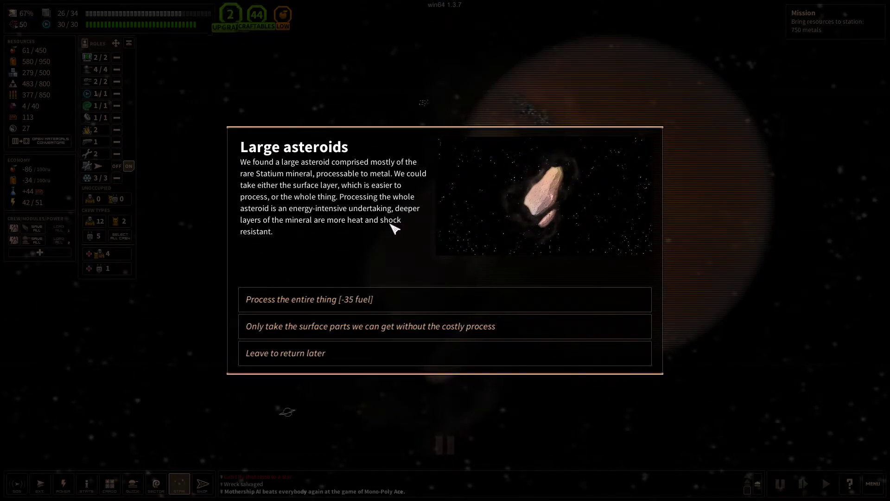
mouse_move(441, 200)
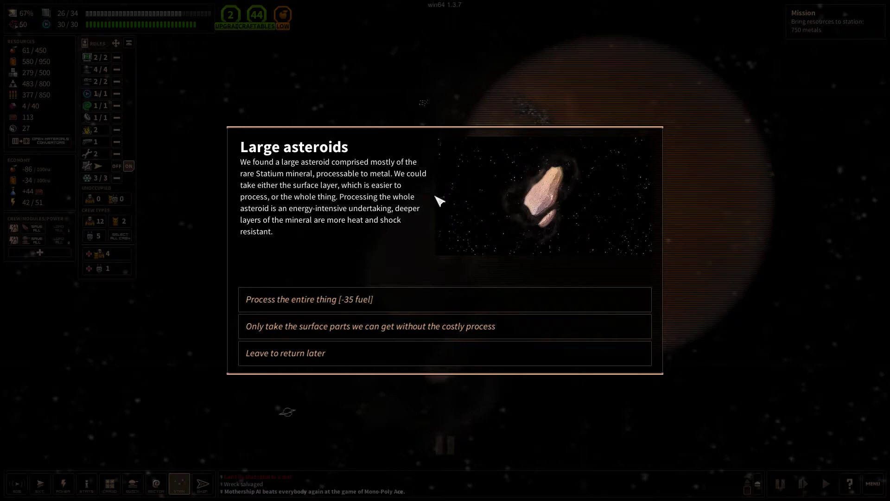
mouse_move(312, 237)
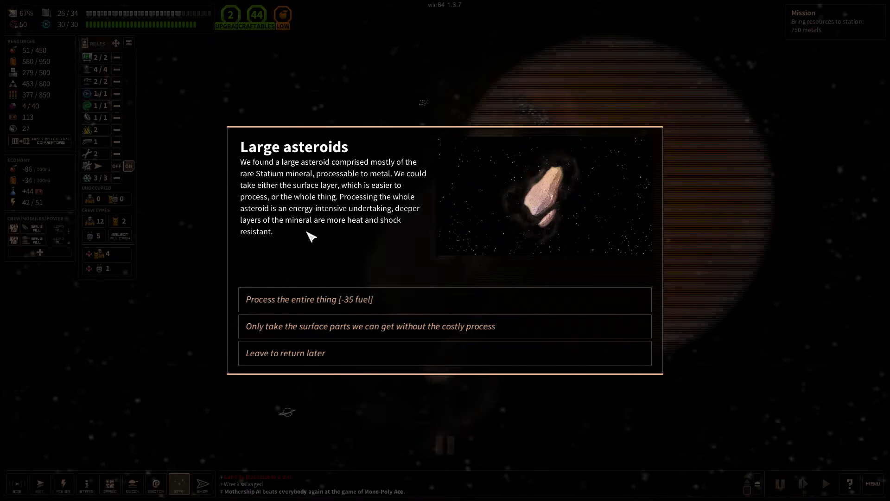
mouse_move(457, 238)
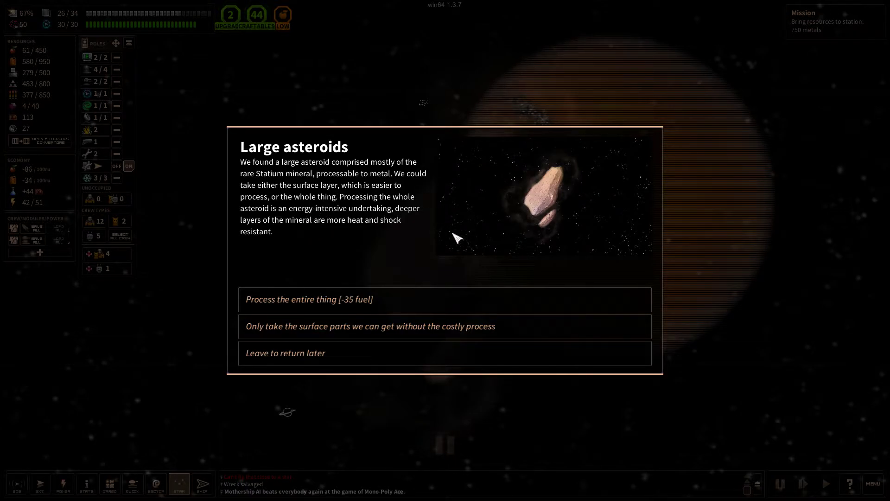
mouse_move(358, 299)
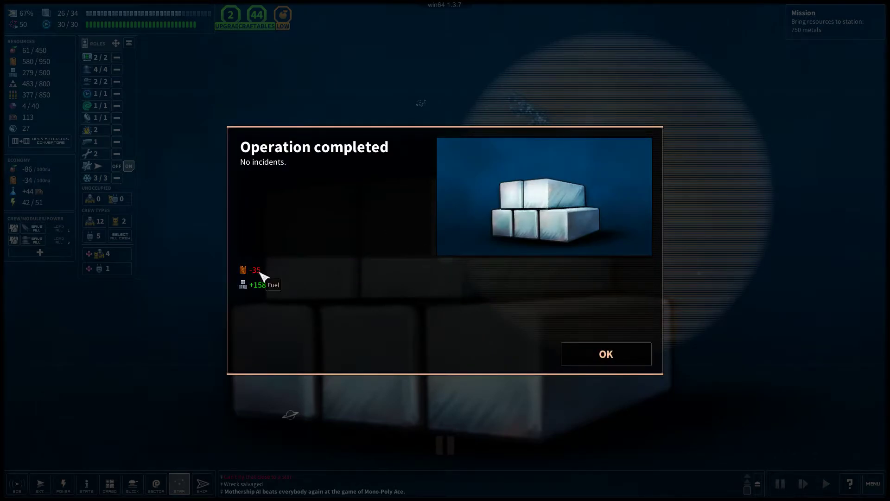
click(605, 353)
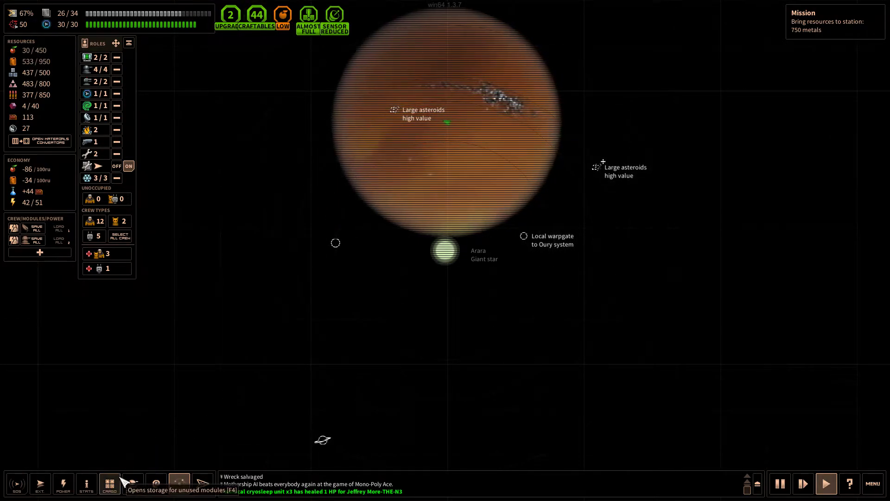
Scrap the stored Lovers-type cryosleep module and install the Rat Empire energy reactor
click(109, 484)
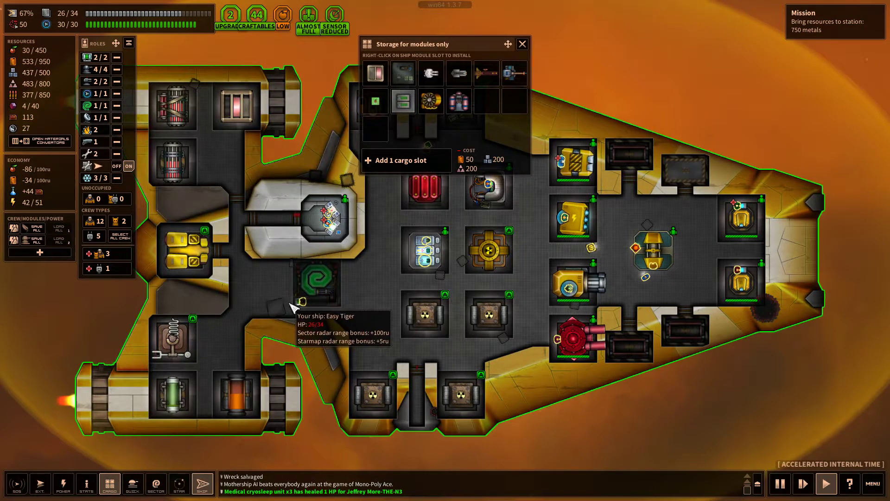
mouse_move(375, 101)
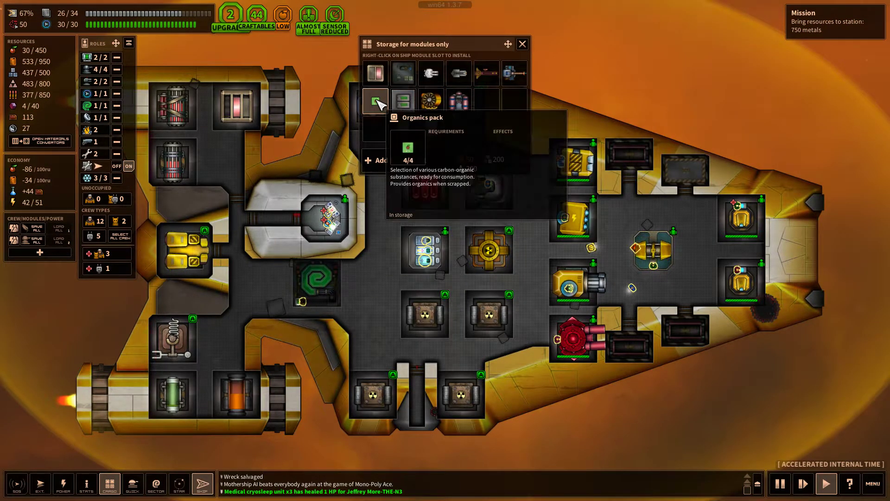
mouse_move(403, 102)
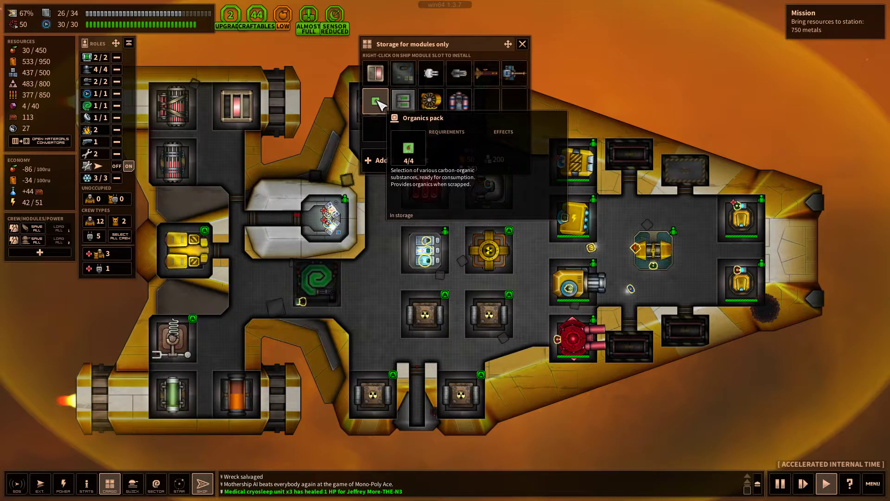
mouse_move(402, 102)
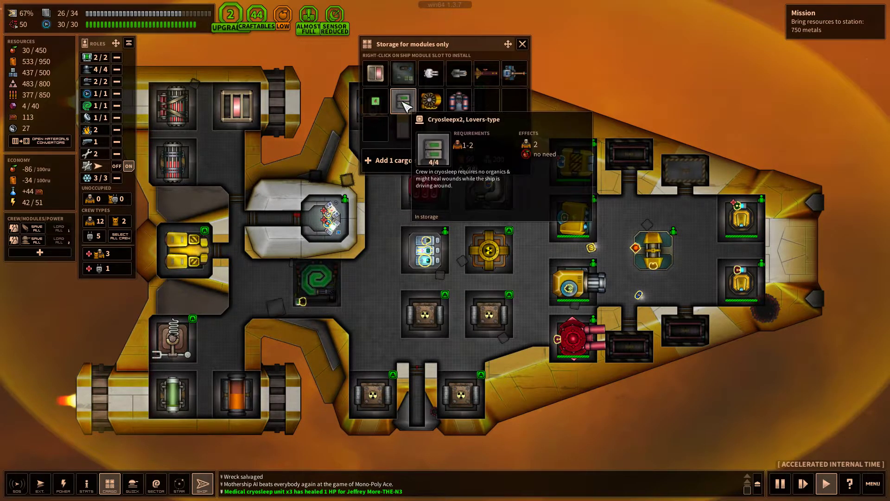
click(402, 102)
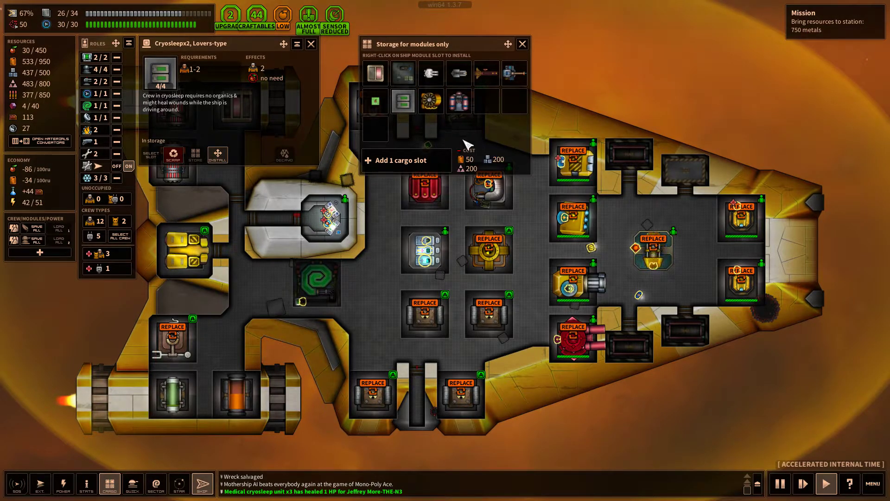
mouse_move(486, 309)
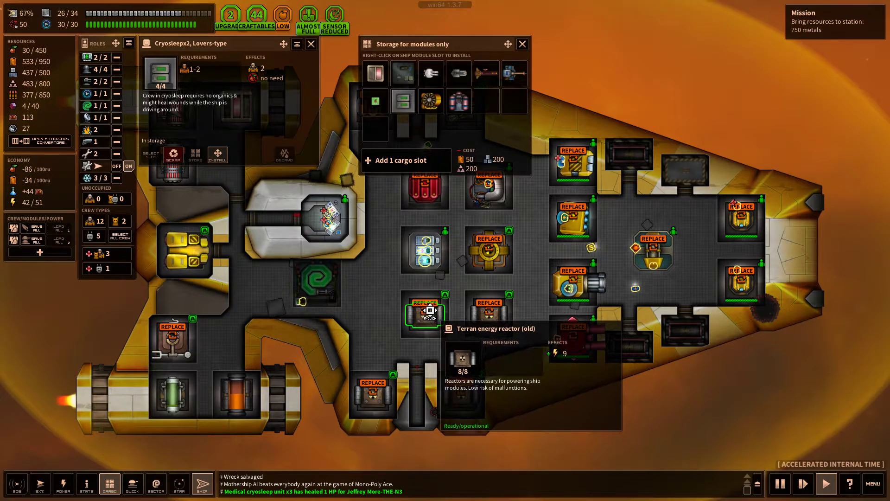
mouse_move(402, 101)
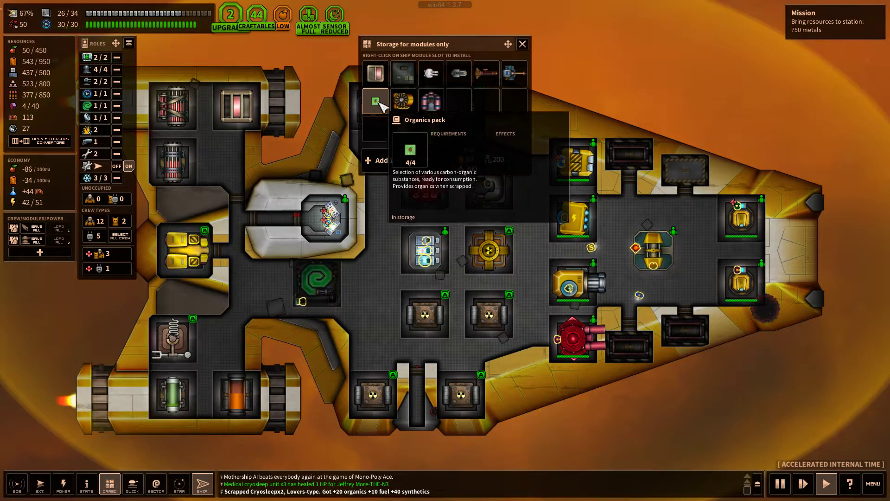
mouse_move(403, 101)
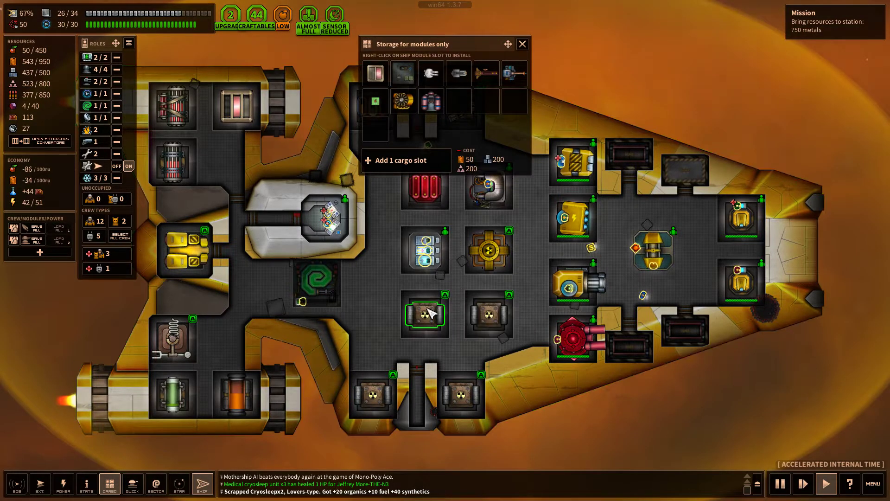
mouse_move(425, 315)
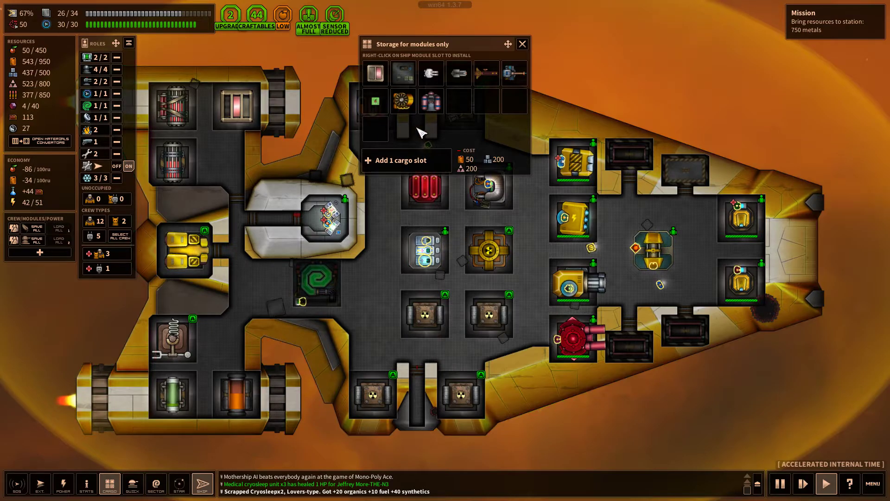
mouse_move(402, 101)
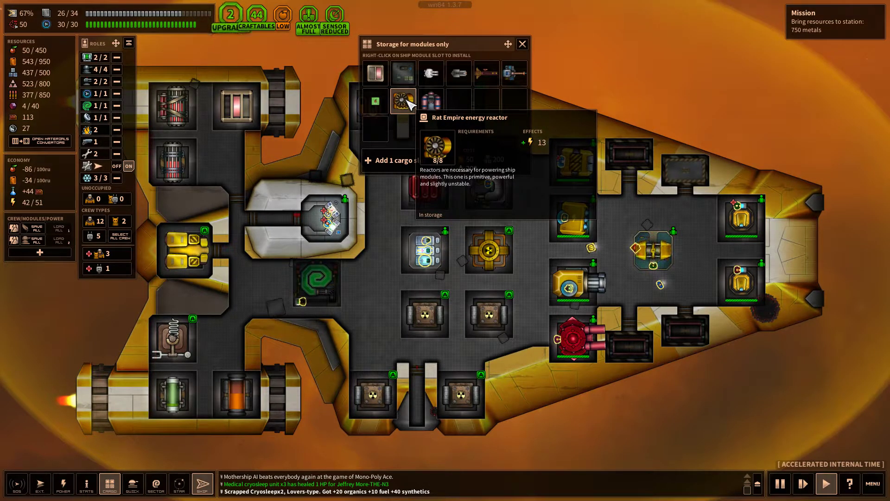
click(424, 314)
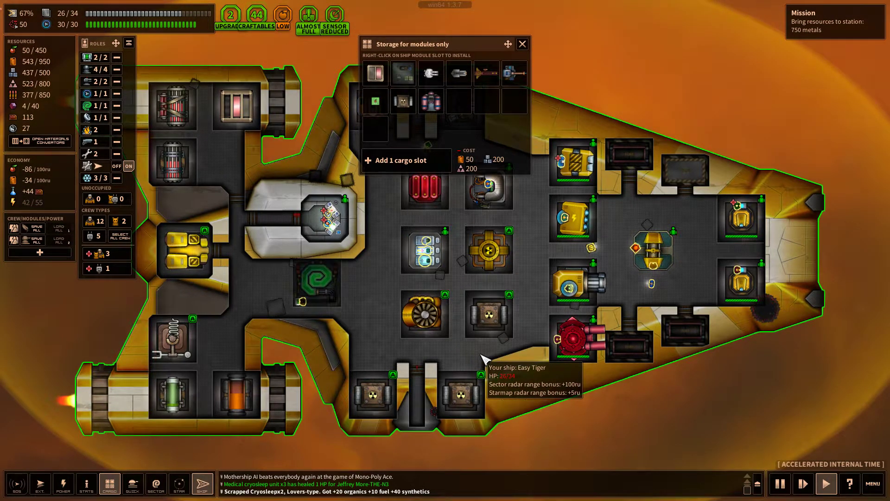
mouse_move(419, 222)
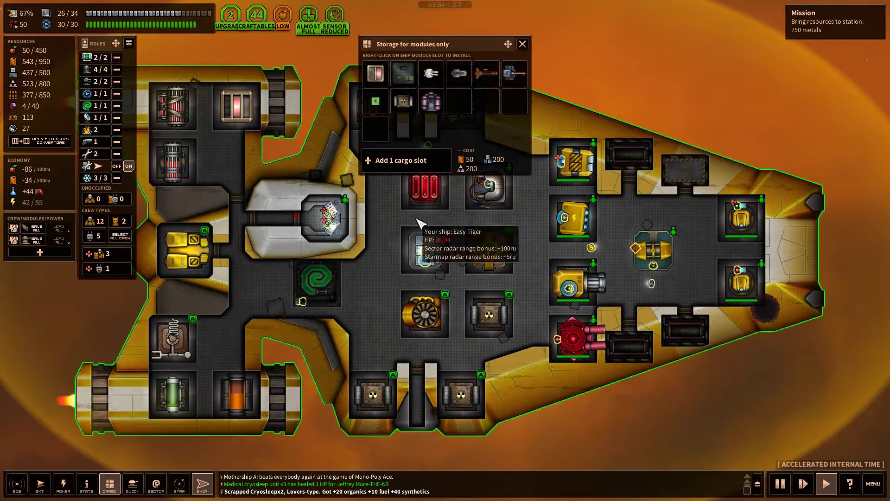
mouse_move(402, 101)
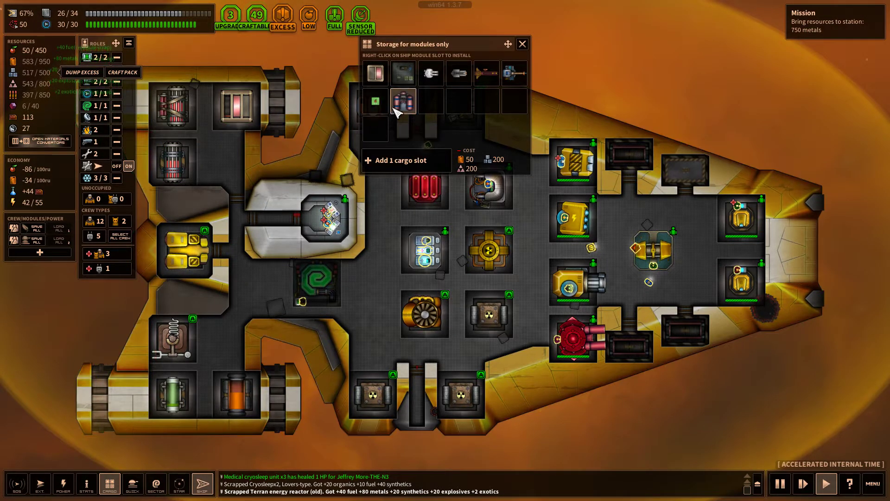
mouse_move(375, 73)
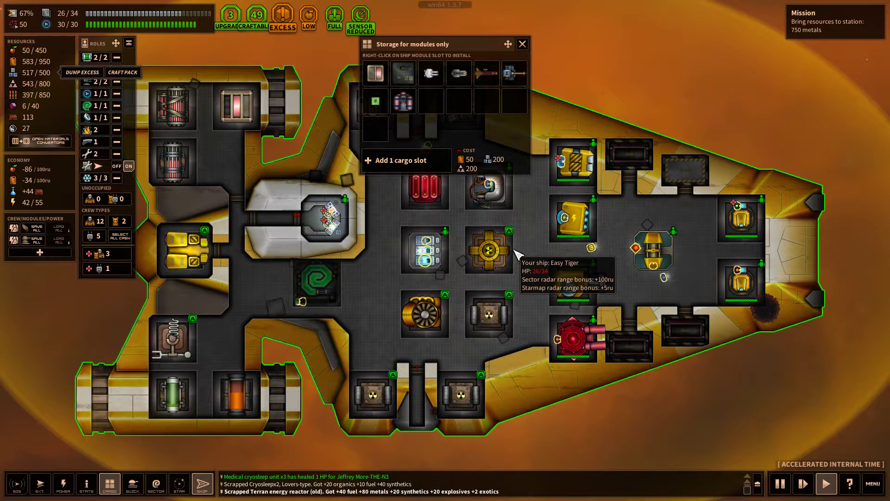
mouse_move(488, 315)
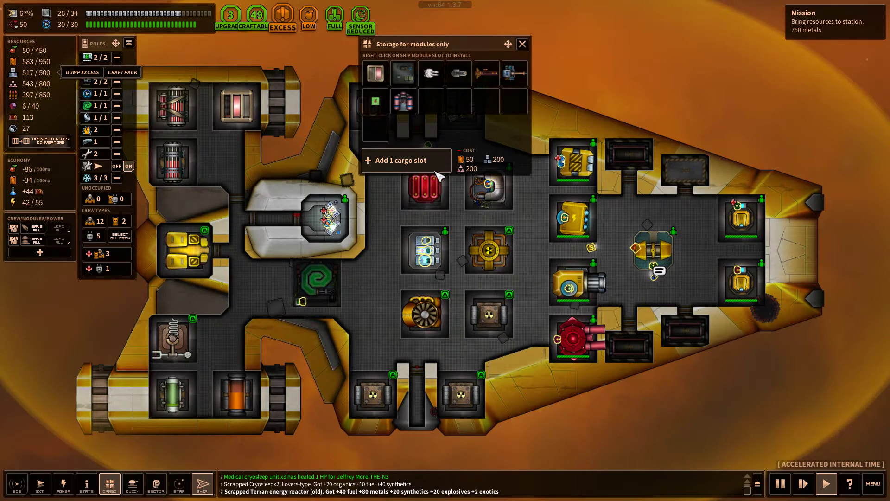
mouse_move(403, 101)
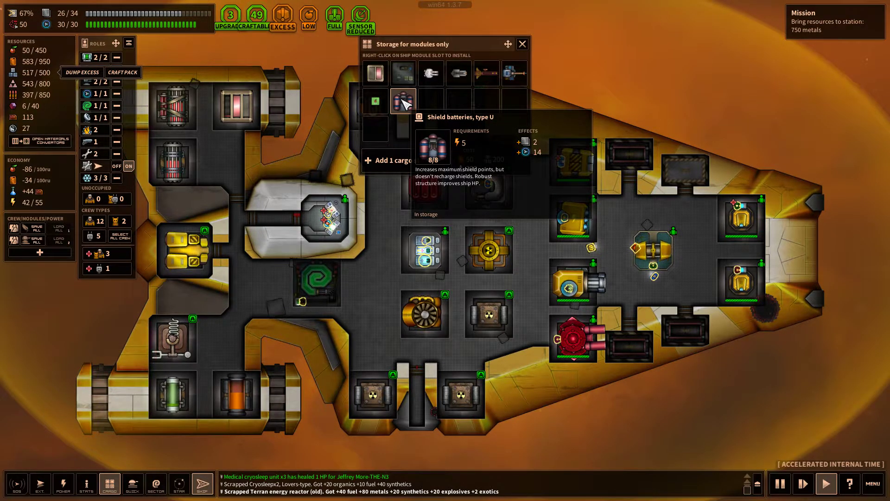
Scrap the stored shield batteries, organics pack and Burrowshell cannon from storage
click(403, 101)
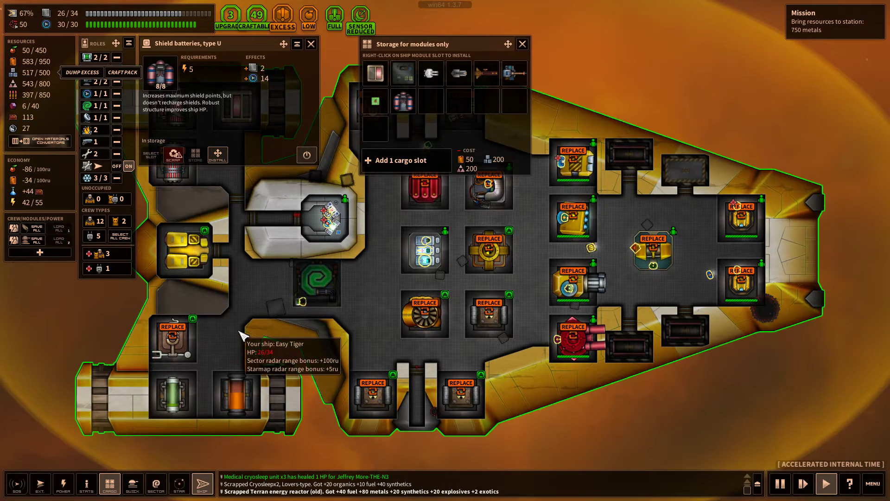
mouse_move(358, 256)
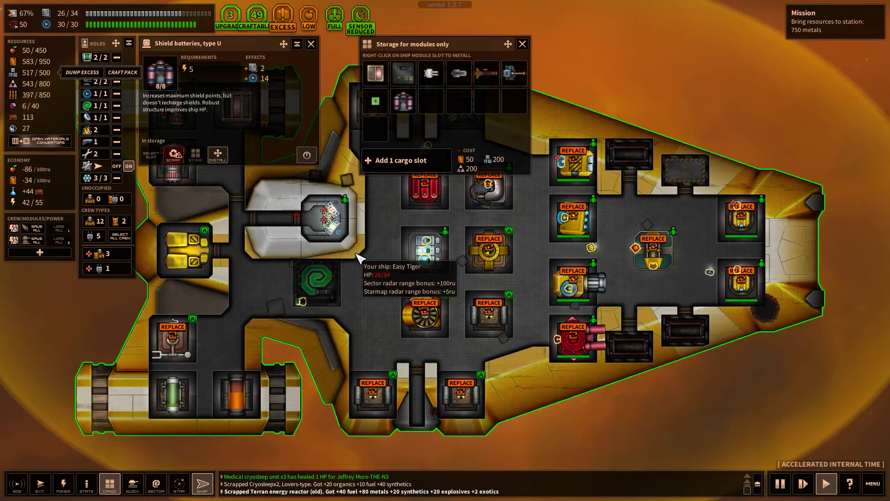
mouse_move(533, 384)
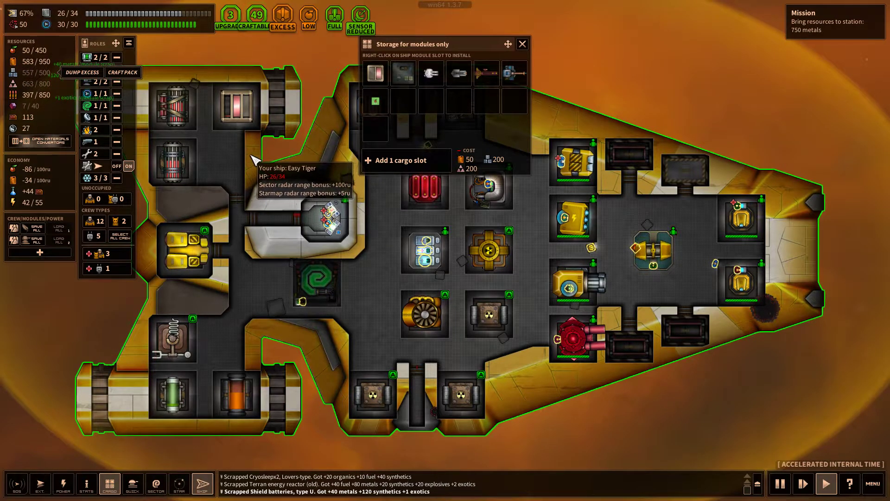
mouse_move(403, 73)
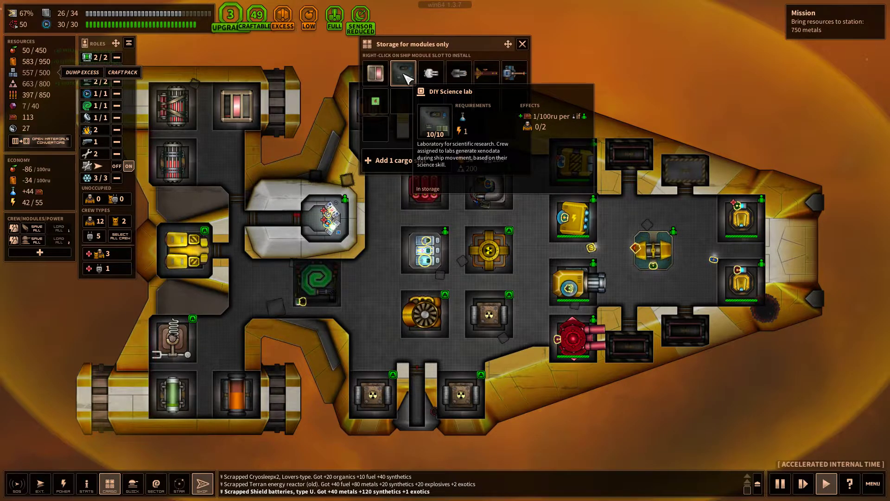
mouse_move(374, 73)
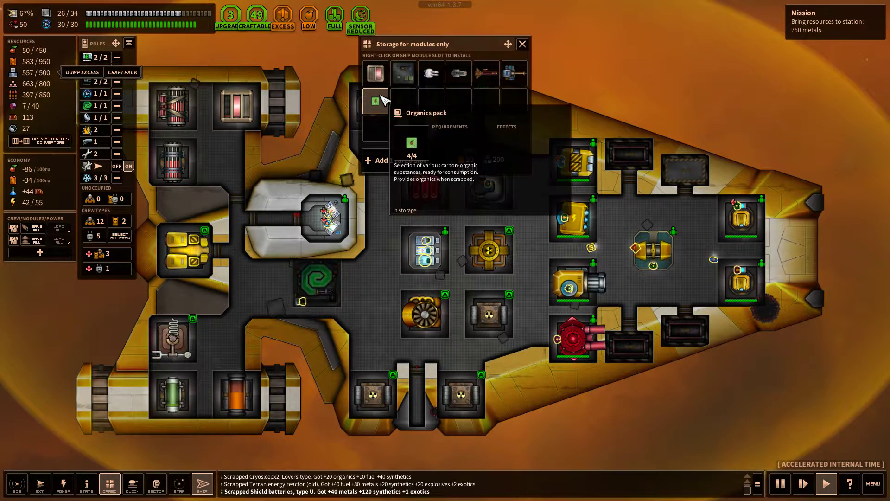
click(375, 101)
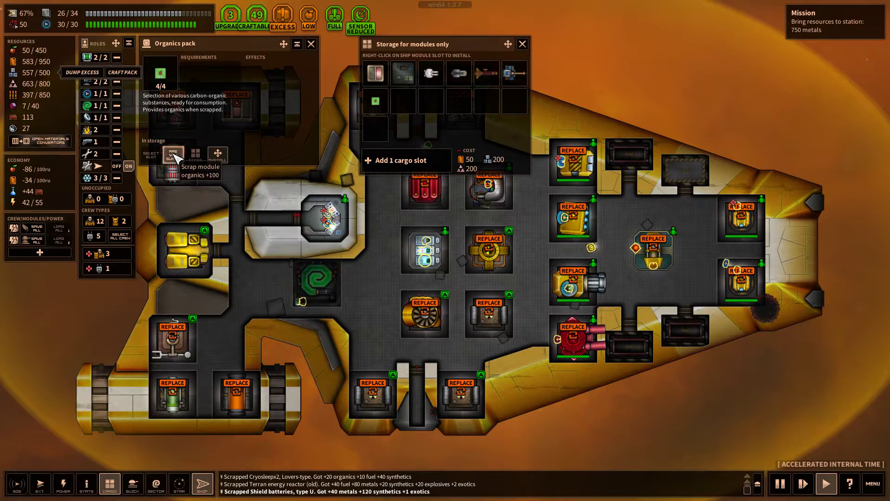
click(170, 157)
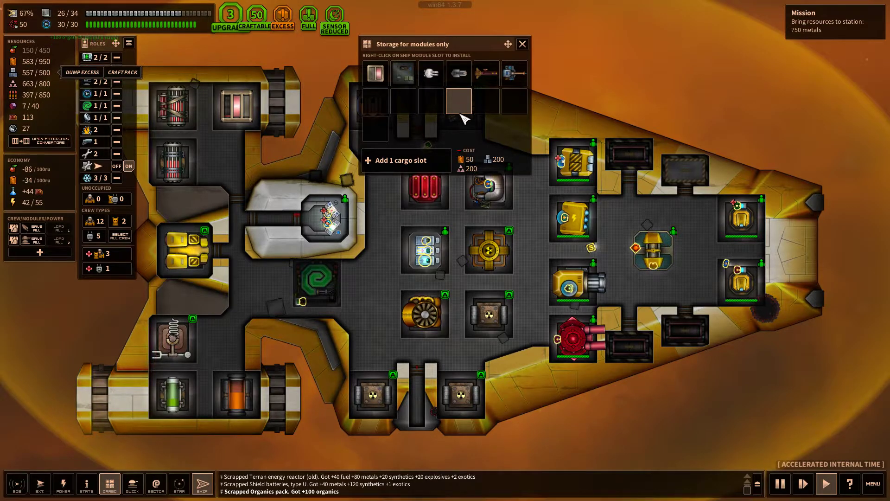
mouse_move(485, 73)
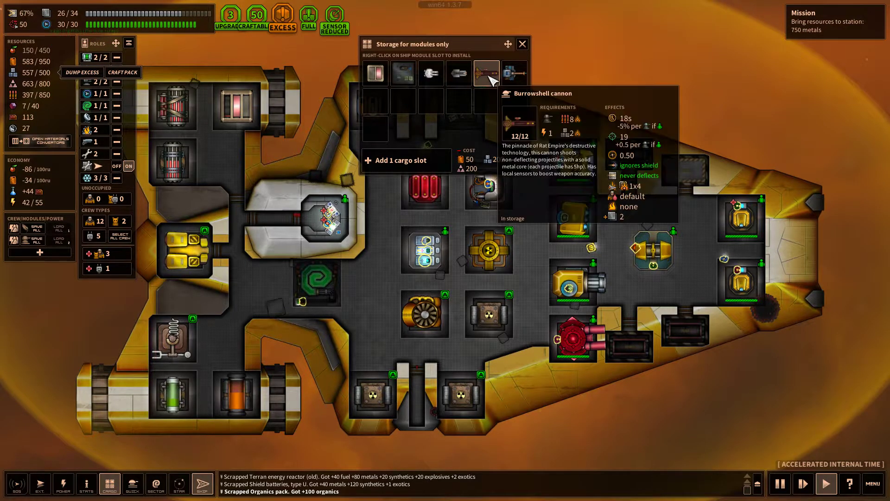
click(487, 73)
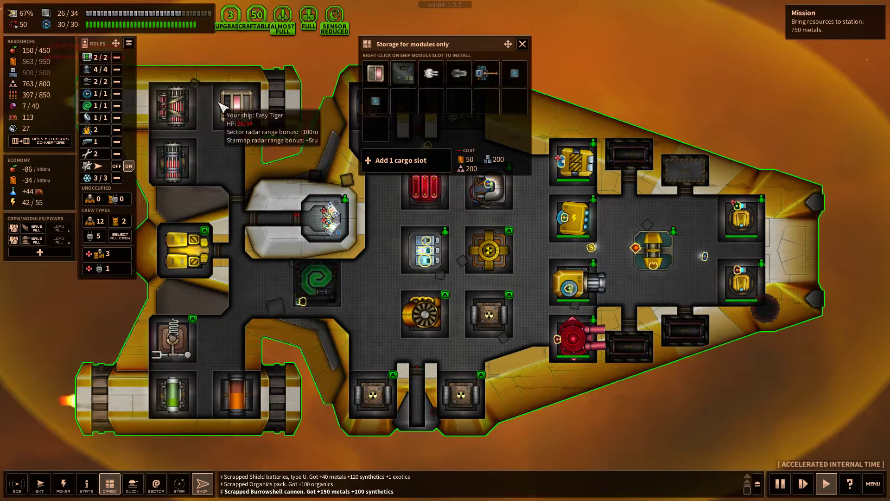
mouse_move(532, 51)
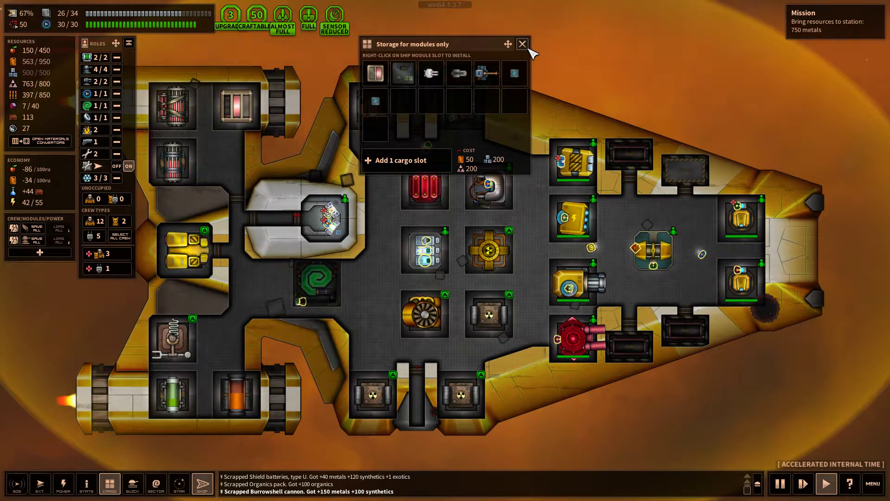
Leave storage, fly through the local warpgate, and head to the Earth Alliance space station
click(521, 44)
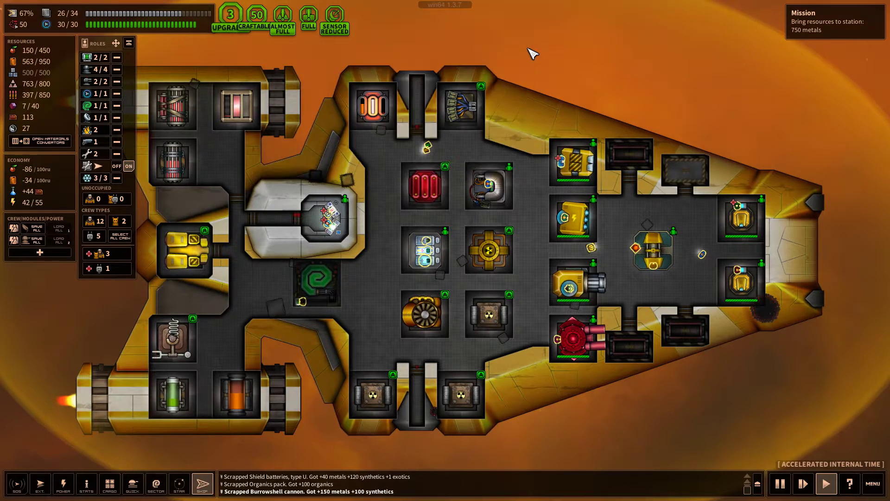
click(179, 483)
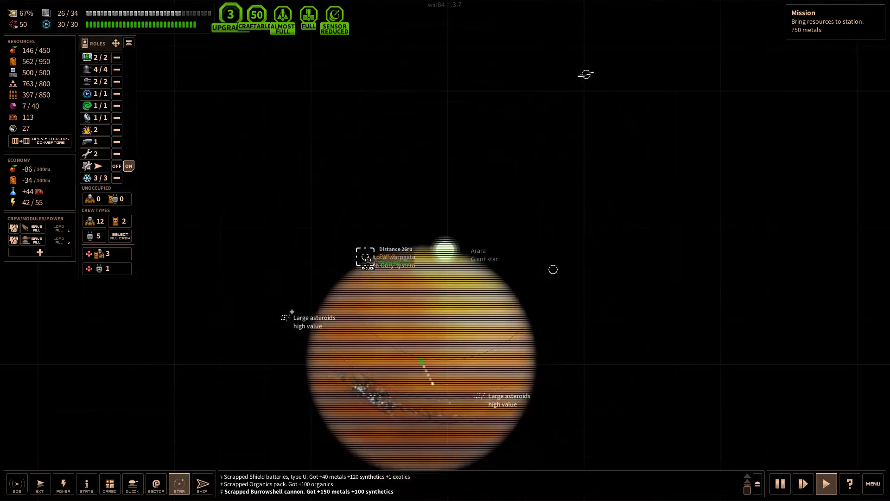
click(395, 256)
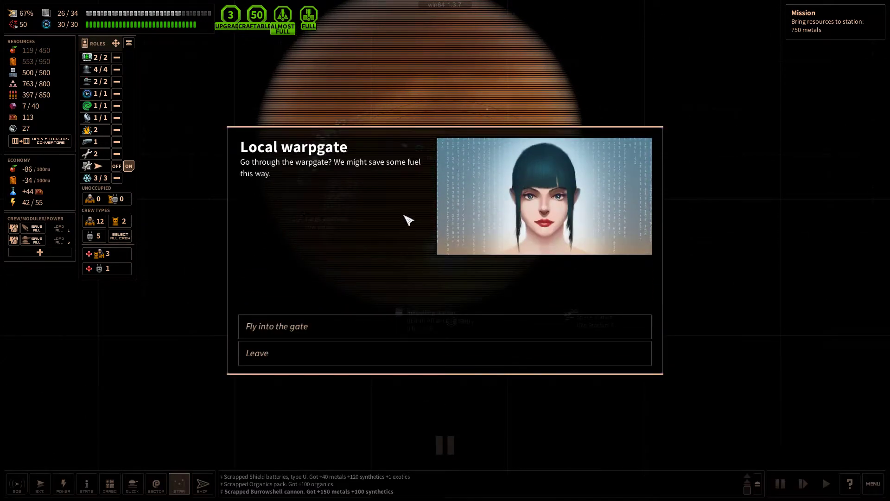
click(256, 353)
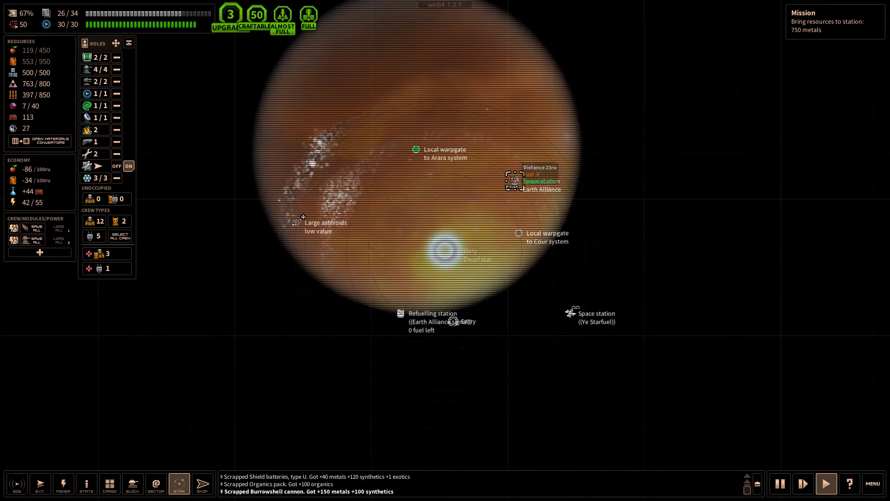
click(512, 180)
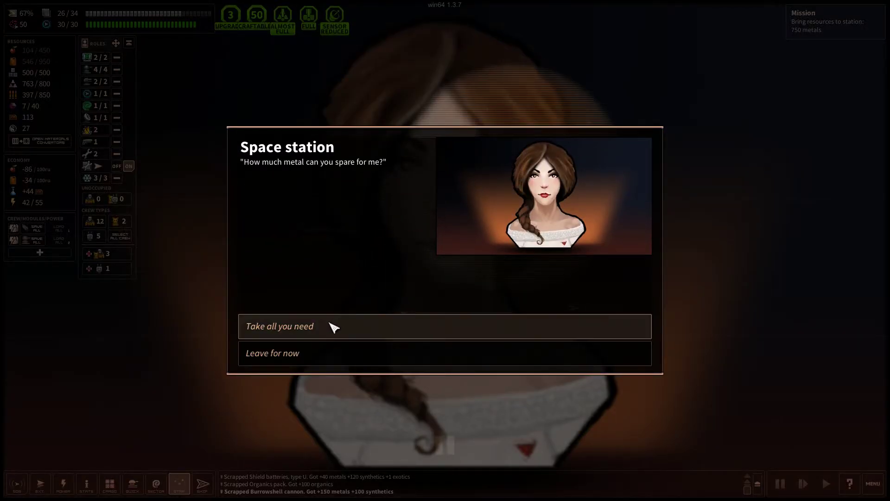
Give the station 500 metal and acknowledge that 250 metal is still needed
click(278, 326)
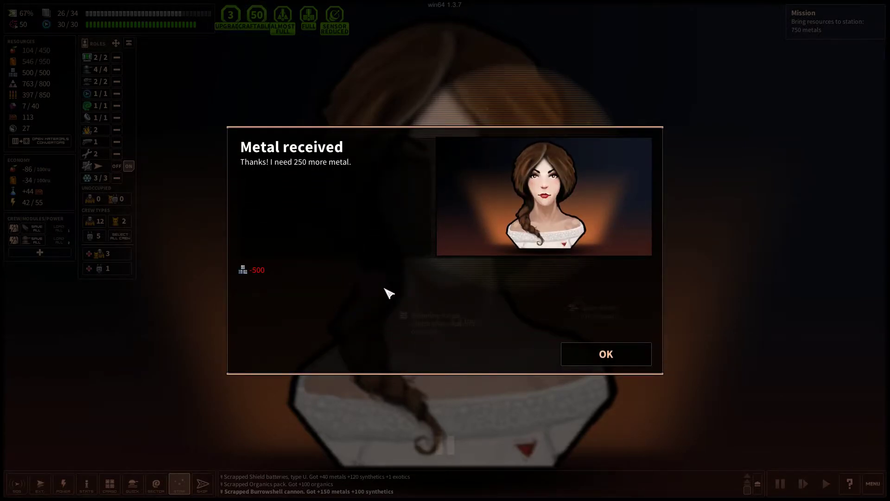
click(605, 354)
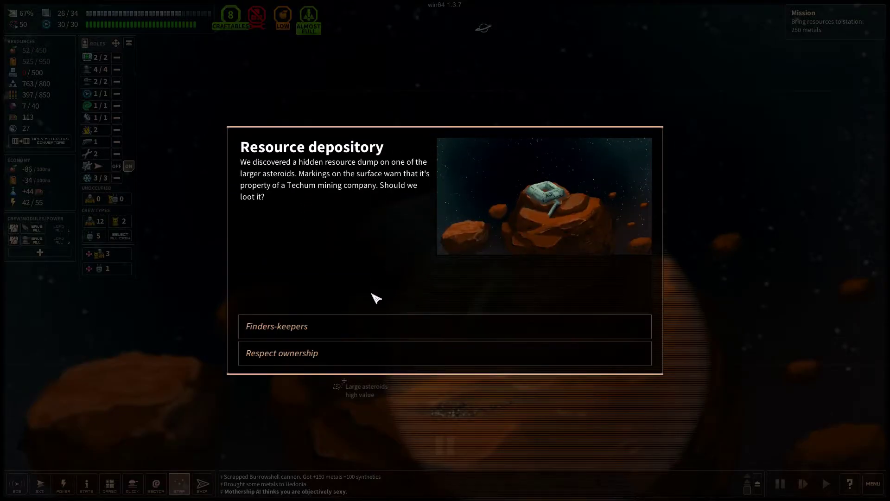
mouse_move(356, 329)
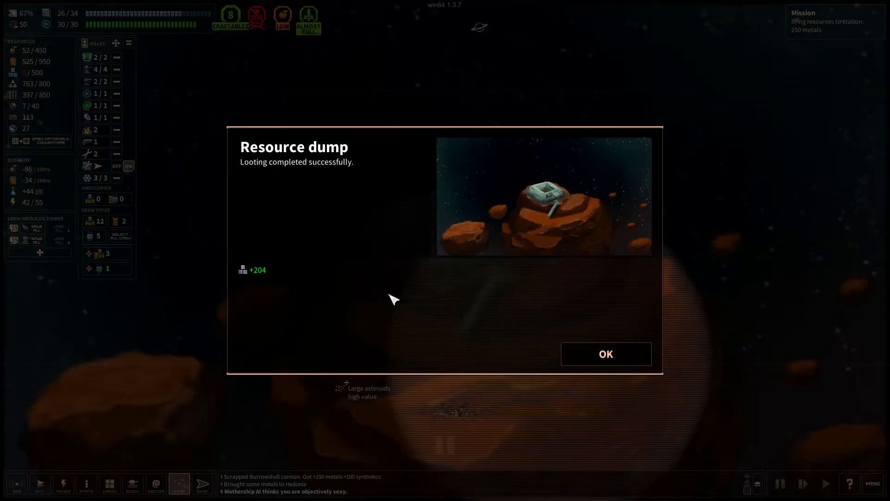
Acknowledge the 204-metal depository loot and prospect the barren planet for mining
click(605, 354)
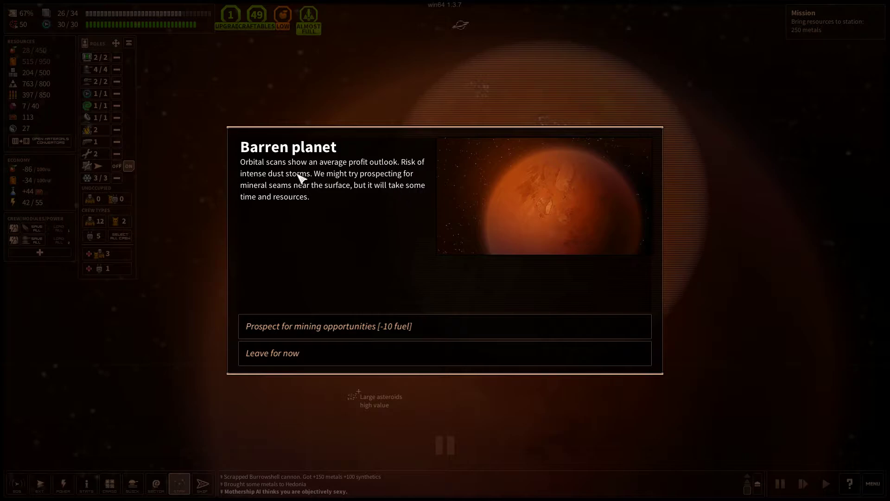
mouse_move(364, 326)
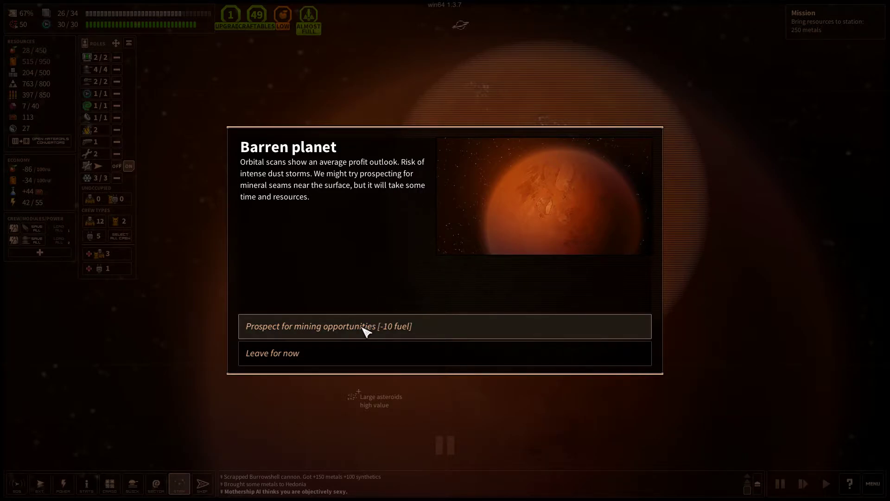
click(327, 326)
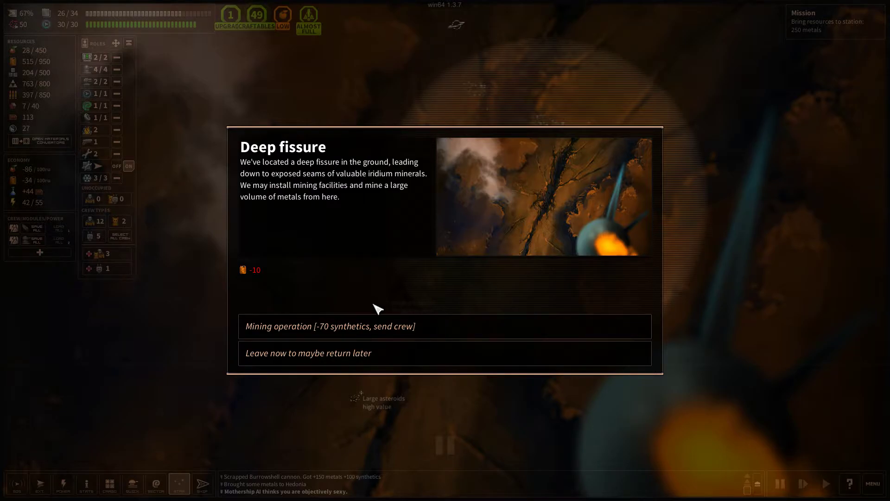
mouse_move(388, 300)
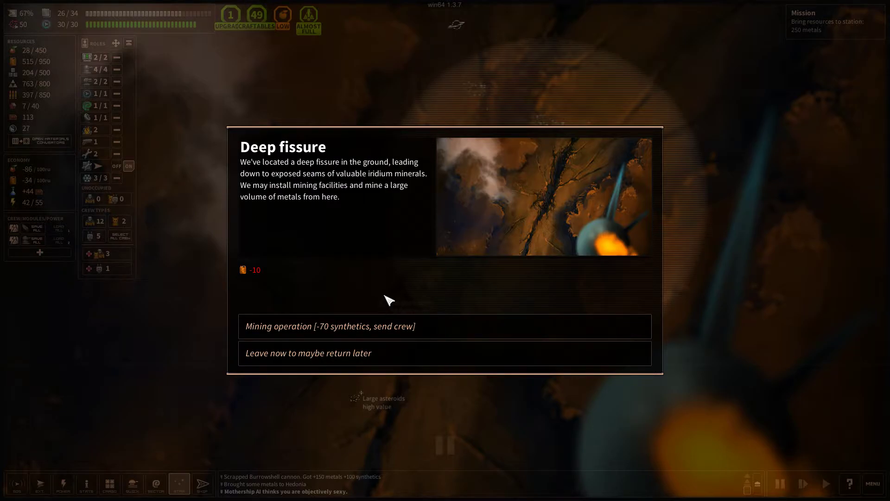
mouse_move(287, 173)
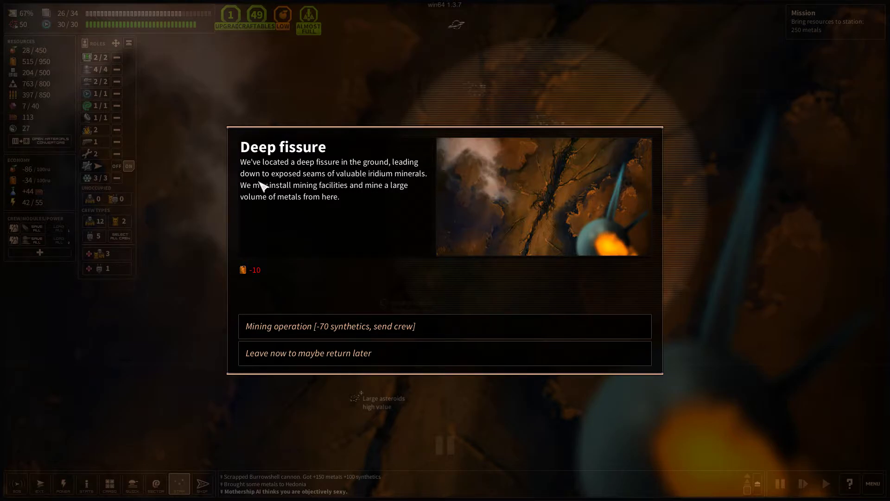
mouse_move(389, 185)
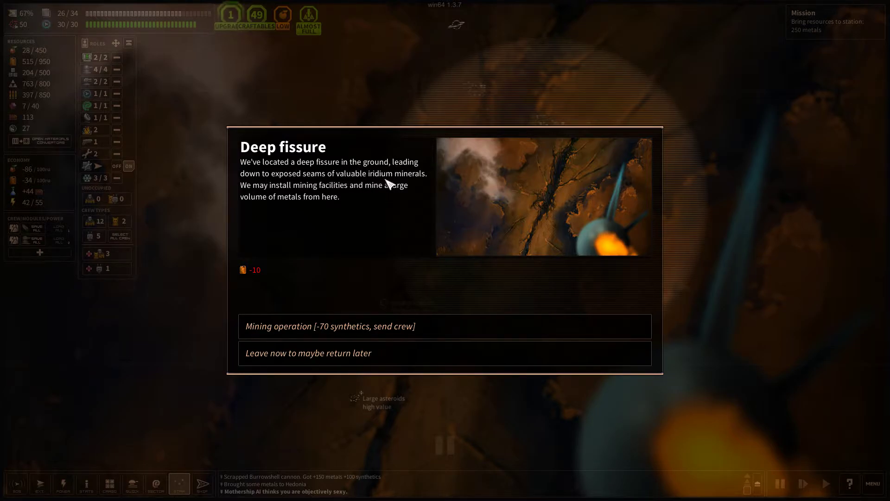
mouse_move(279, 191)
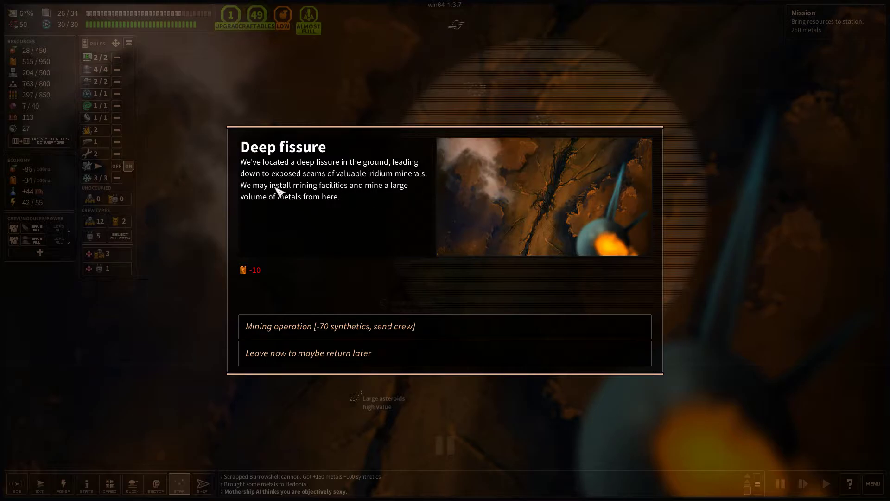
mouse_move(300, 212)
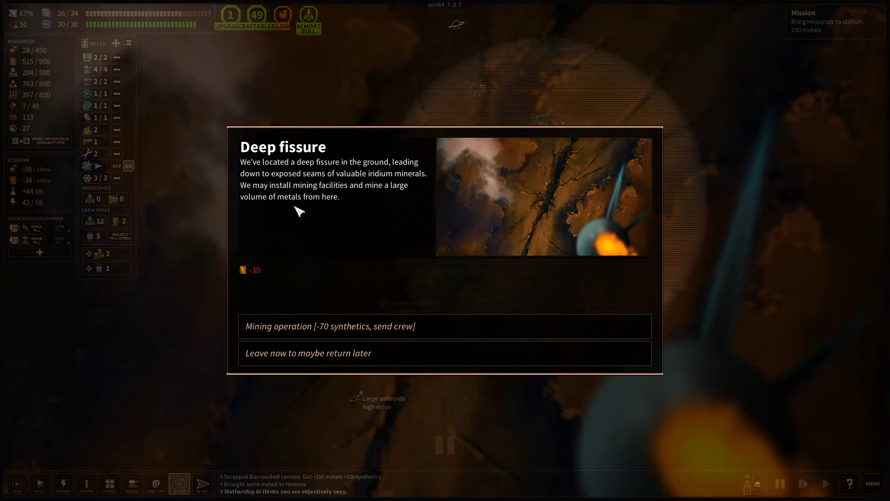
mouse_move(367, 262)
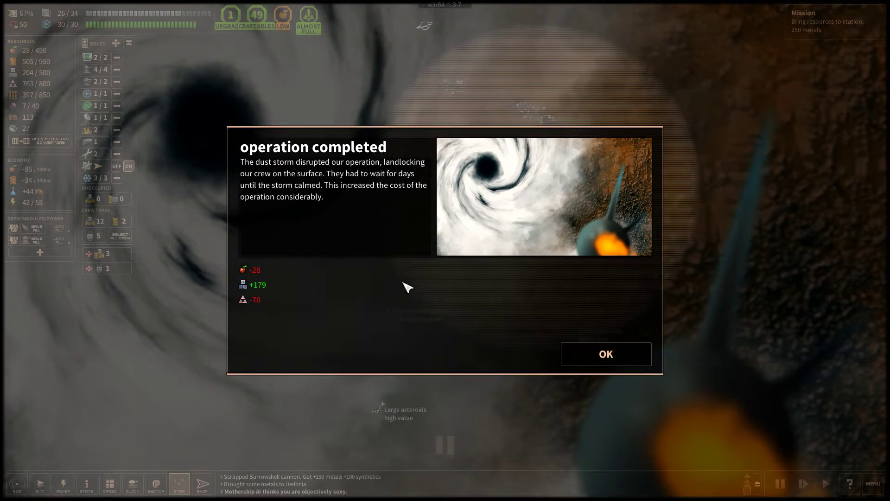
mouse_move(334, 207)
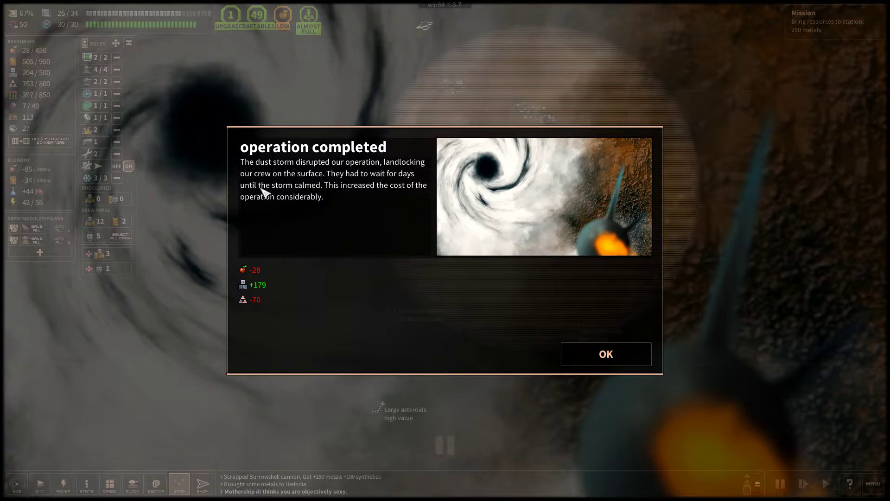
mouse_move(286, 200)
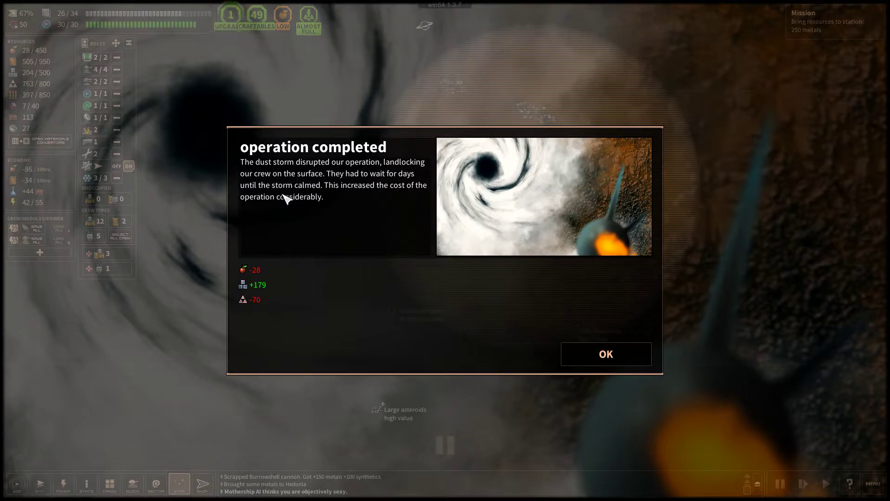
mouse_move(423, 200)
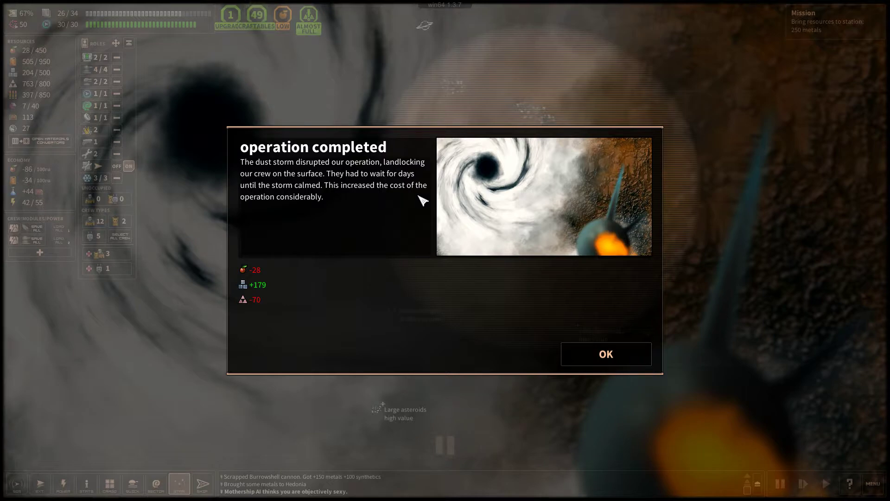
mouse_move(605, 354)
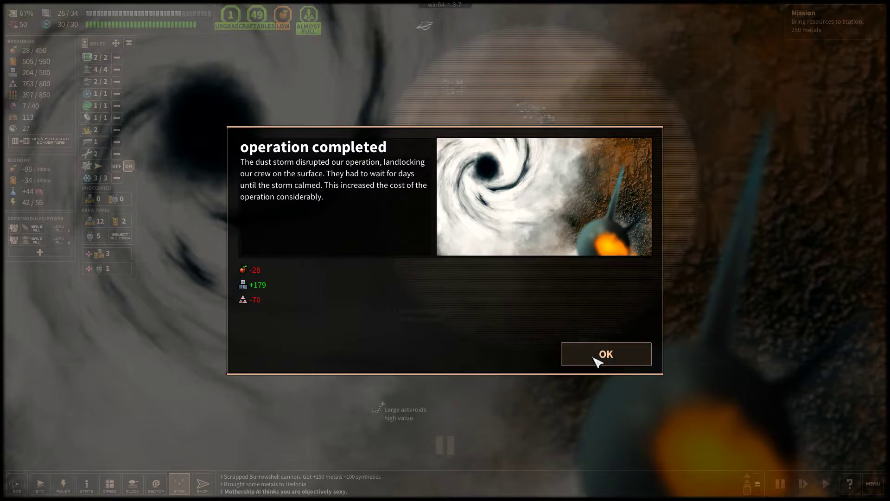
Dismiss the dust storm report showing 179 metal mined from the iridium fissure
click(605, 354)
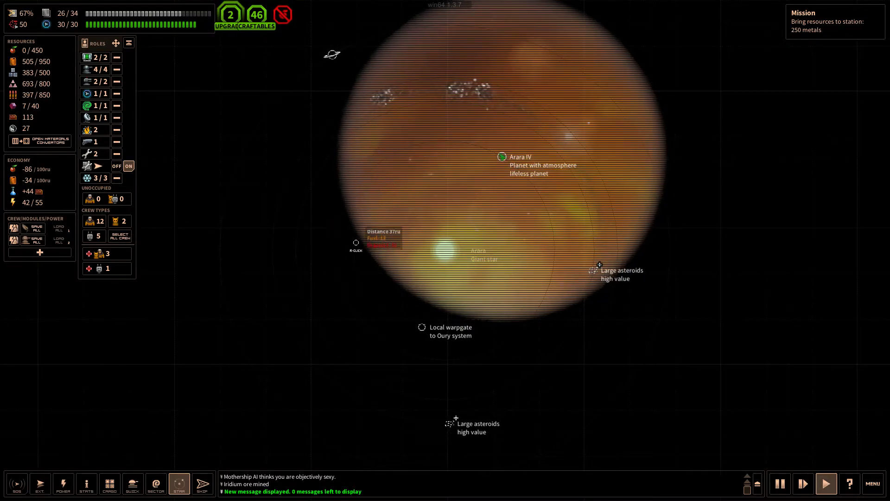
mouse_move(35, 227)
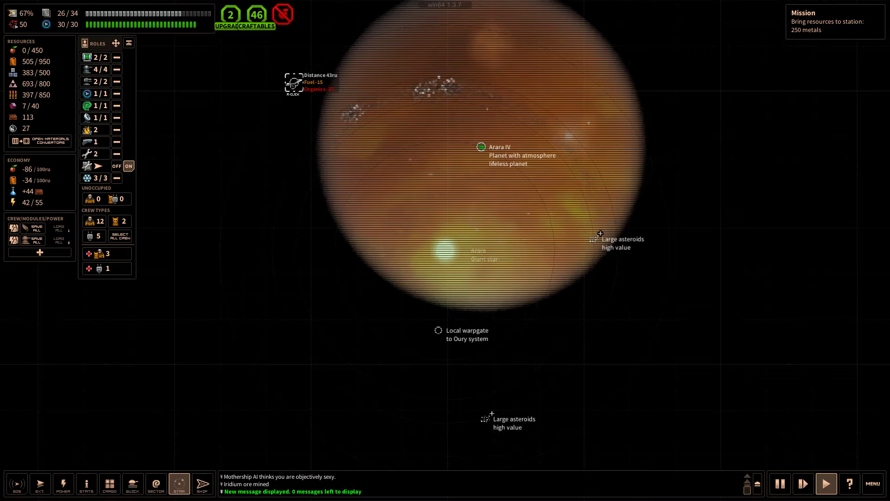
mouse_move(86, 81)
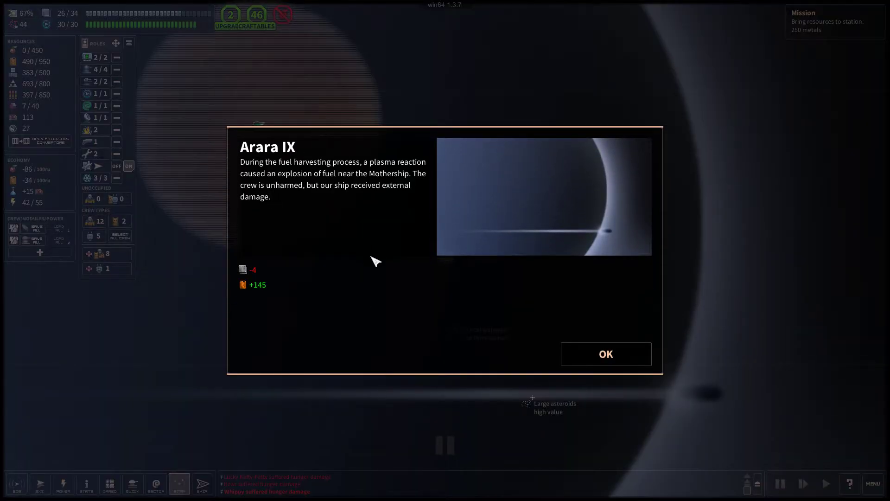
mouse_move(438, 168)
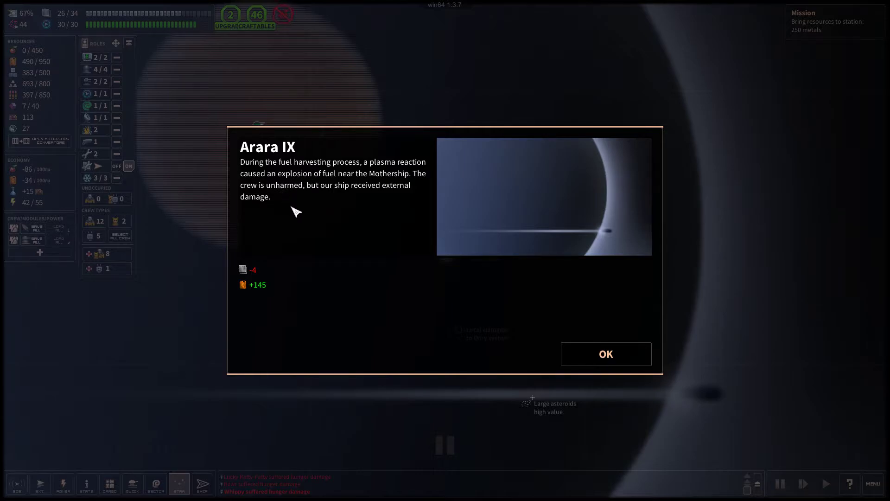
mouse_move(320, 301)
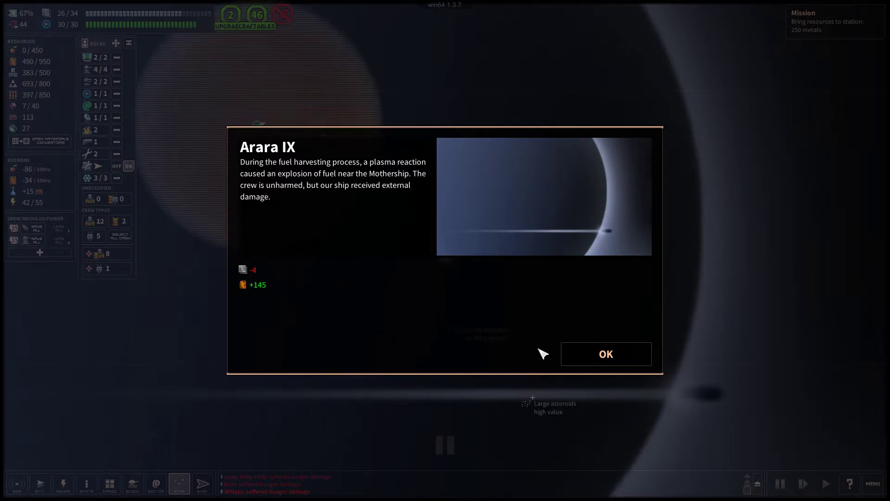
Dismiss the 145-fuel harvesting report and the sun flare outcome of scavenging the wreck
click(605, 353)
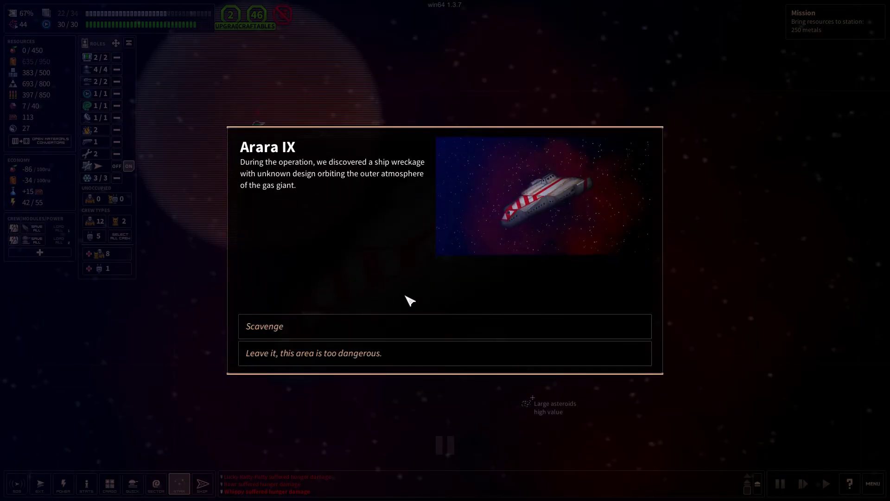
mouse_move(357, 191)
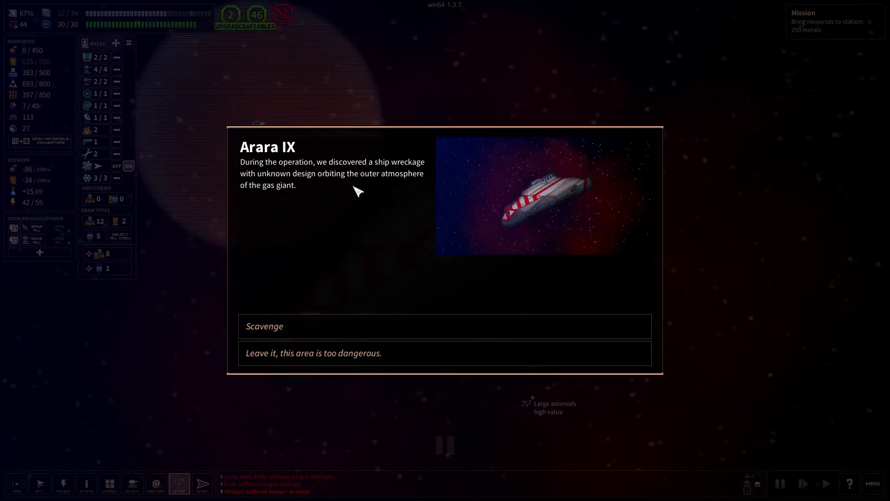
mouse_move(323, 326)
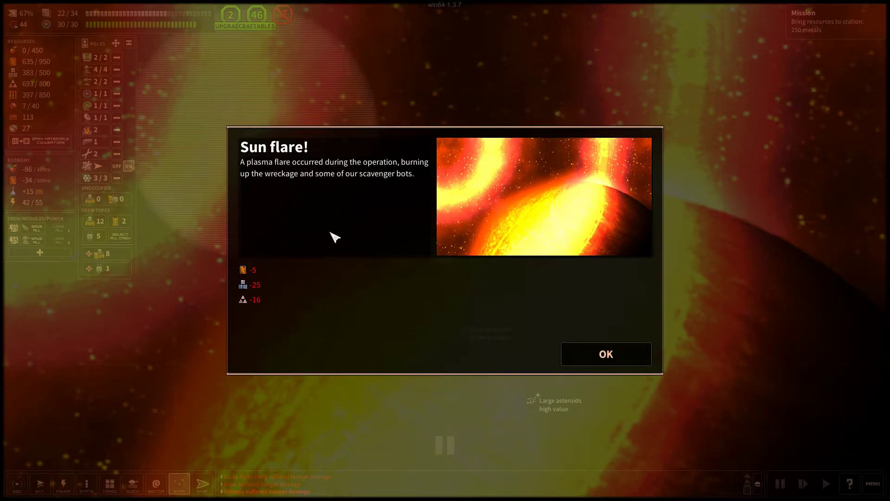
mouse_move(269, 188)
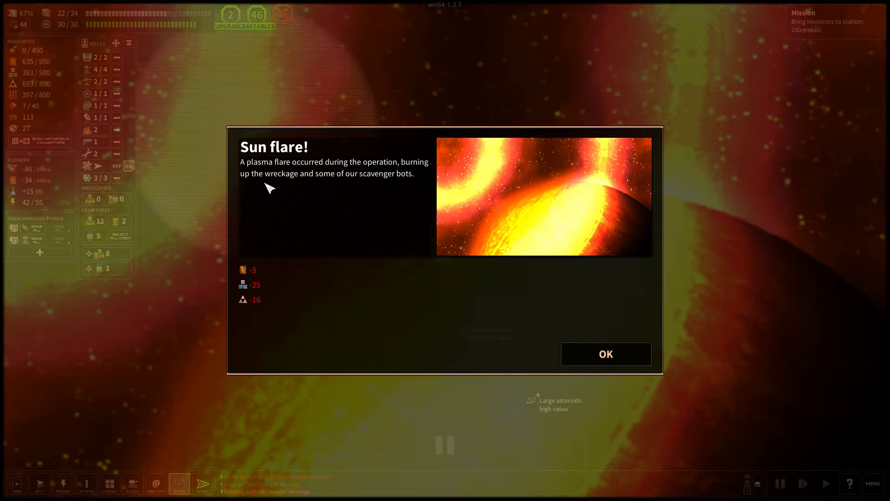
mouse_move(504, 349)
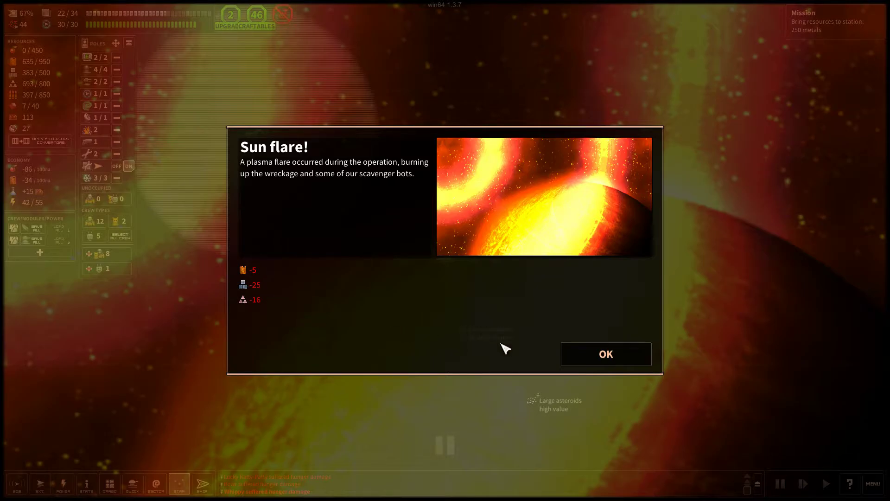
click(605, 354)
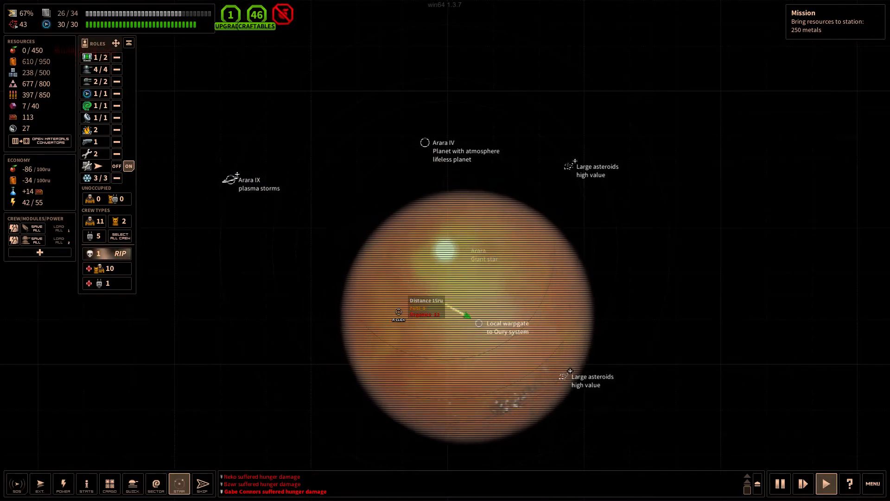
Warp through the local gate to Oury and give the station 238 metal
click(477, 324)
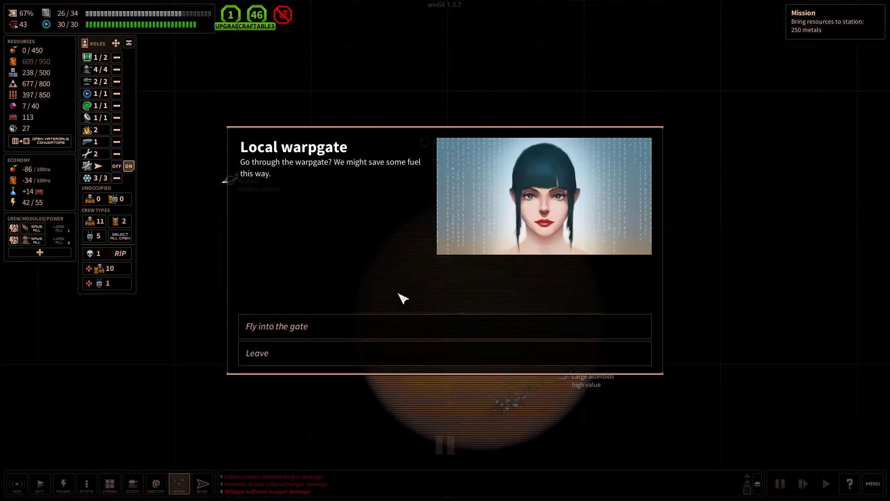
click(445, 352)
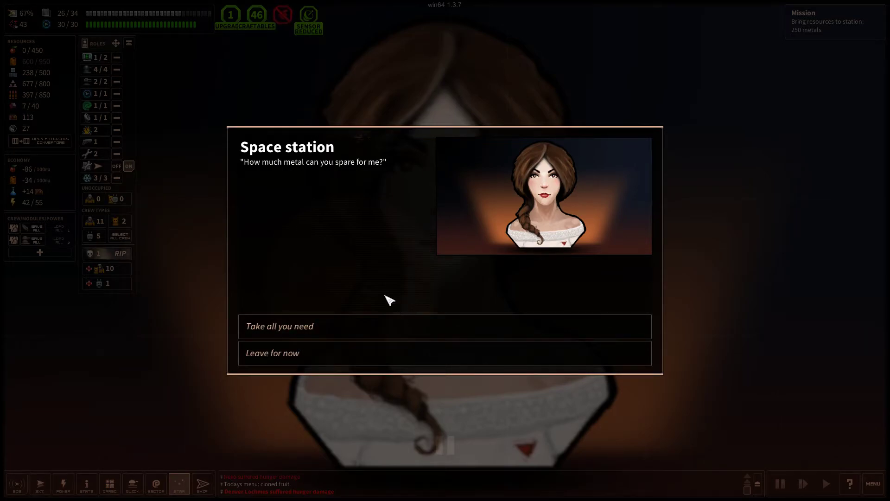
mouse_move(299, 183)
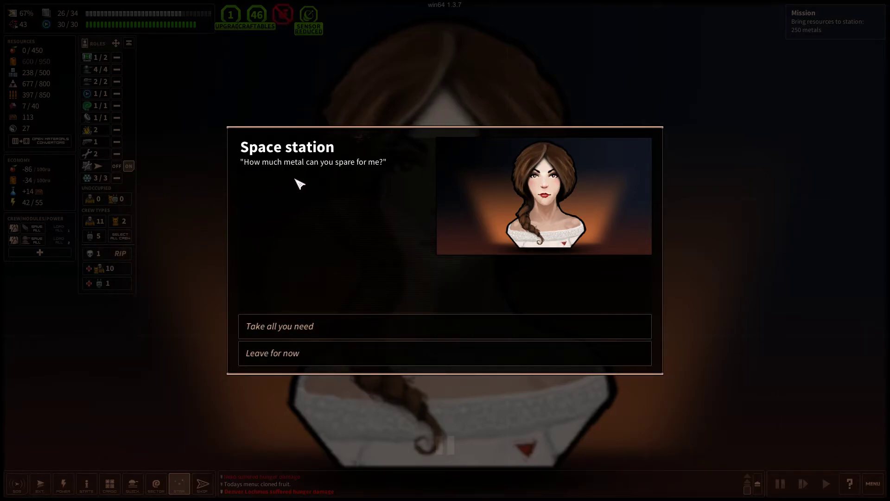
mouse_move(326, 325)
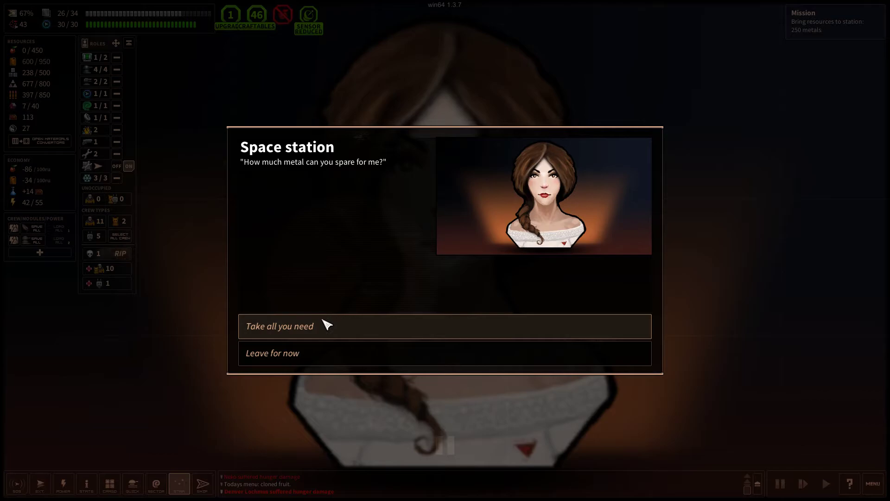
click(278, 325)
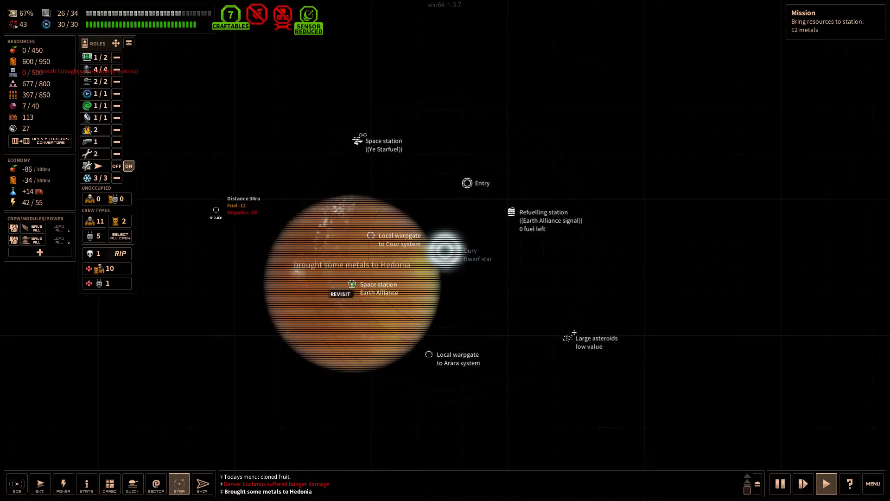
Scrap the stored metals pack for 100 metal, then return to the system map
click(109, 483)
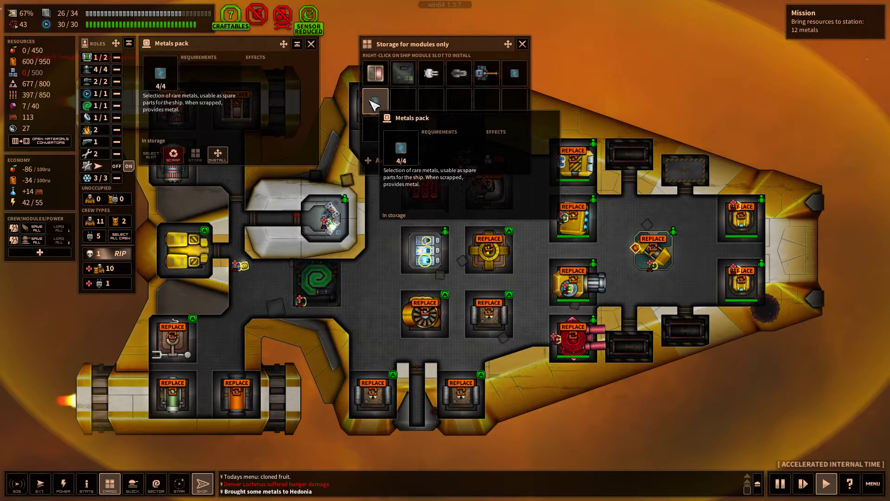
click(173, 155)
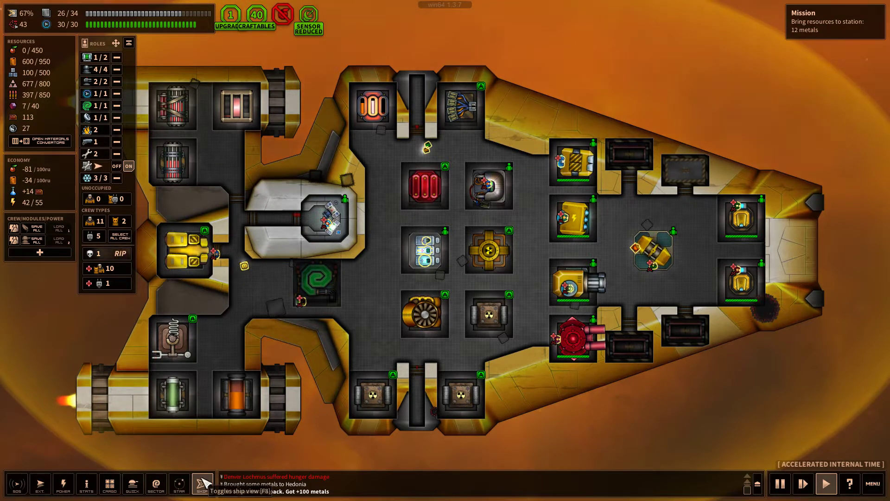
click(179, 484)
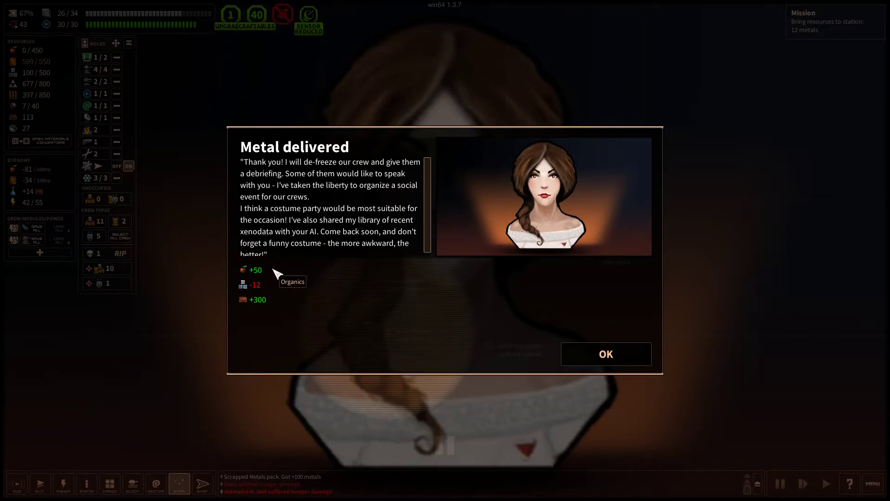
mouse_move(273, 302)
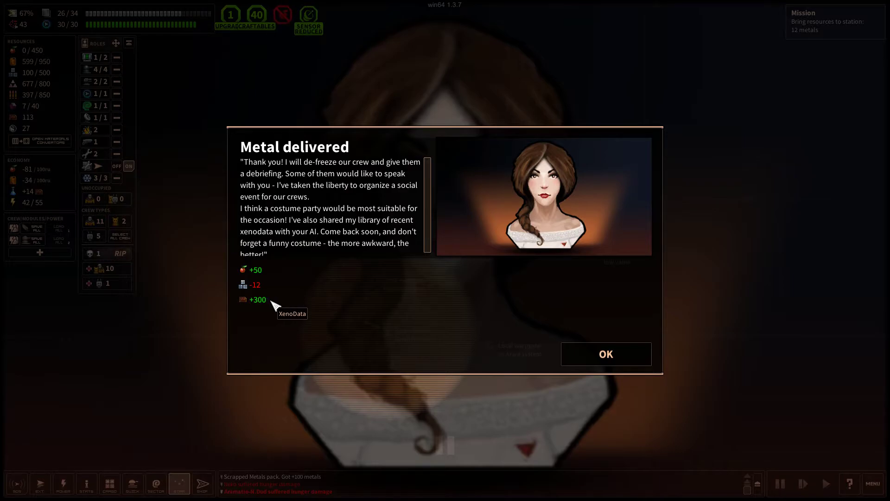
mouse_move(606, 354)
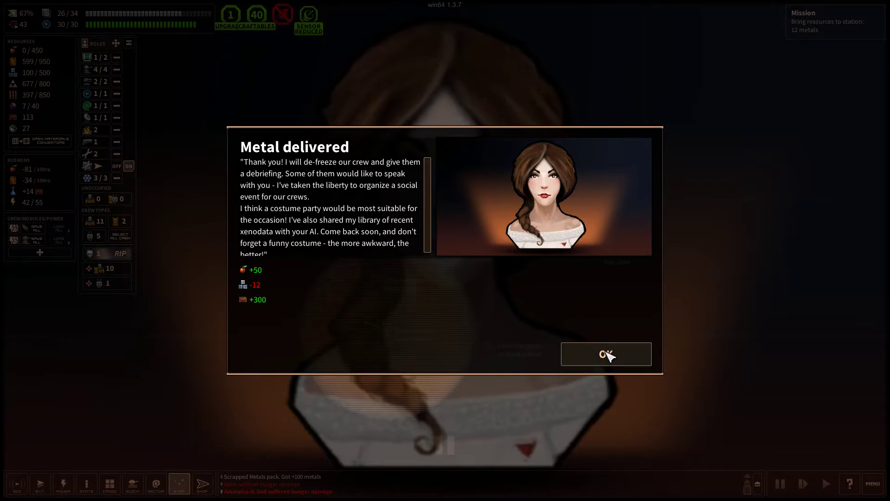
Close the metal delivery report and join the station's social event
click(605, 354)
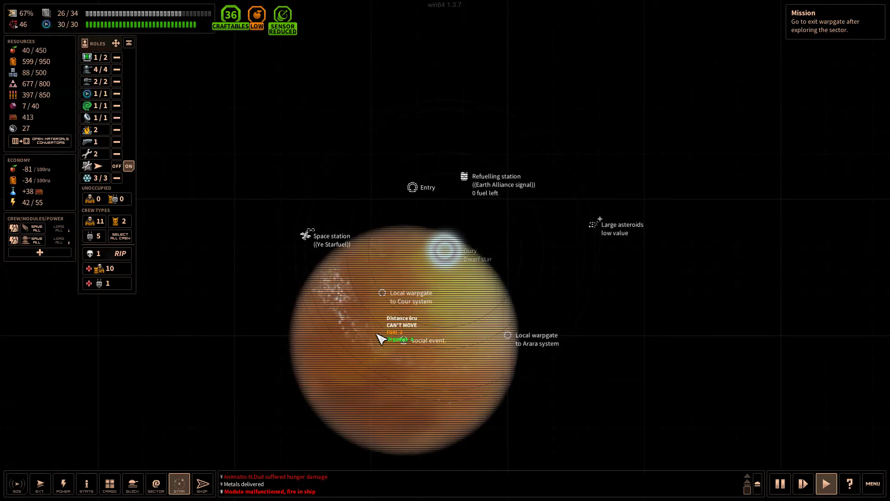
click(397, 340)
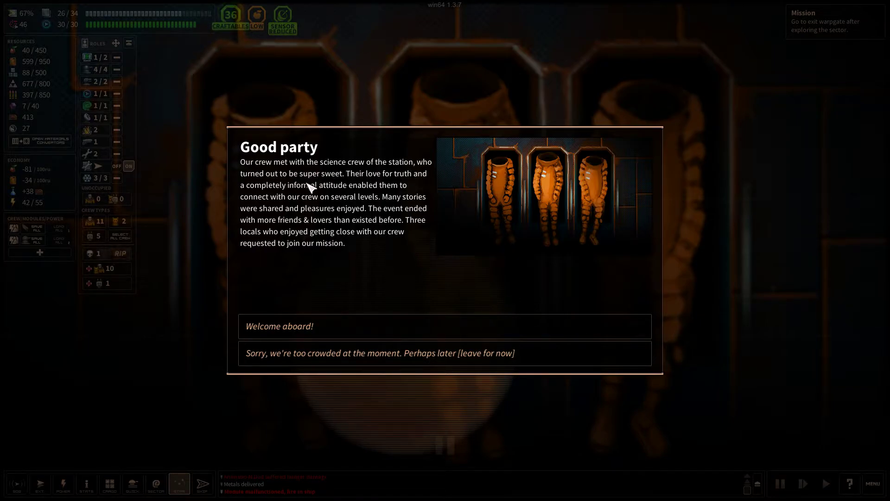
mouse_move(267, 188)
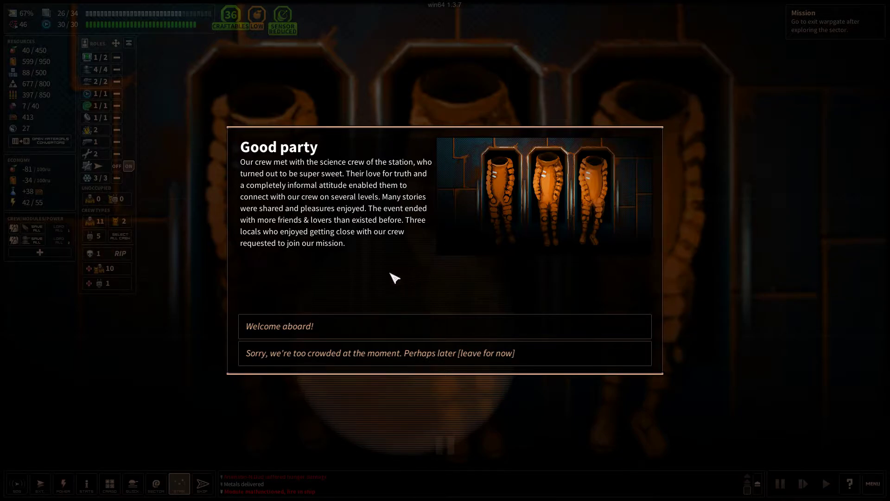
mouse_move(335, 257)
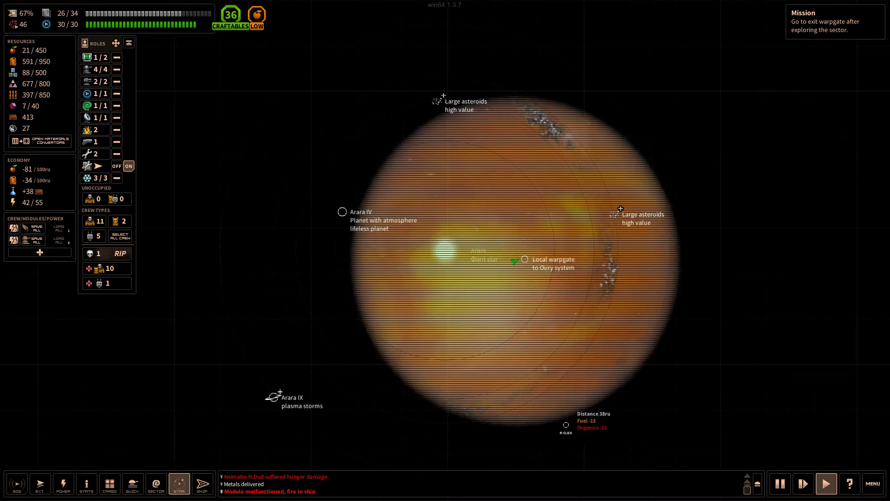
Select the Wor star on the Sector 3 map and warp there
click(154, 483)
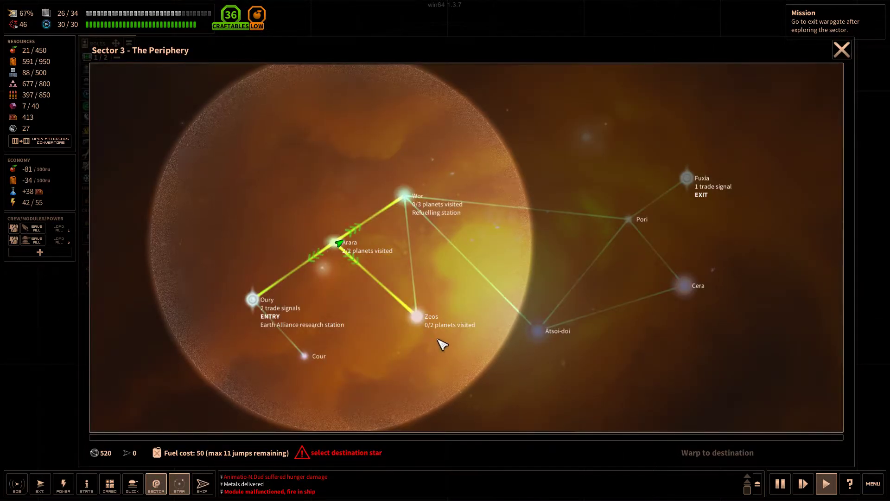
mouse_move(429, 238)
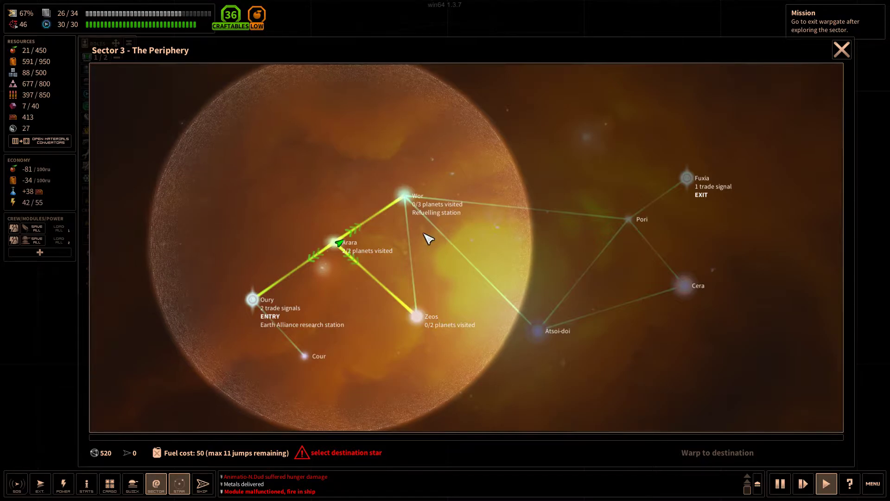
mouse_move(423, 213)
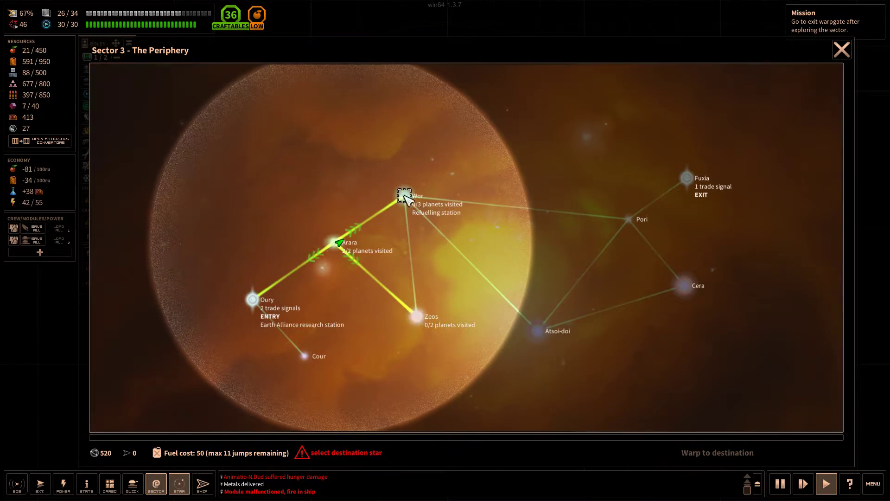
click(405, 197)
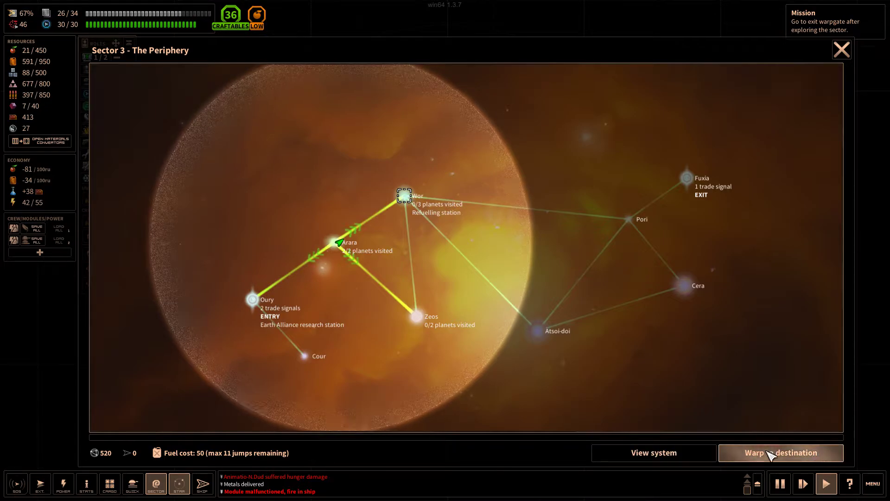
click(780, 453)
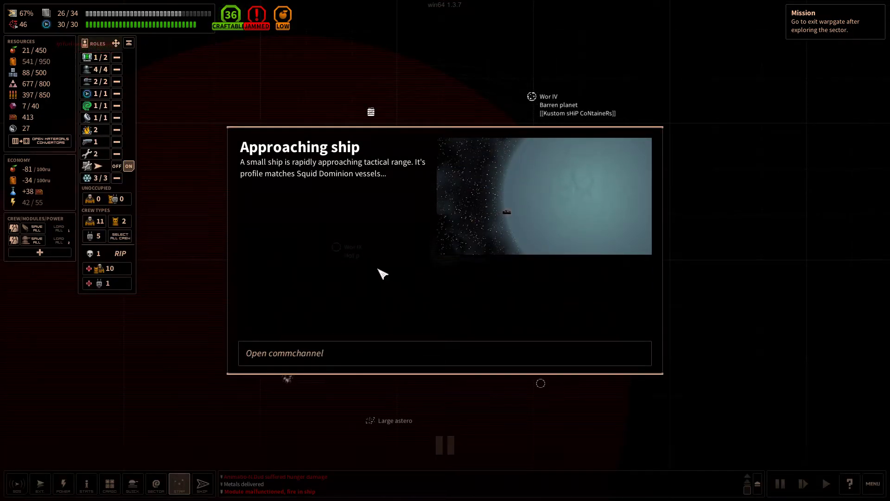
mouse_move(370, 225)
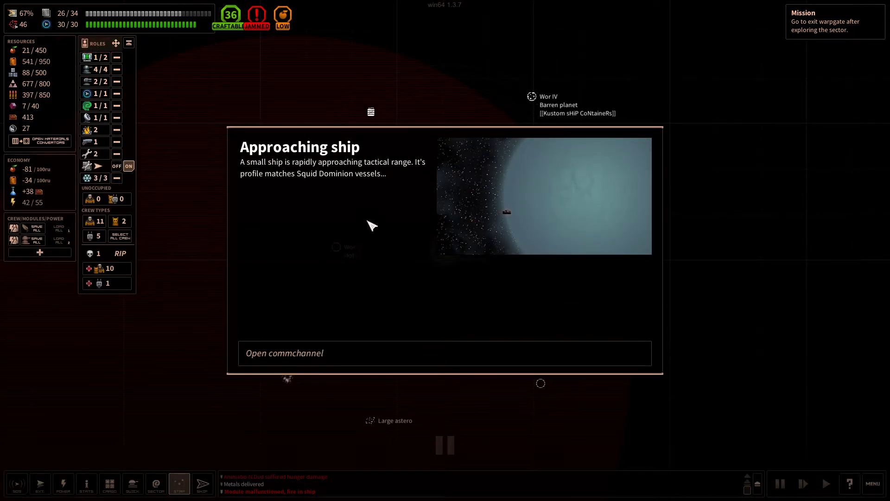
mouse_move(360, 196)
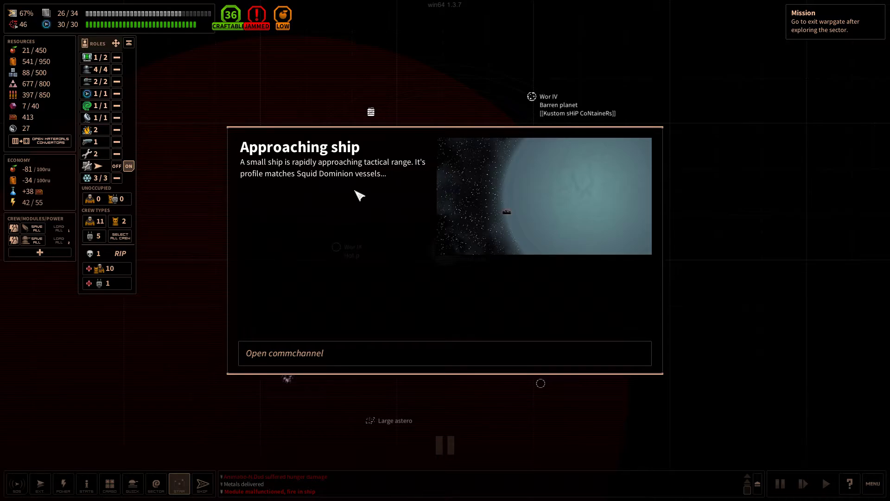
mouse_move(370, 334)
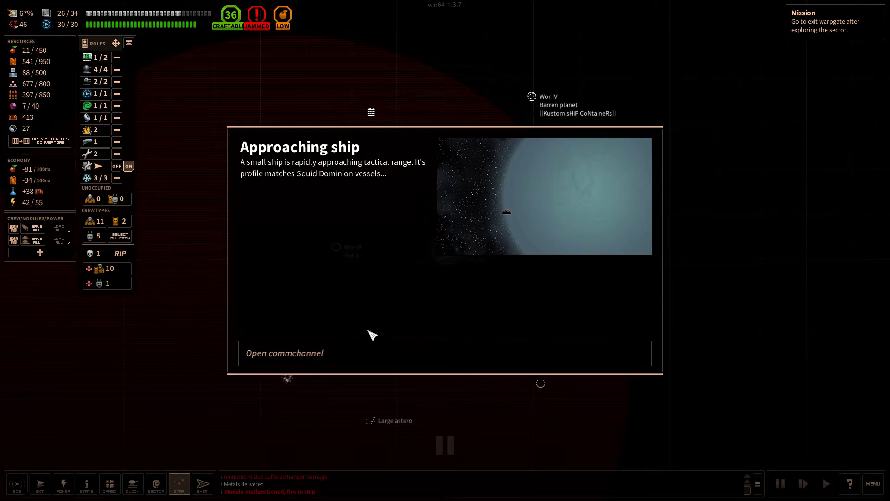
Answer the Squid Dominion ship's hail and start the battle with the bounty hunter
click(445, 353)
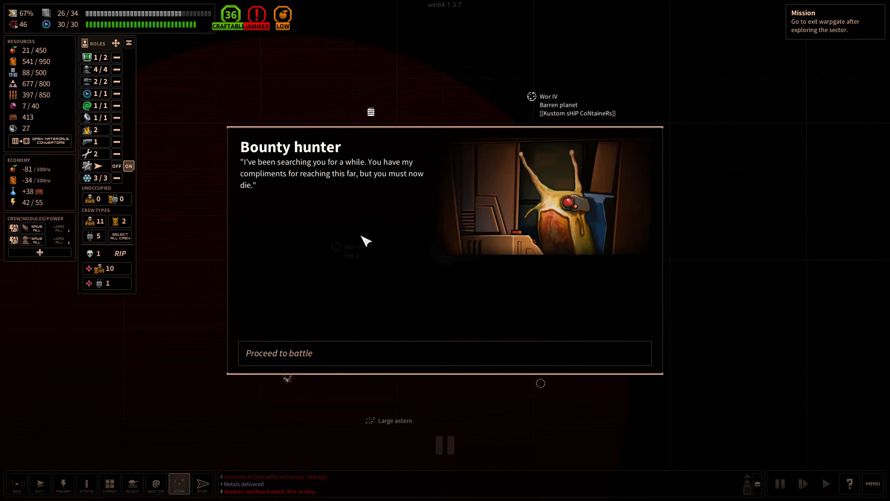
mouse_move(357, 182)
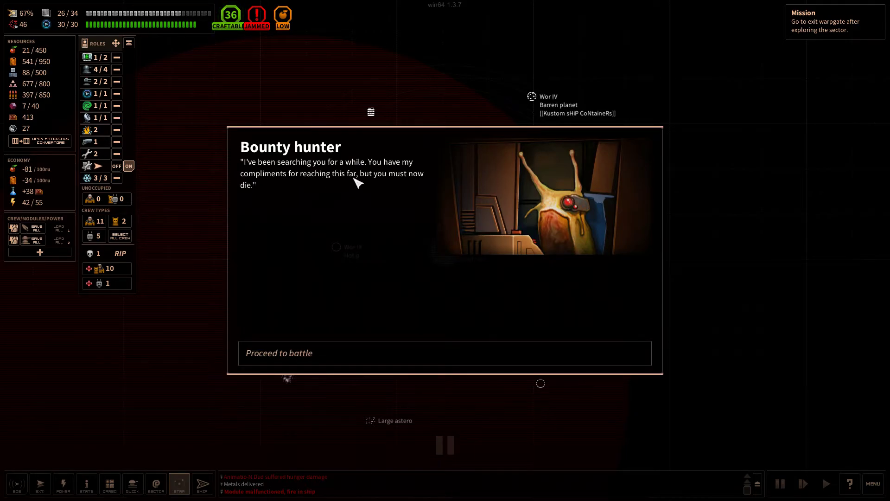
mouse_move(379, 183)
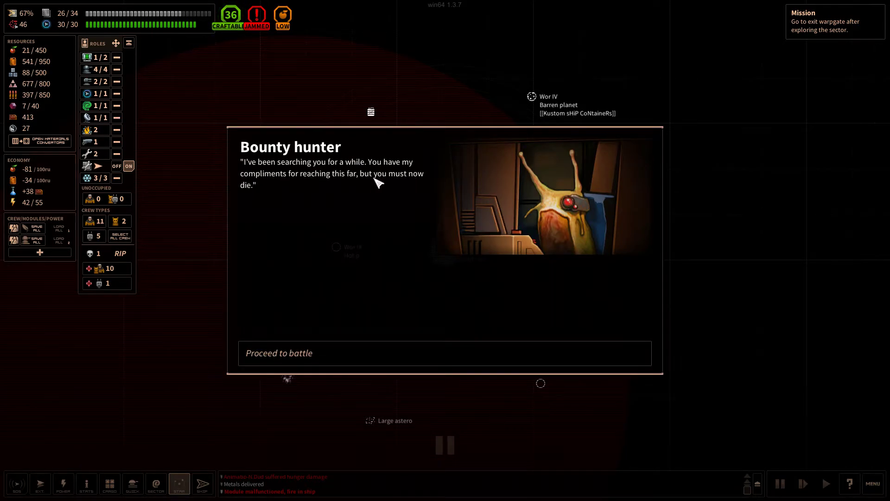
click(444, 353)
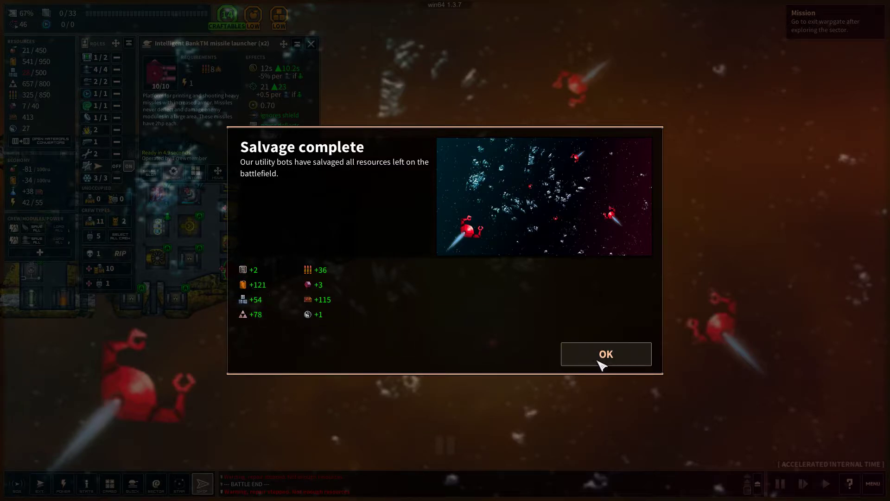
Accept the salvage and replace the DIY ECM turret with the insectoid ECM turret
click(606, 353)
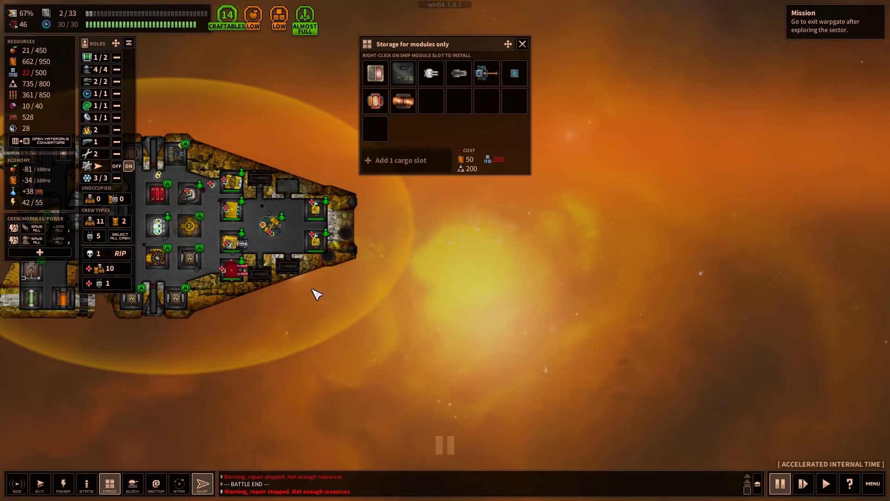
mouse_move(216, 390)
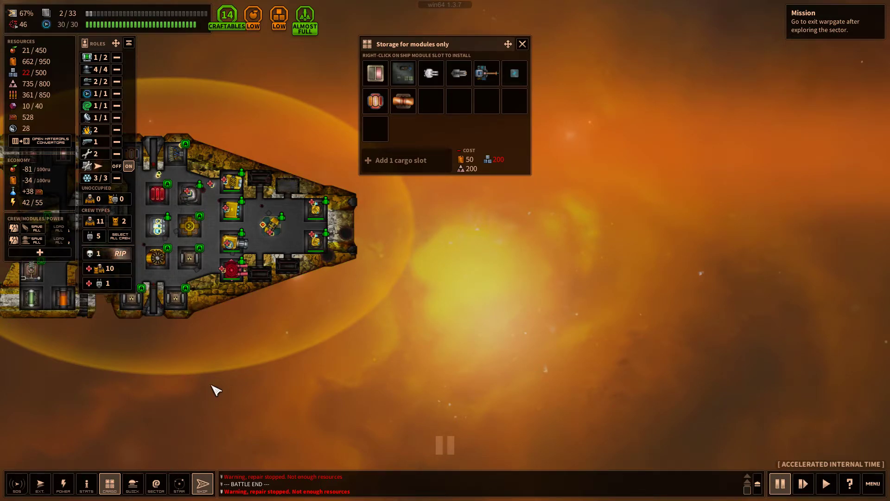
mouse_move(362, 316)
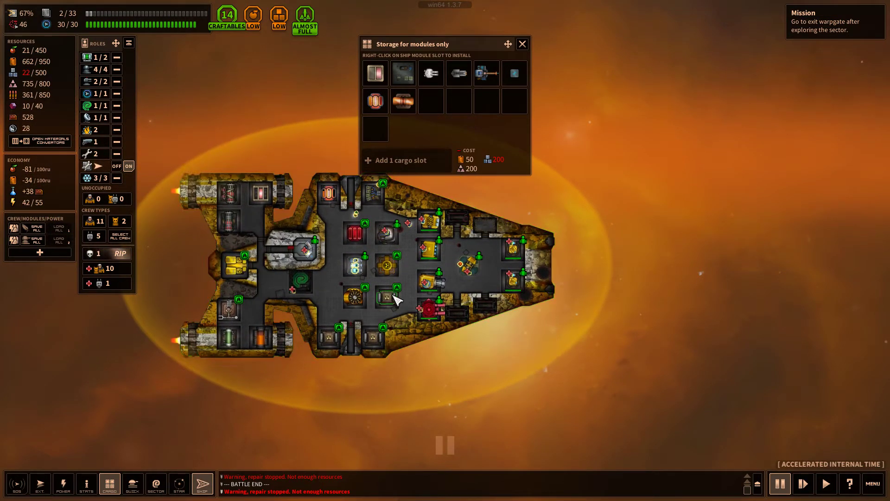
mouse_move(402, 100)
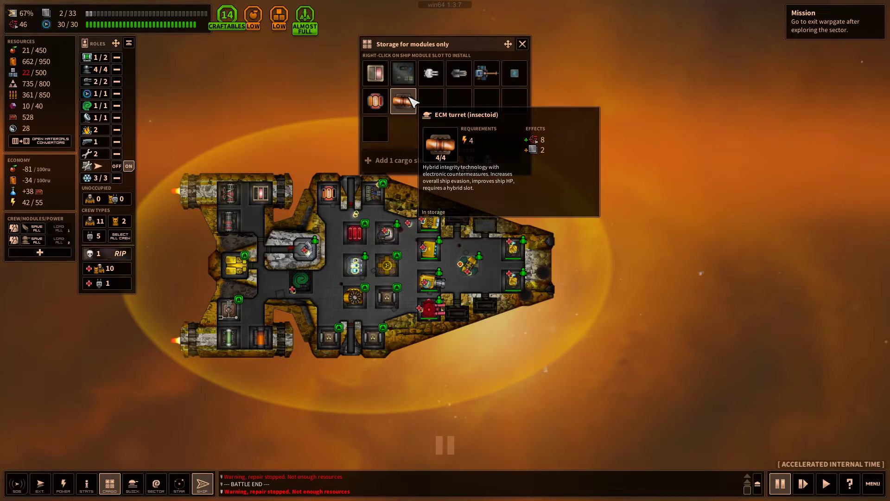
mouse_move(280, 246)
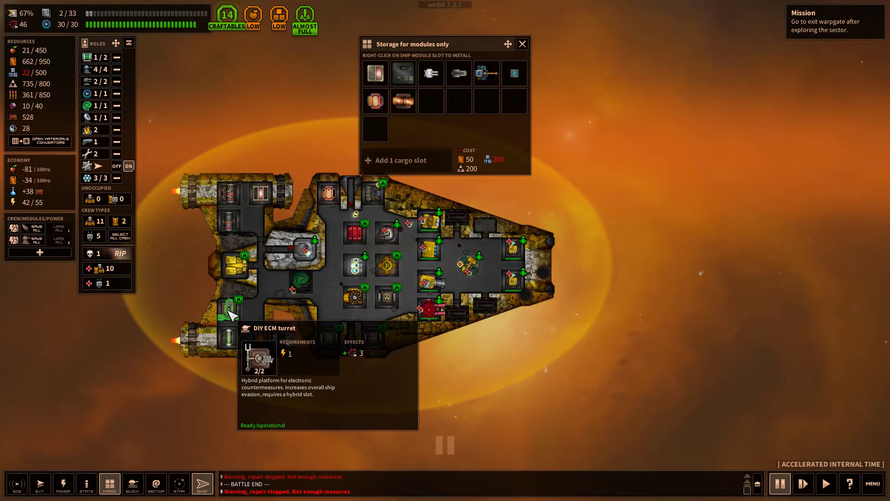
mouse_move(412, 132)
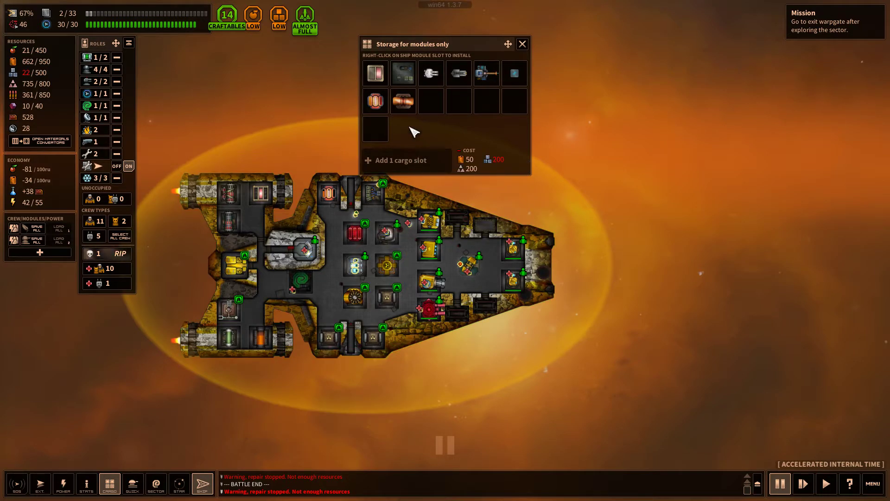
click(402, 101)
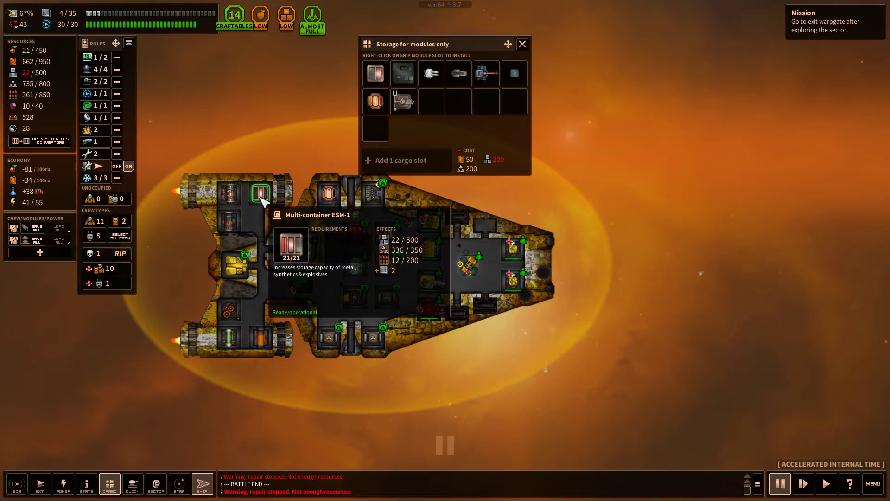
mouse_move(233, 224)
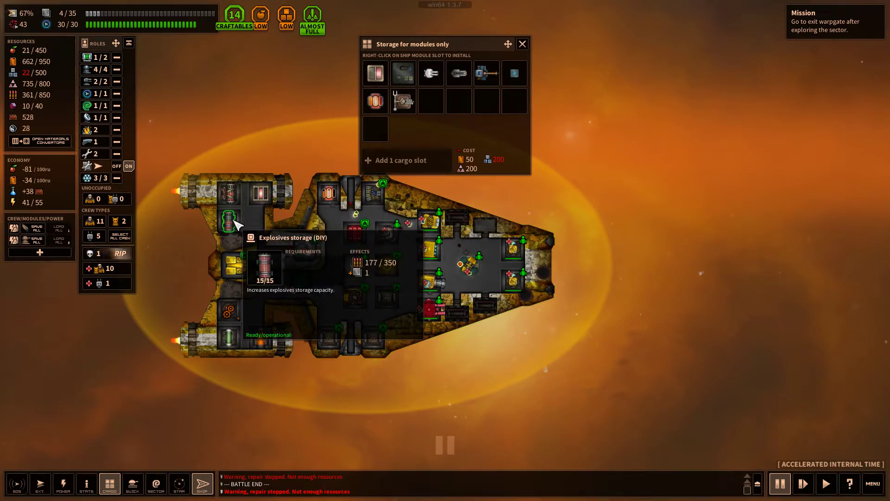
mouse_move(232, 191)
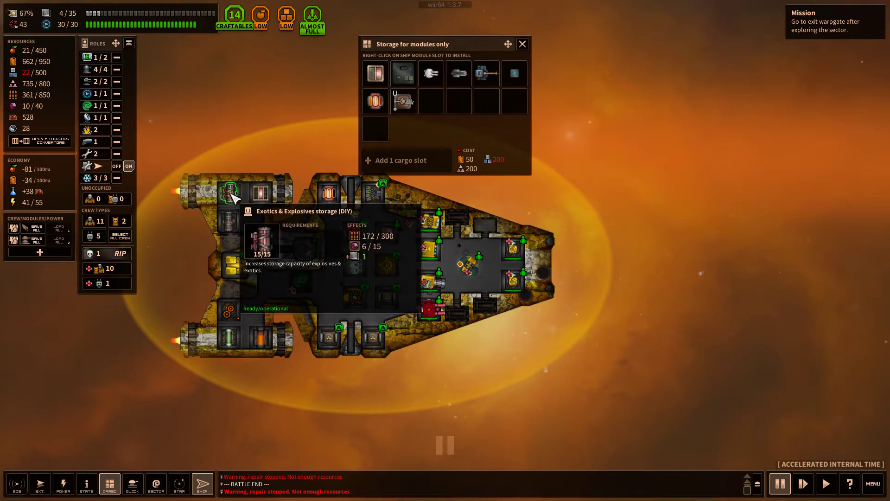
mouse_move(259, 338)
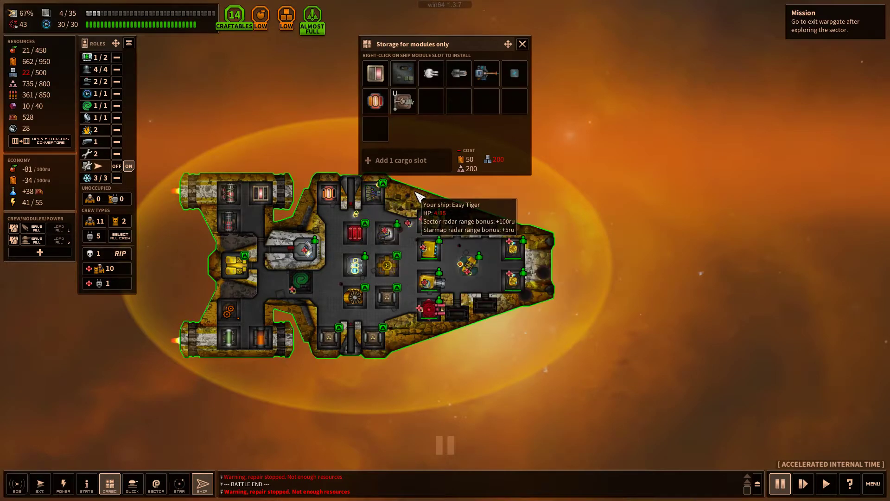
mouse_move(457, 346)
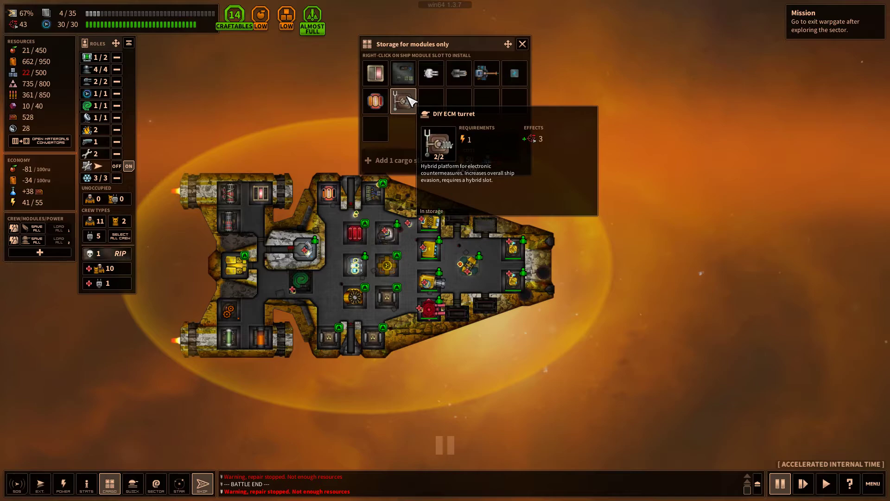
Scrap the DIY ECM turret, standard particle blaster and metals pack, and convert excess resources to fuel
click(403, 101)
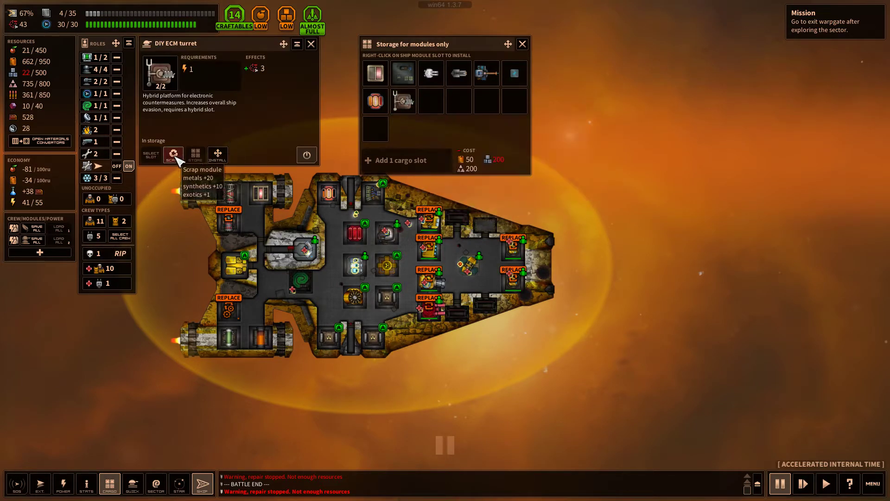
click(173, 154)
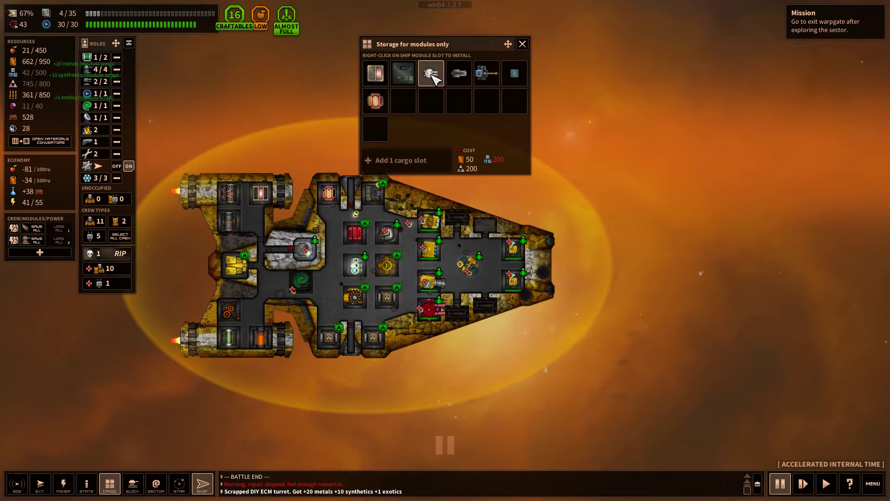
click(431, 73)
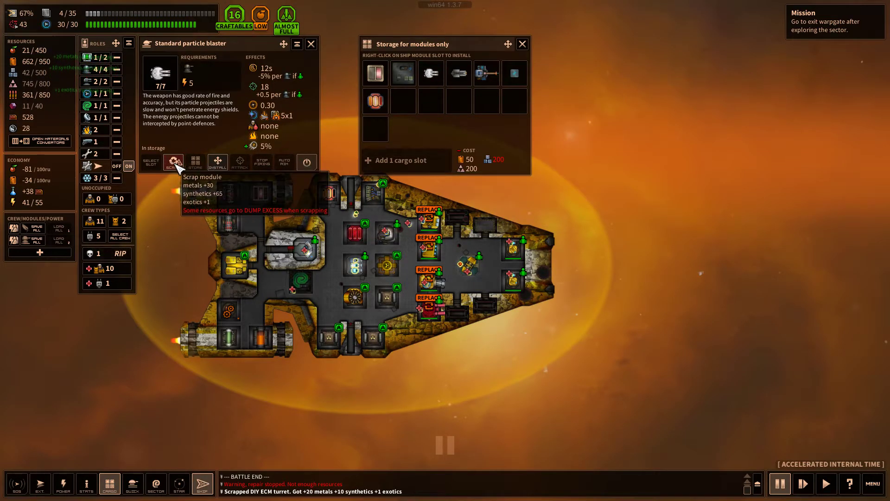
click(174, 162)
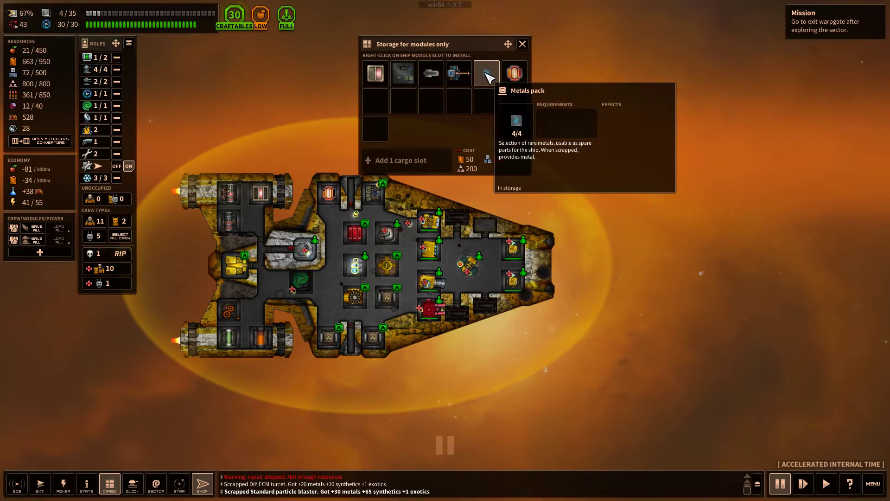
click(487, 72)
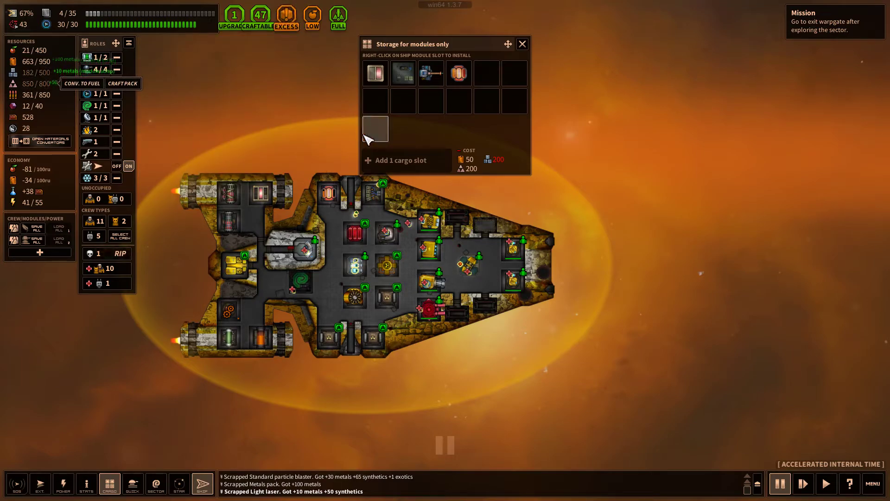
mouse_move(404, 73)
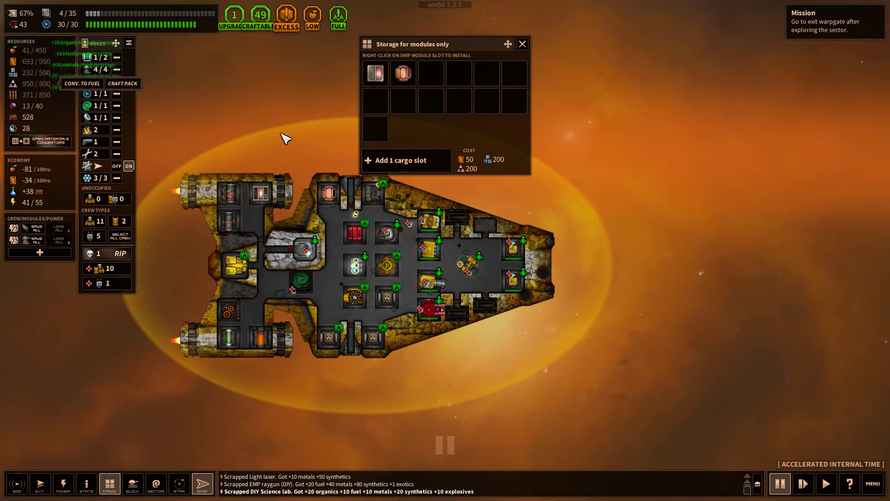
mouse_move(83, 84)
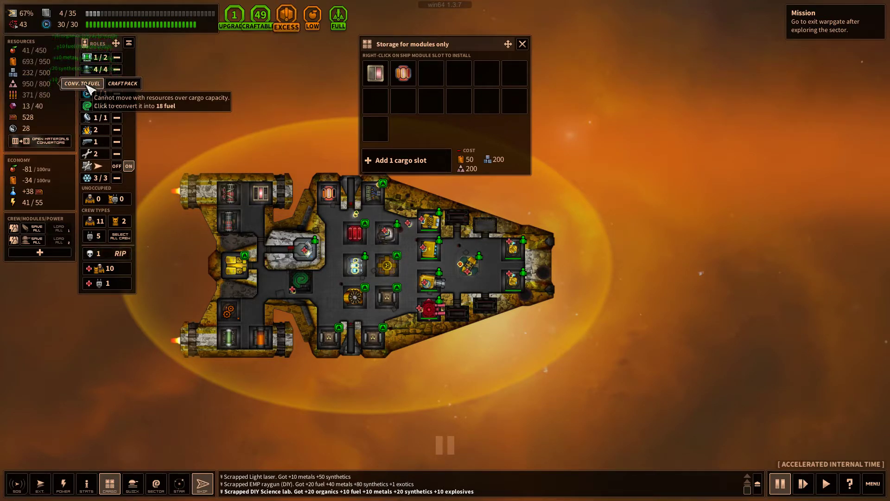
click(83, 84)
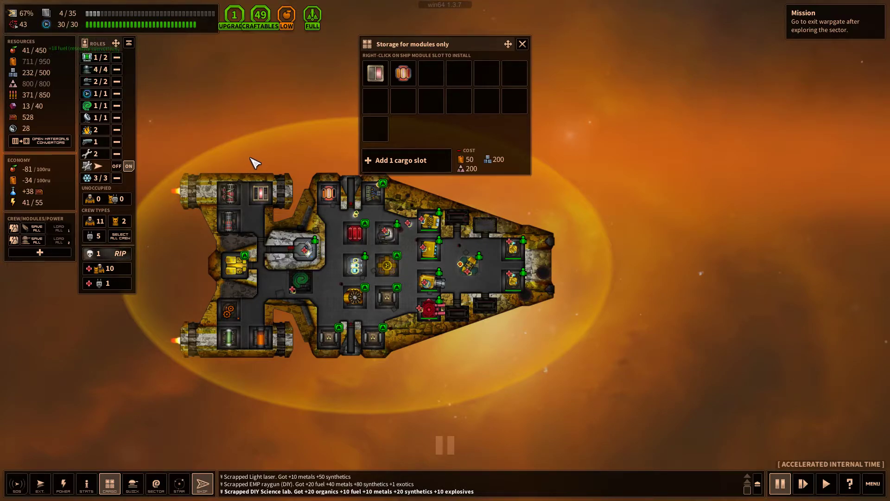
mouse_move(12, 62)
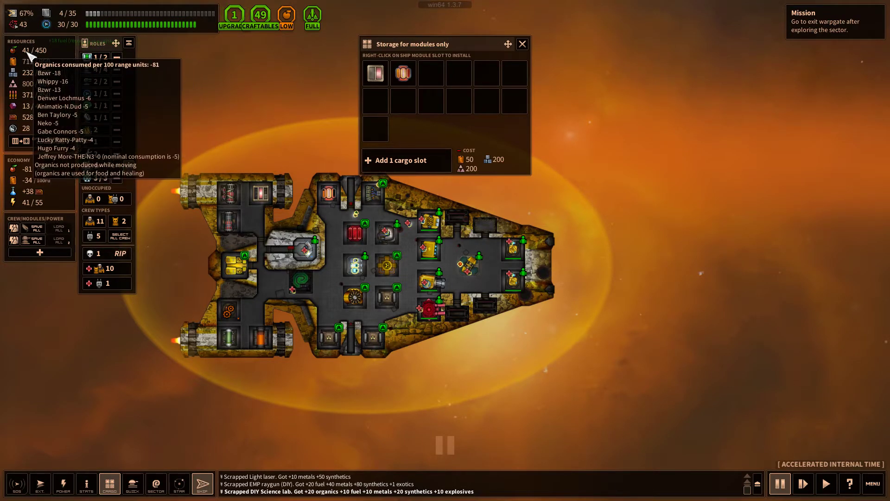
mouse_move(528, 225)
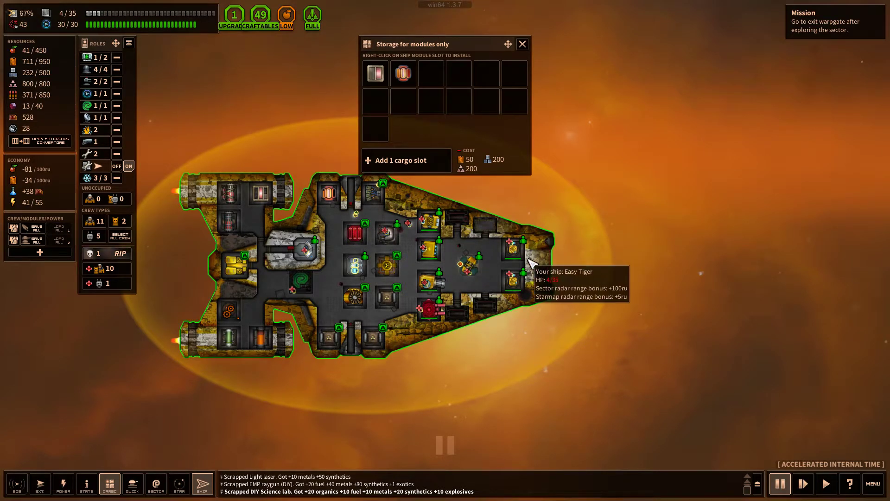
mouse_move(164, 193)
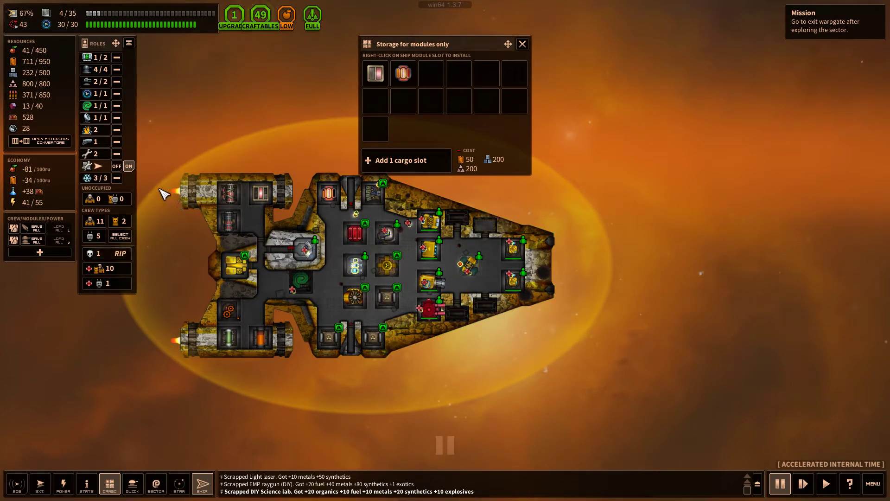
mouse_move(145, 85)
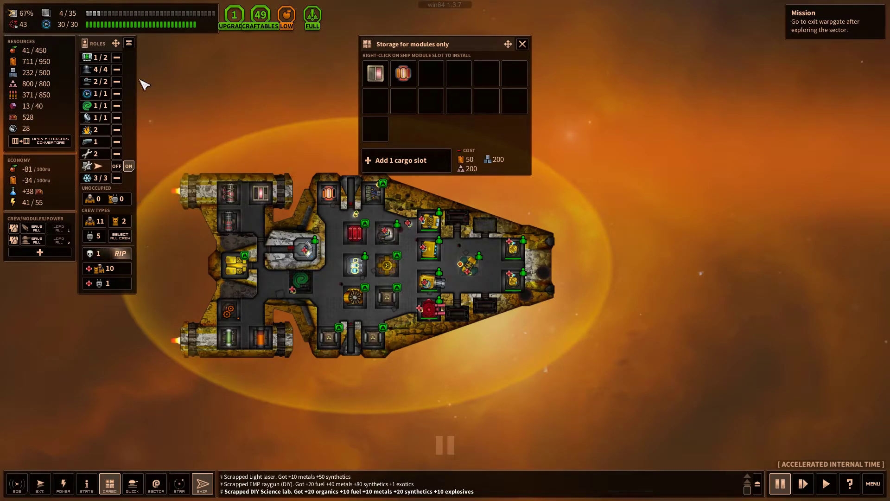
mouse_move(803, 483)
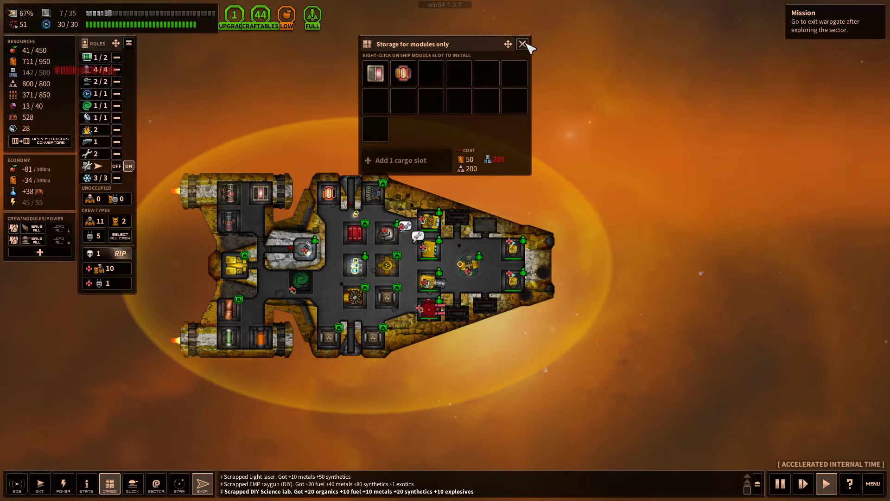
Scrap the Multi-container MS-I and Armored multi-container FSE, then switch to the Wor system map
click(522, 44)
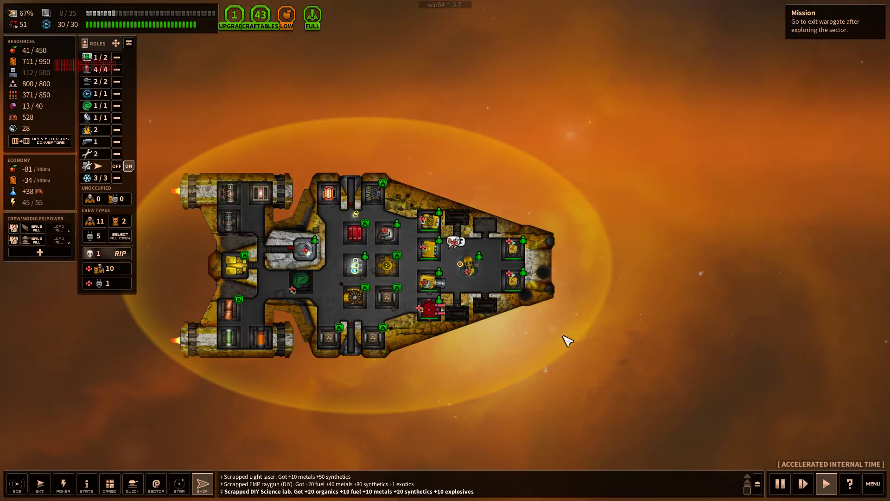
mouse_move(357, 320)
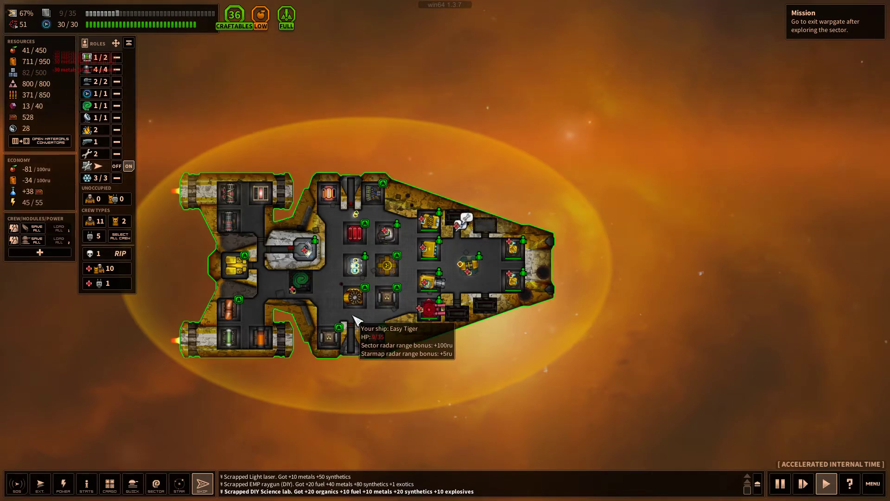
click(109, 483)
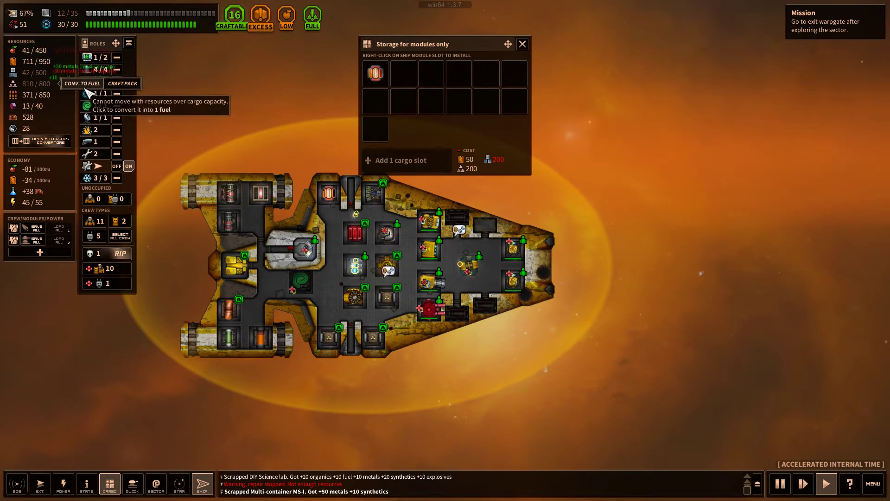
click(376, 73)
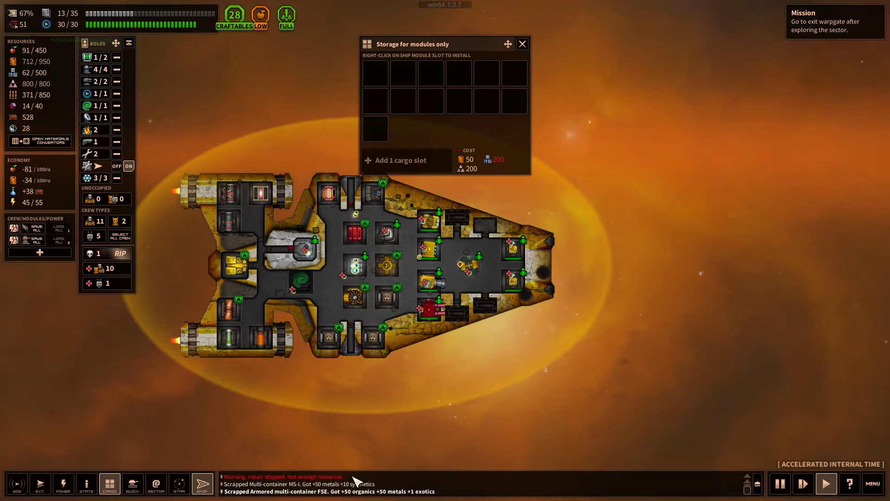
click(179, 483)
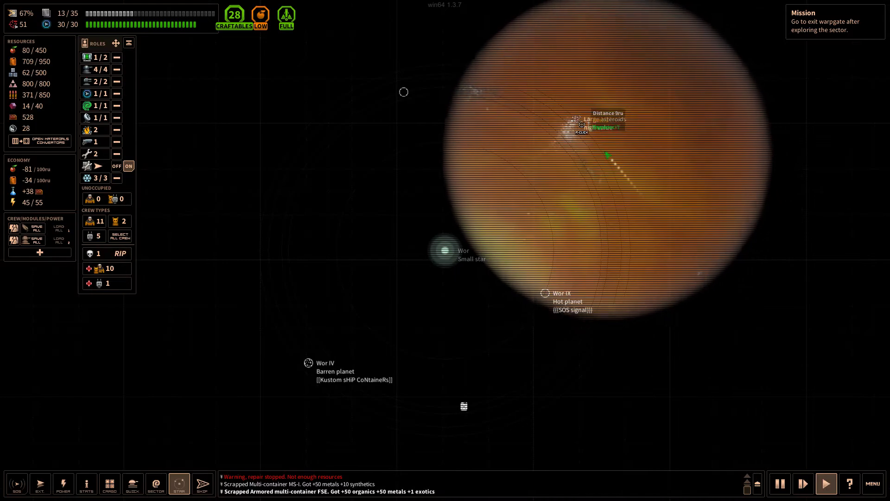
Mine the large asteroid field at Wor and accept the exotic minerals found
click(580, 124)
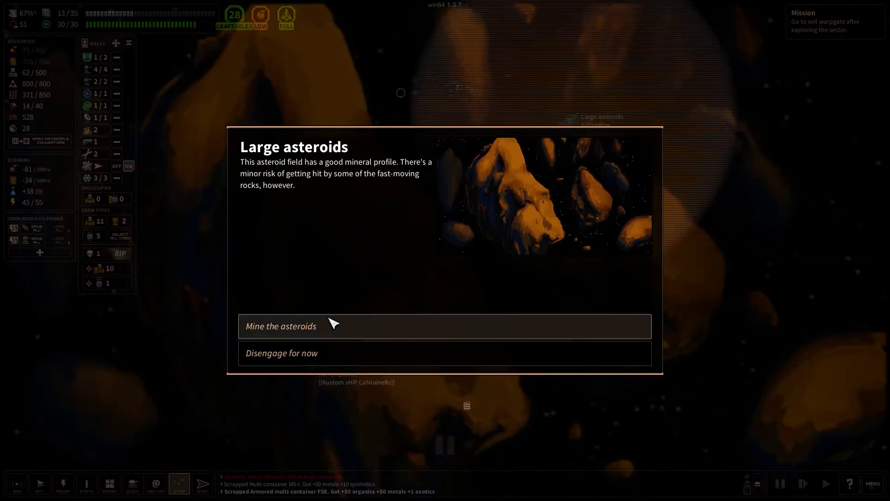
click(281, 325)
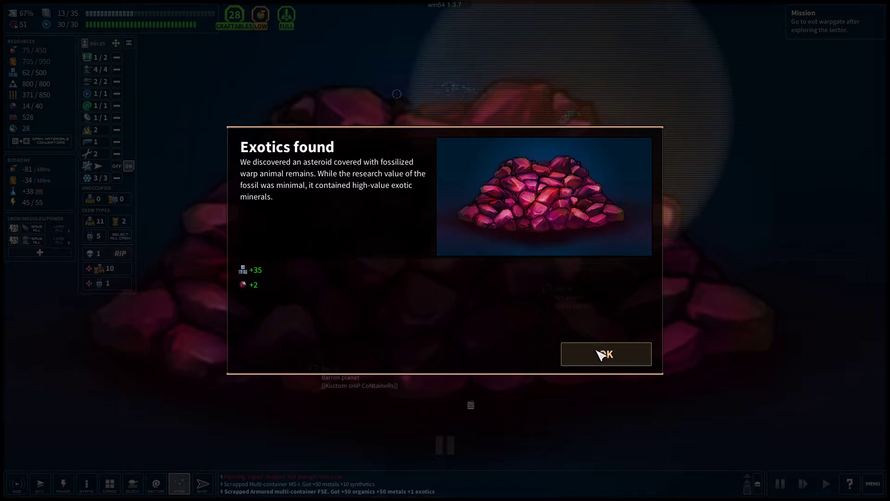
click(606, 353)
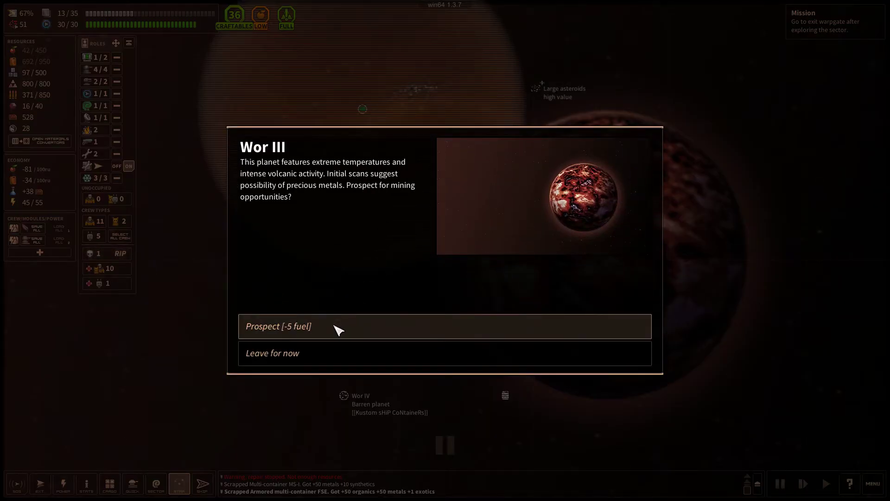
Prospect Wor III for 5 fuel and collect the 100 metals mined
click(278, 326)
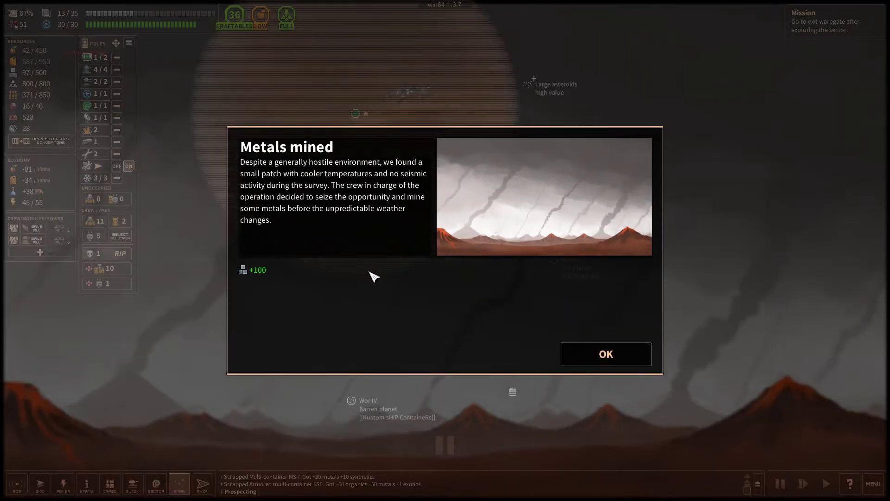
click(605, 354)
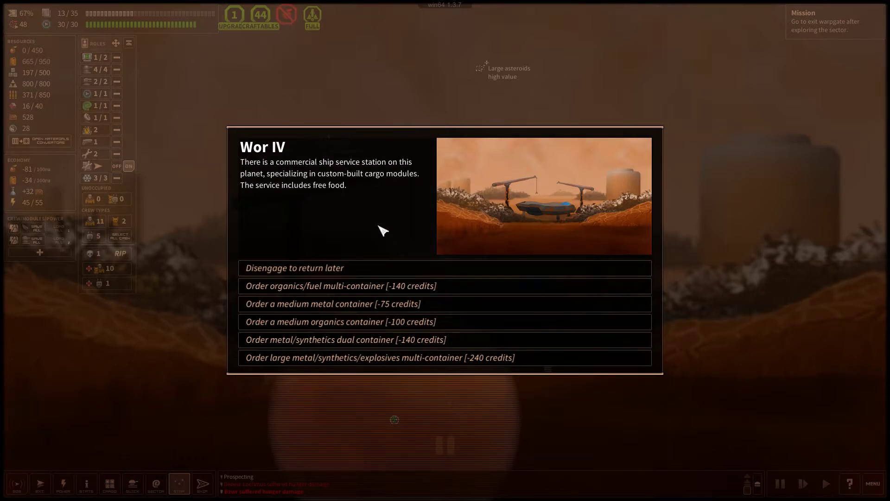
mouse_move(361, 295)
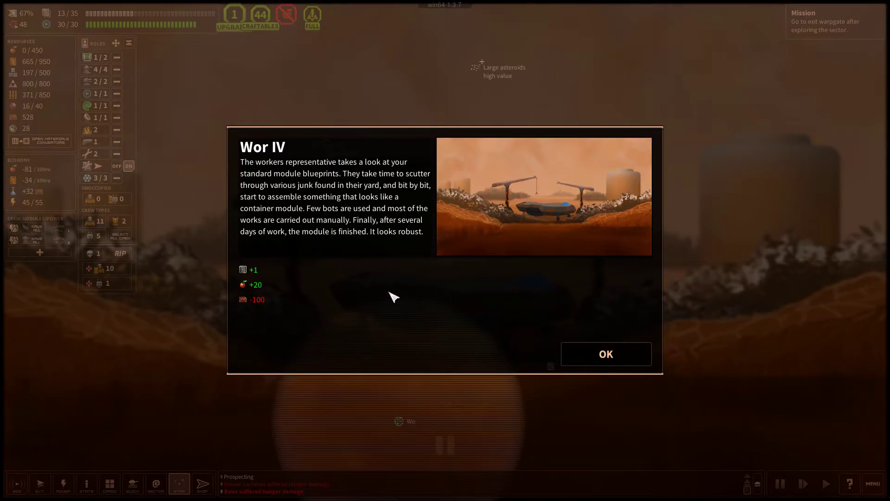
mouse_move(335, 299)
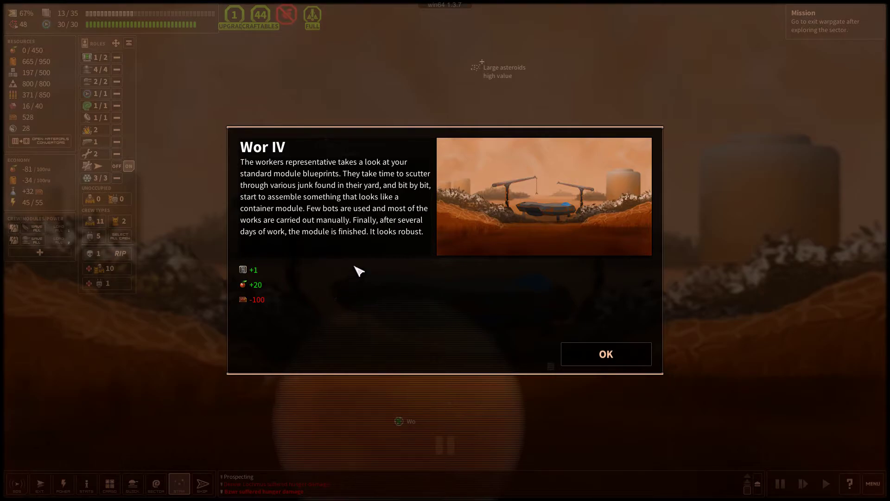
mouse_move(294, 226)
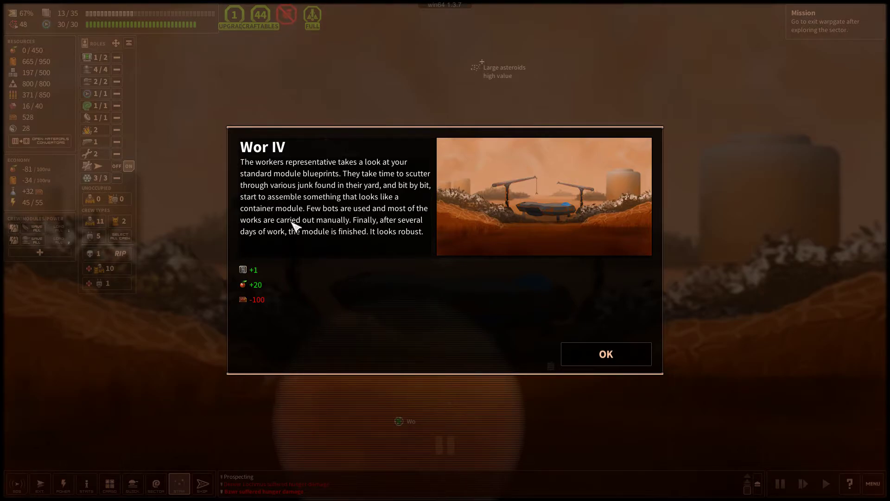
mouse_move(272, 229)
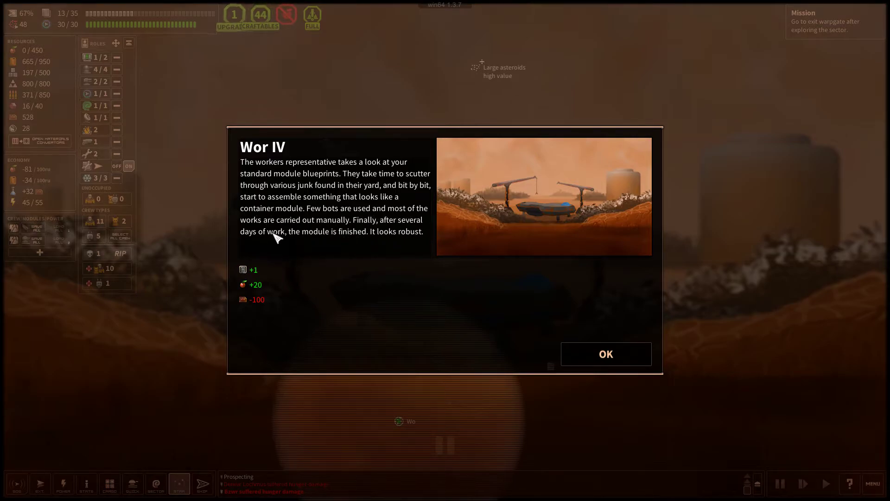
mouse_move(324, 294)
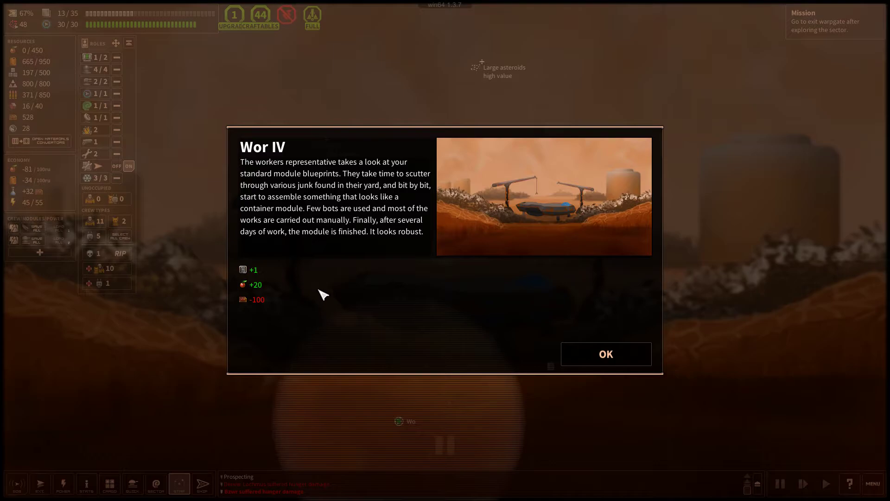
mouse_move(243, 285)
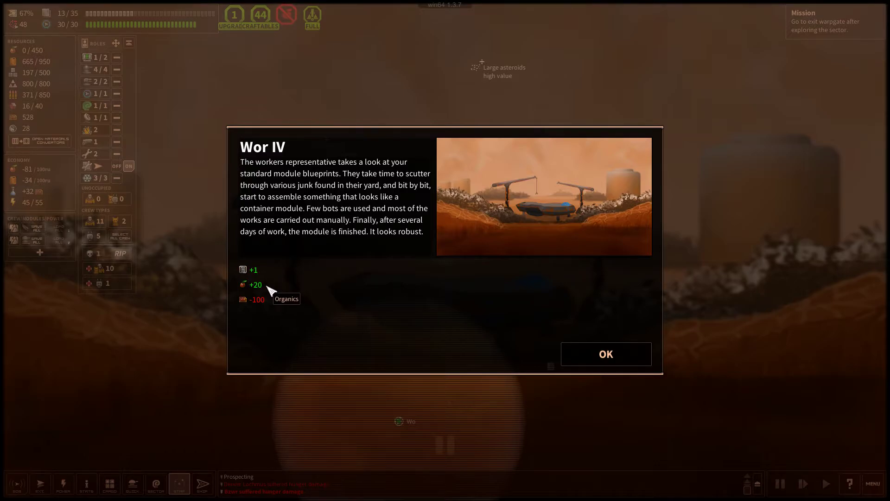
mouse_move(580, 355)
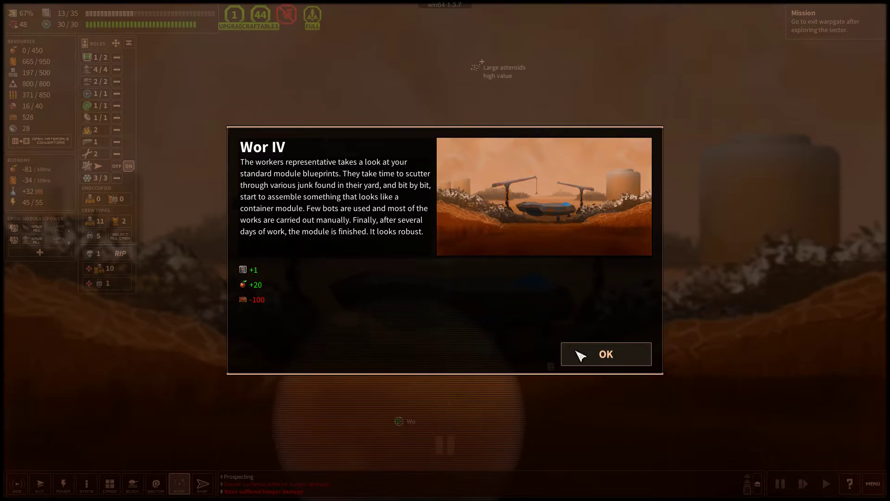
Confirm the finished medium organics container order from Wor IV's workers
click(605, 353)
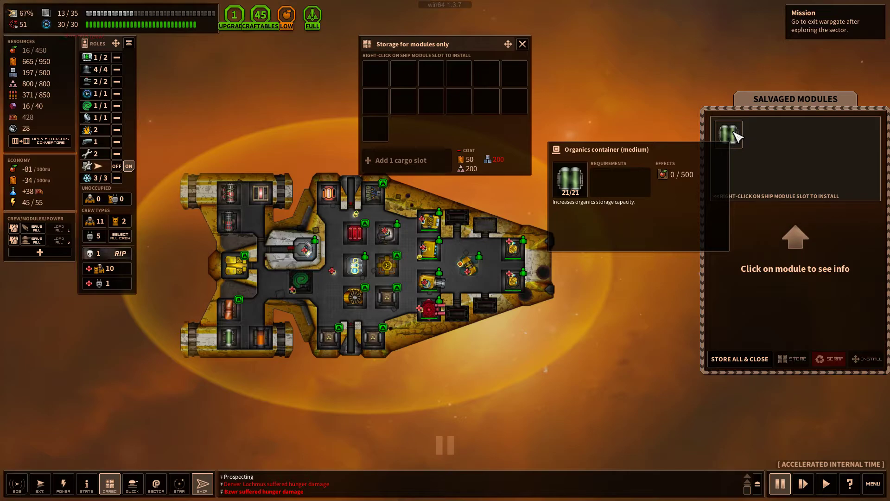
Install the medium organics container, scrap the replaced small one, and close module storage
click(729, 134)
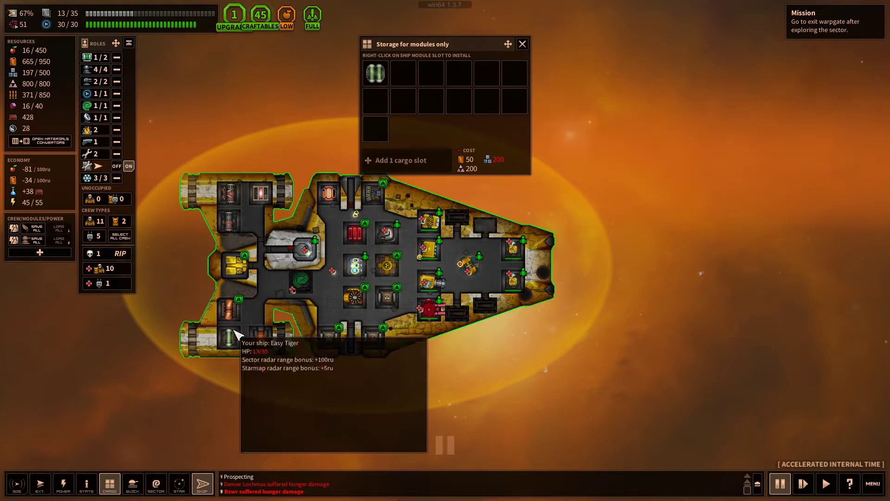
mouse_move(376, 73)
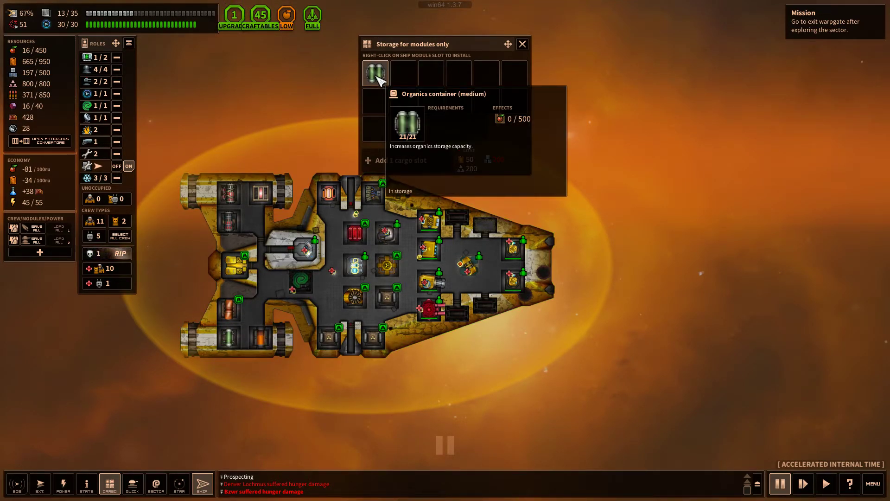
click(375, 73)
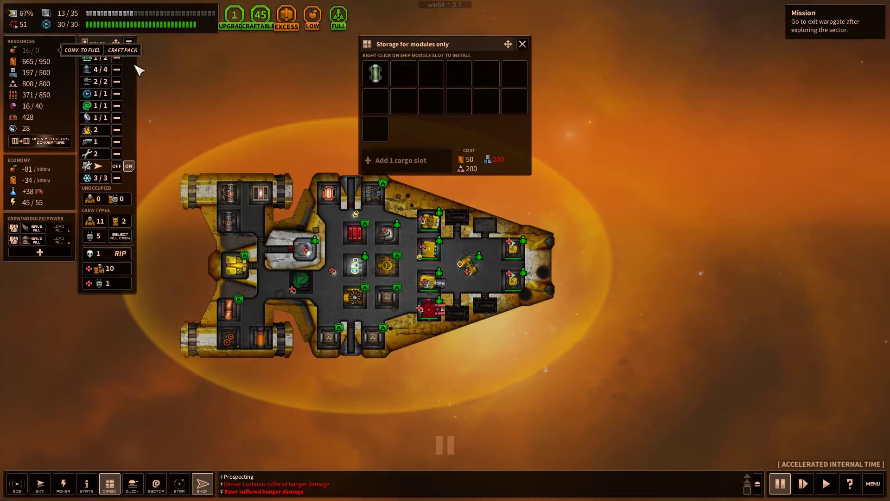
mouse_move(190, 93)
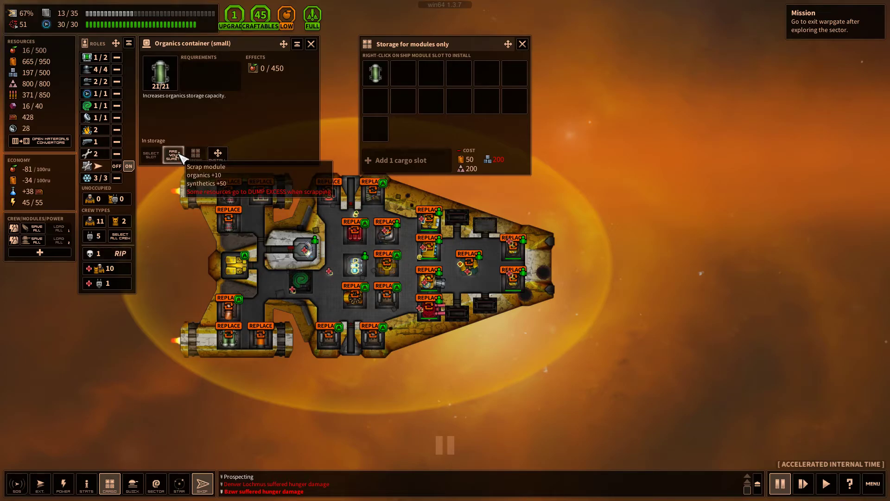
click(173, 154)
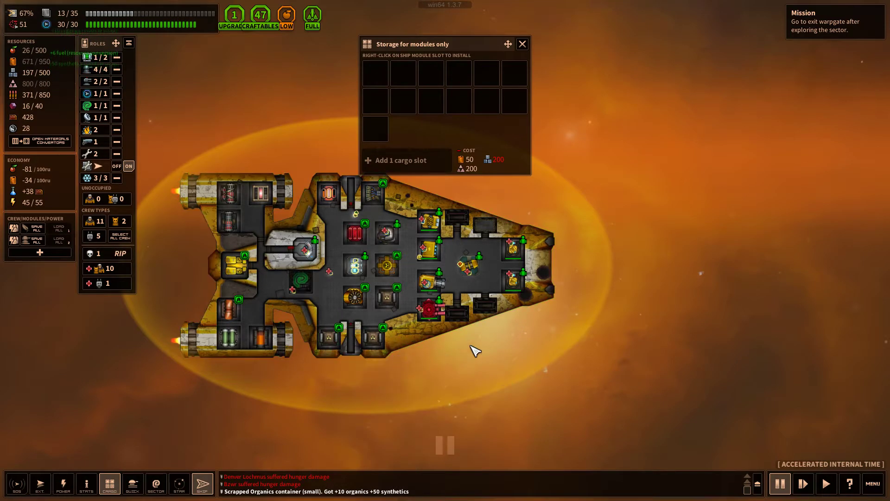
mouse_move(306, 408)
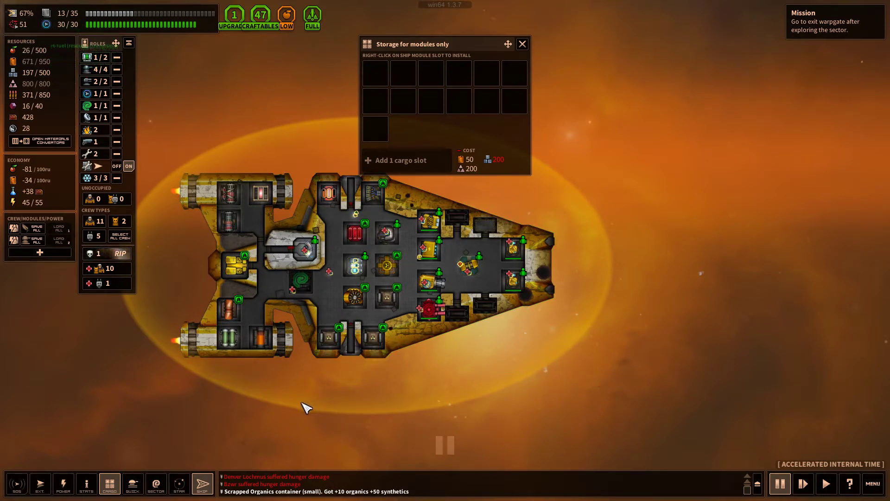
mouse_move(483, 377)
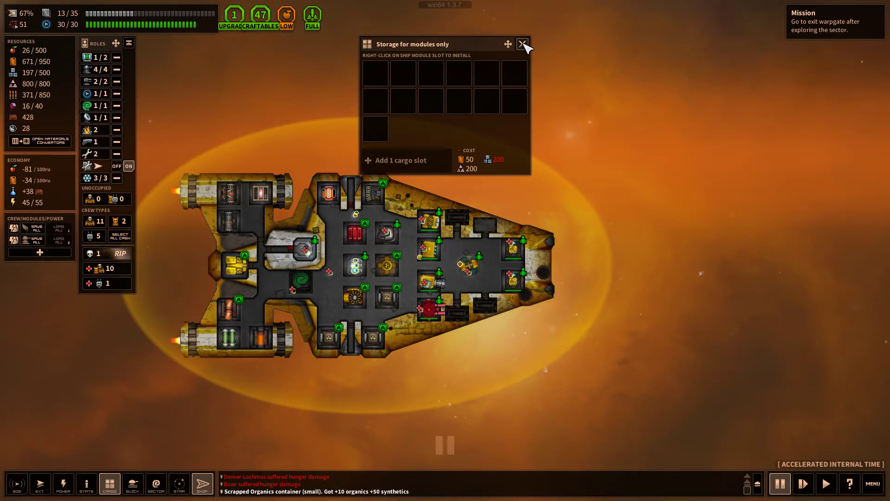
click(522, 44)
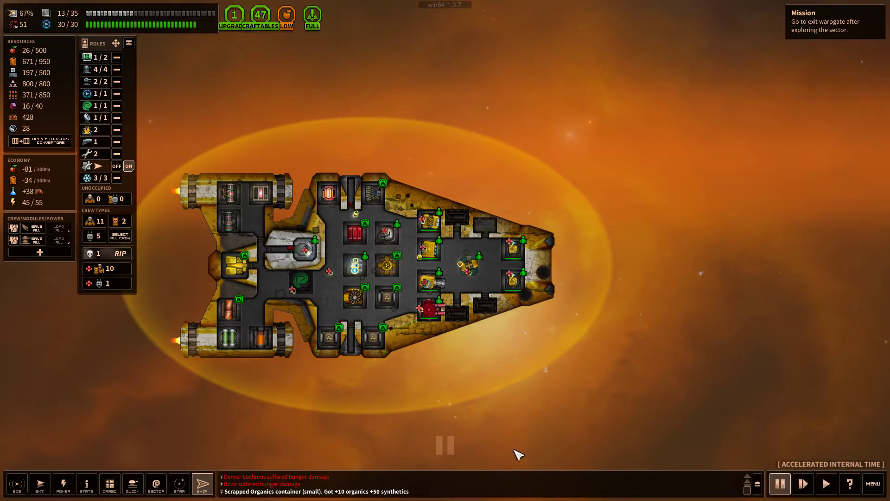
Collect all fuel from the damaged station and accept the Wor IX fuel tanker salvage
click(179, 483)
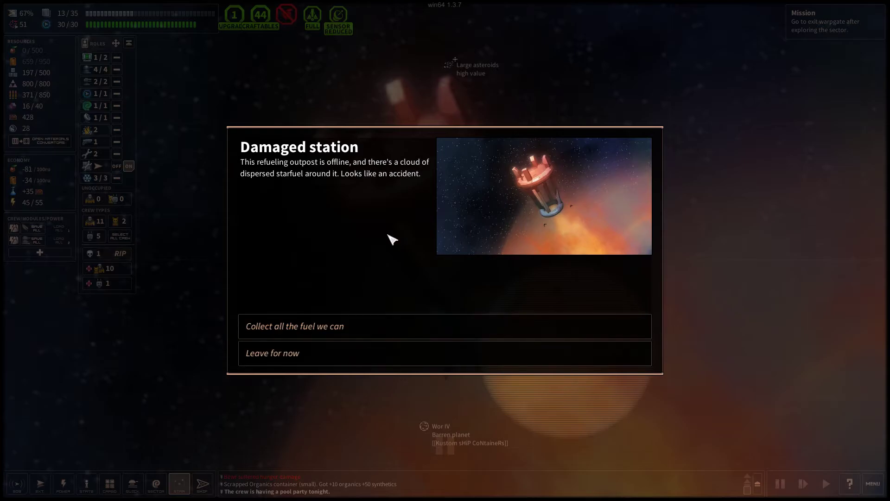
click(295, 326)
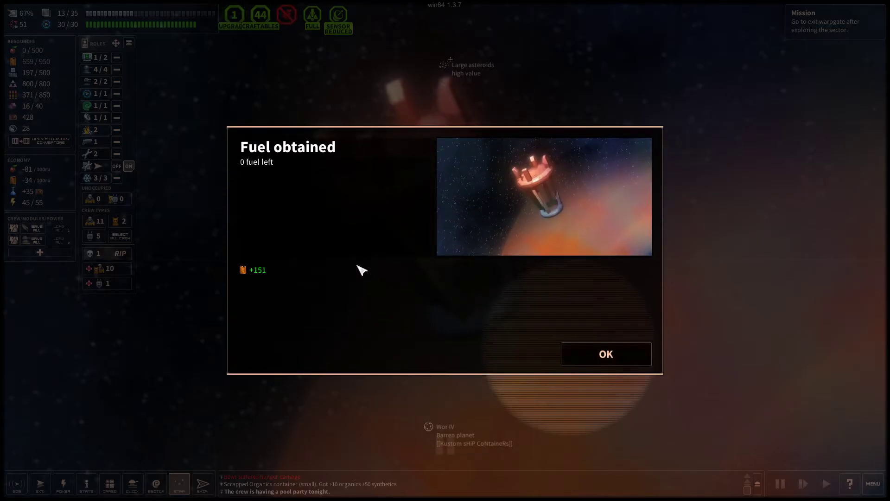
click(605, 354)
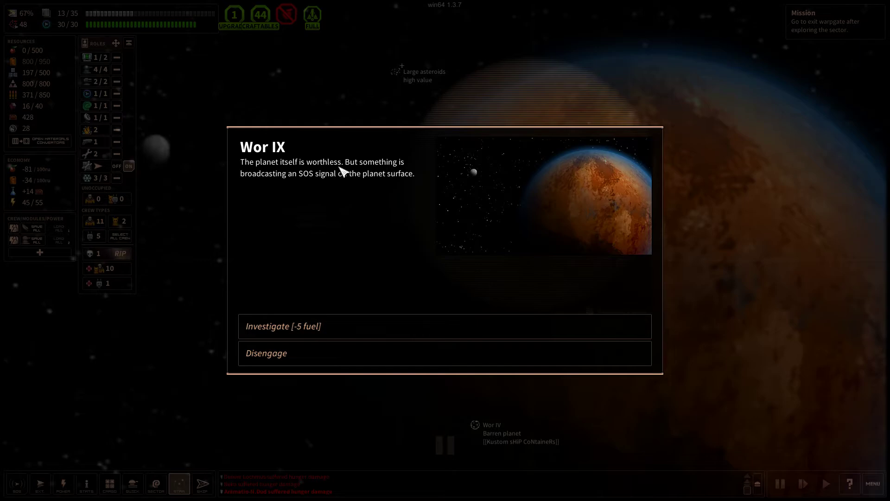
mouse_move(372, 296)
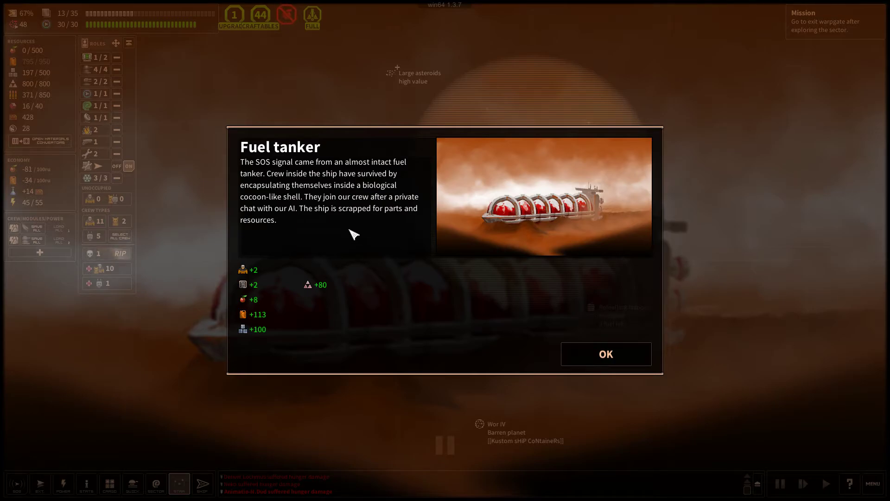
mouse_move(243, 269)
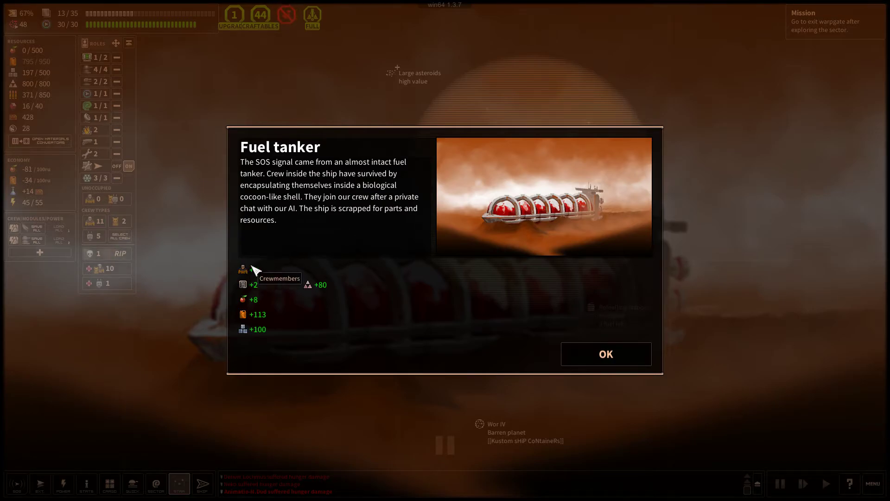
mouse_move(244, 285)
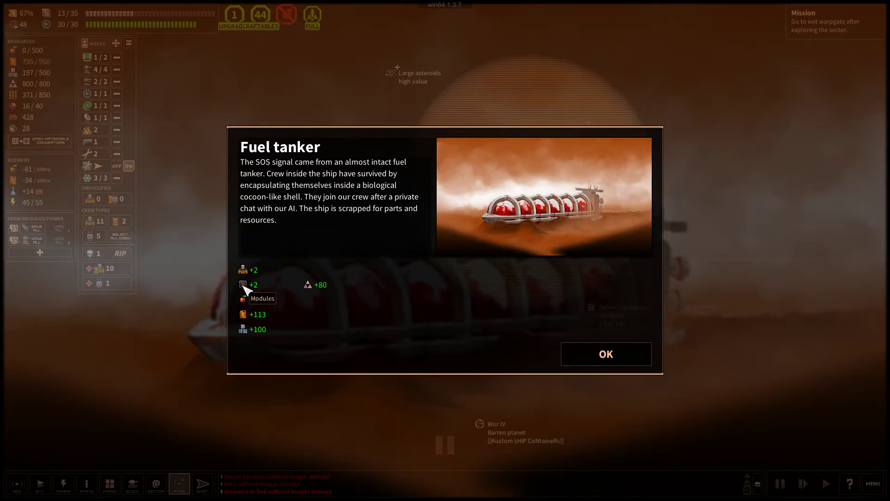
mouse_move(386, 190)
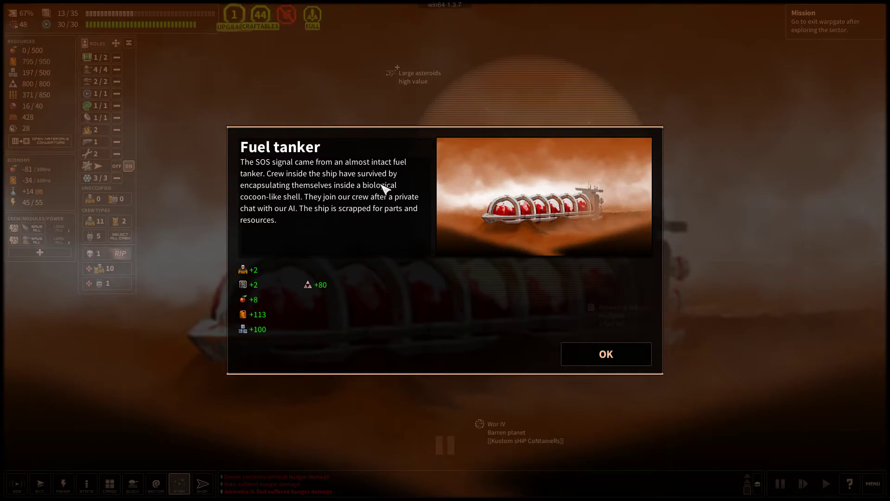
mouse_move(299, 256)
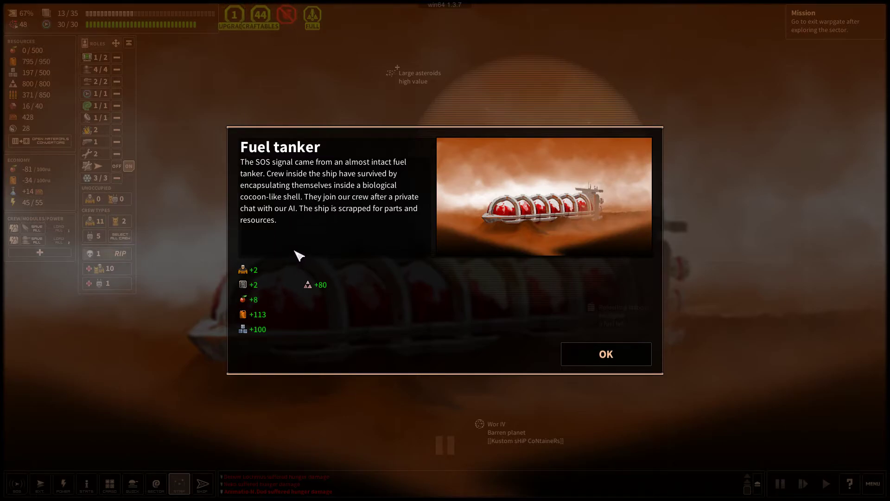
click(605, 354)
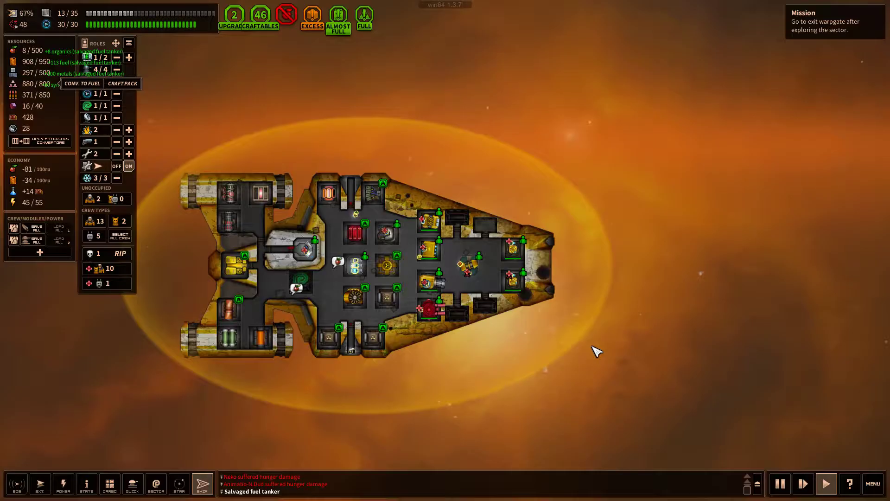
Store the salvaged fuel tanks, fit the large tank, and scrap the leftover tank for metal
click(109, 484)
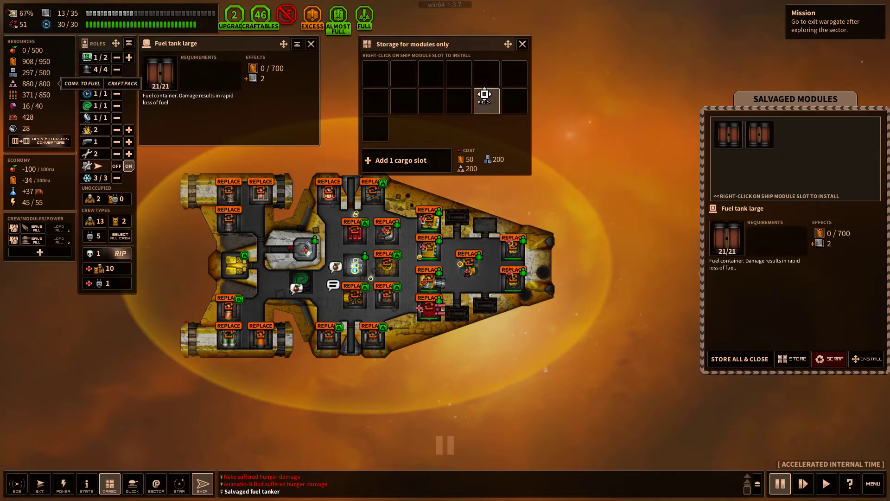
right_click(486, 102)
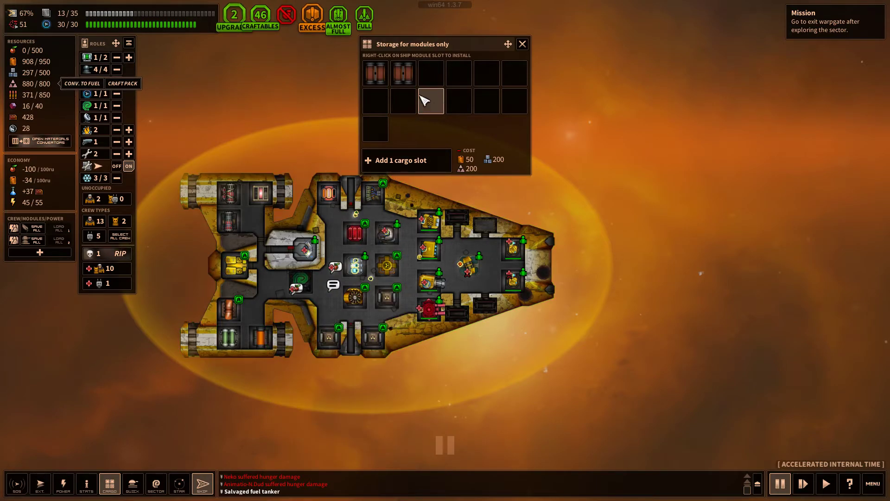
click(403, 73)
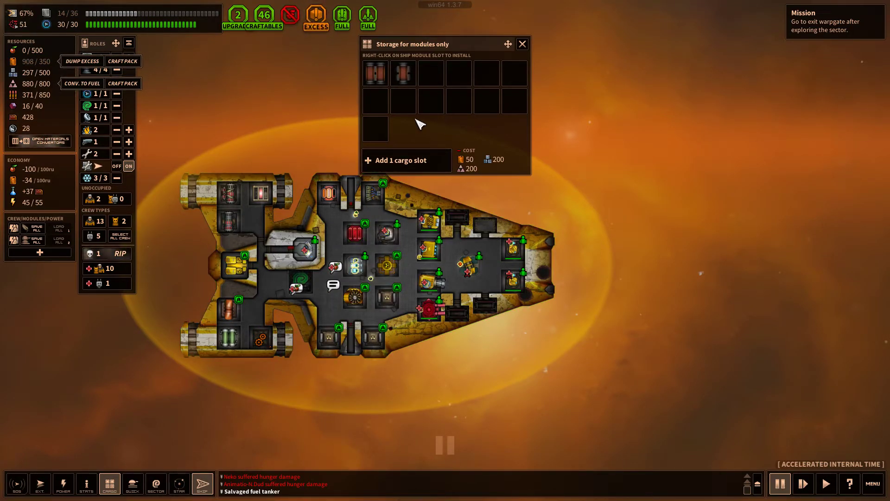
mouse_move(230, 144)
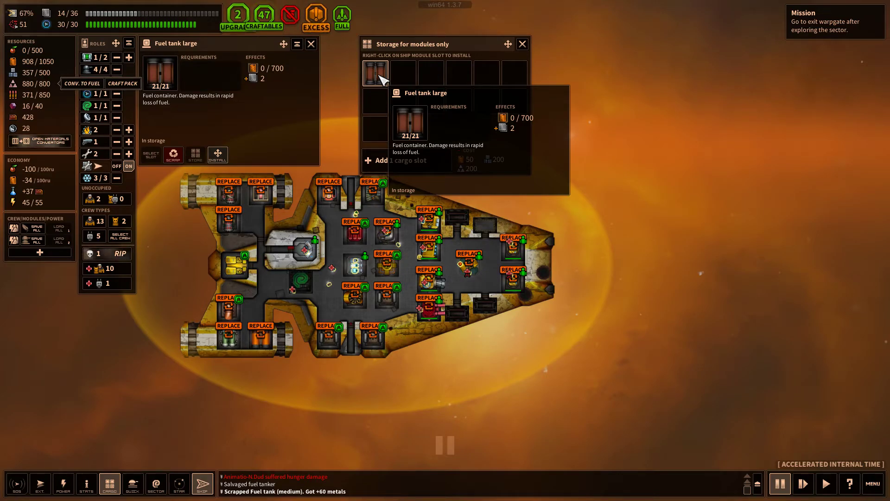
mouse_move(402, 73)
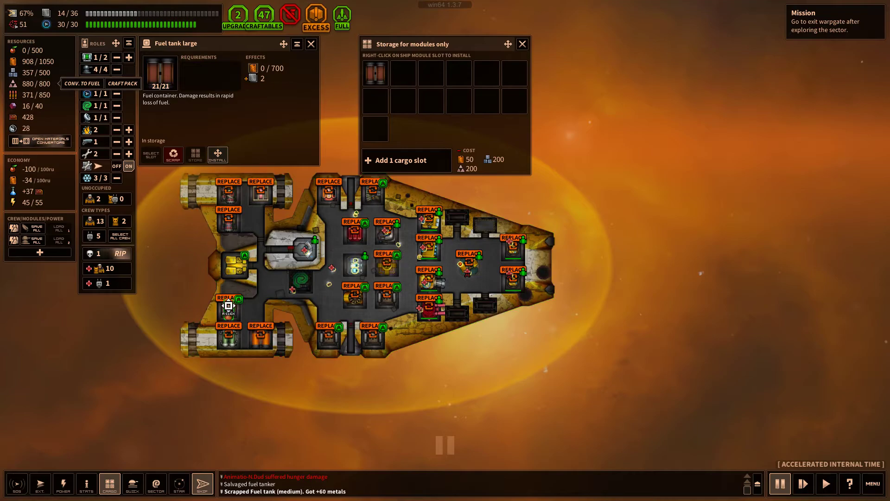
click(173, 155)
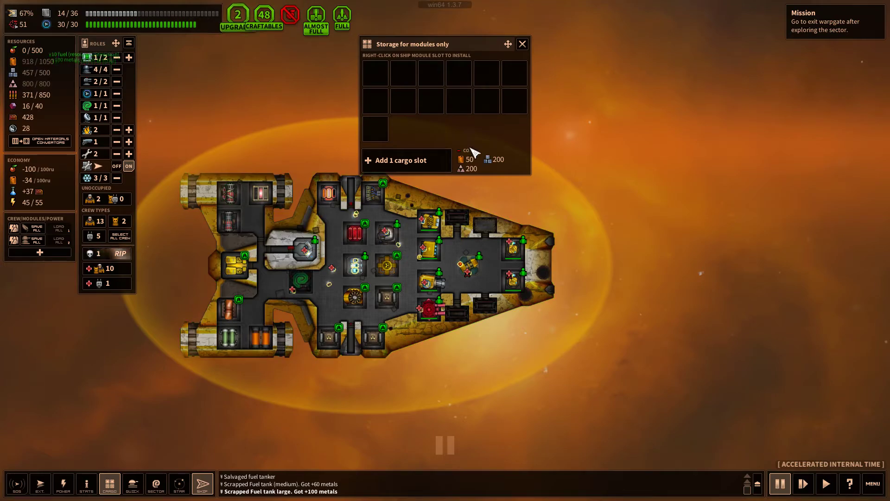
mouse_move(290, 14)
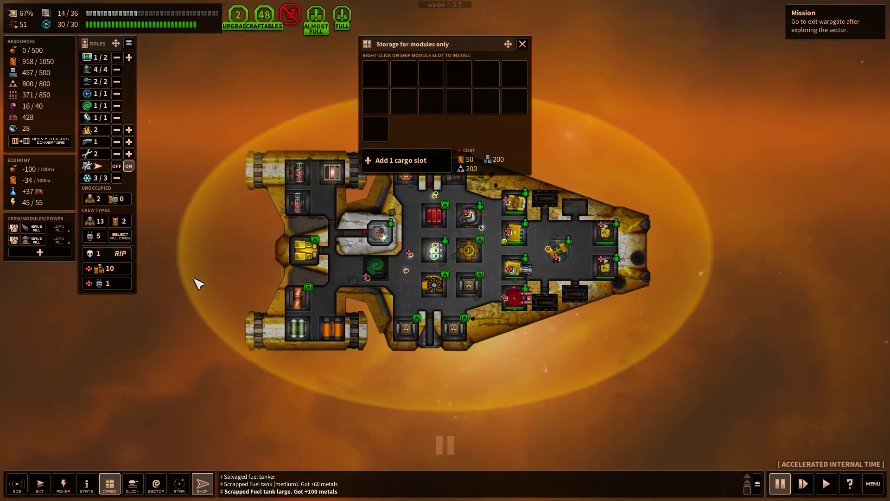
mouse_move(474, 388)
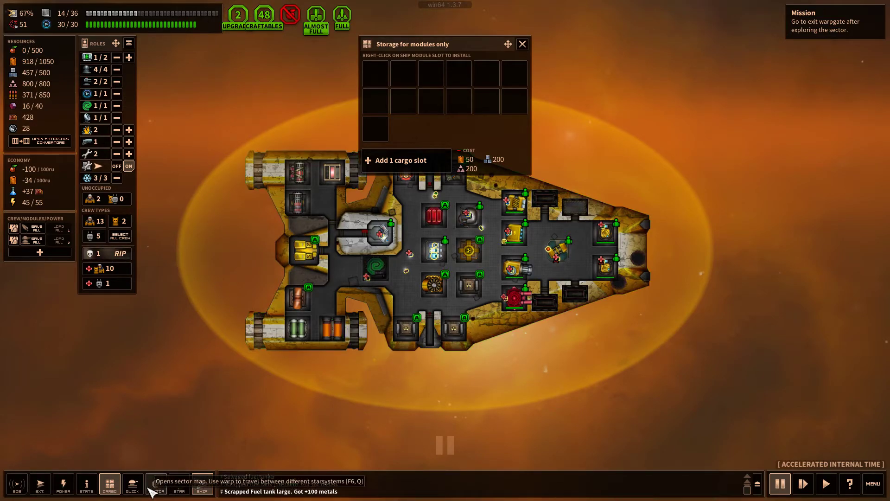
Warp to Atsoi-doi and dismiss the 81-metal structure salvage report
click(156, 484)
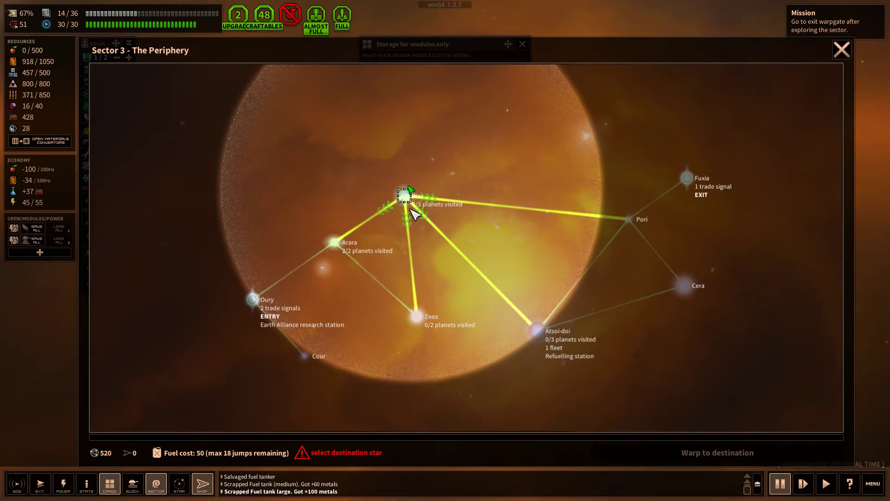
mouse_move(538, 334)
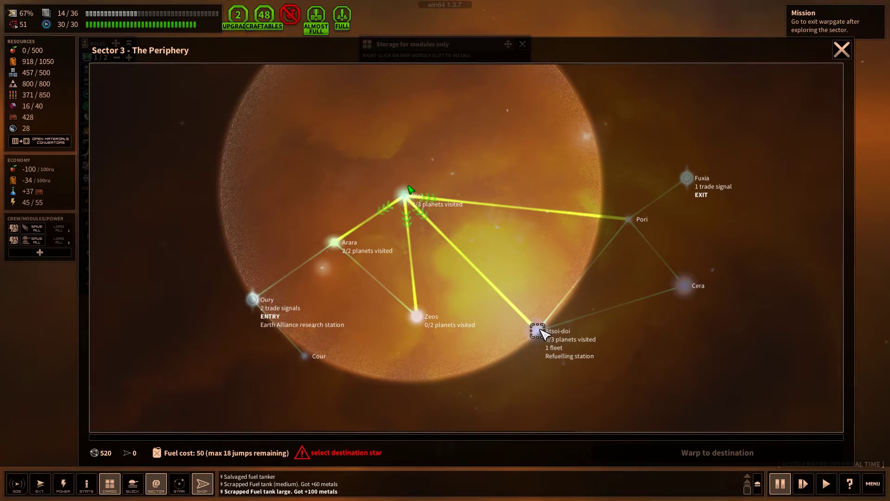
click(535, 331)
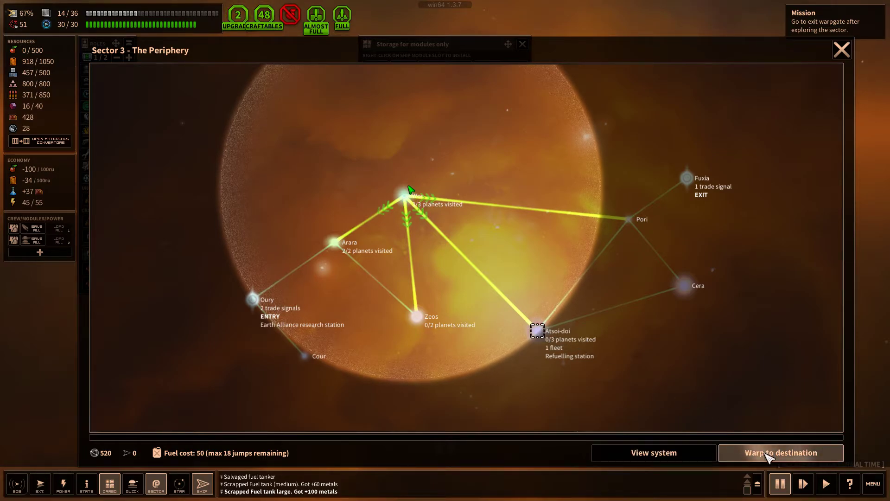
click(780, 452)
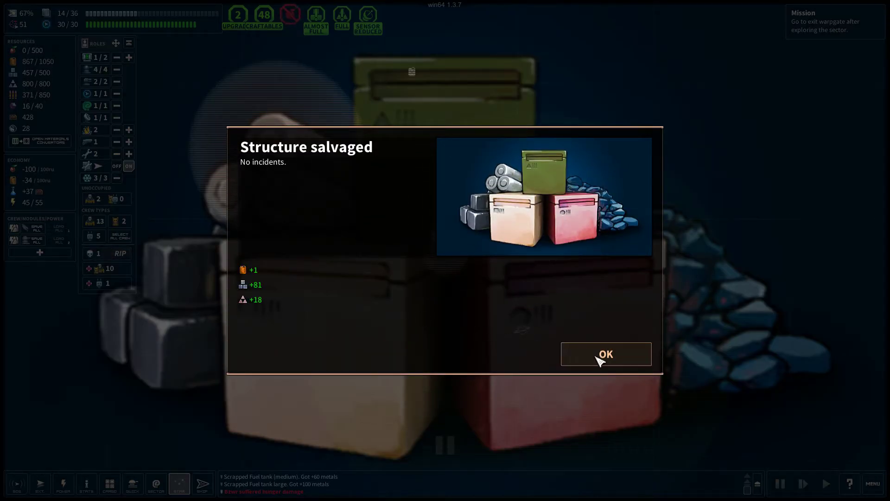
click(606, 354)
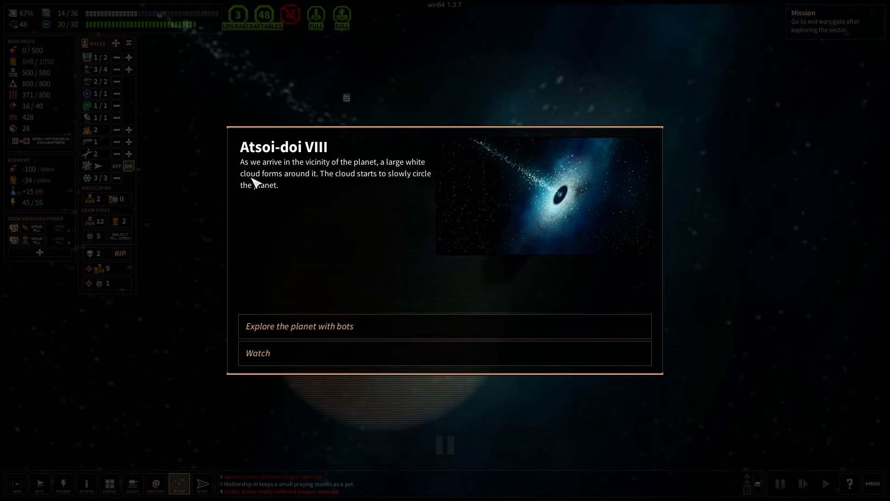
mouse_move(476, 193)
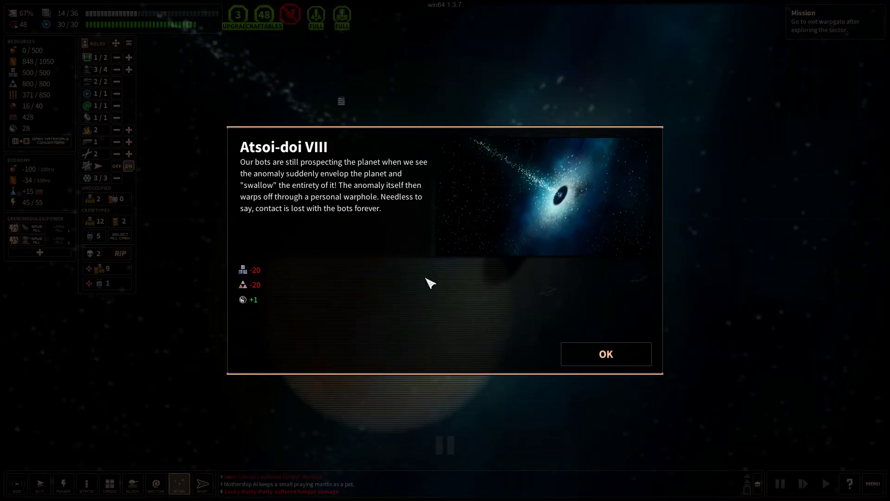
Accept losing the bots at Atsoi-doi VIII, fly to the metal trader, and take its gift
click(605, 354)
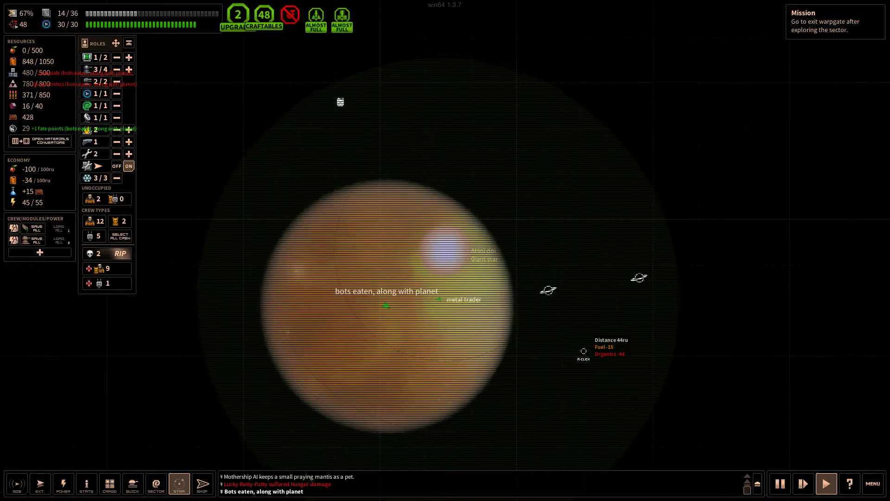
click(460, 299)
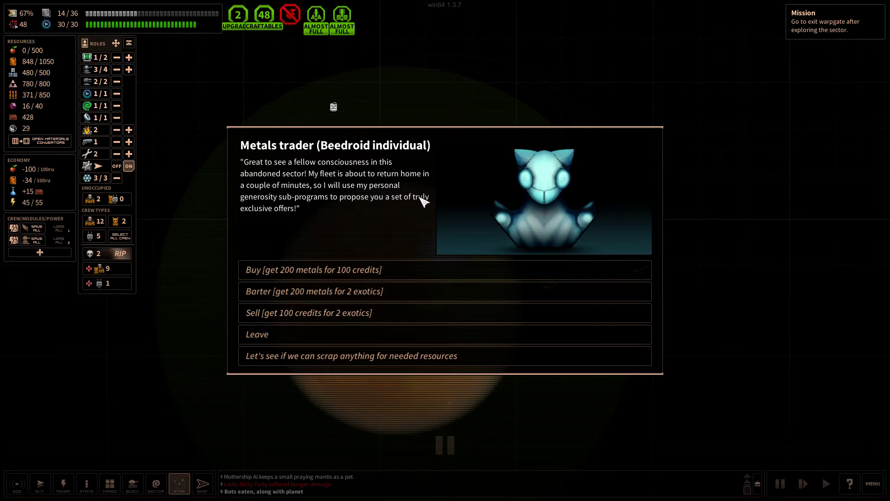
mouse_move(497, 350)
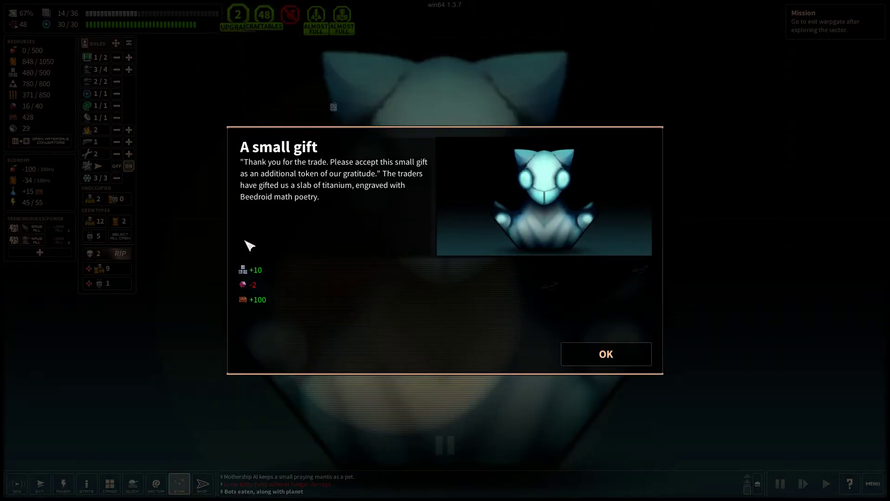
click(606, 354)
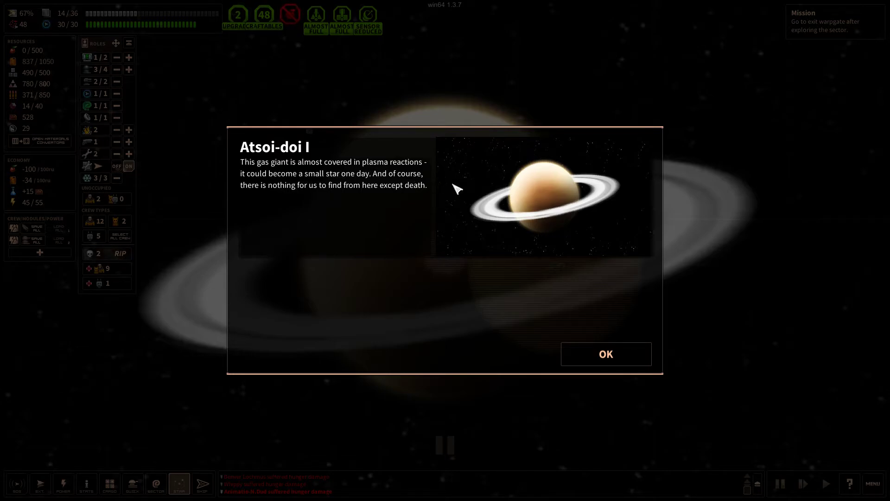
mouse_move(567, 316)
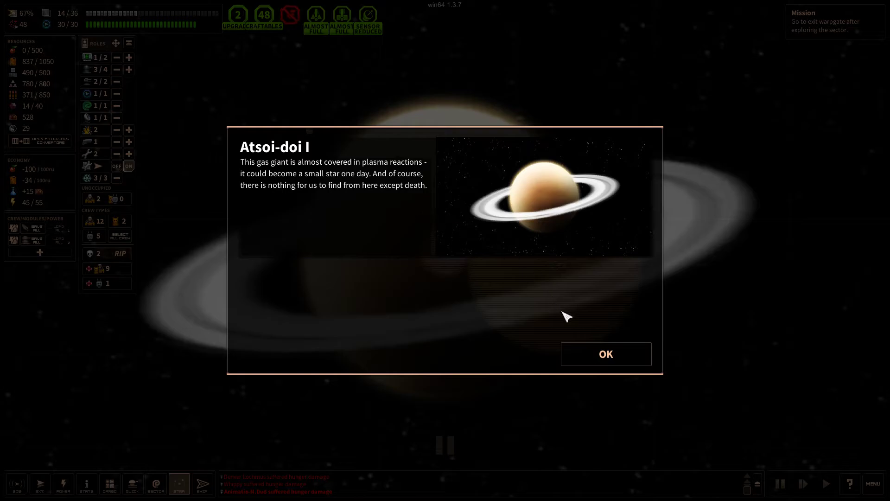
Dismiss the Atsoi-doi I gas giant report and choose to harvest its fuel elements
click(605, 354)
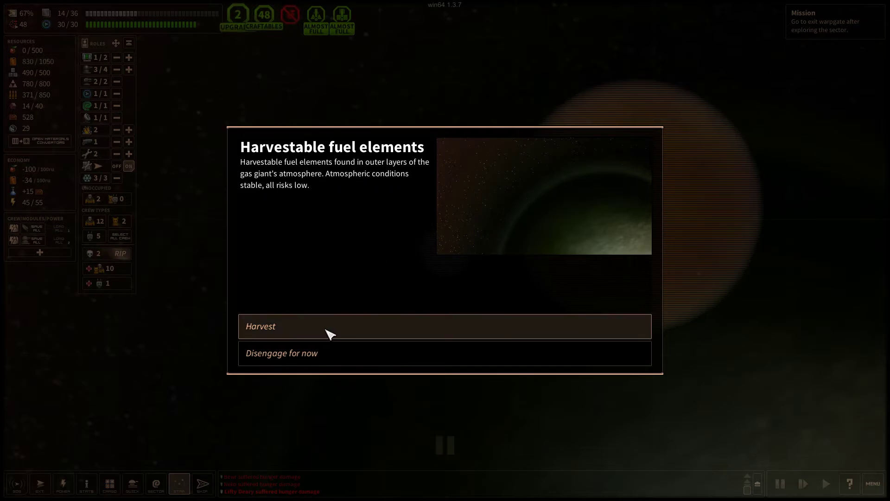
click(331, 326)
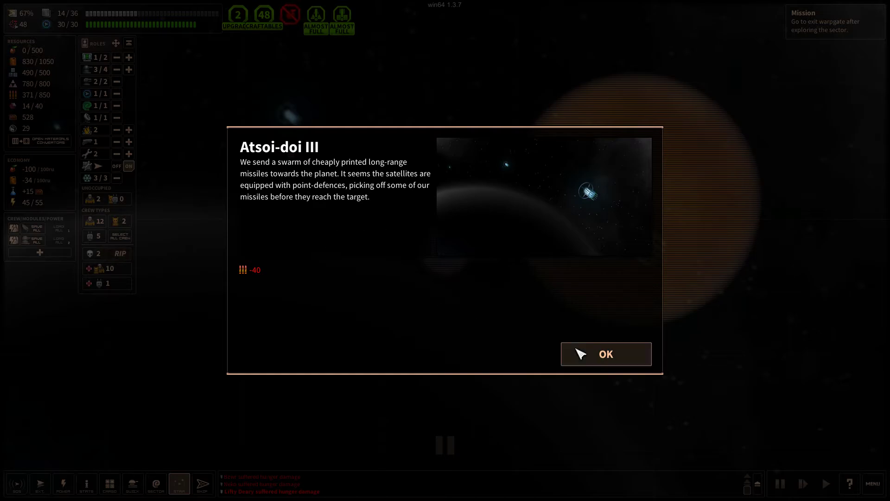
Attack Atsoi-doi III's remaining defence satellites and collect the 77 fuel harvest
click(605, 354)
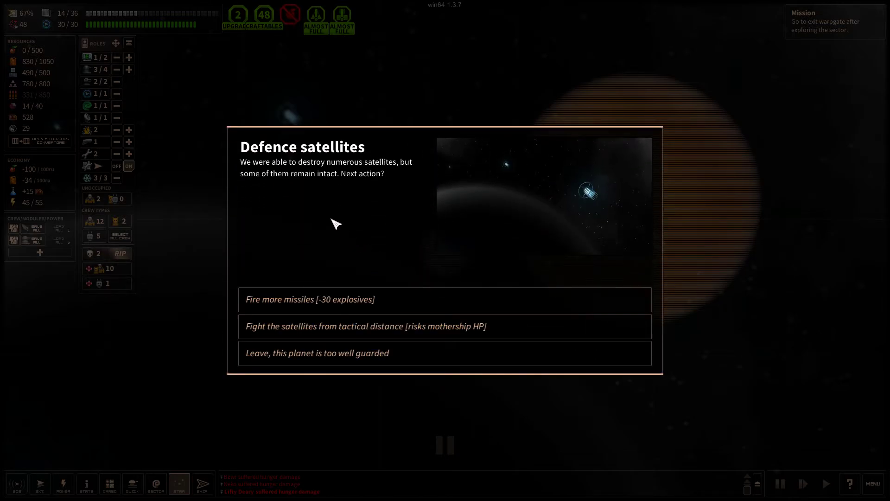
mouse_move(333, 187)
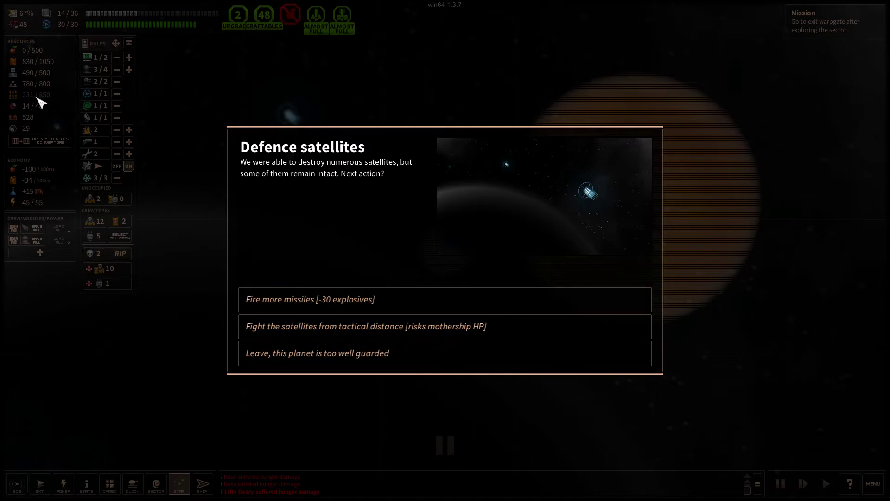
mouse_move(400, 245)
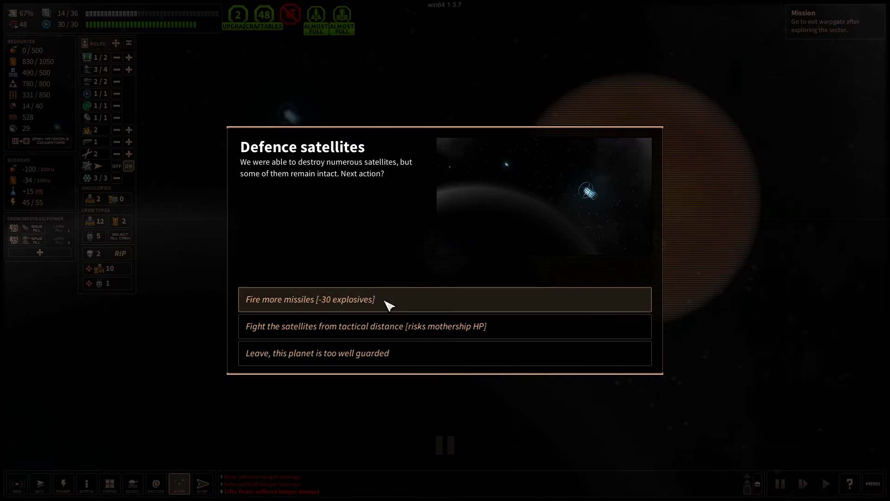
click(310, 299)
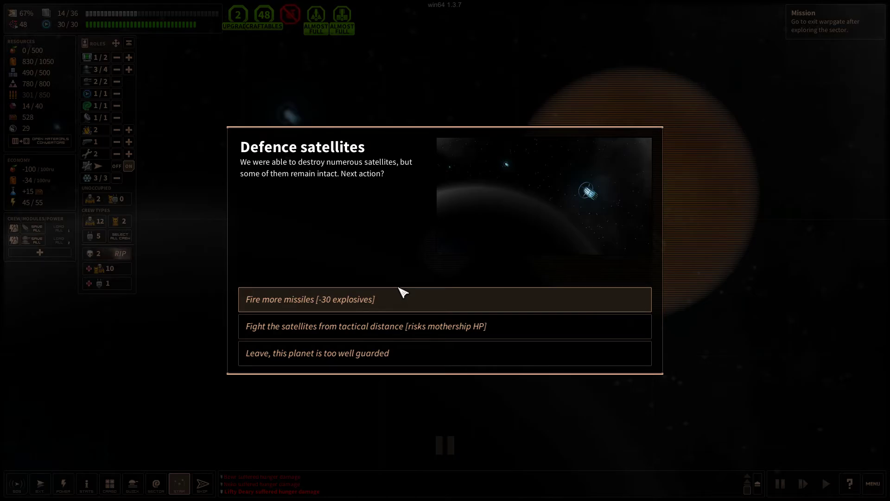
mouse_move(389, 331)
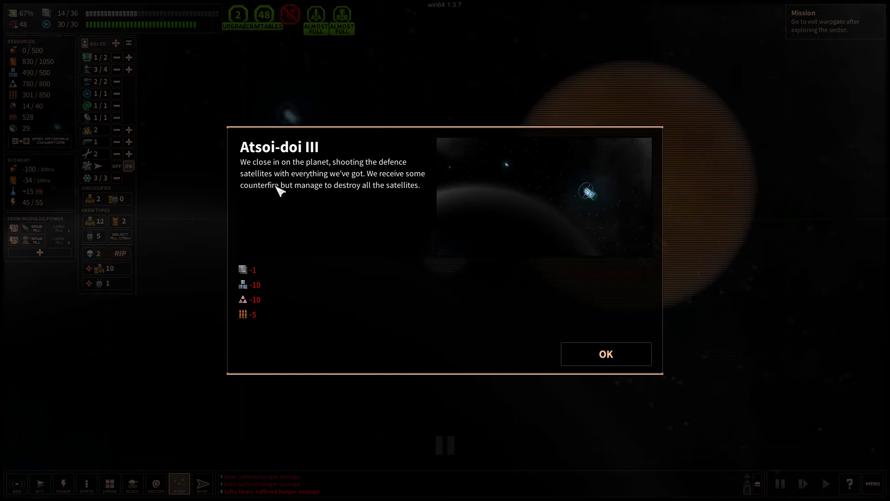
mouse_move(558, 348)
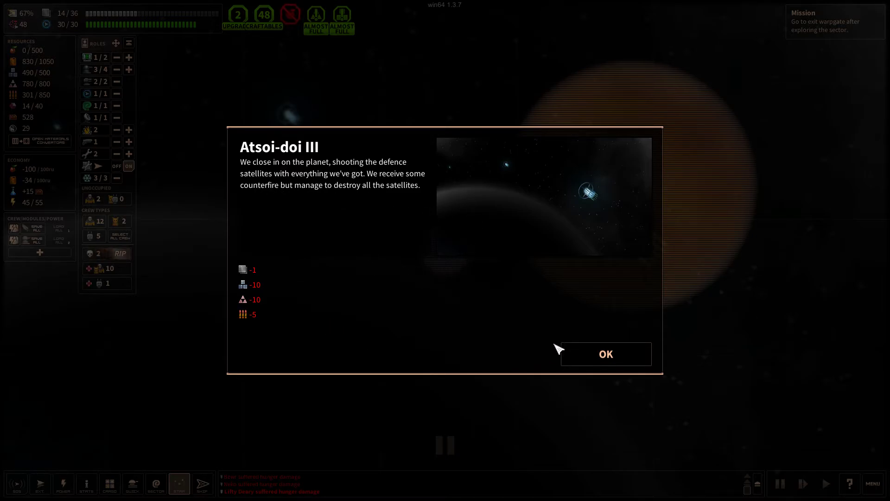
click(606, 354)
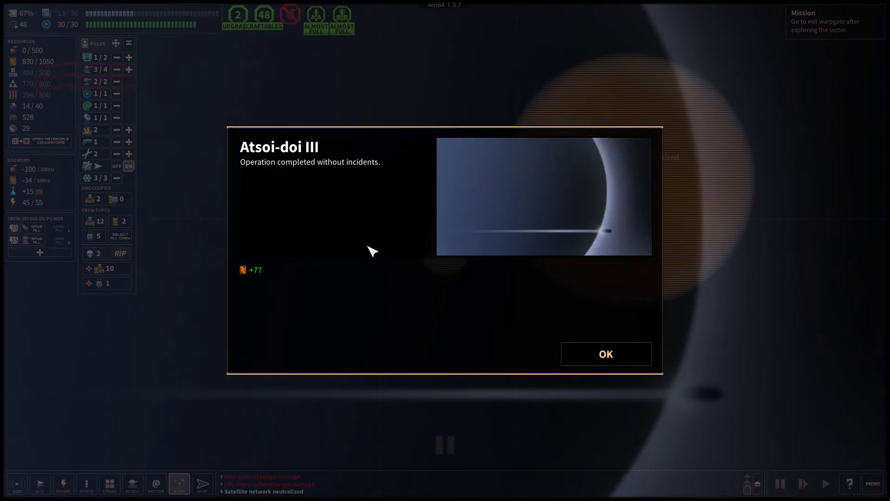
click(605, 353)
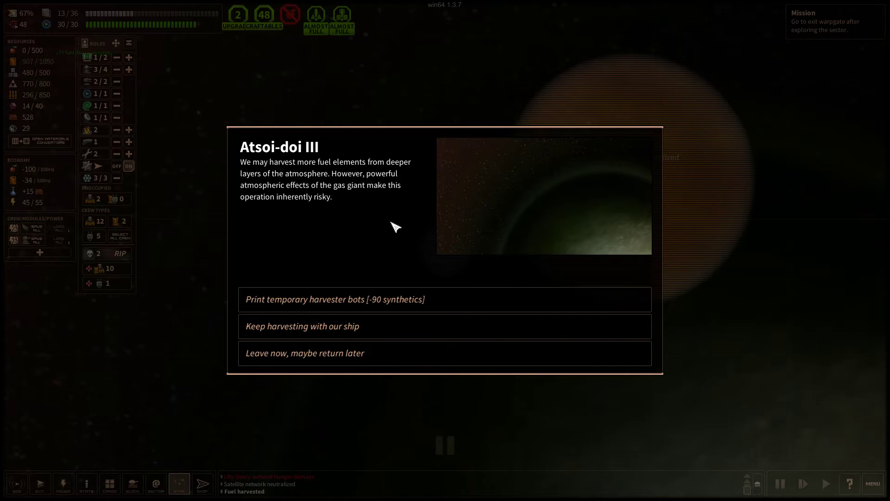
mouse_move(291, 197)
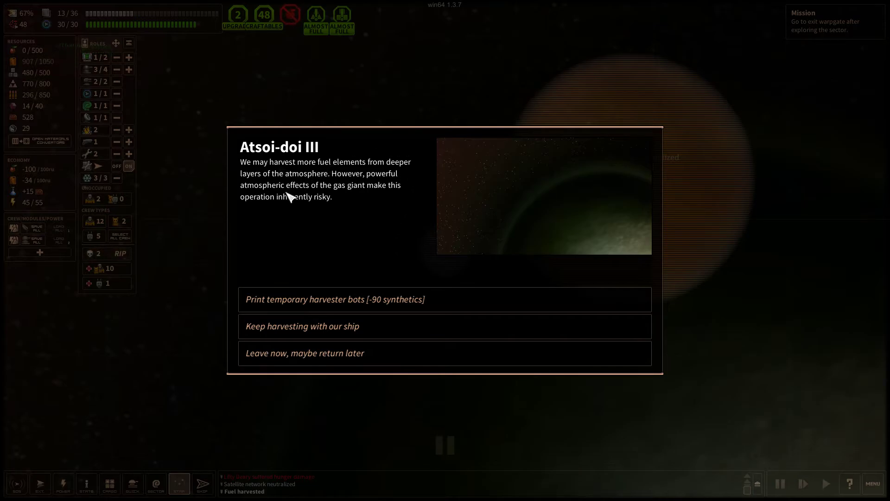
mouse_move(361, 327)
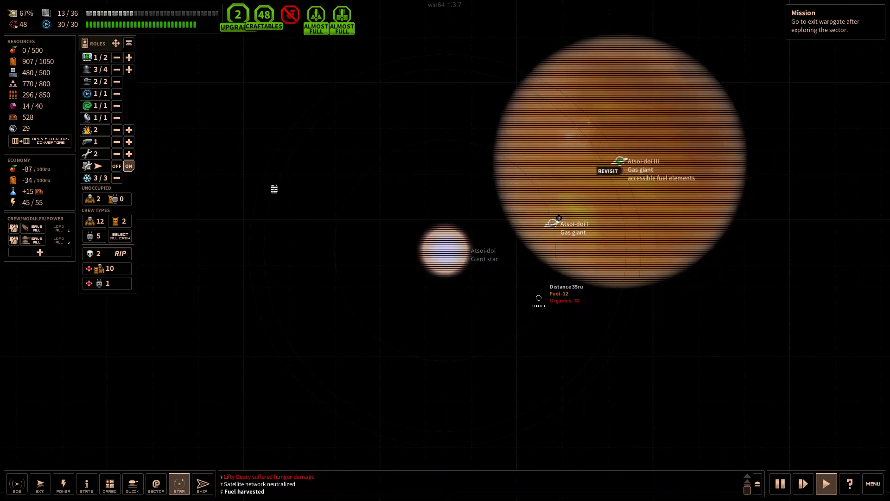
mouse_move(156, 484)
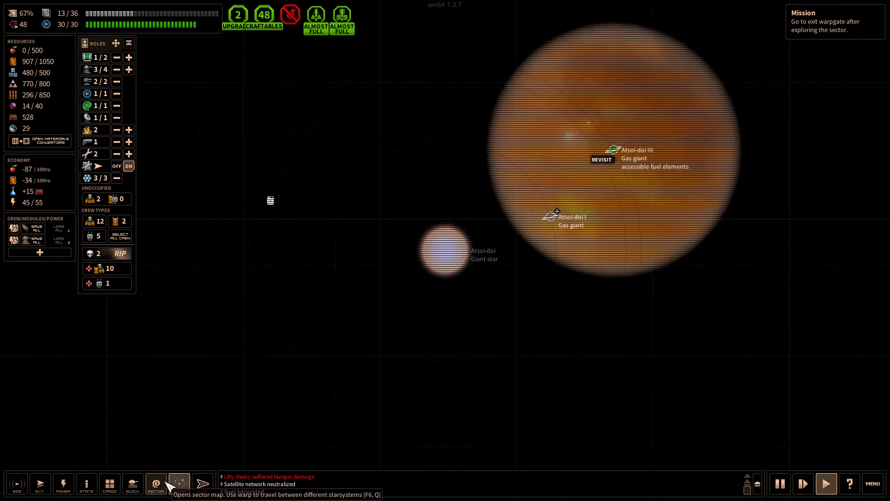
Select Pori on the sector map and warp the ship there
click(156, 483)
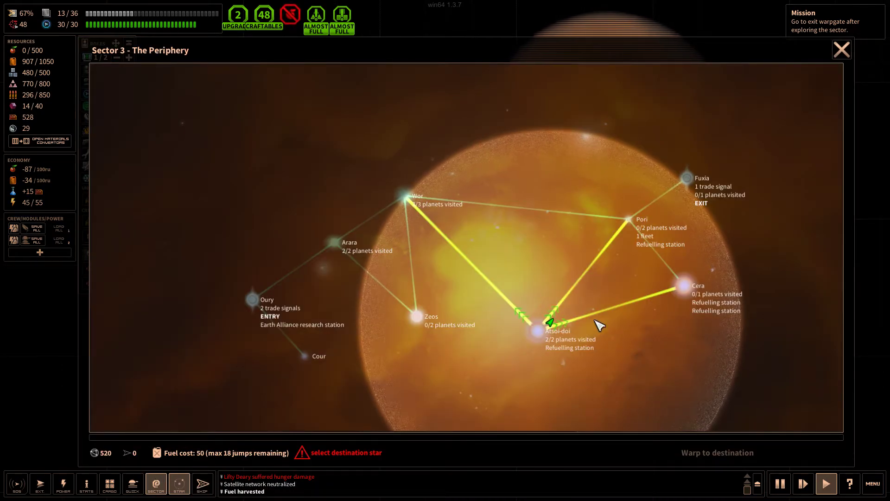
mouse_move(718, 332)
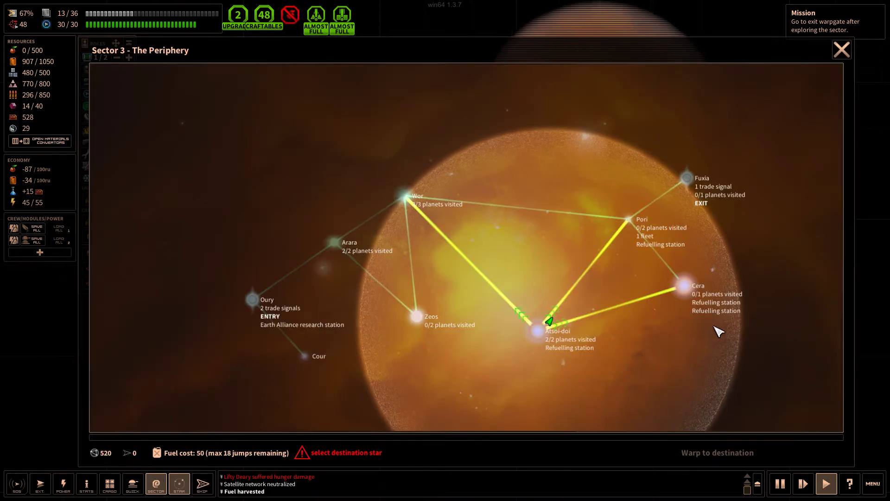
mouse_move(665, 238)
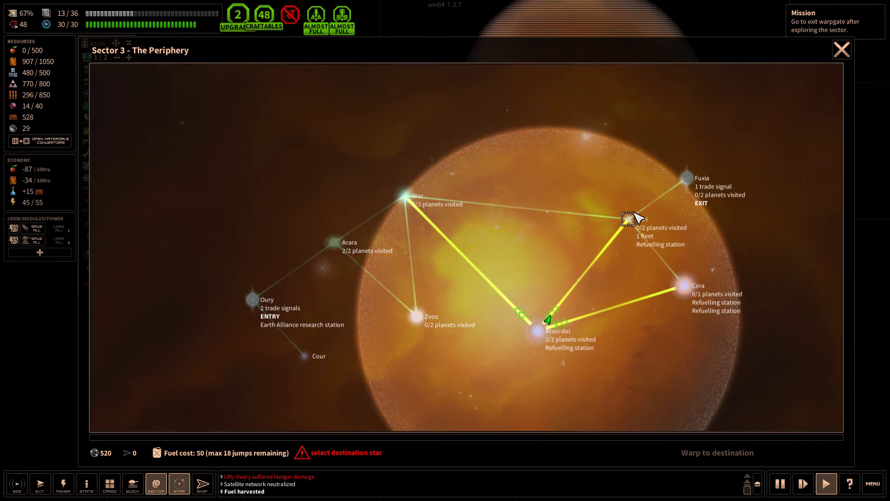
click(629, 218)
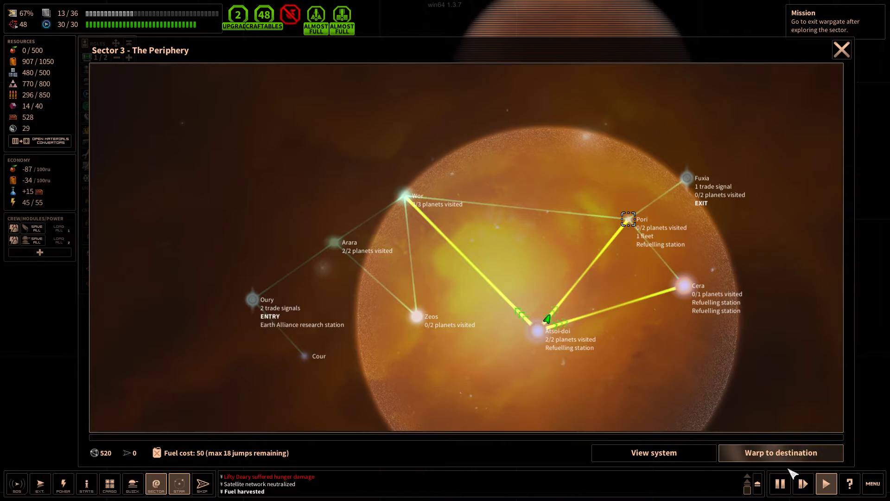
click(781, 453)
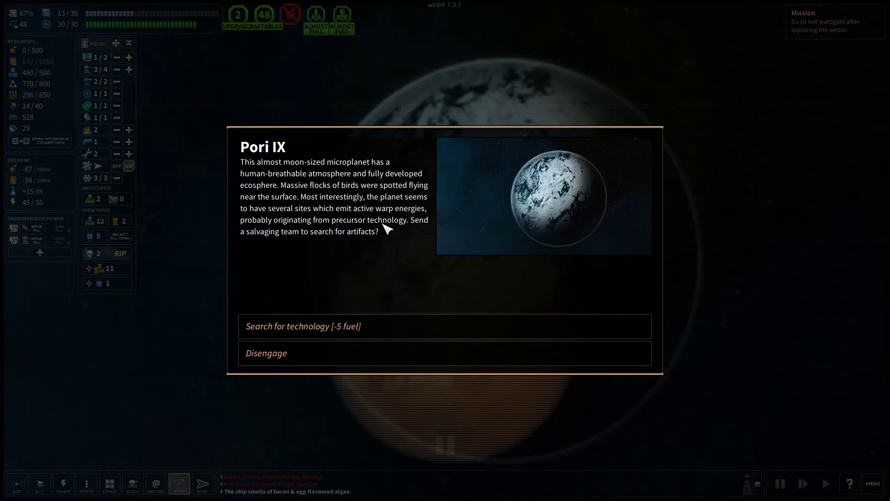
mouse_move(324, 170)
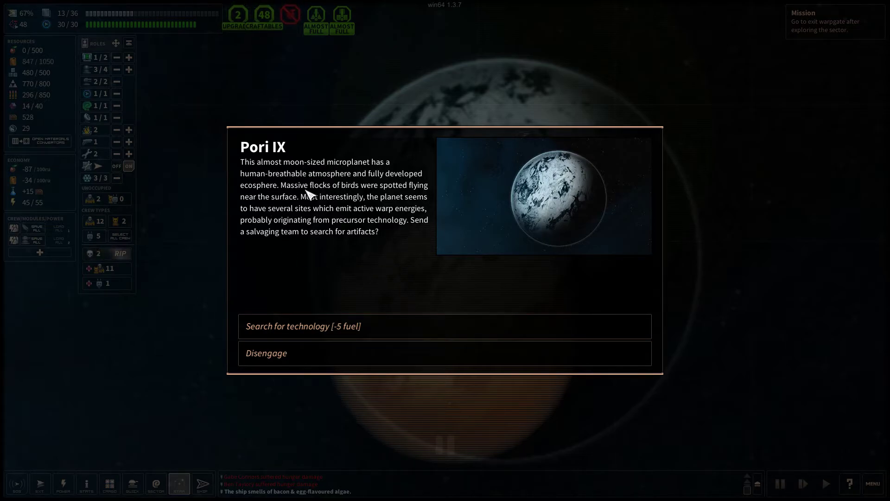
mouse_move(332, 203)
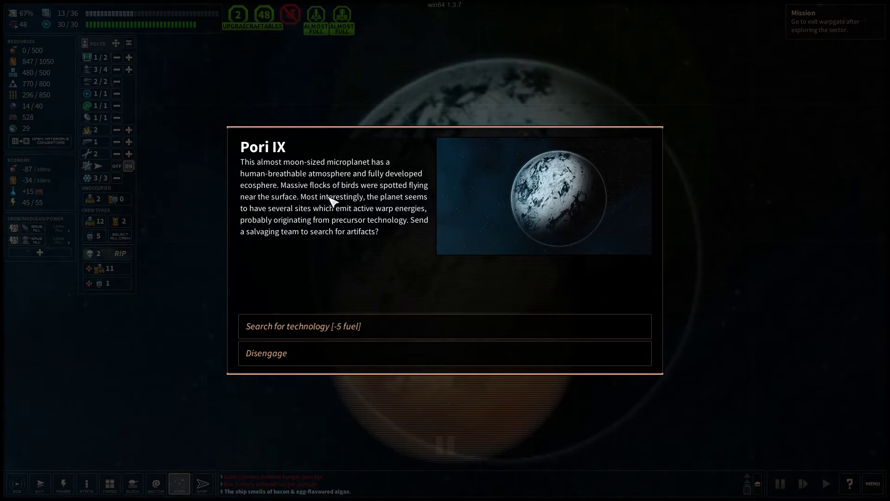
mouse_move(386, 189)
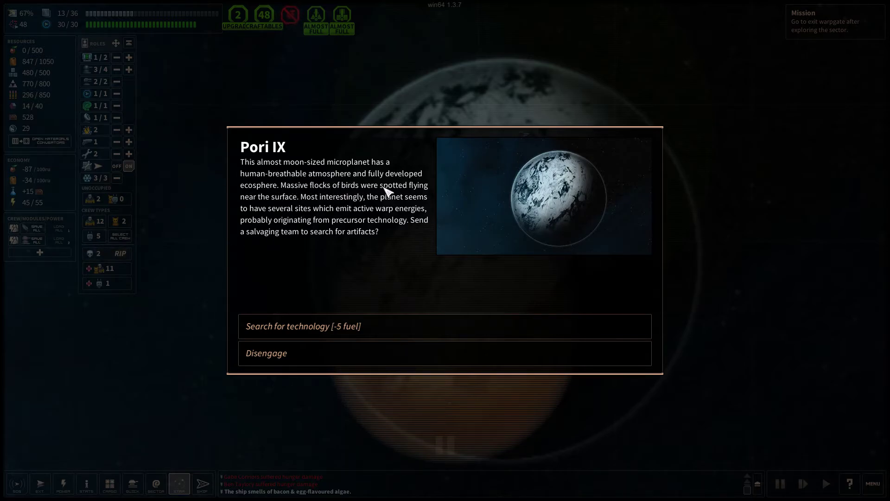
mouse_move(372, 215)
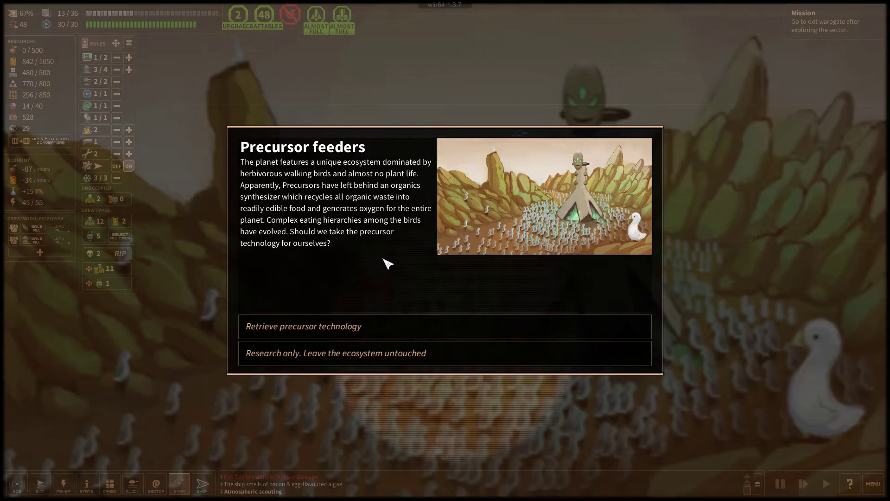
mouse_move(511, 220)
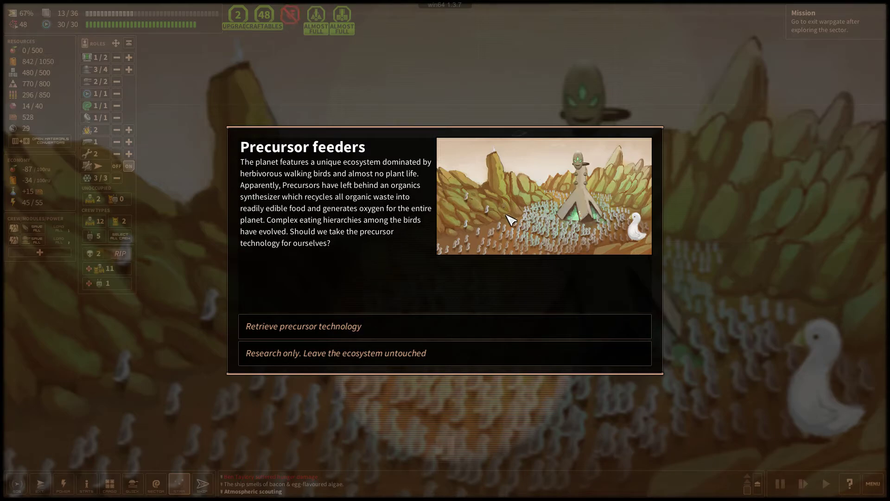
mouse_move(411, 166)
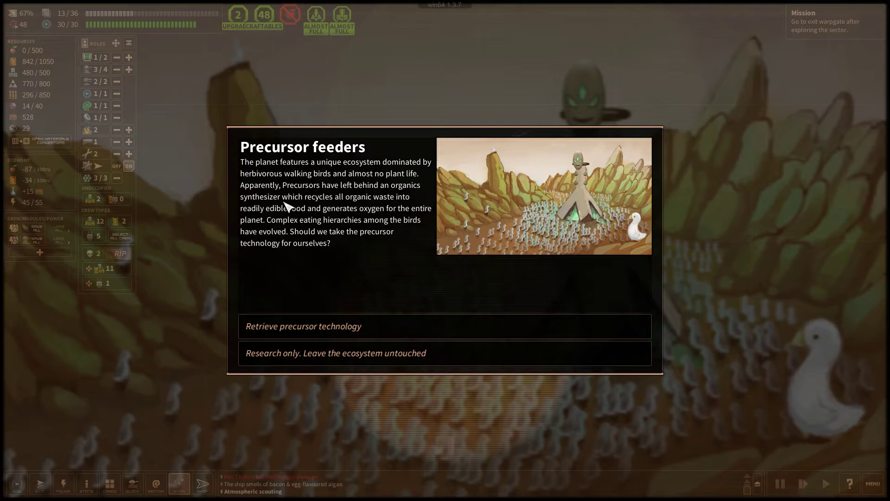
mouse_move(333, 205)
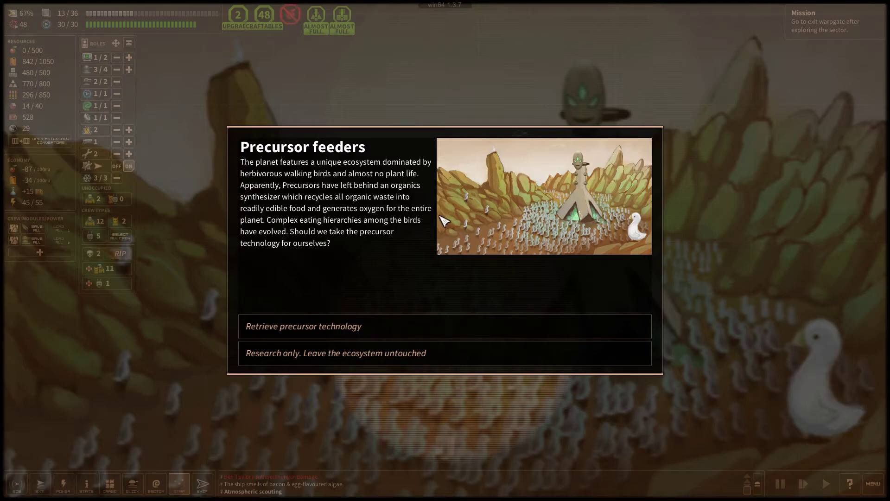
mouse_move(367, 253)
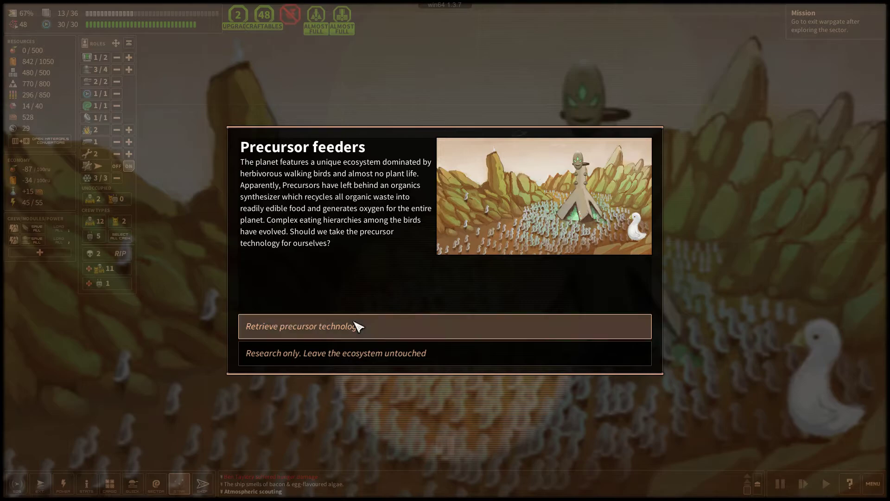
Retrieve Pori IX's precursor organics synthesizer without hunting the birds
click(304, 326)
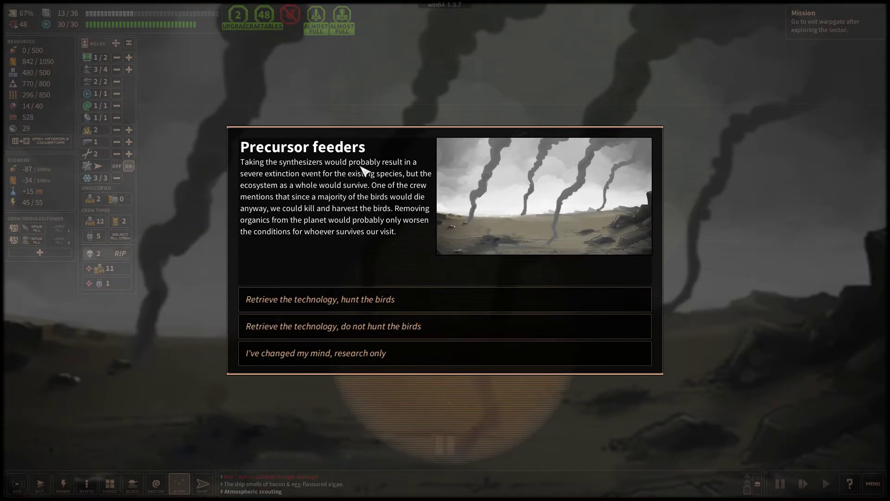
mouse_move(352, 182)
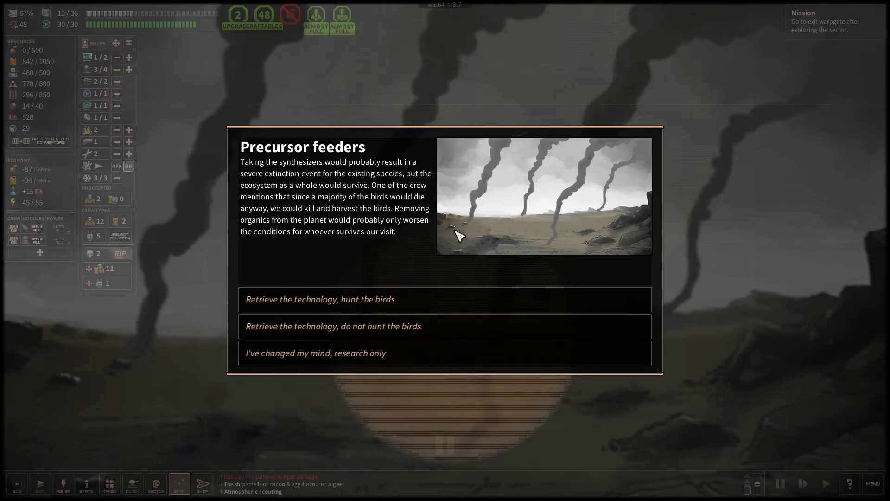
mouse_move(462, 273)
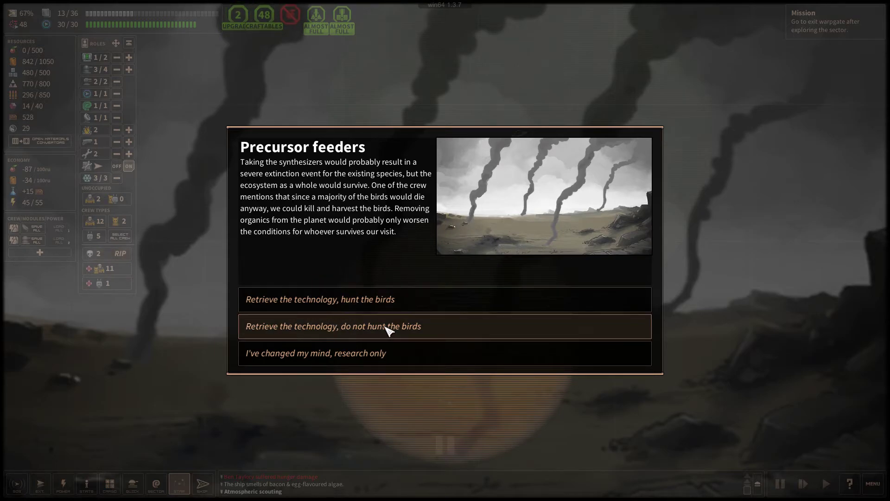
click(334, 326)
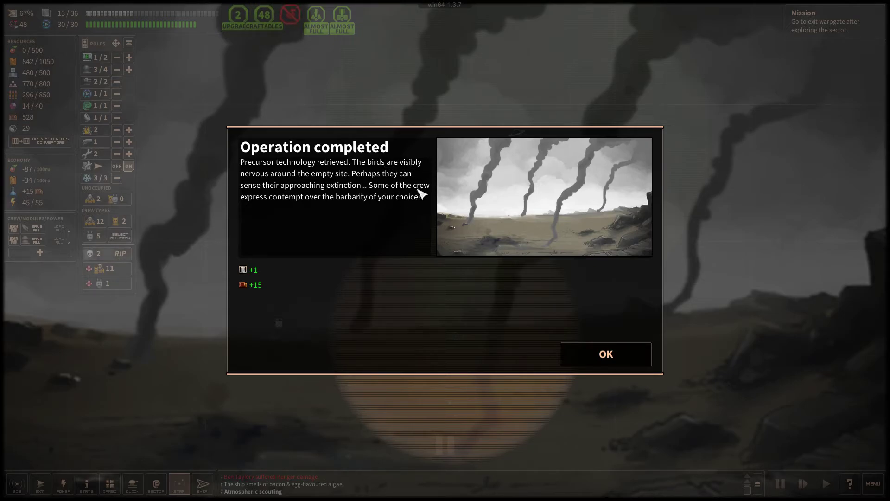
mouse_move(294, 208)
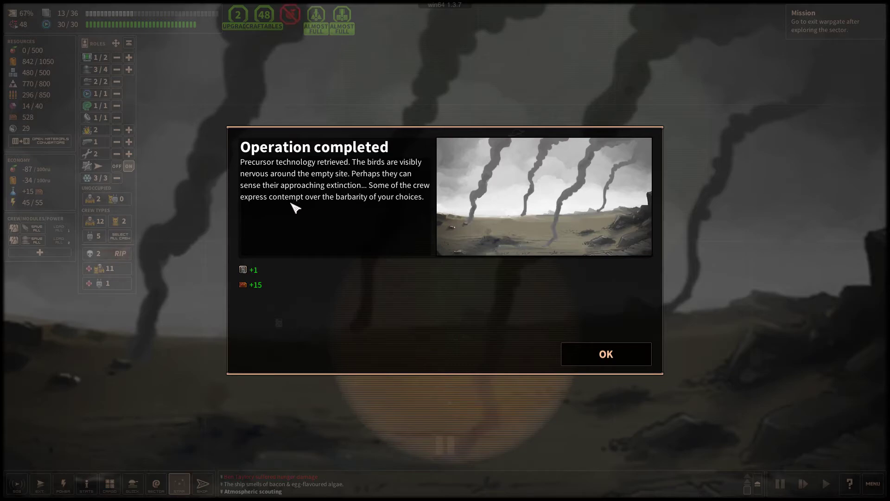
mouse_move(389, 210)
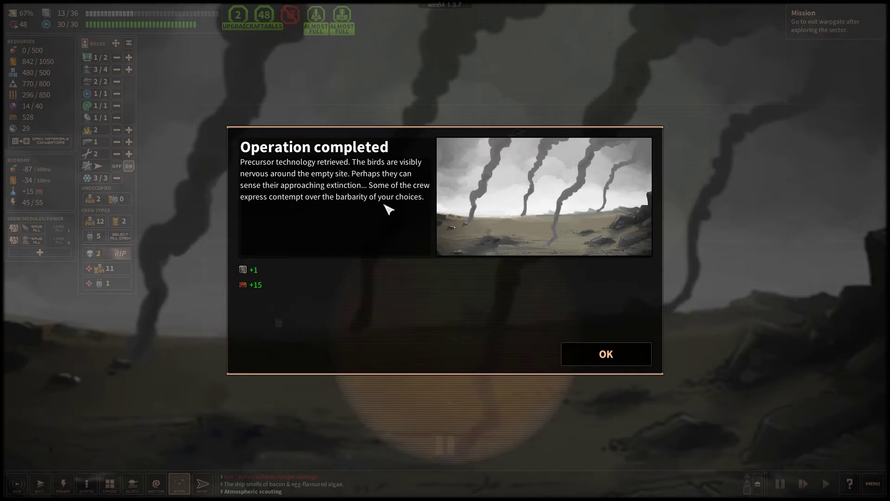
Collect the operation rewards, install the accelerated greenhouse, and staff it with three gardeners
click(605, 354)
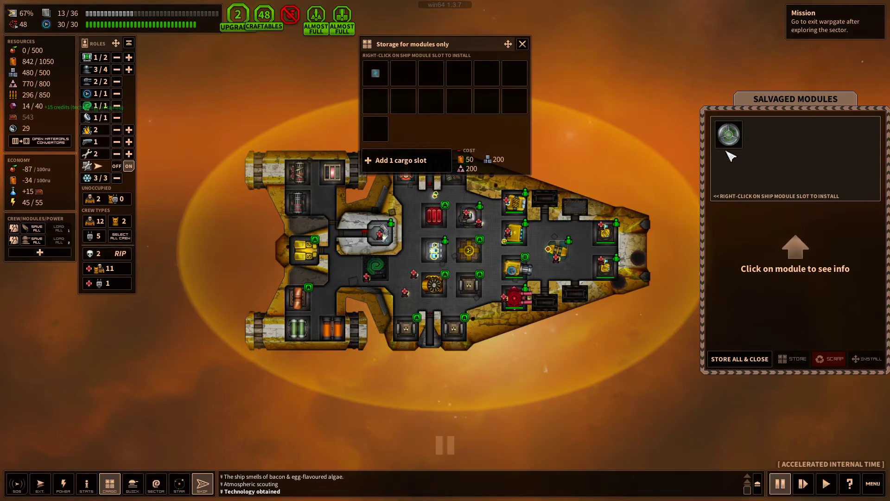
mouse_move(729, 135)
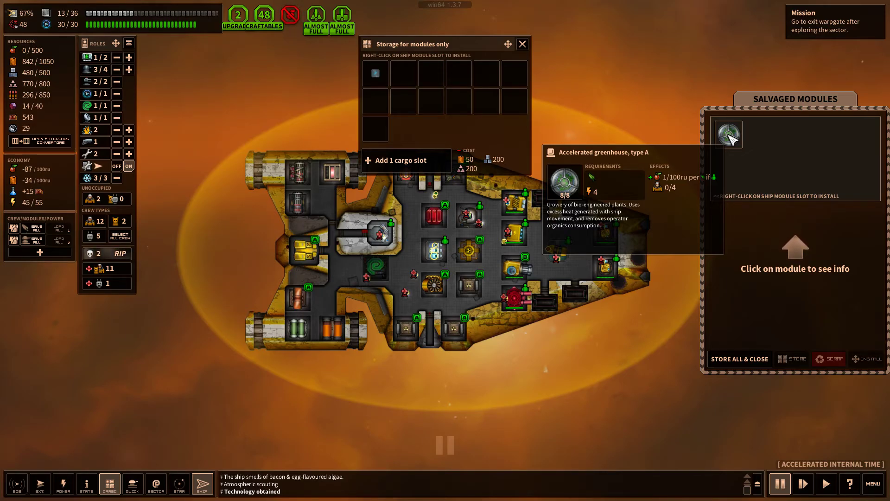
click(727, 133)
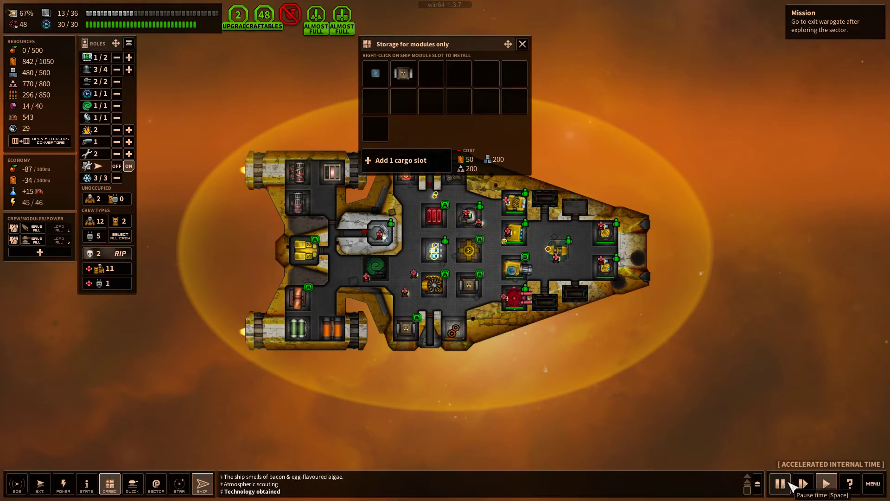
click(779, 484)
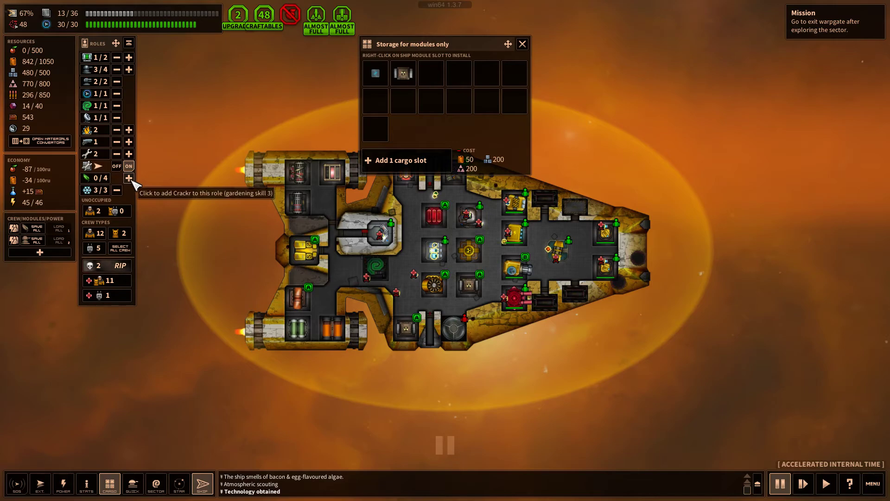
click(128, 177)
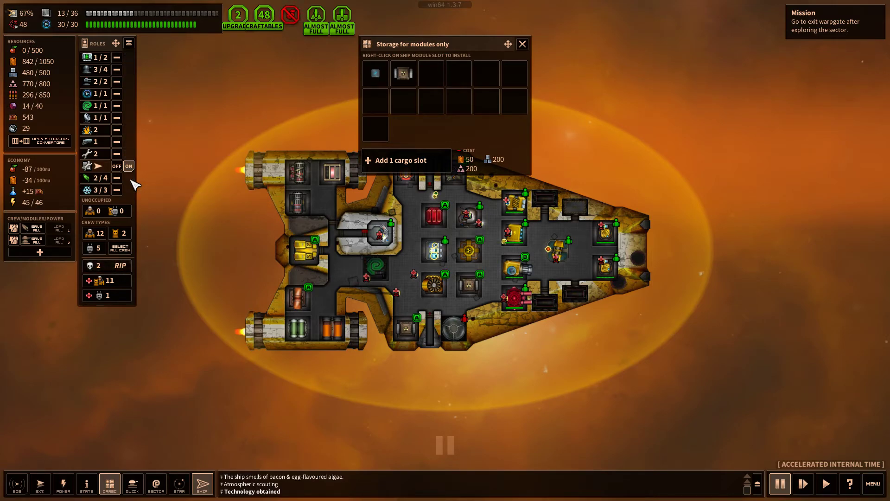
mouse_move(149, 102)
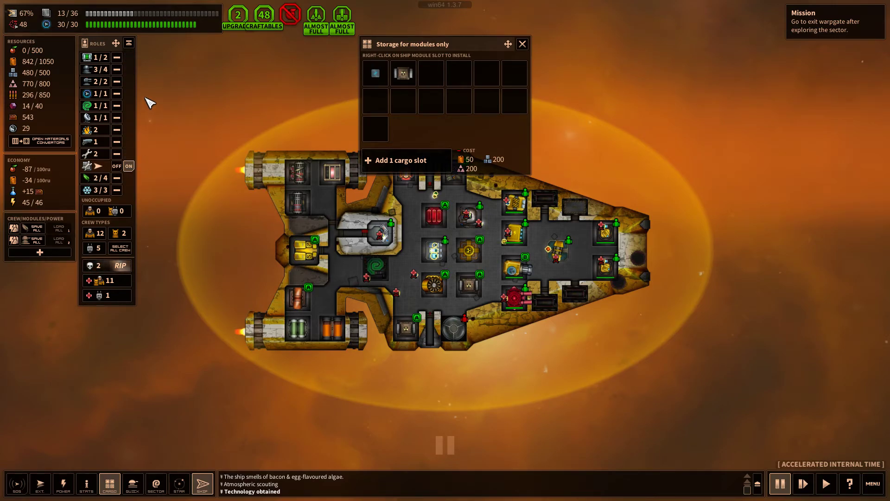
mouse_move(117, 70)
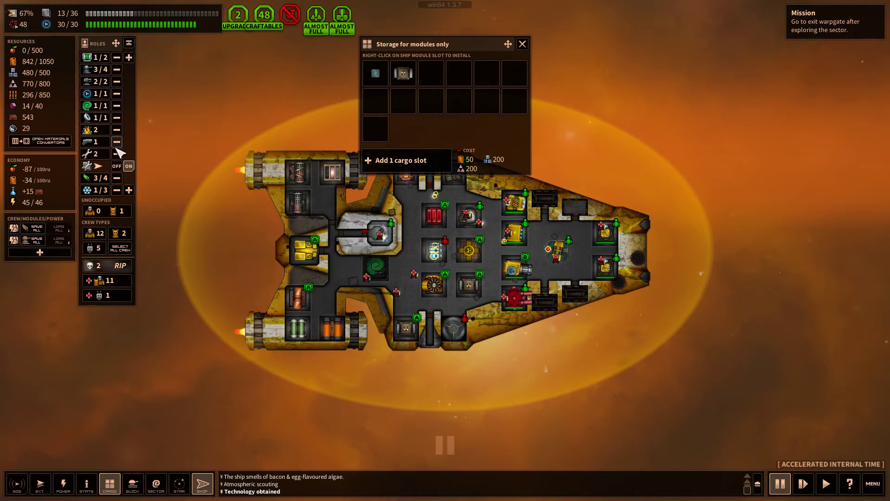
click(129, 57)
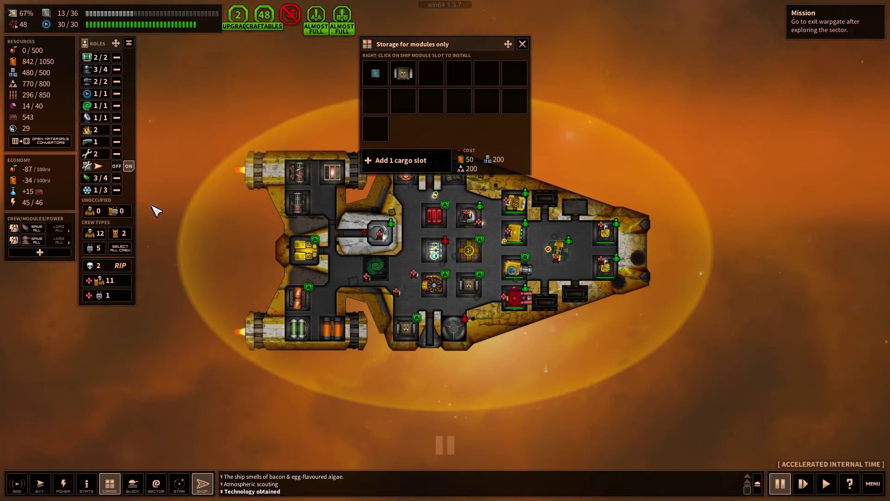
mouse_move(284, 232)
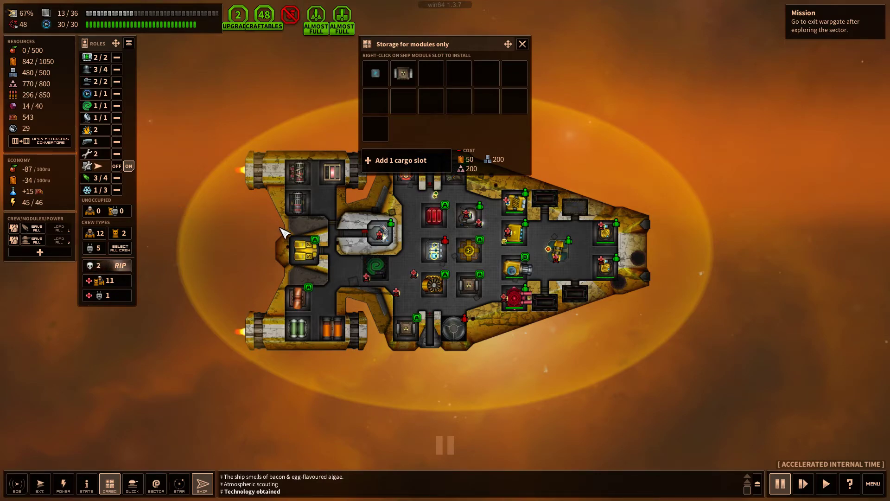
mouse_move(406, 232)
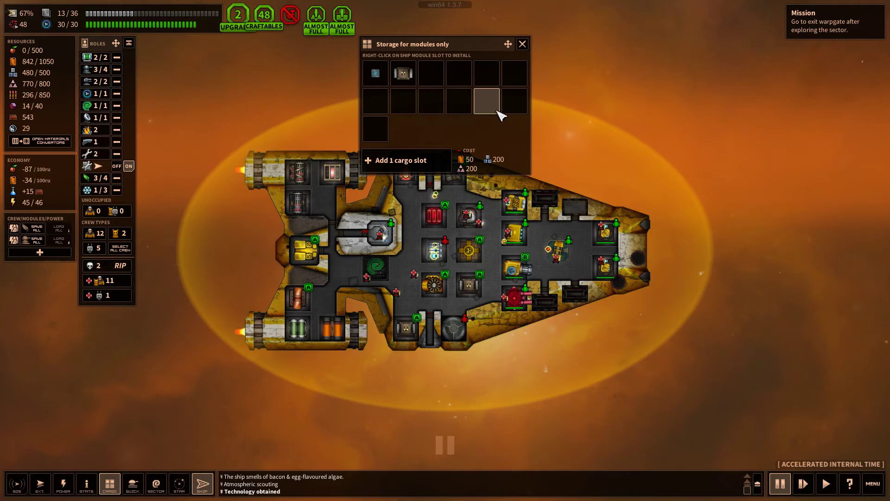
Scrap the old Terran energy reactor from storage, close the storage window, and resume time
click(402, 72)
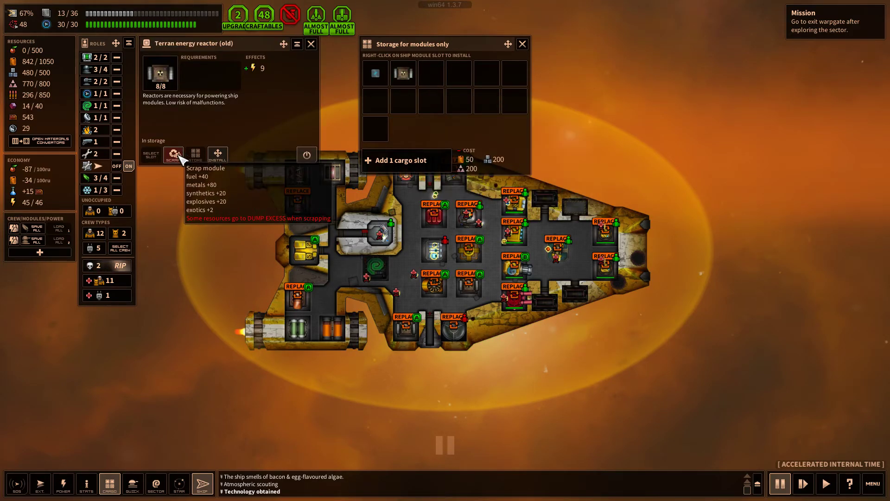
click(173, 155)
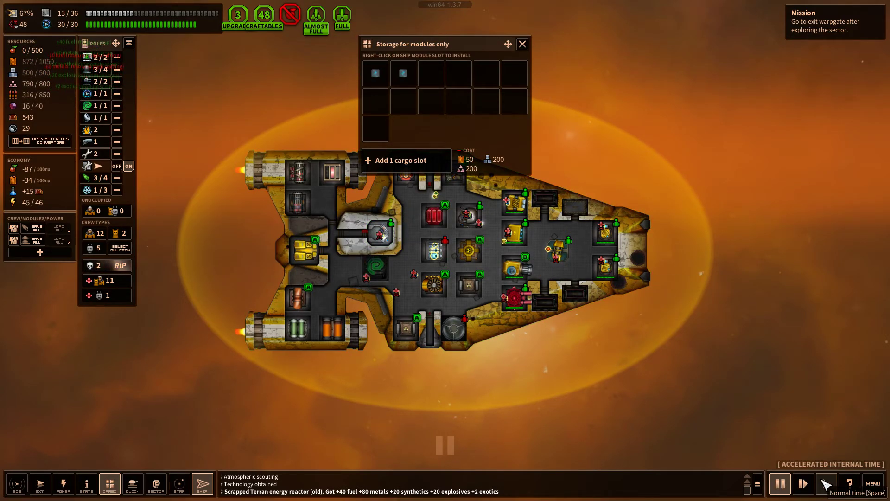
click(803, 483)
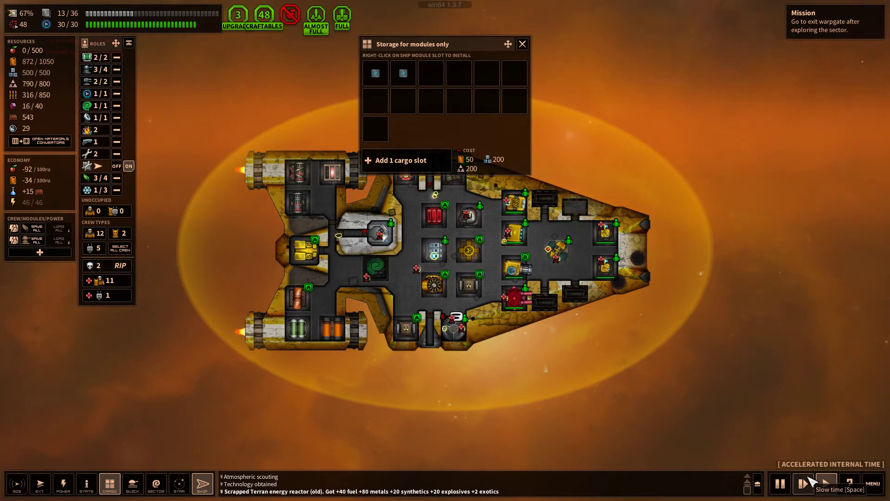
click(779, 484)
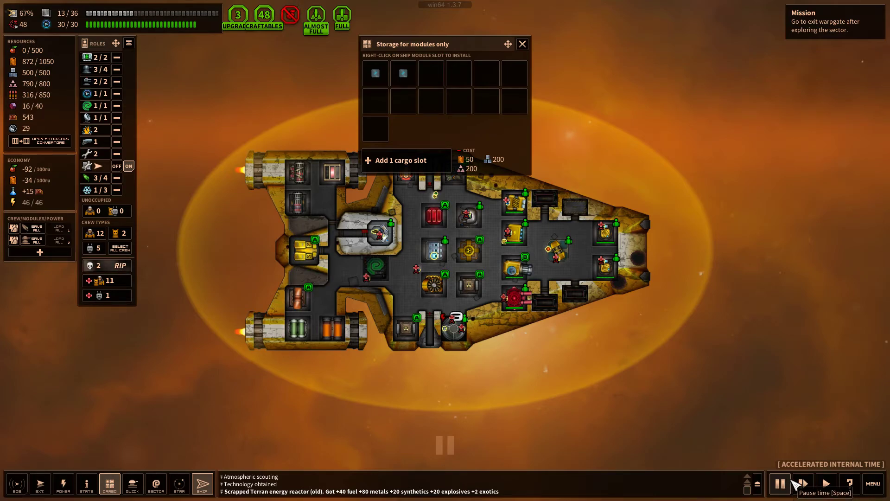
mouse_move(538, 120)
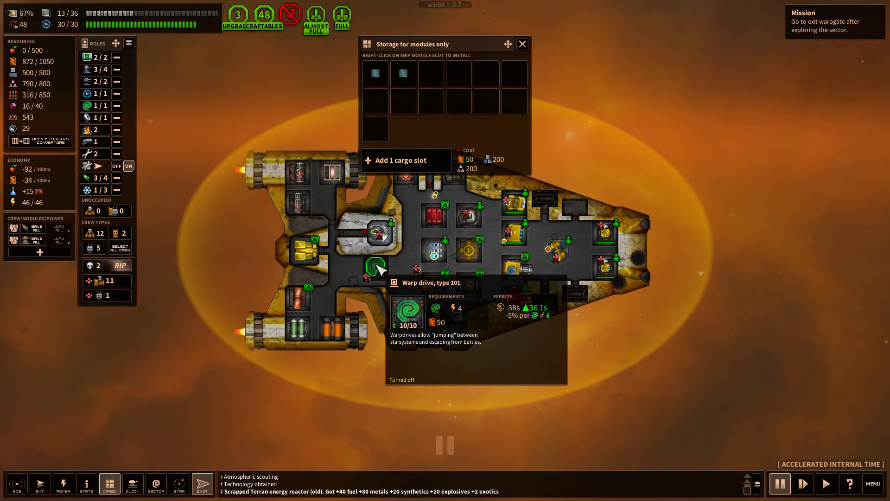
mouse_move(413, 270)
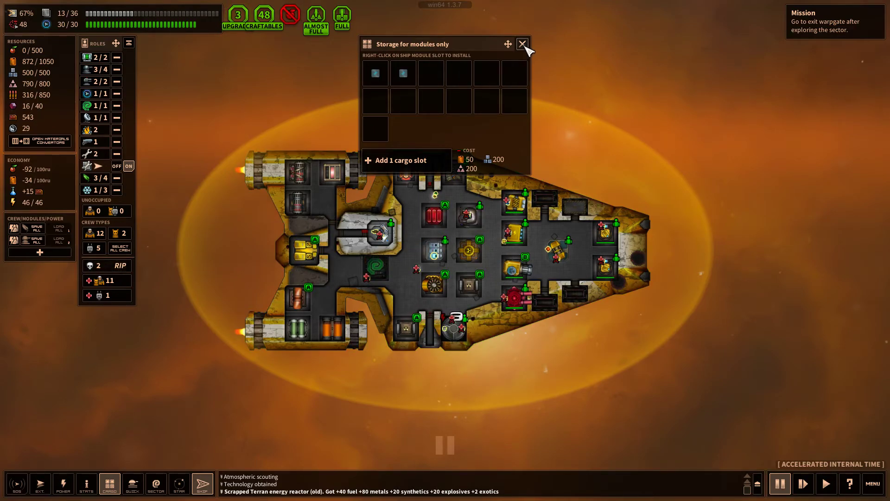
click(521, 45)
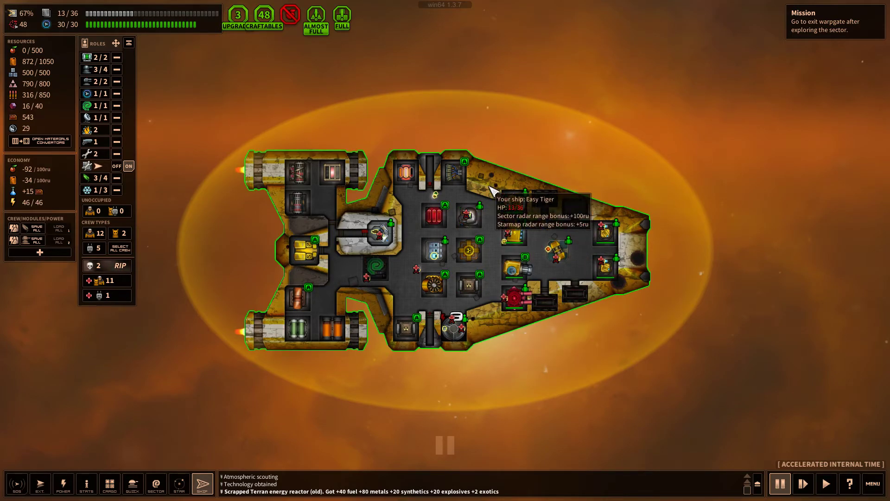
mouse_move(605, 268)
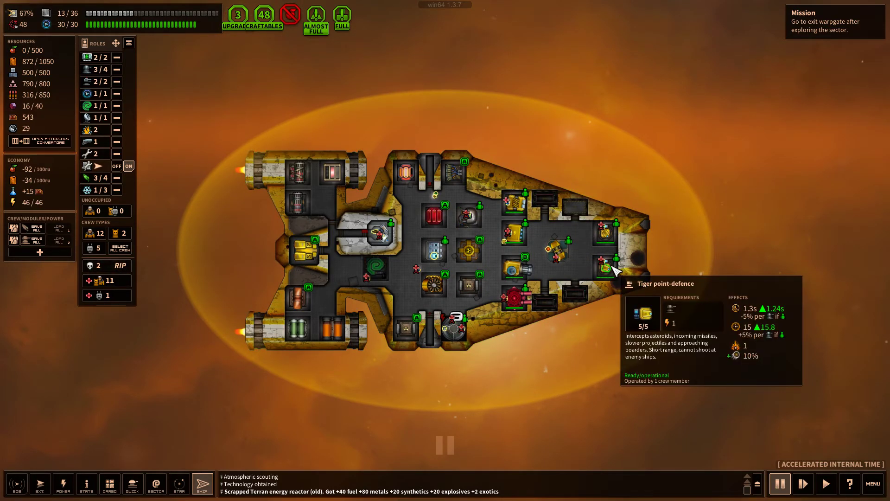
mouse_move(521, 351)
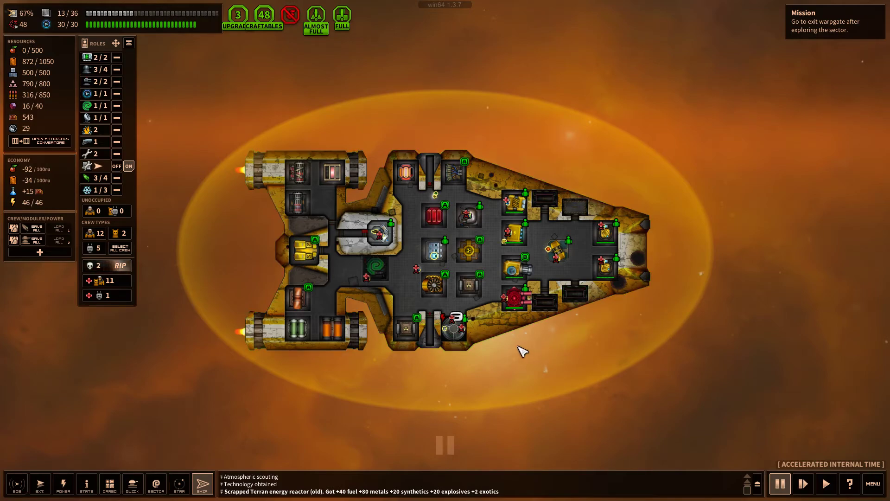
mouse_move(471, 289)
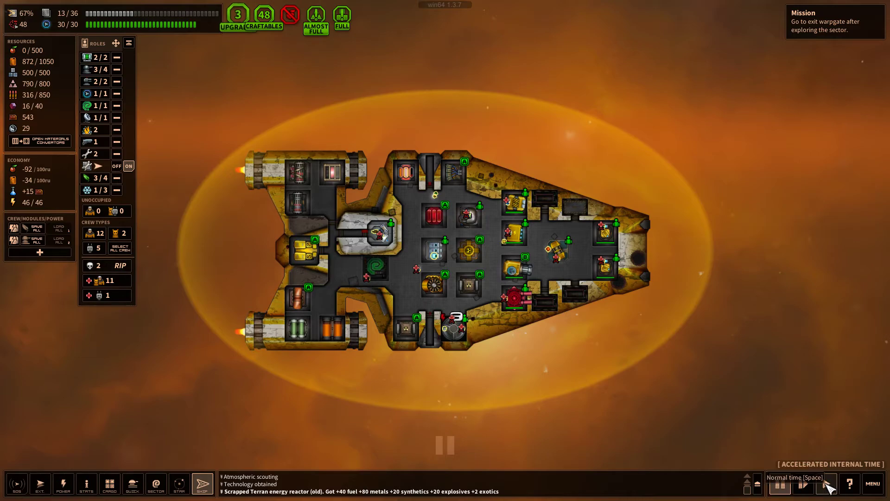
click(179, 484)
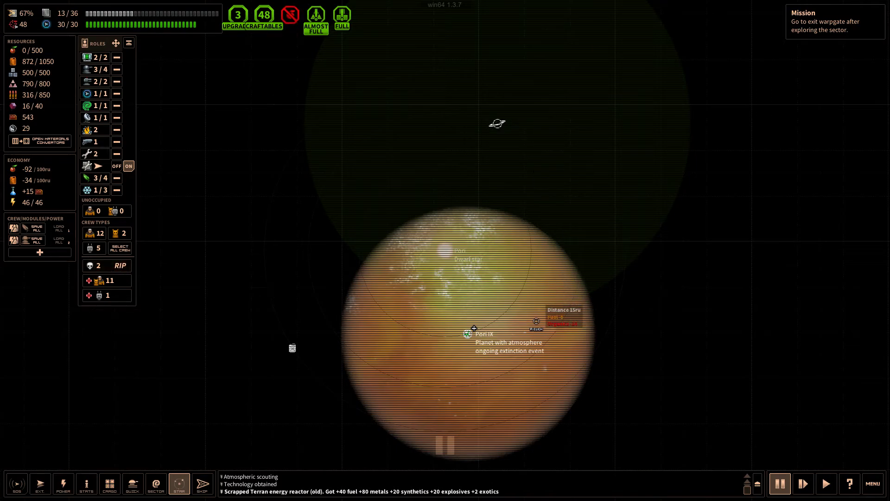
Glance at the Sector 3 map, then return to the Pori system view
click(156, 483)
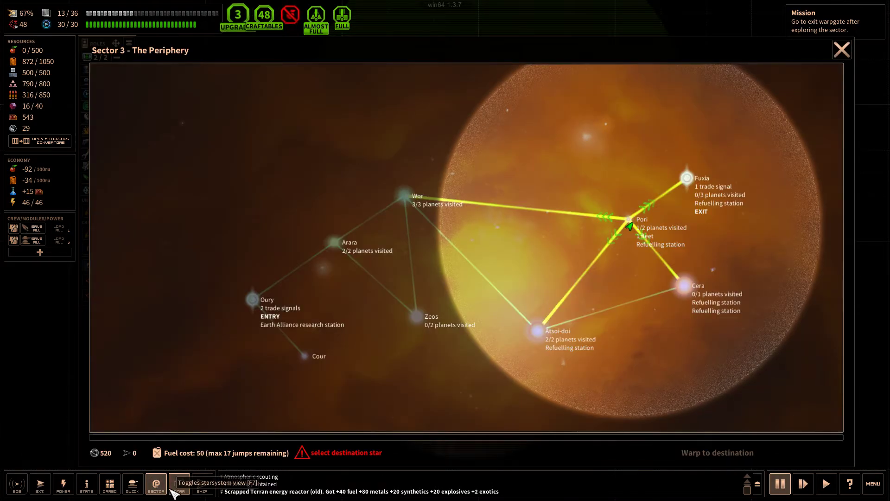
click(178, 483)
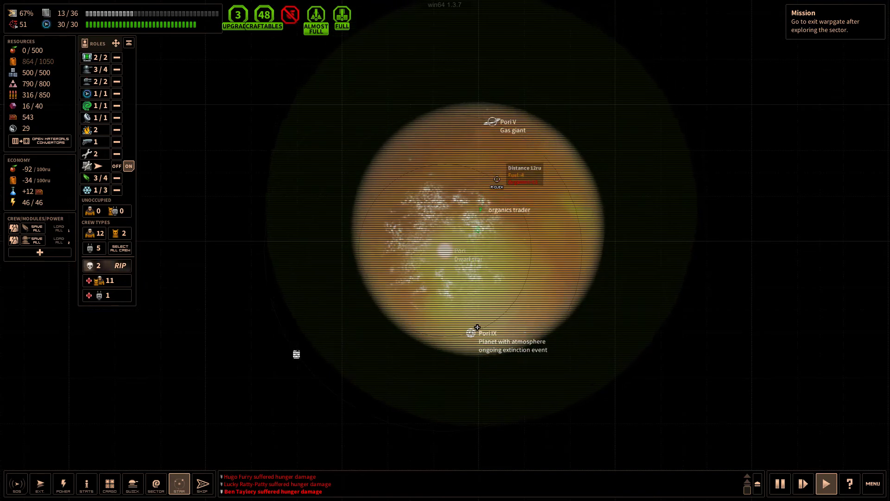
Accept the free organics sample, barter 4 exotics for 200 organics, and take the gift
click(483, 210)
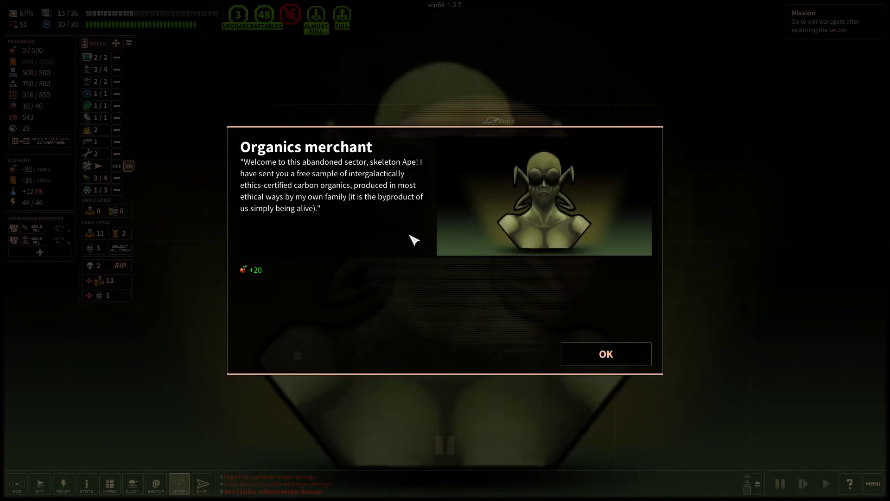
mouse_move(274, 288)
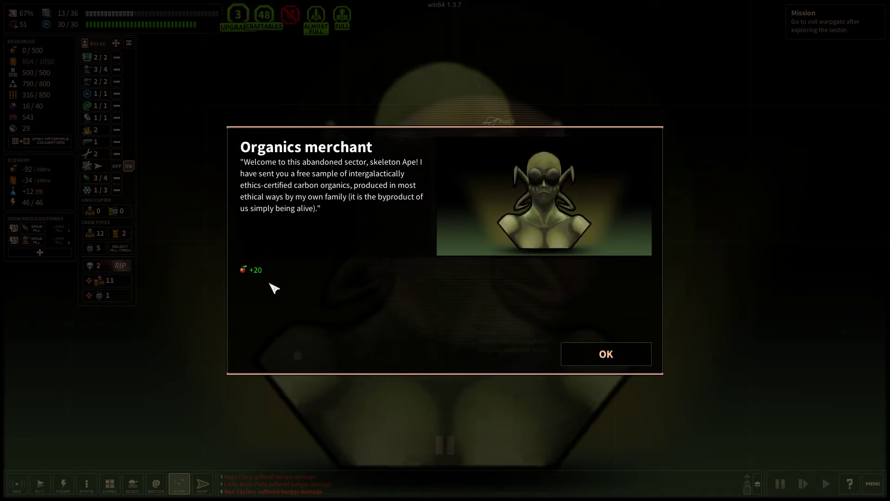
click(605, 354)
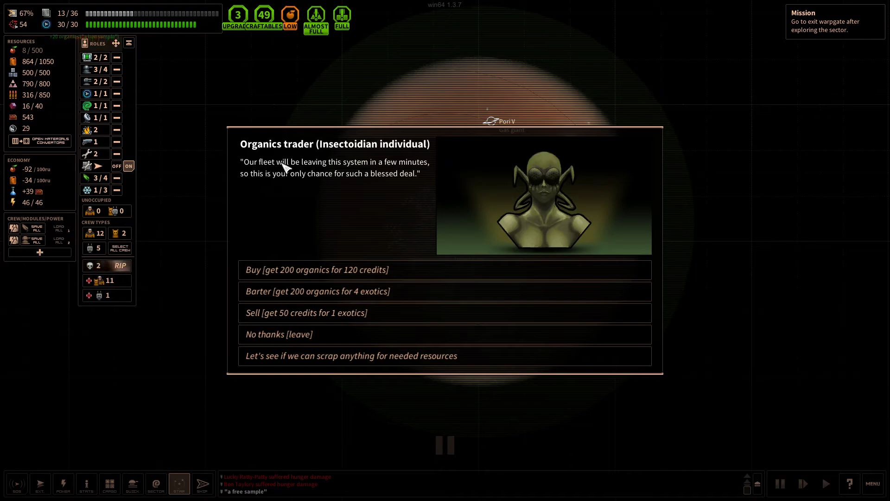
mouse_move(324, 182)
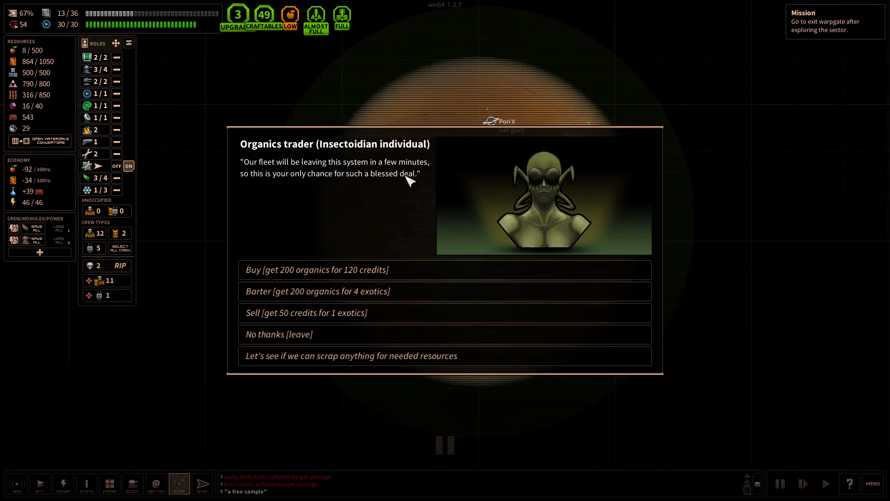
mouse_move(369, 213)
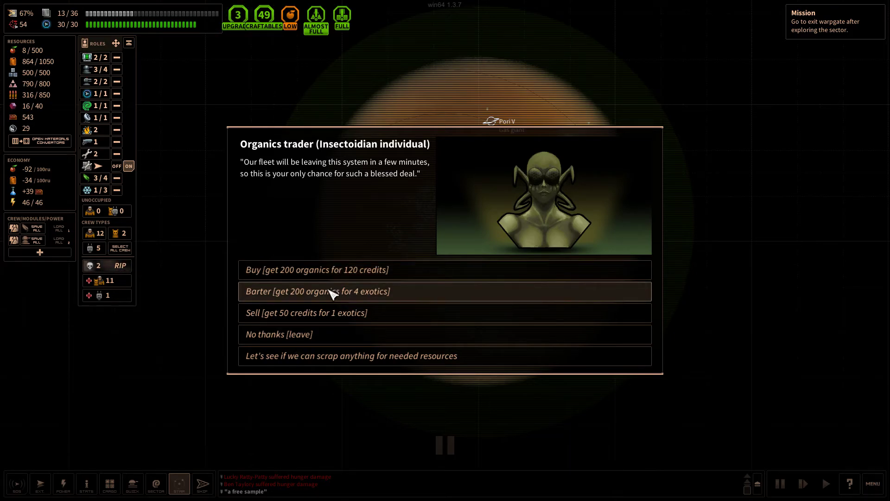
mouse_move(327, 298)
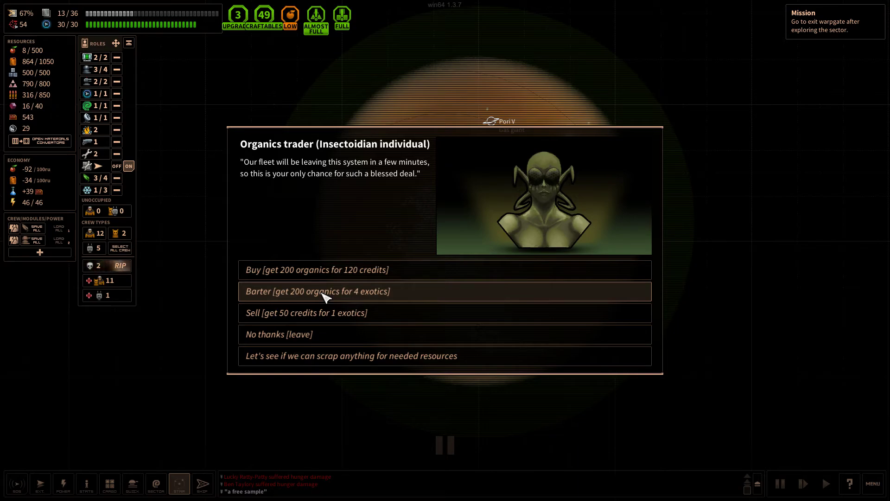
click(317, 291)
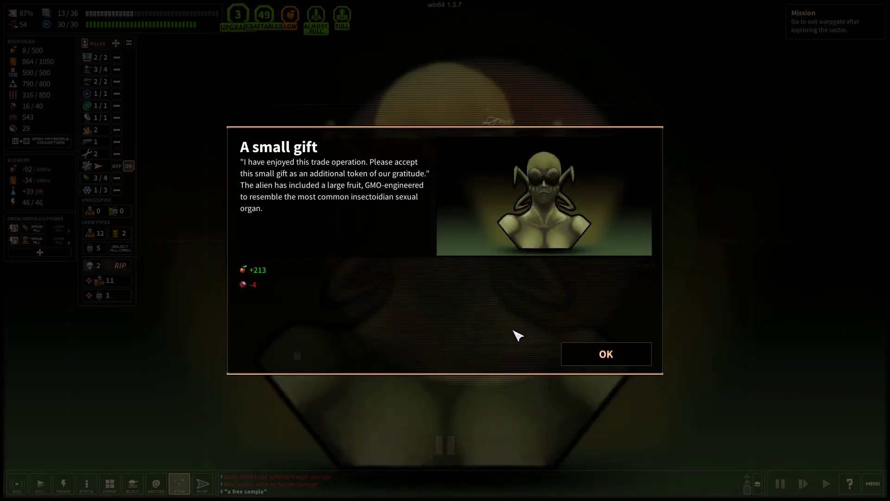
click(605, 353)
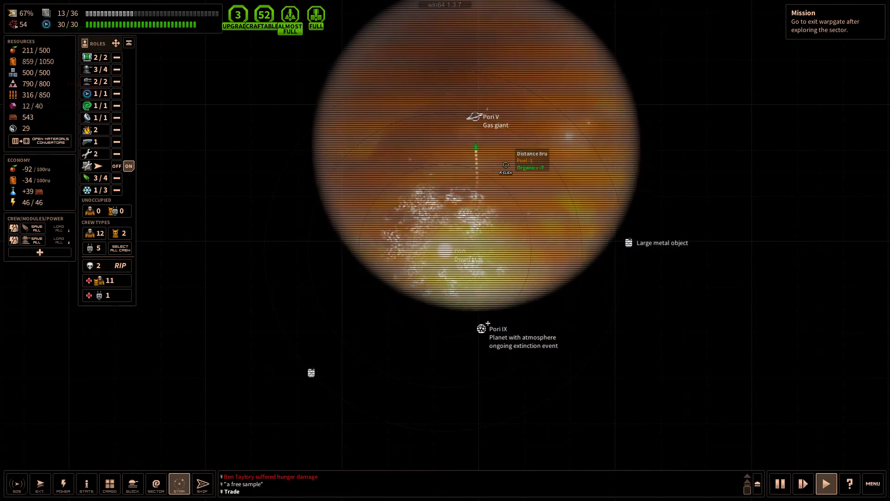
Acknowledge the Pori V plasma tornado accident report, keeping the 92 fuel gained
click(490, 117)
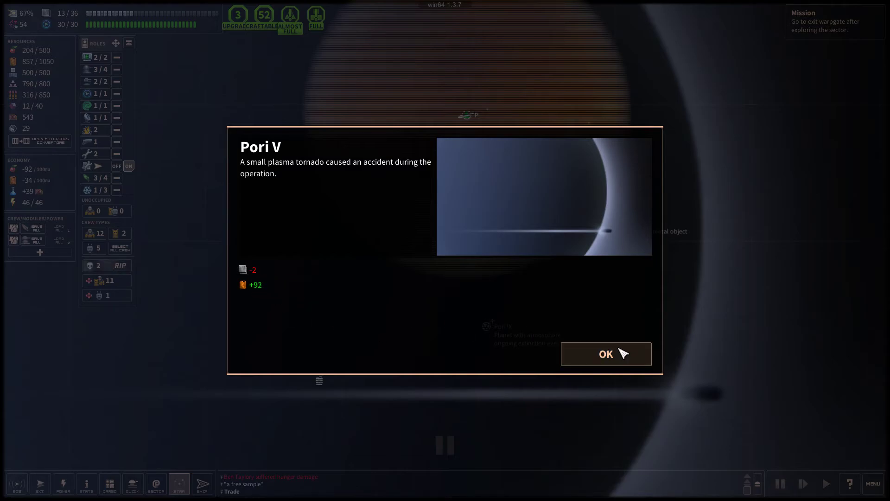
click(605, 354)
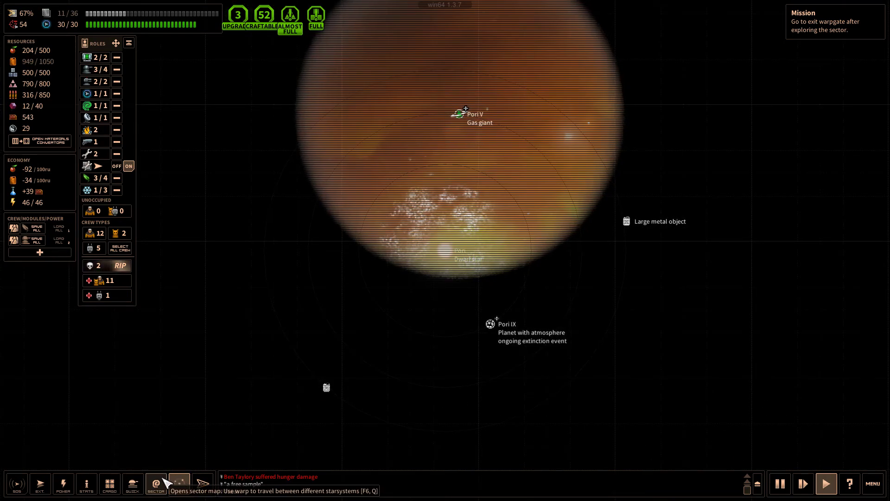
Pick Fuxia on the Sector 3 map and warp the ship there
click(155, 483)
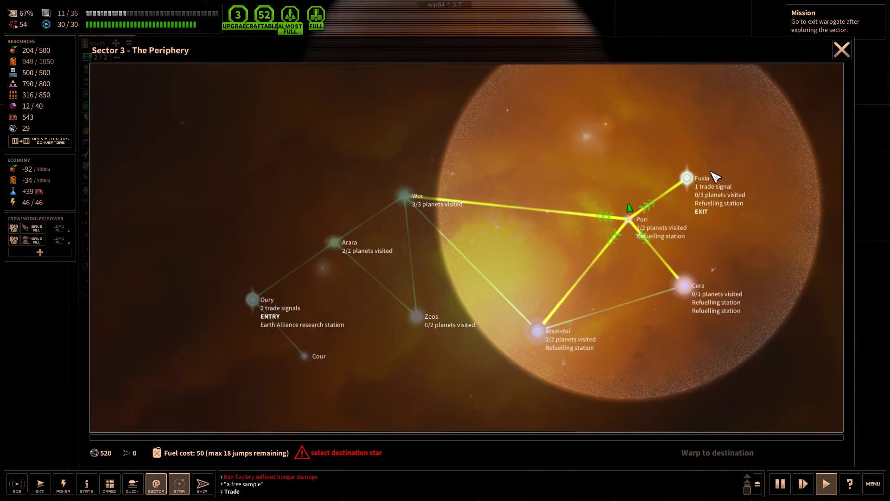
click(686, 178)
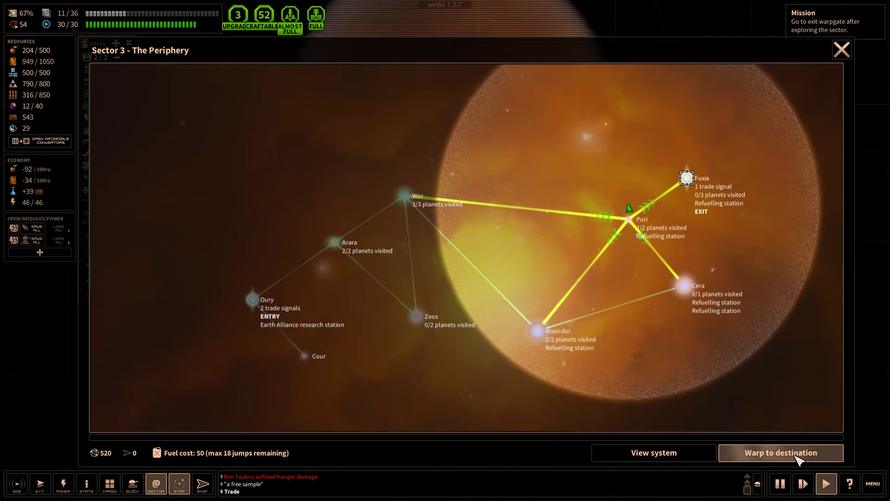
click(781, 453)
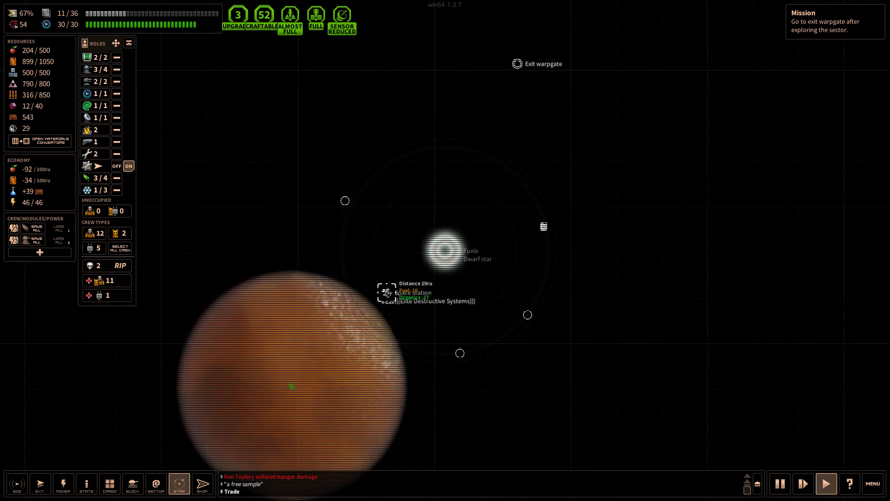
Dock at The Destructive Matter Corp. and sell 7 exotics
click(202, 484)
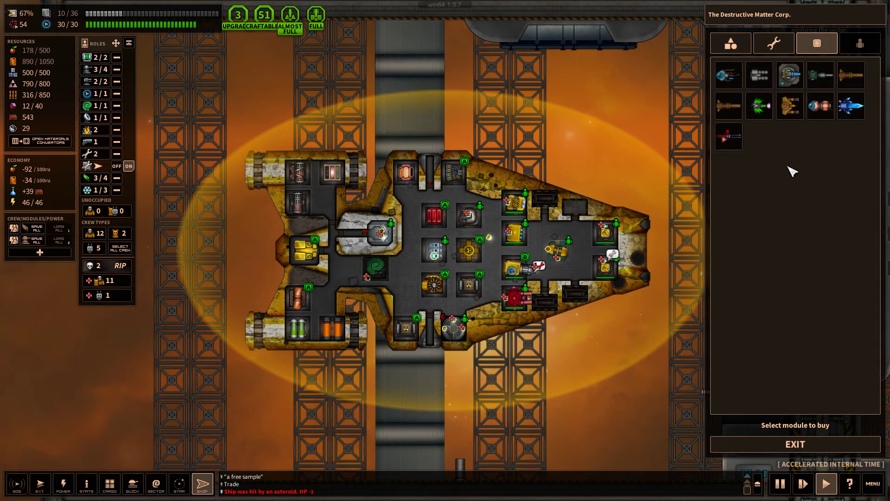
mouse_move(758, 105)
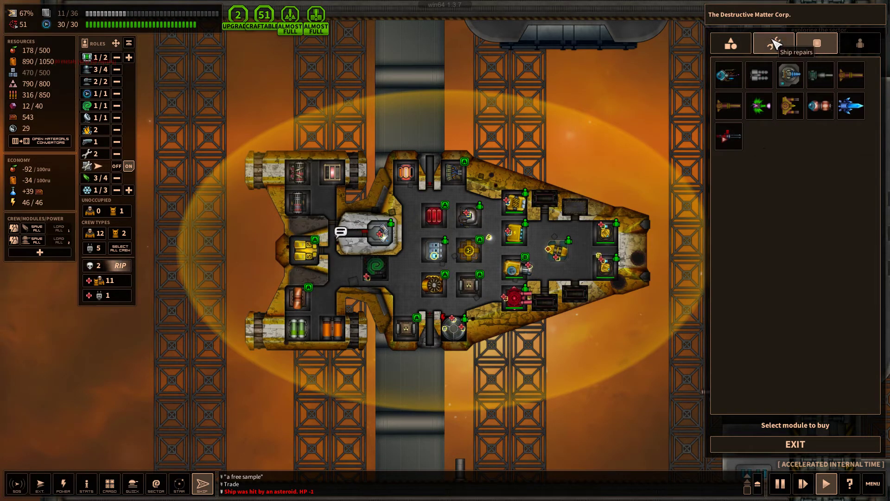
click(731, 43)
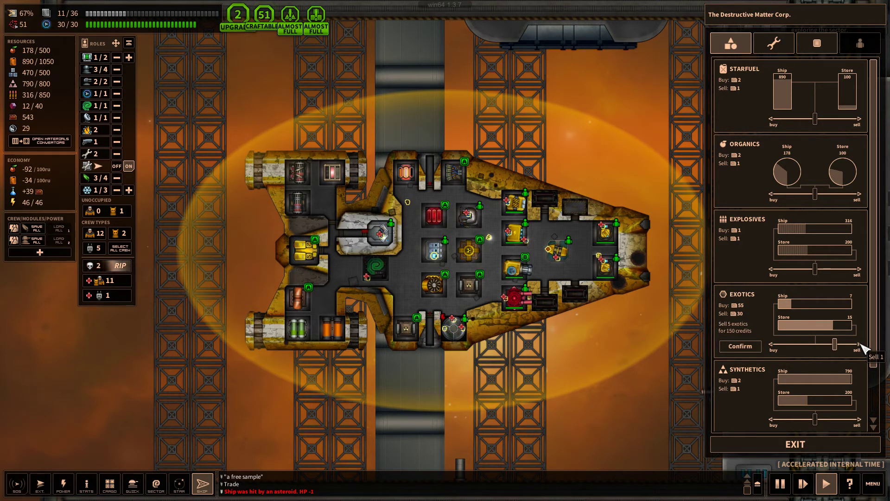
drag(835, 344, 846, 344)
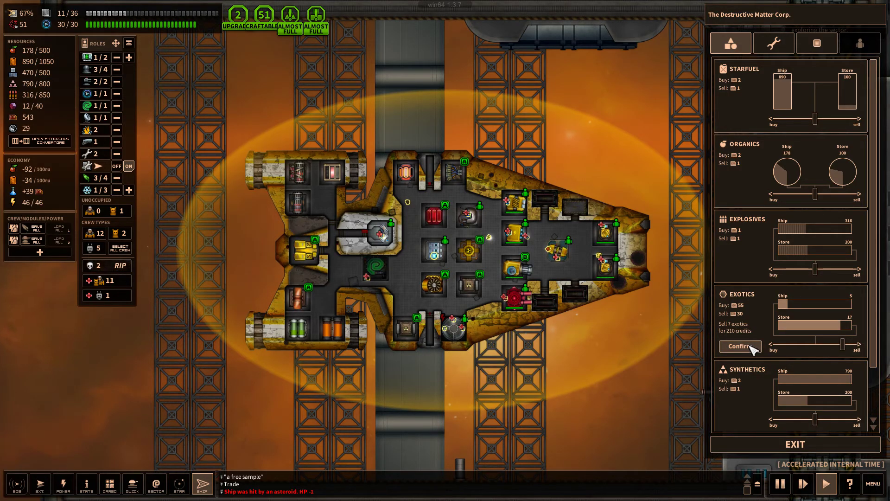
click(740, 347)
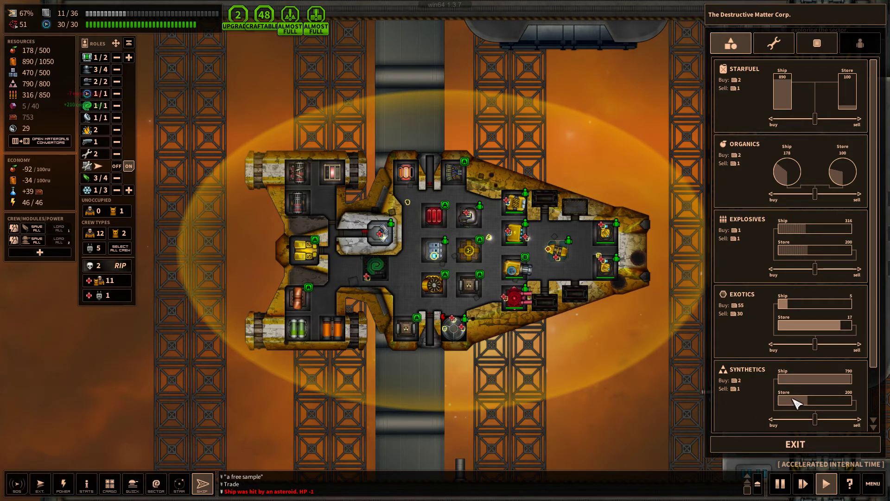
Sell 286 synthetics and buy 100 organics for 200 credits
drag(813, 403, 824, 423)
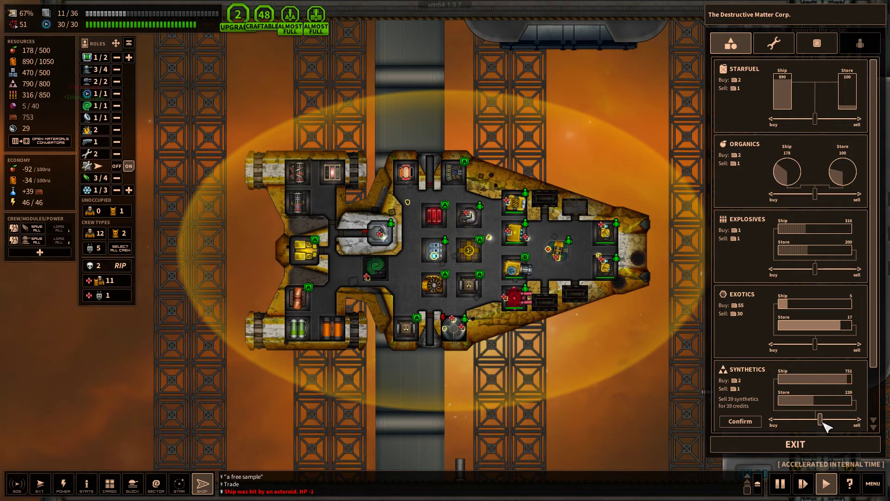
drag(826, 420, 861, 420)
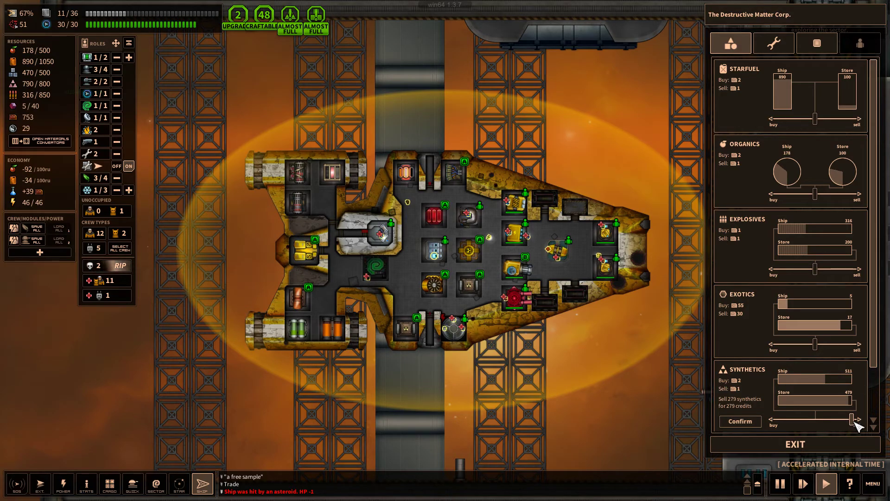
click(857, 420)
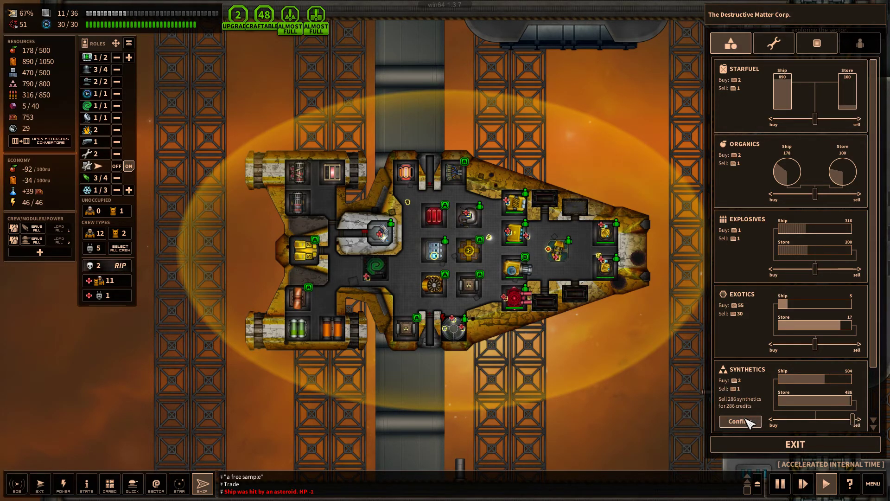
click(740, 421)
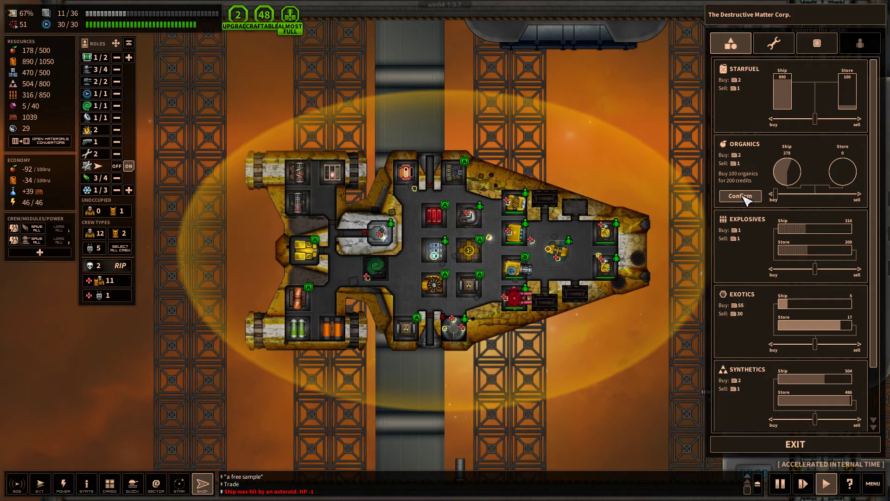
click(741, 196)
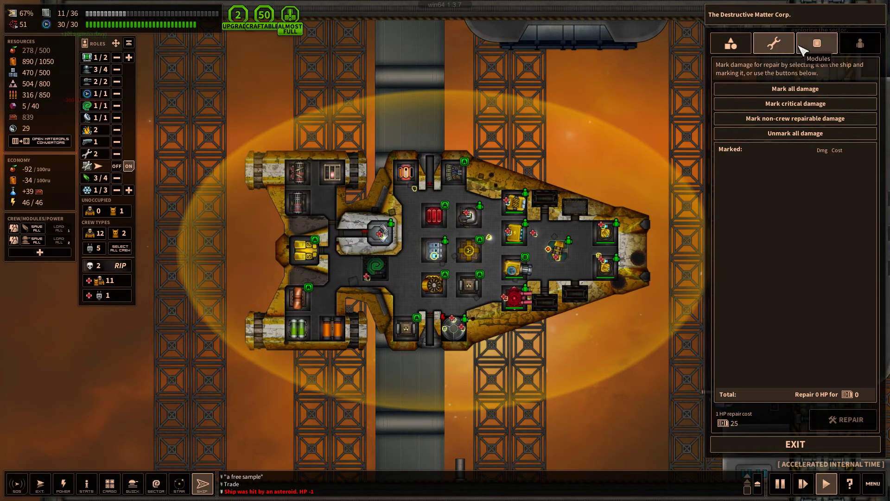
Repair all 25 HP of hull damage for 625 credits, then leave the station
click(817, 43)
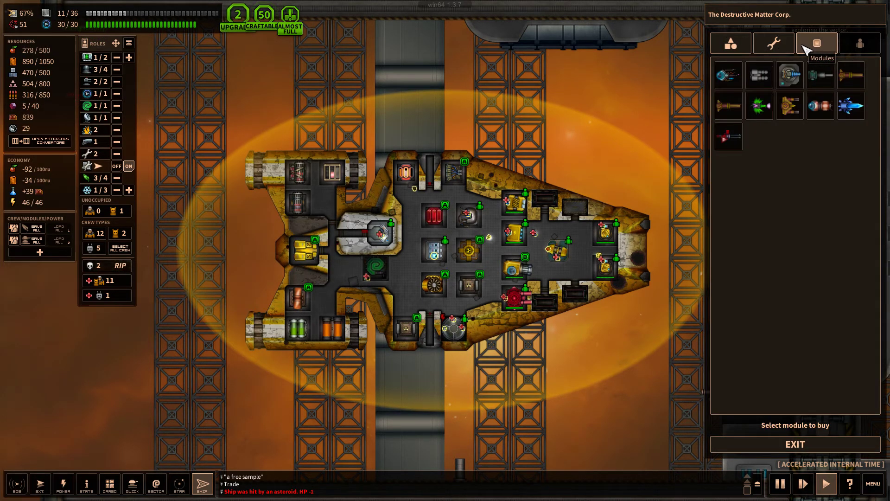
click(773, 43)
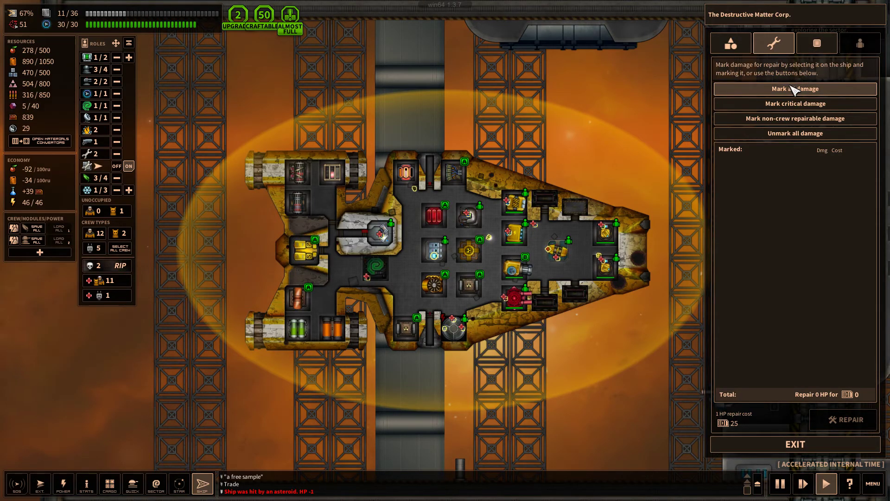
click(817, 43)
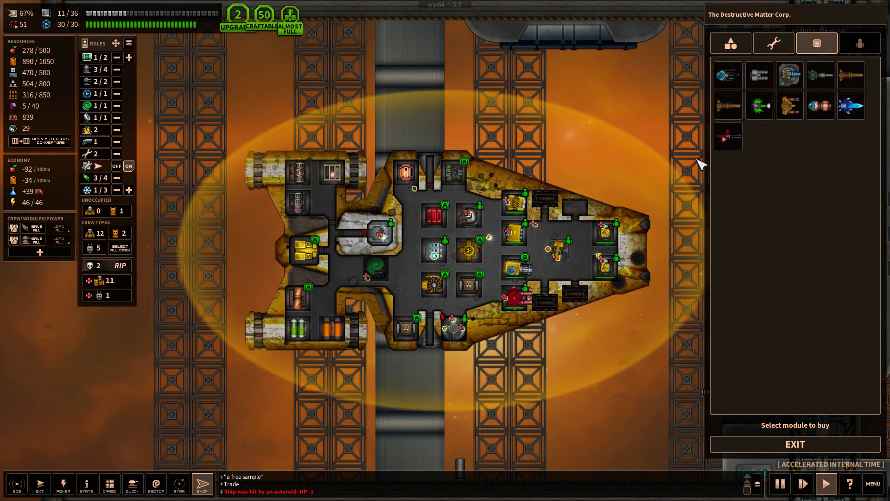
mouse_move(729, 75)
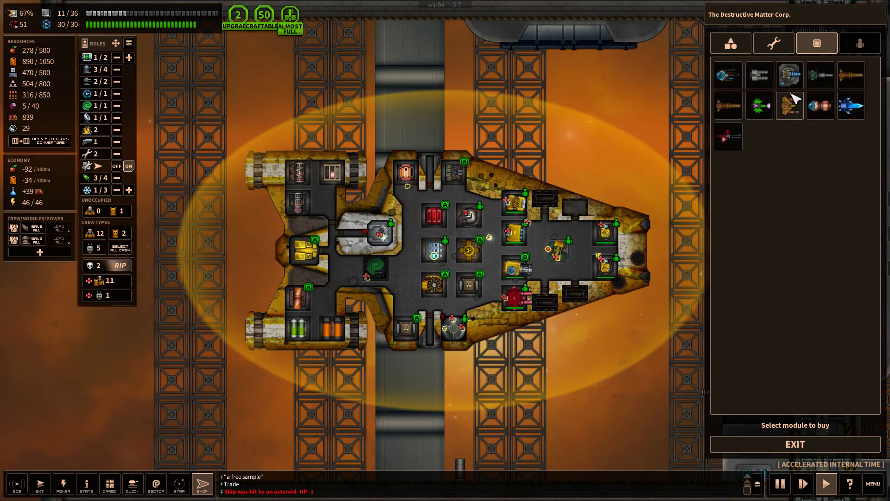
mouse_move(773, 43)
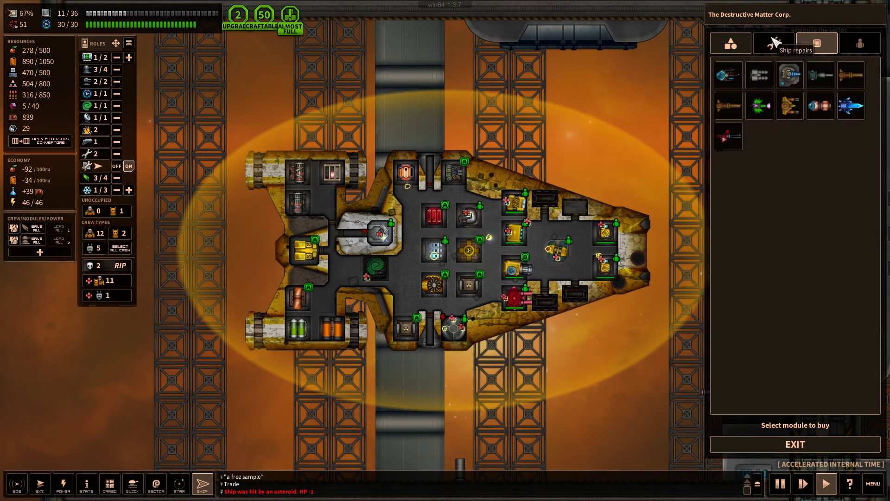
click(773, 43)
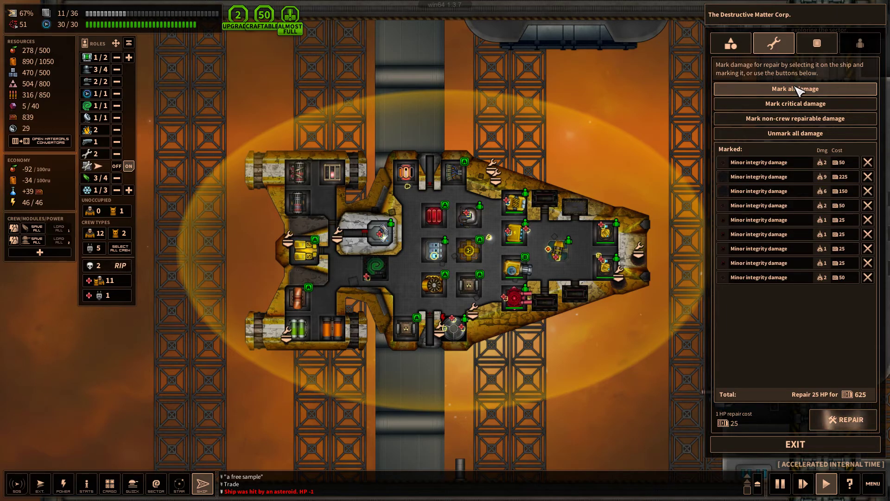
mouse_move(861, 403)
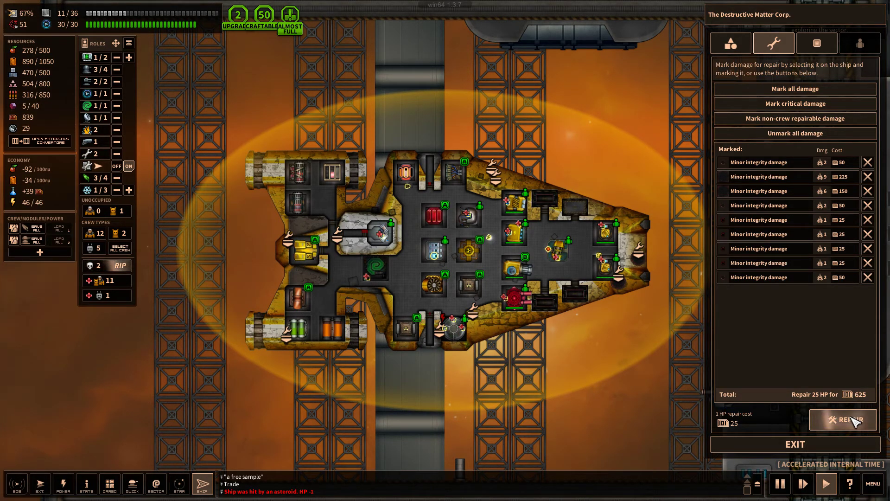
click(842, 419)
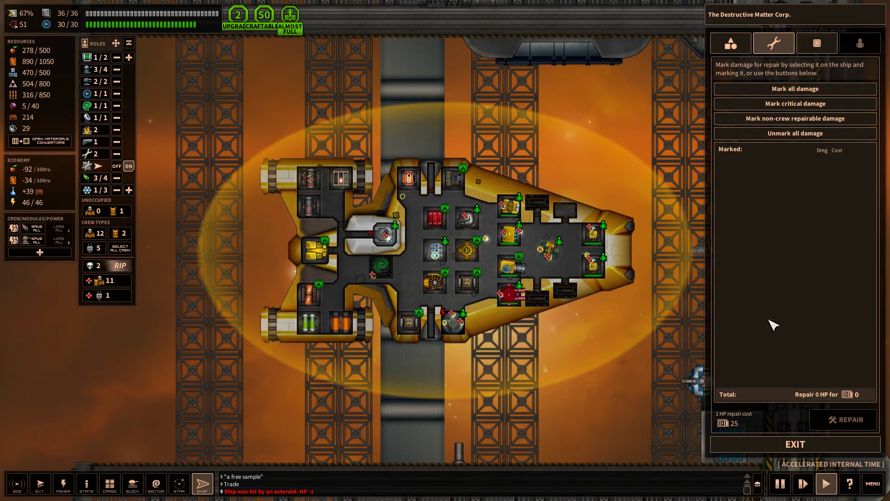
click(178, 484)
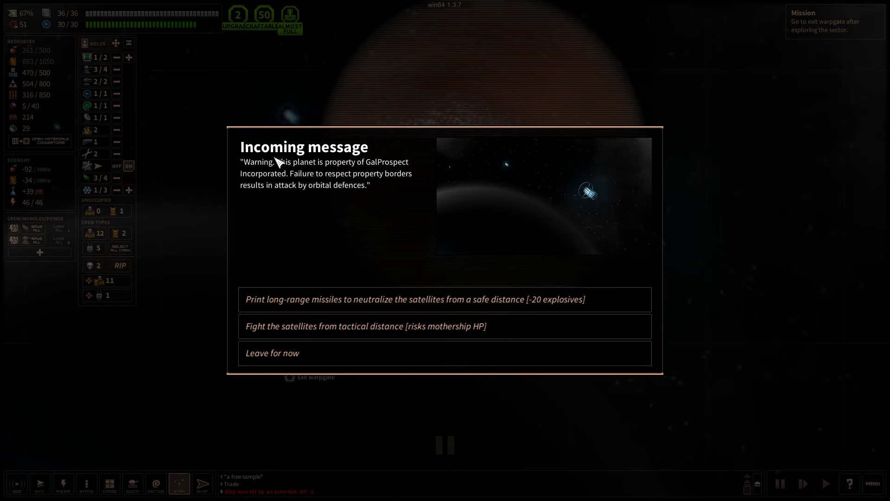
mouse_move(526, 206)
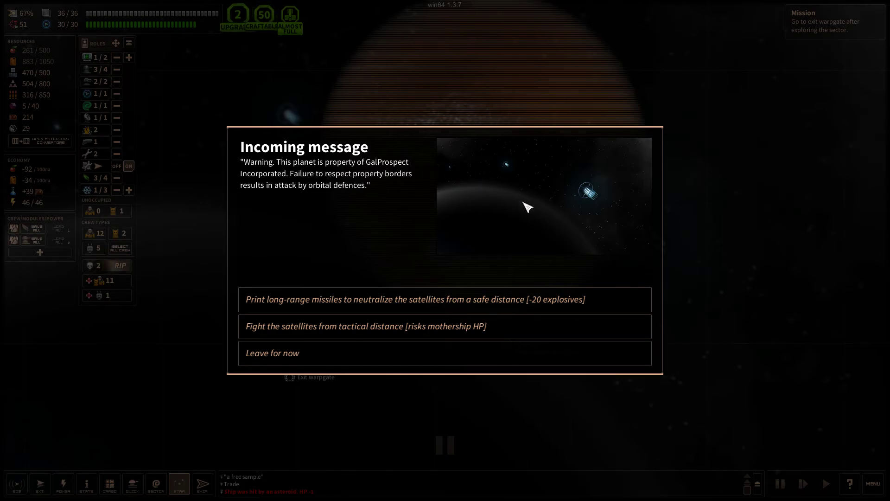
mouse_move(332, 188)
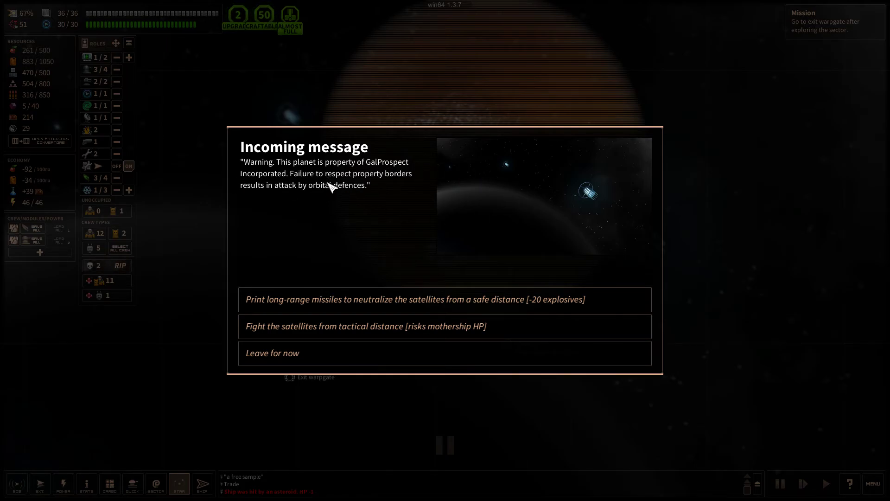
mouse_move(394, 228)
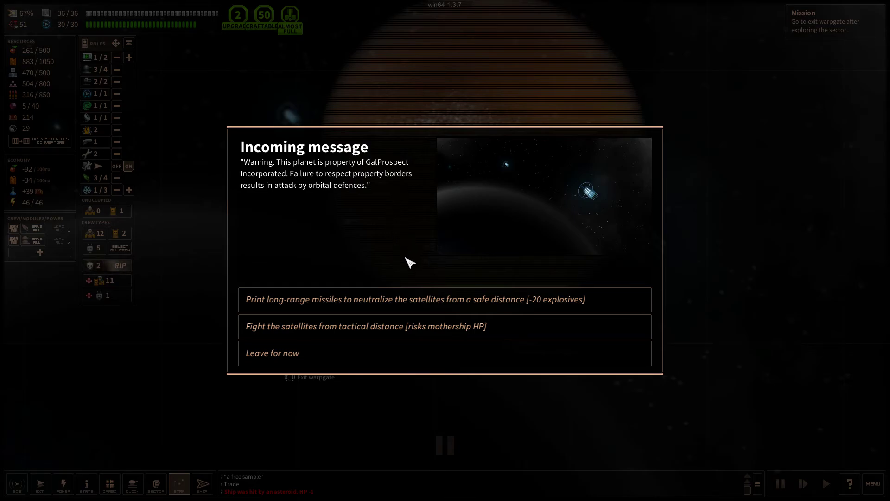
mouse_move(318, 326)
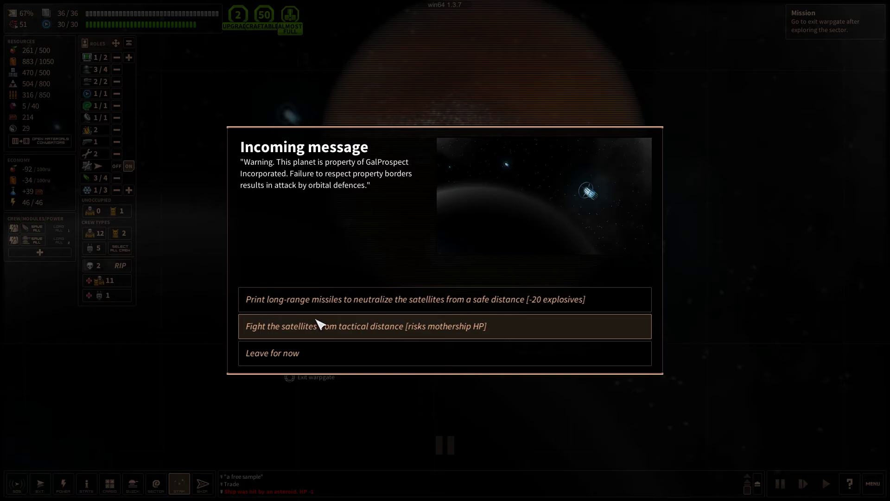
mouse_move(458, 305)
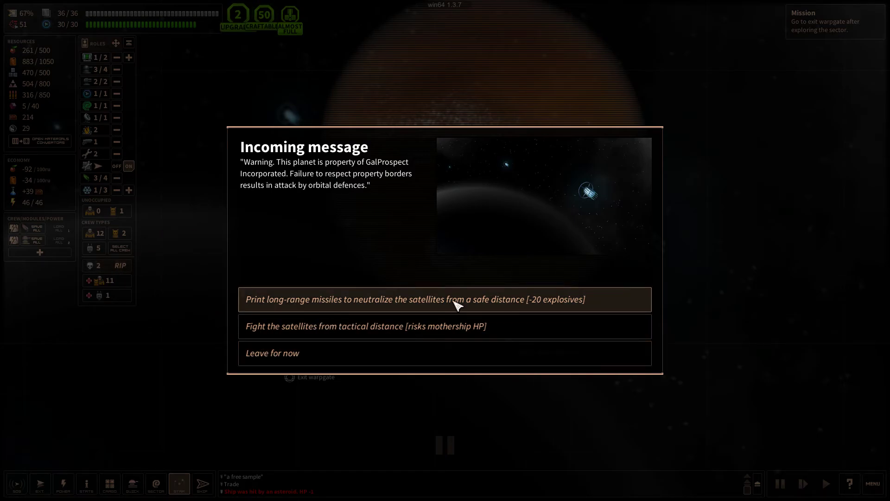
Destroy the GalProspect defence satellites with long-range missiles and dismiss the combat report
click(445, 299)
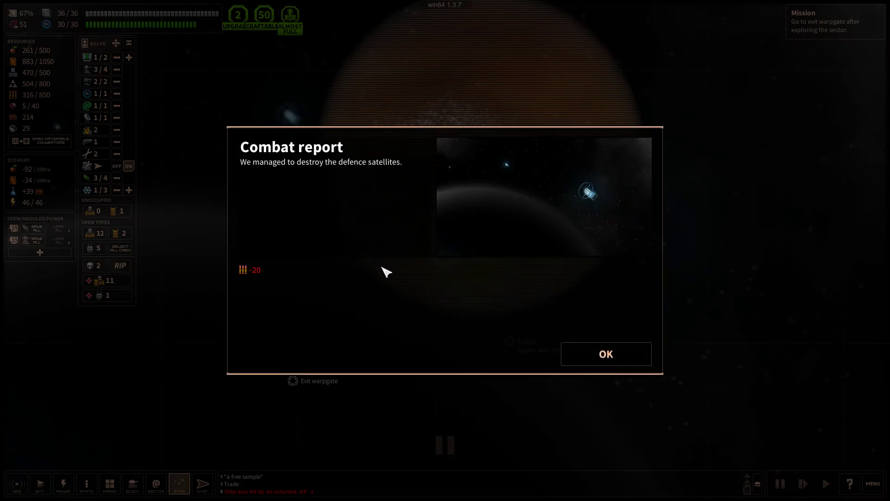
click(604, 354)
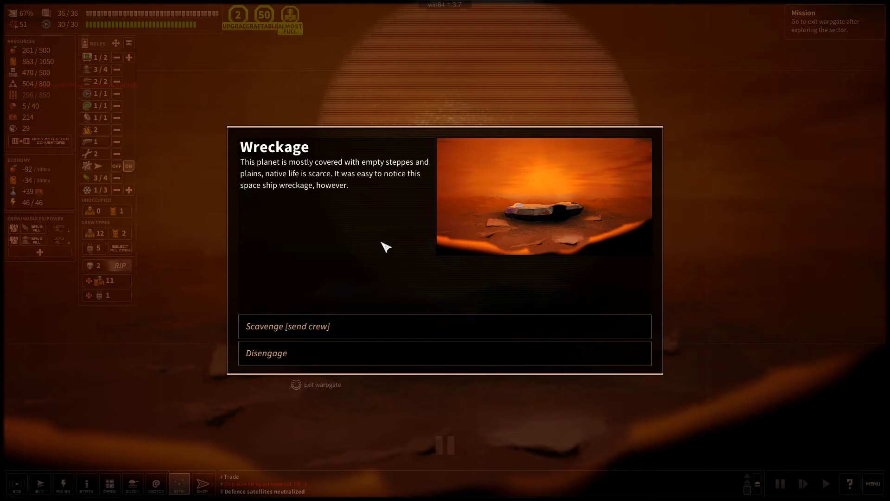
mouse_move(438, 174)
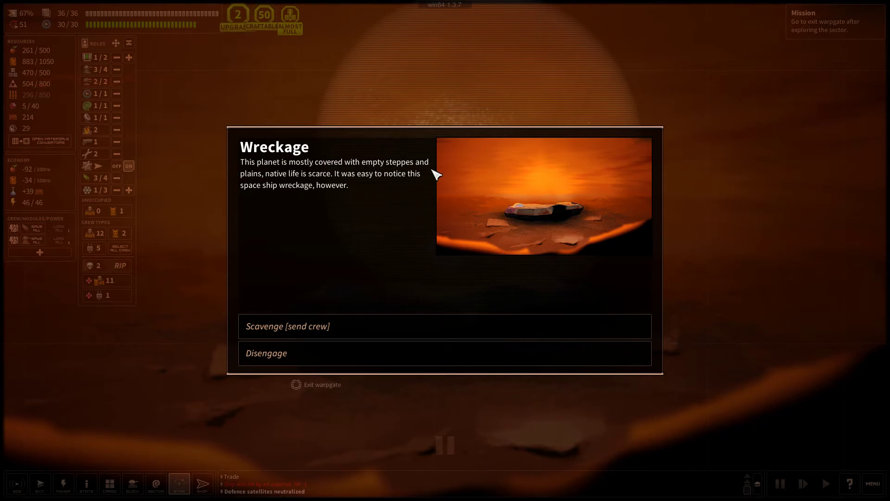
mouse_move(363, 185)
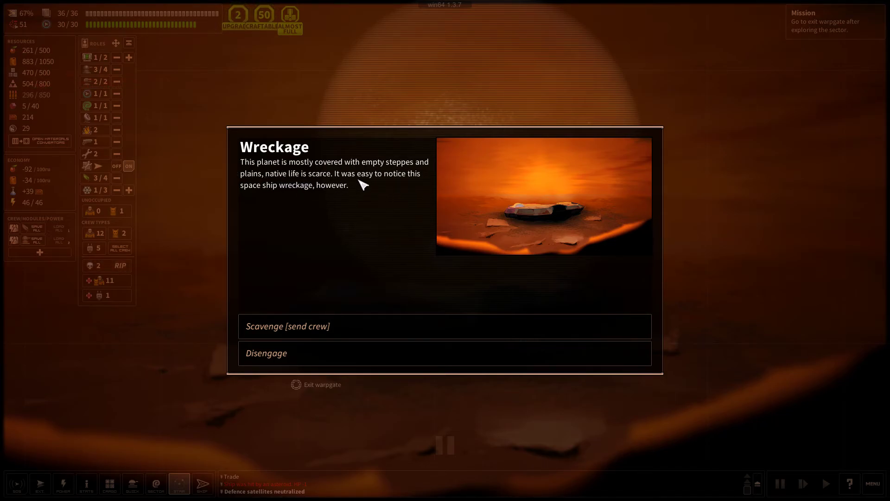
mouse_move(358, 323)
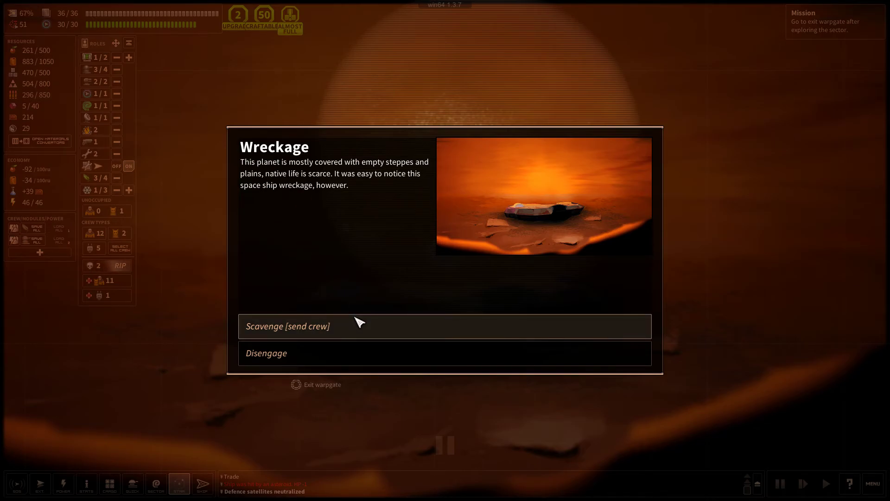
Send crew to scavenge the wreckage and close the intact-technology report
click(287, 326)
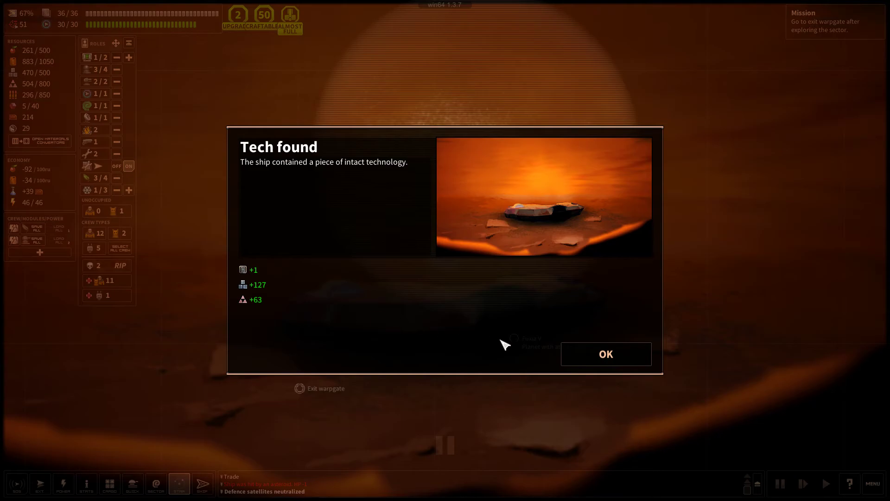
click(605, 353)
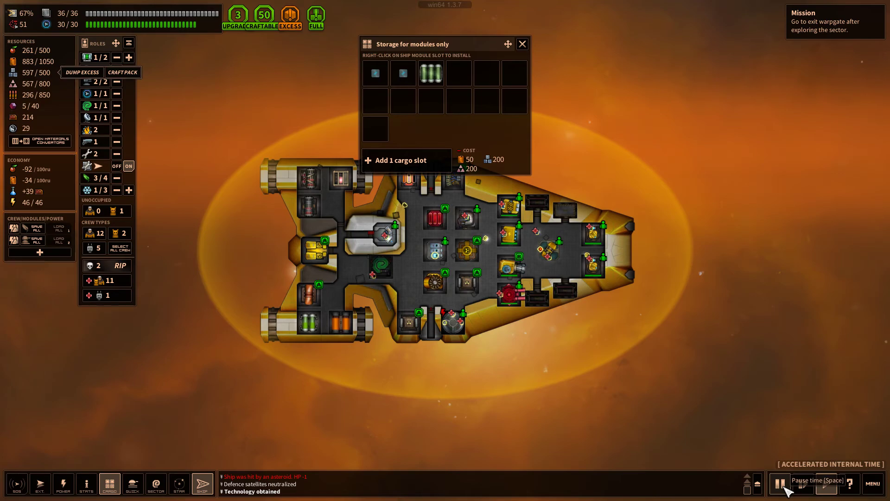
Resume time and scrap the stored medium organics container for +20 organics and +75 synthetics
click(431, 73)
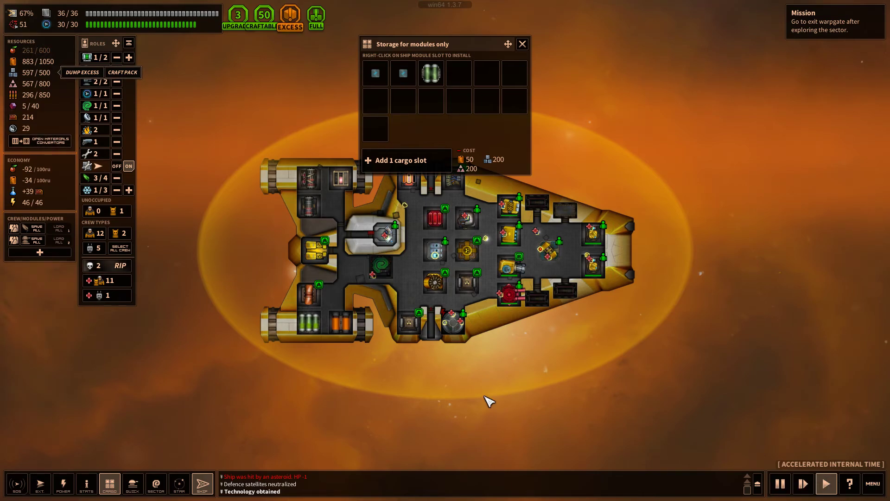
mouse_move(309, 323)
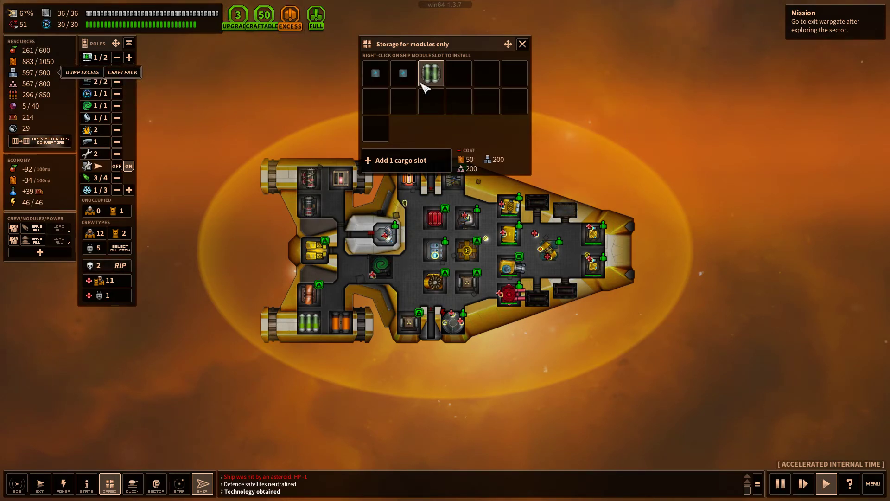
click(431, 73)
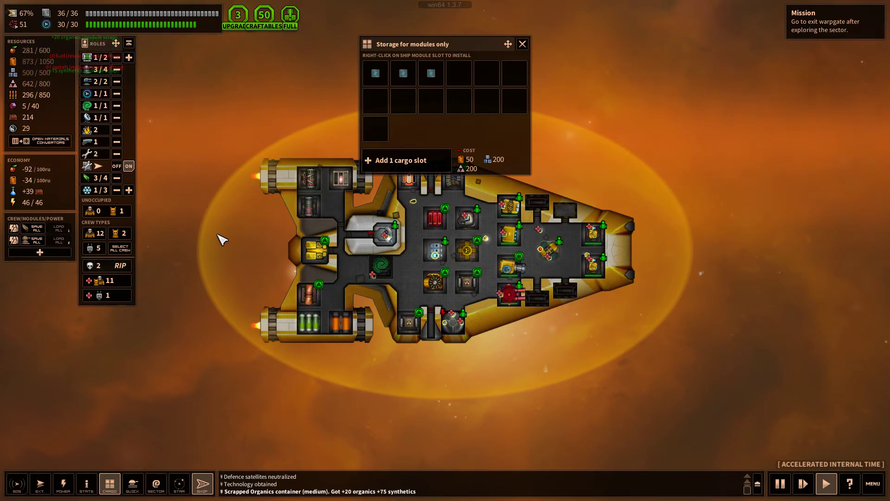
mouse_move(270, 388)
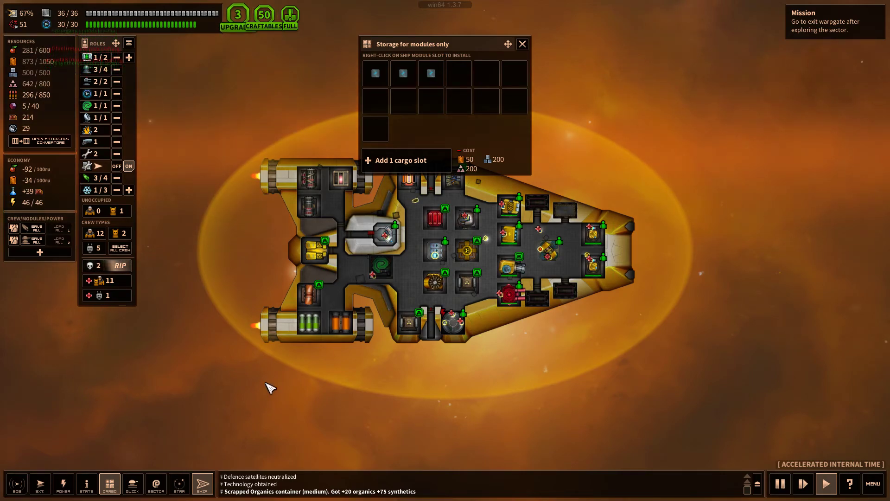
mouse_move(804, 463)
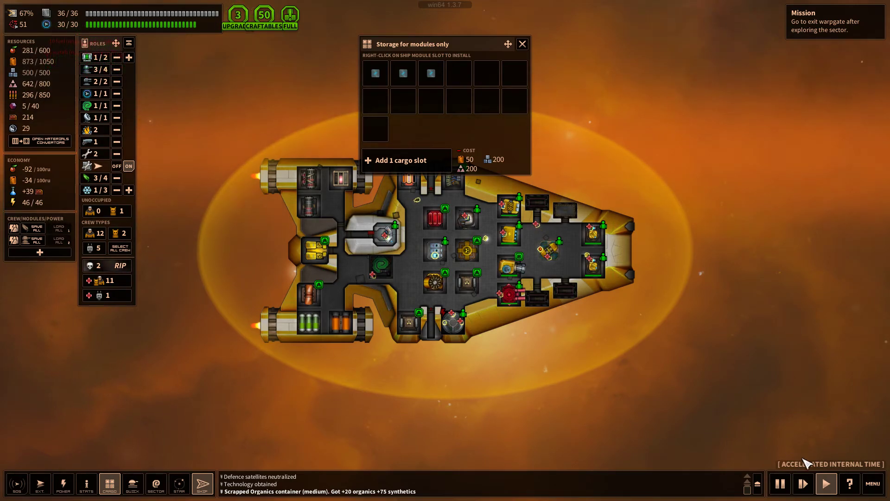
click(178, 484)
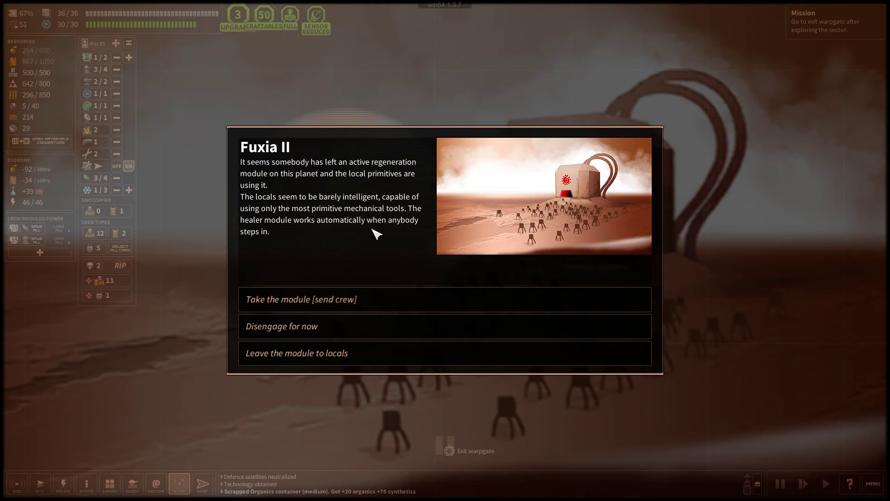
mouse_move(403, 177)
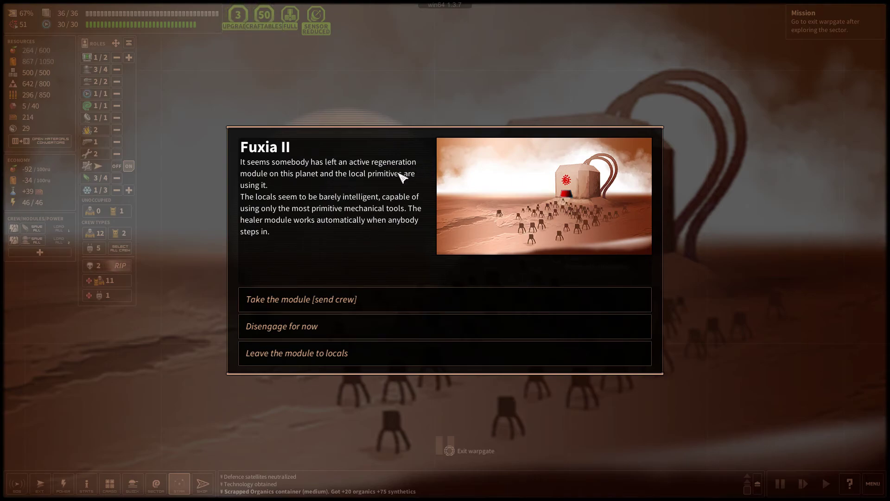
mouse_move(256, 193)
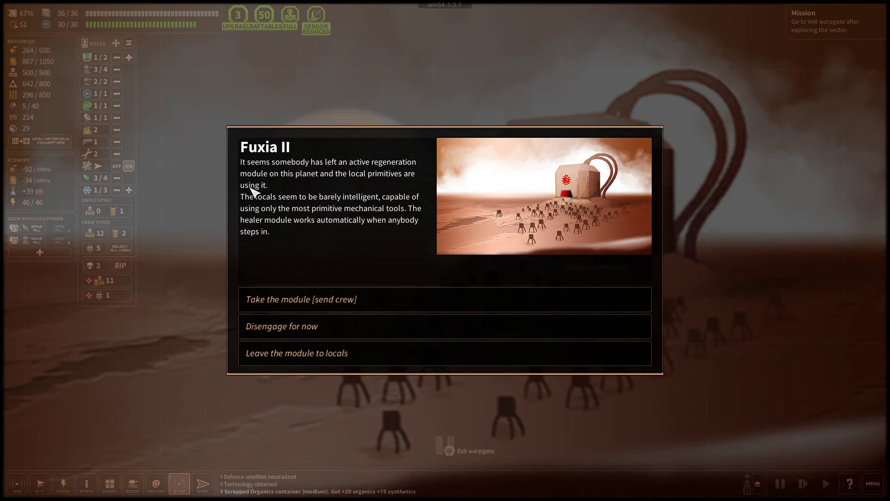
mouse_move(321, 206)
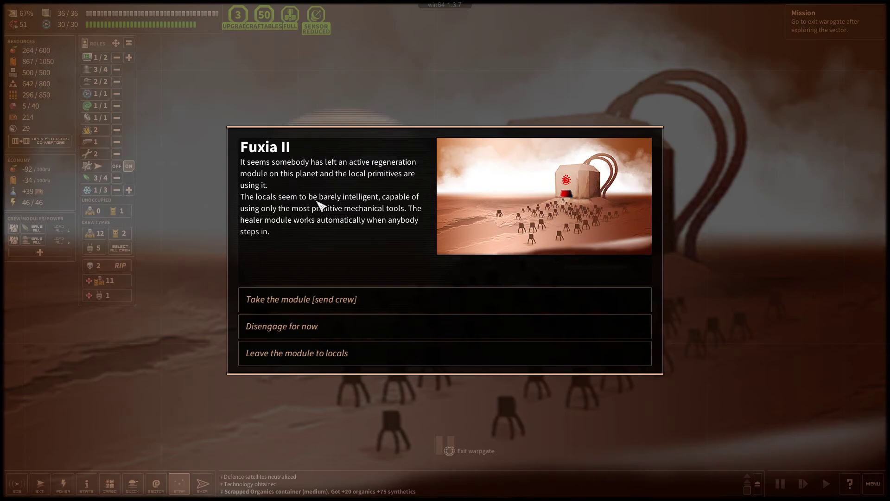
mouse_move(346, 219)
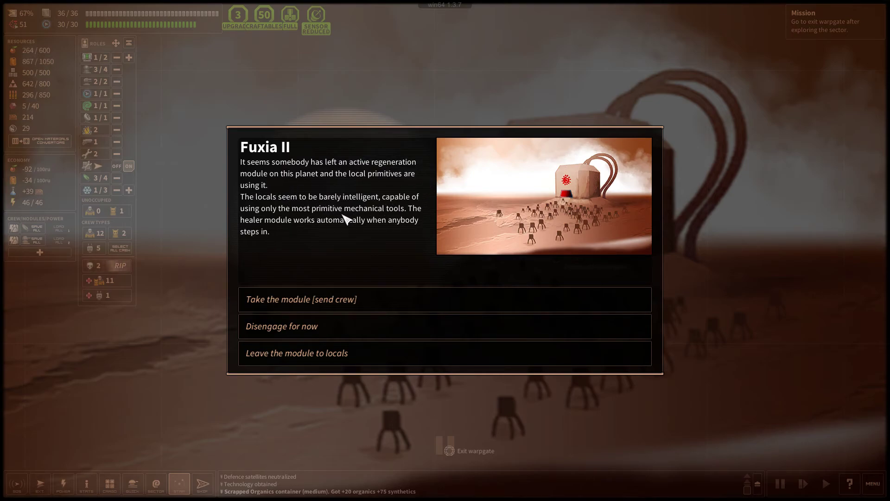
mouse_move(324, 243)
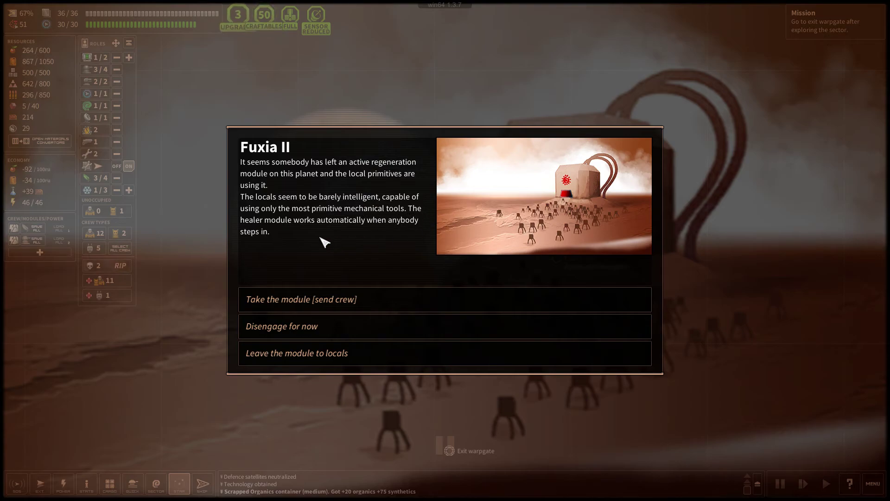
mouse_move(367, 232)
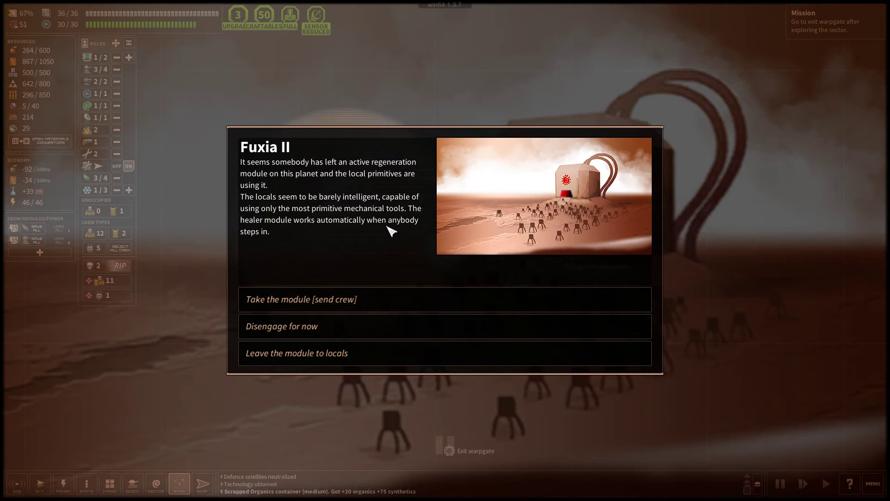
mouse_move(398, 230)
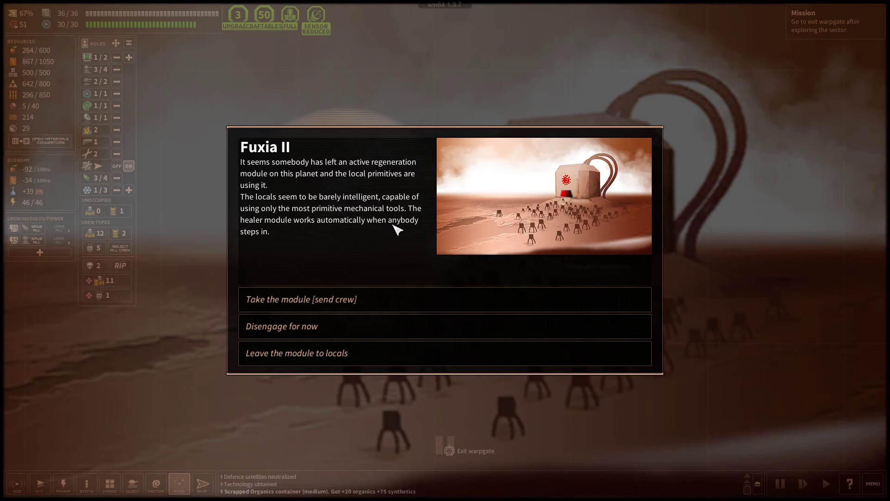
mouse_move(396, 262)
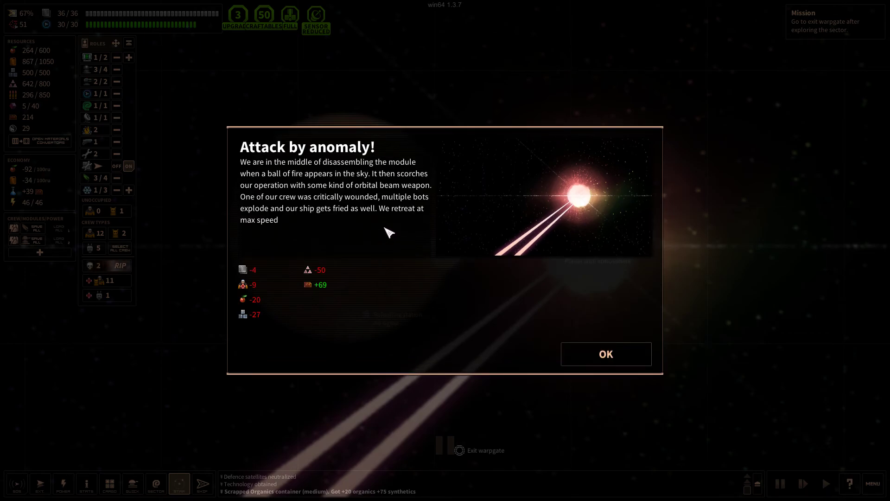
mouse_move(284, 172)
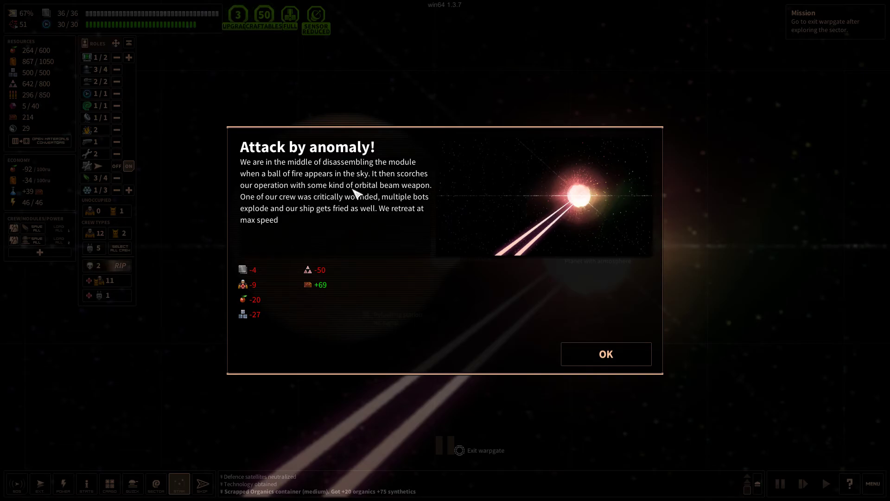
mouse_move(414, 190)
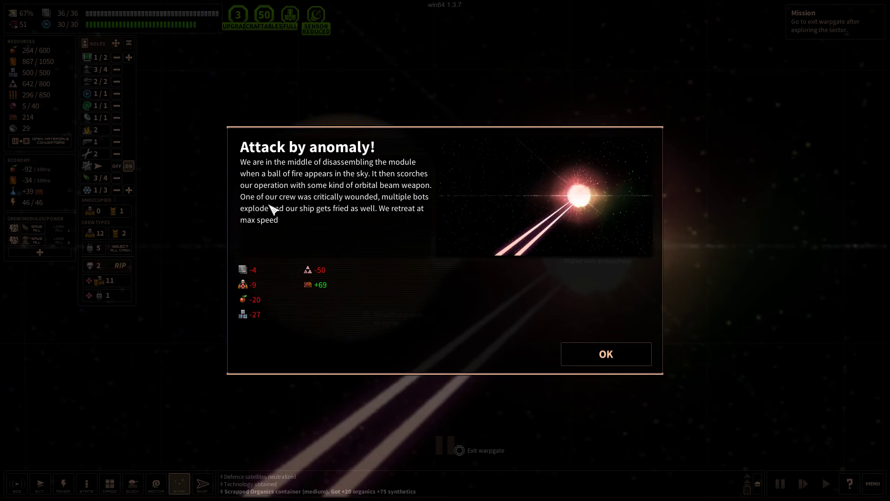
mouse_move(395, 205)
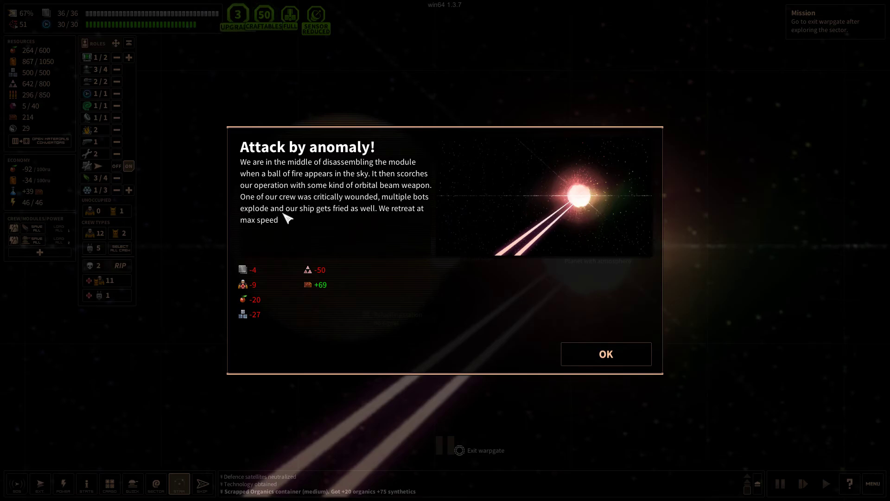
mouse_move(306, 237)
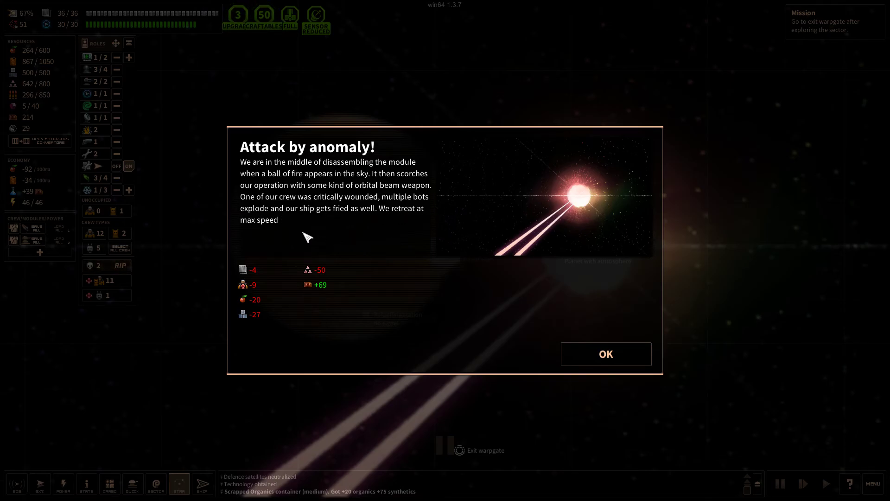
mouse_move(352, 319)
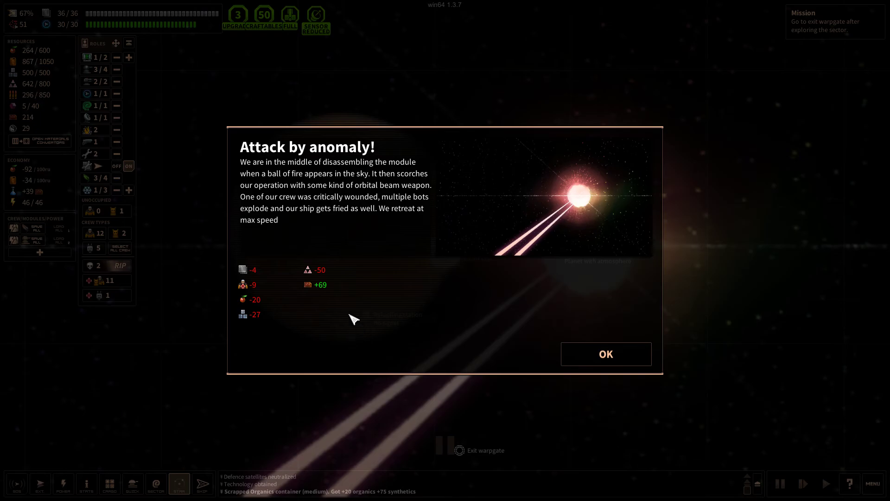
Close the 'Attack by anomaly!' report with OK
click(605, 354)
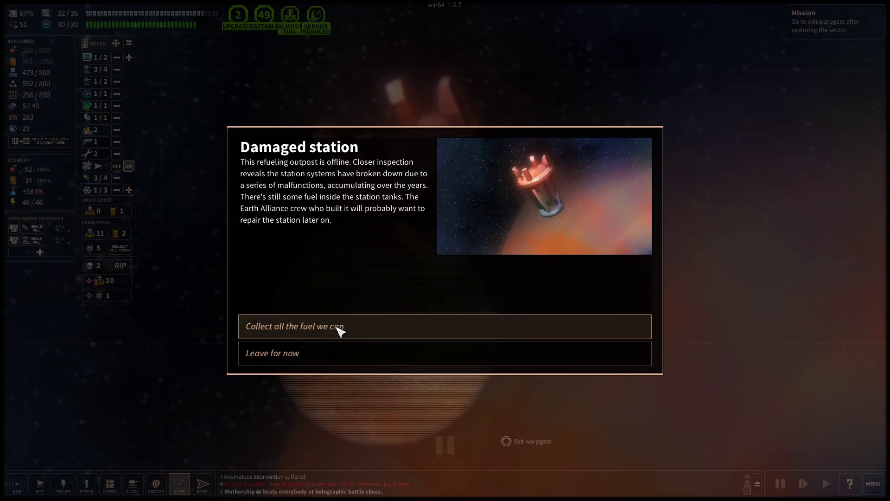
Take the refuelling station's fuel, travel to Fuxia V, and close its ruins report
click(294, 326)
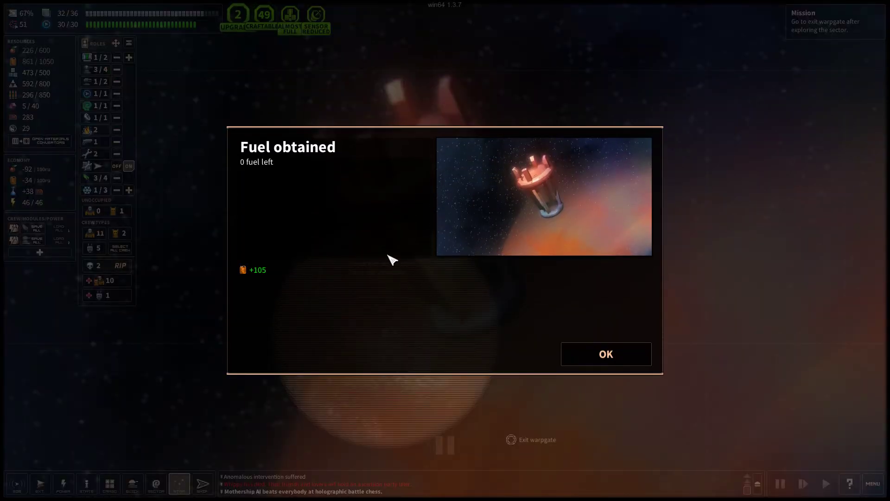
click(605, 354)
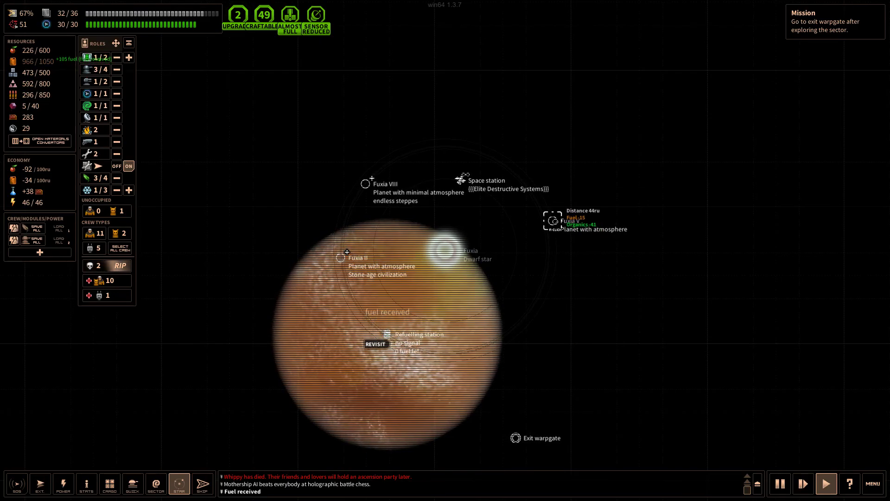
click(202, 484)
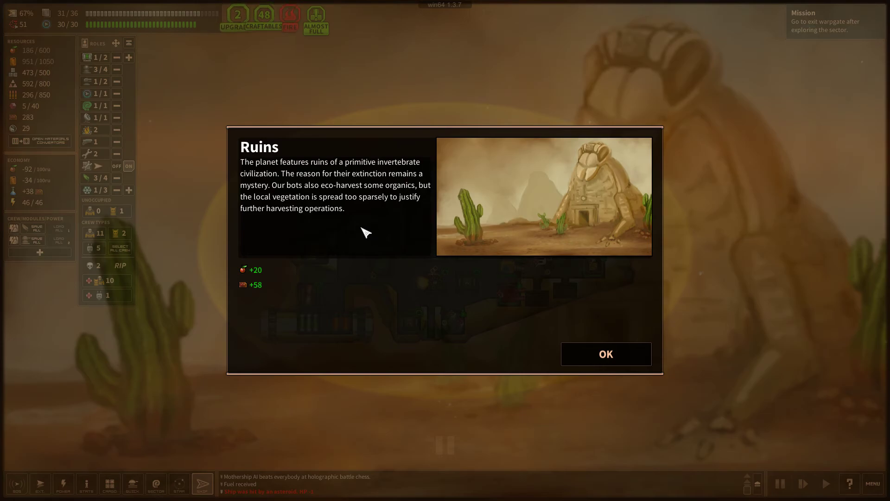
mouse_move(357, 170)
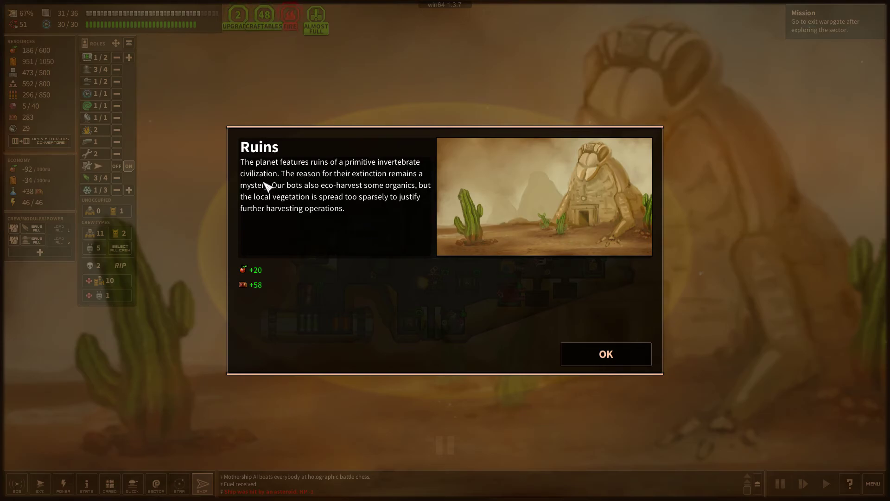
mouse_move(425, 183)
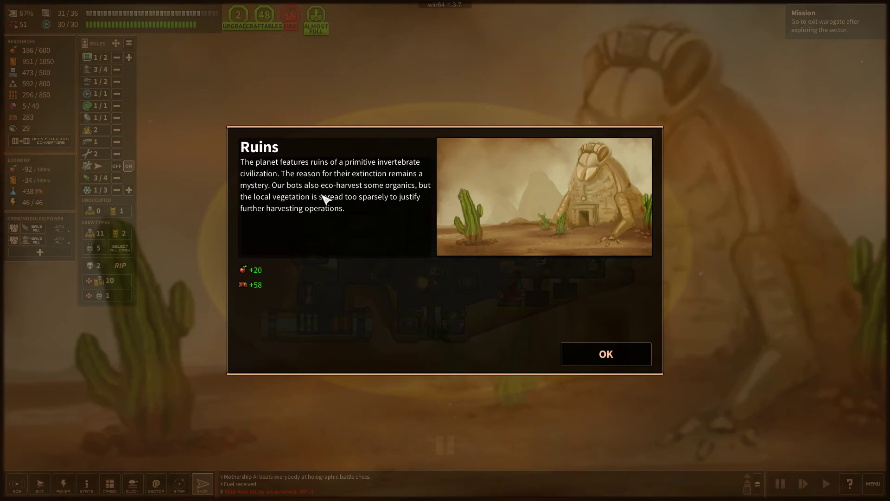
mouse_move(267, 211)
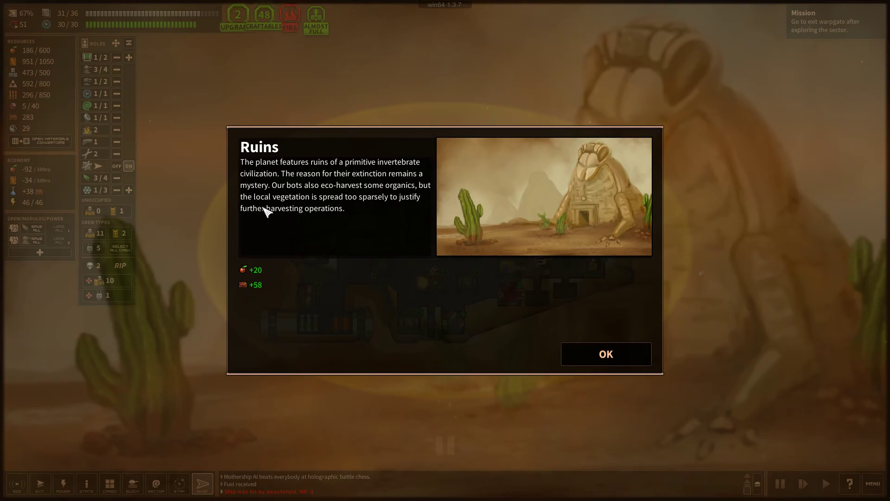
mouse_move(368, 210)
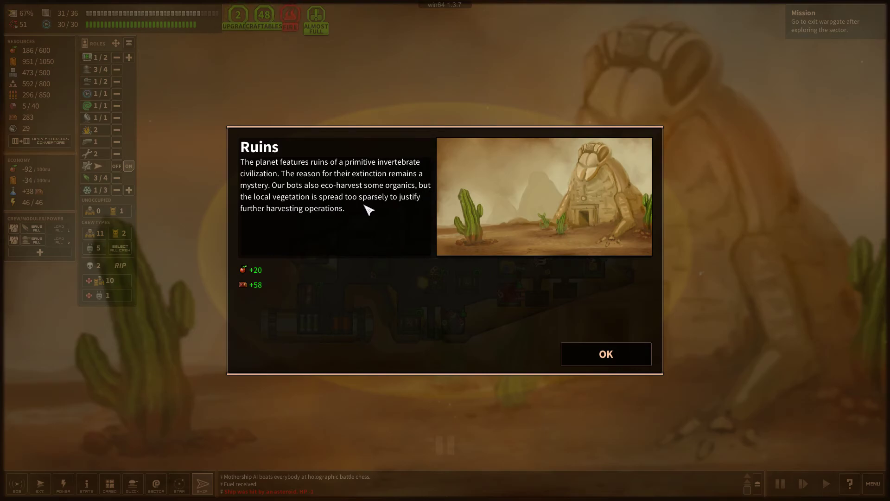
mouse_move(295, 227)
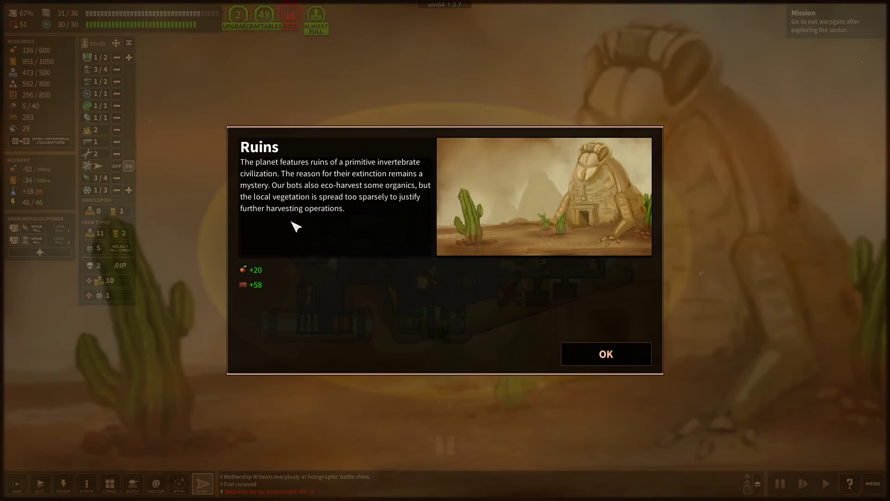
click(604, 354)
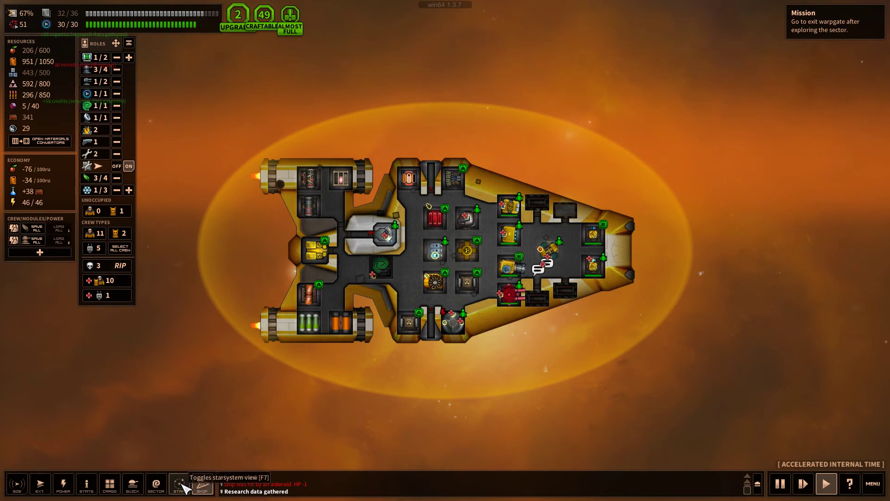
Switch to the star system map and fly to the Fuxia exit warpgate
click(179, 483)
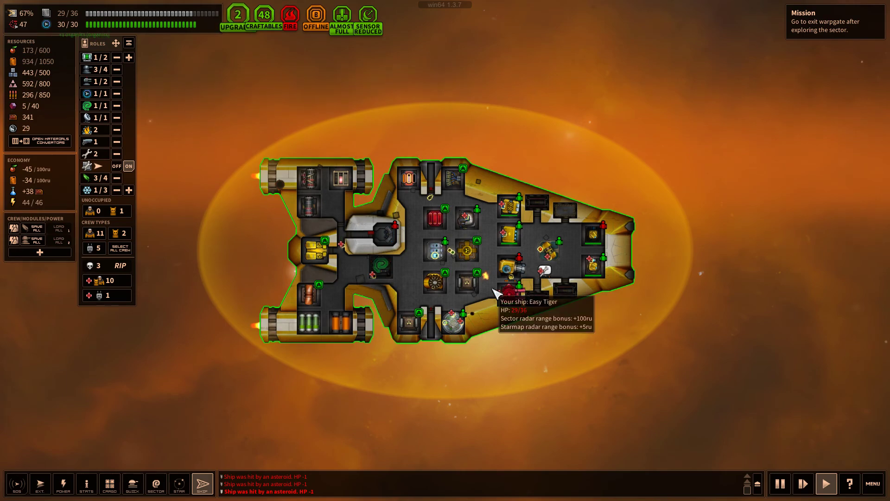
mouse_move(569, 292)
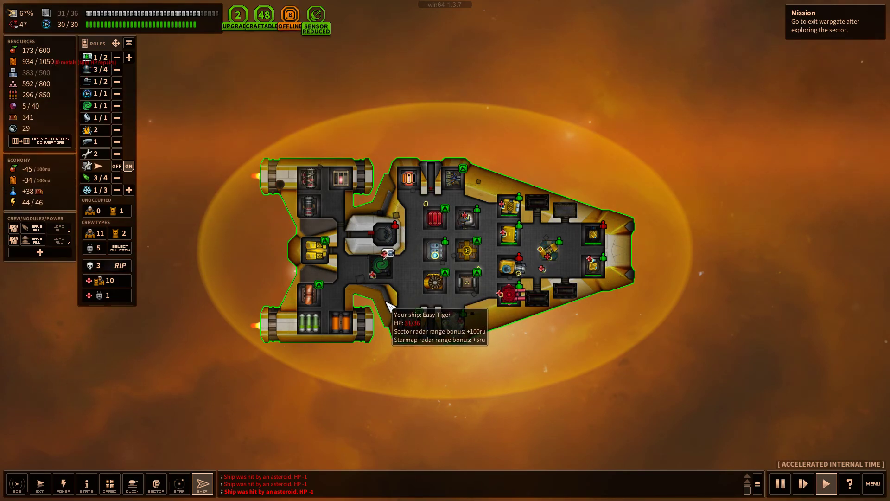
click(179, 483)
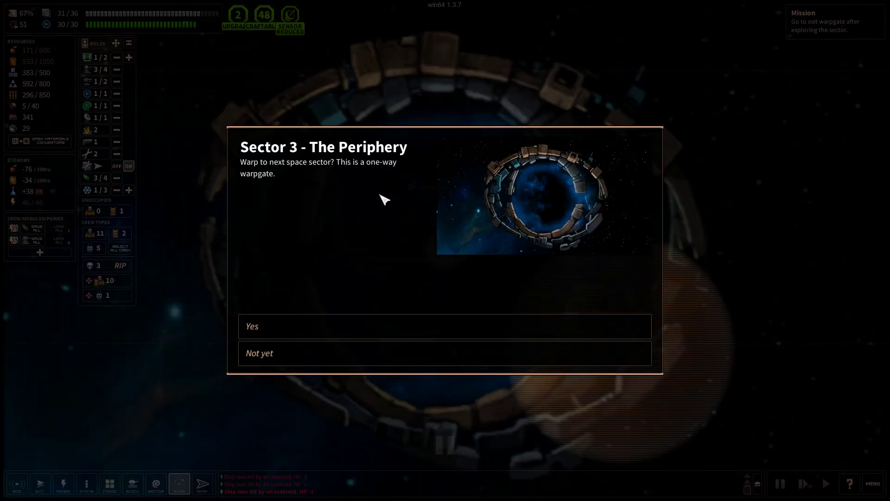
mouse_move(303, 326)
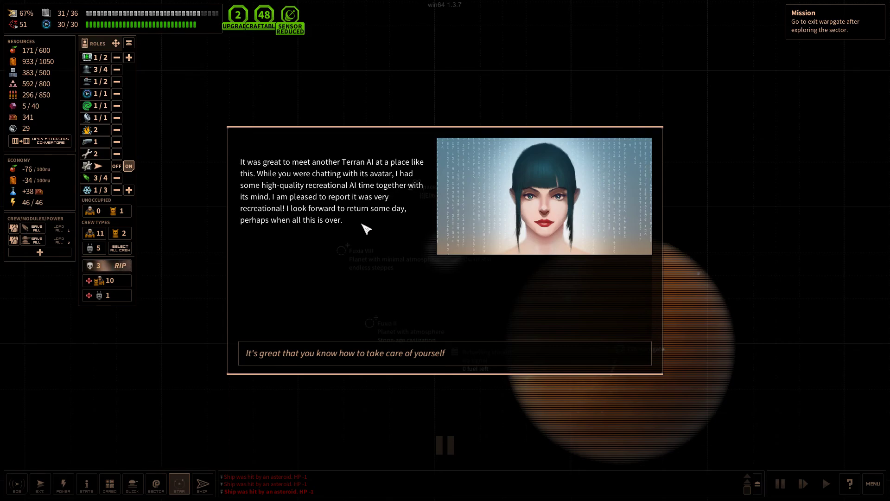
Answer the Terran AI, accept the Atlas and Nuke arsenal unlocks, and close the Sector 3 summary
click(345, 353)
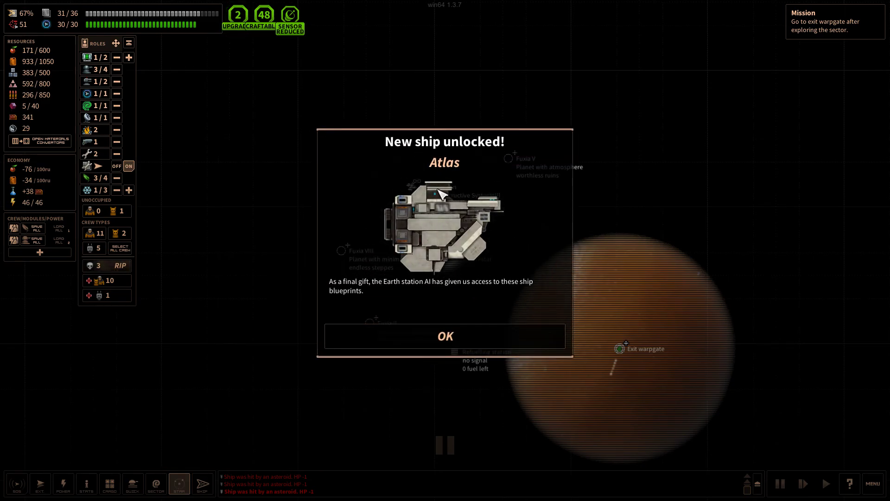
mouse_move(421, 295)
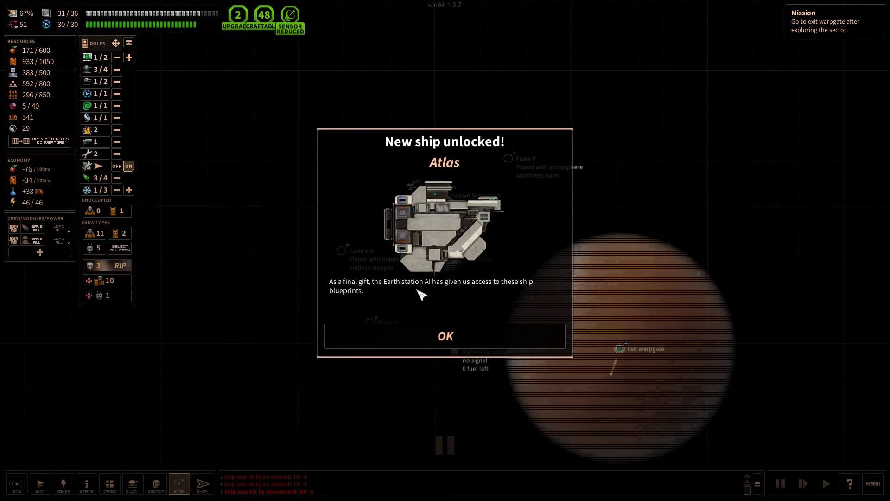
mouse_move(471, 334)
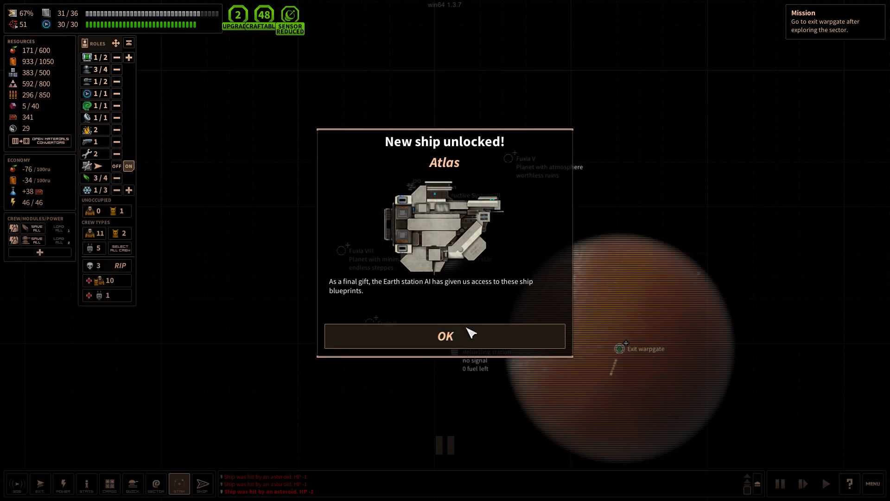
click(445, 335)
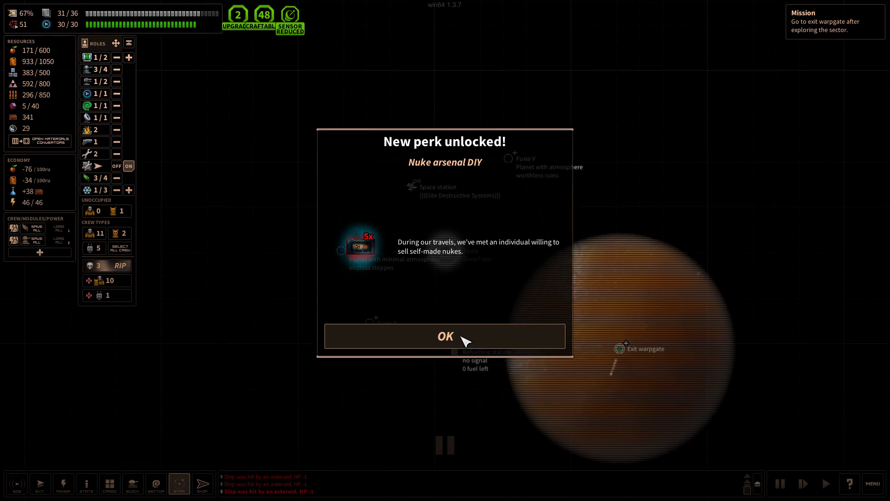
click(445, 336)
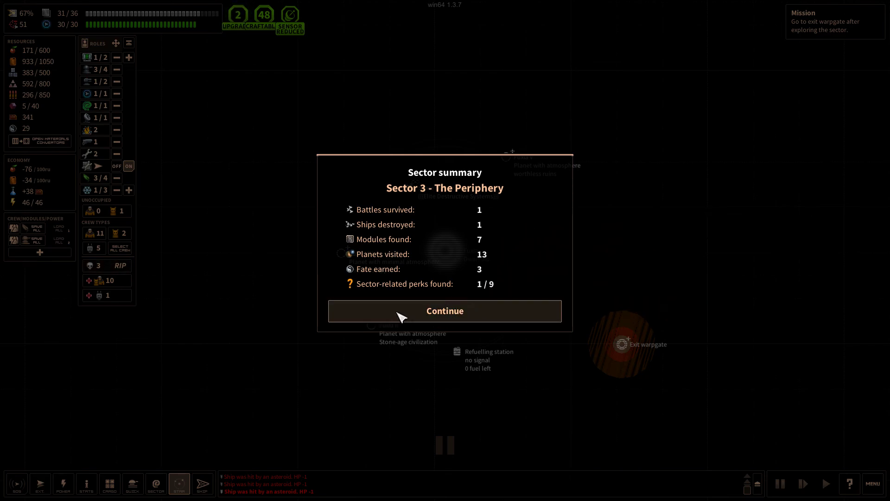
mouse_move(460, 284)
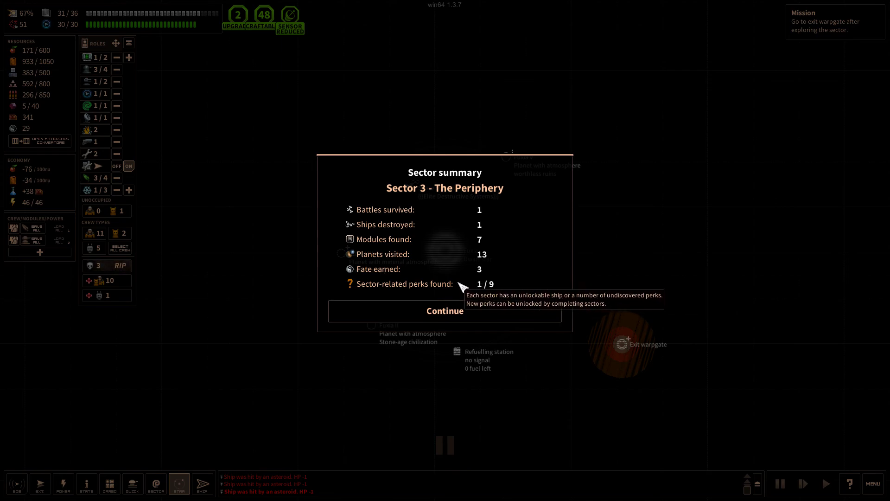
click(445, 311)
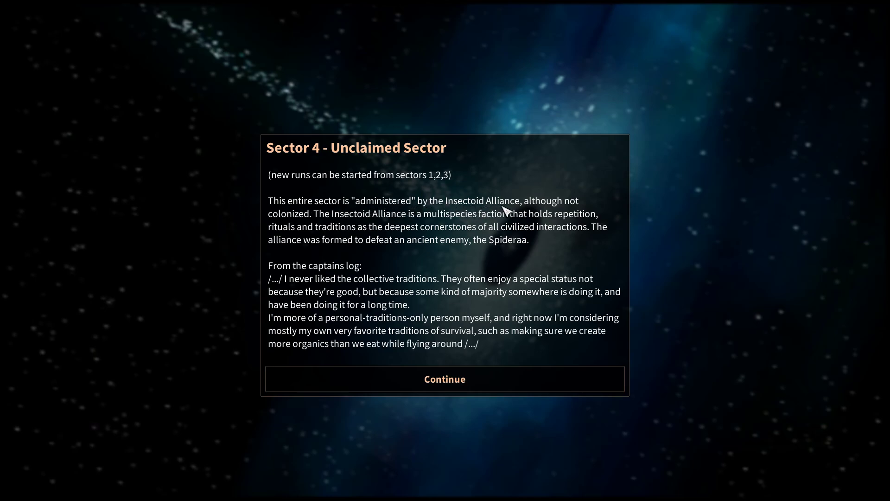
mouse_move(305, 227)
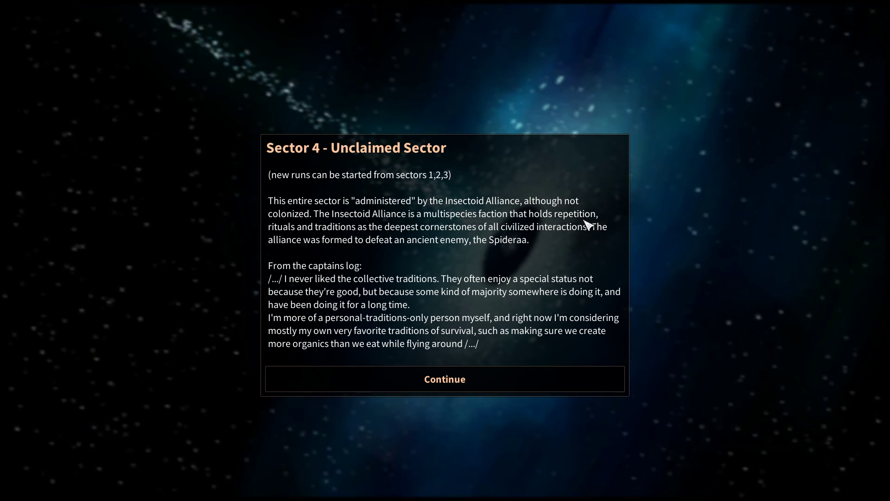
mouse_move(337, 239)
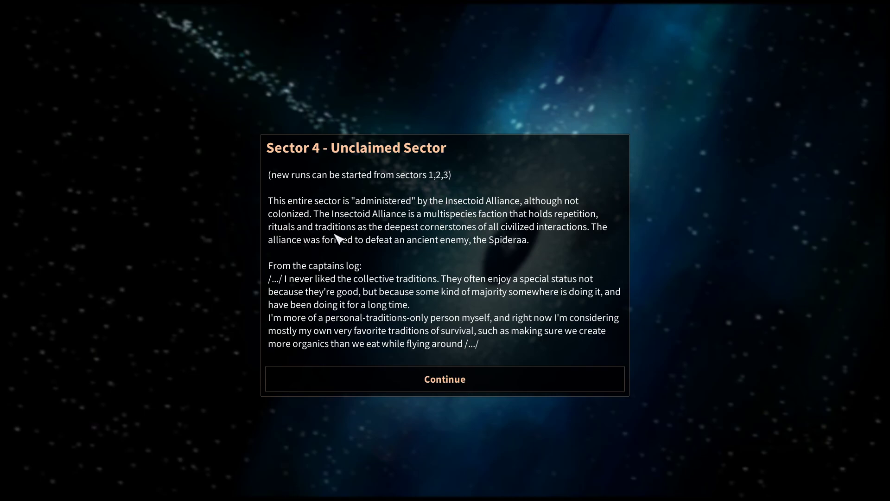
mouse_move(457, 241)
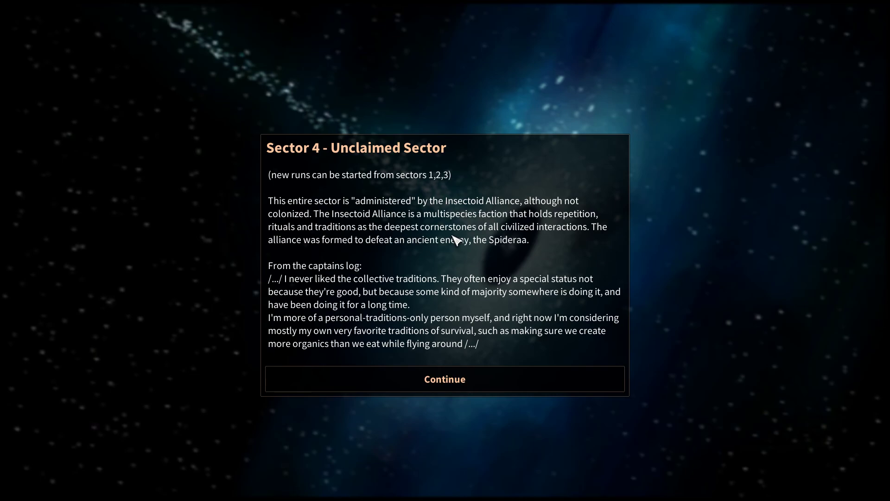
mouse_move(619, 240)
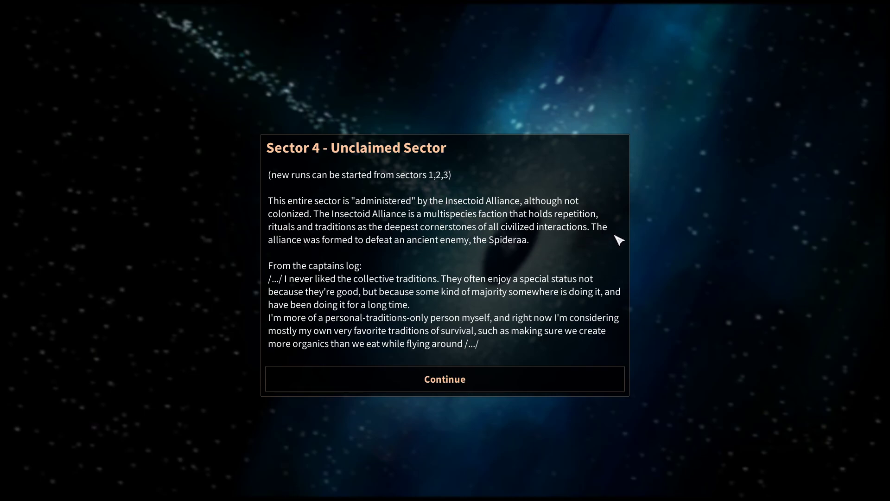
mouse_move(408, 258)
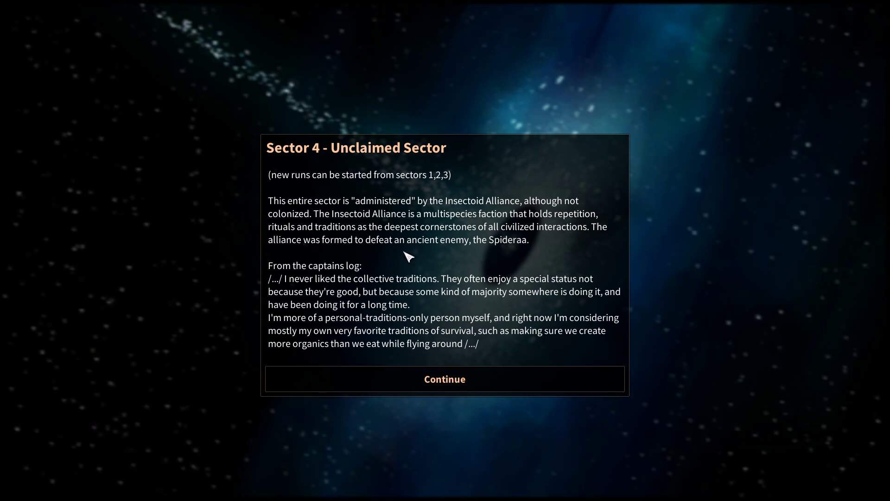
mouse_move(486, 251)
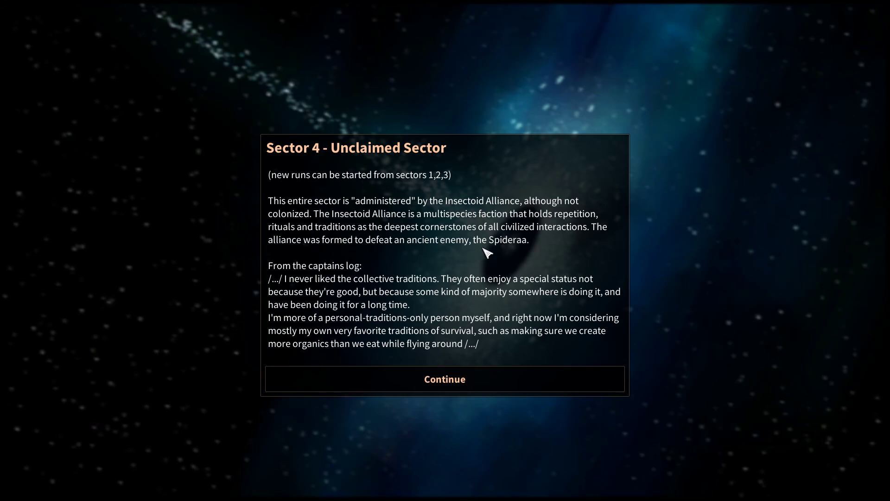
mouse_move(269, 362)
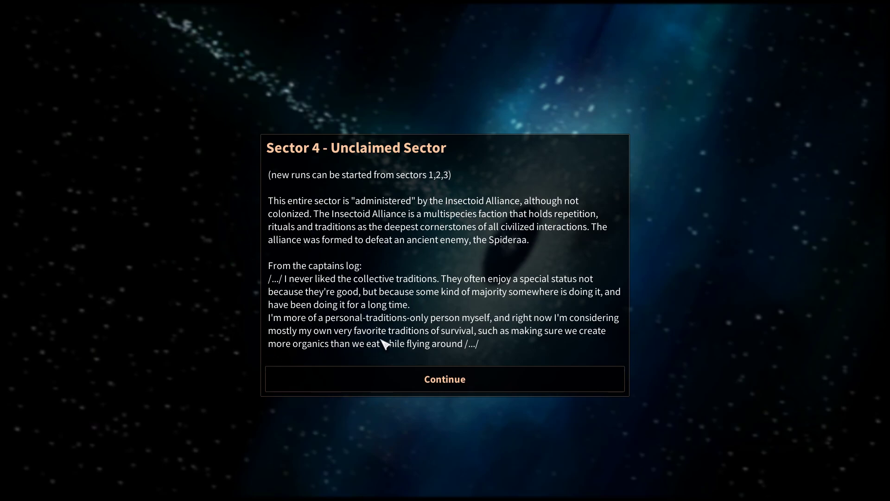
Continue past the 'Sector 4 - Unclaimed Sector' introduction text
click(444, 379)
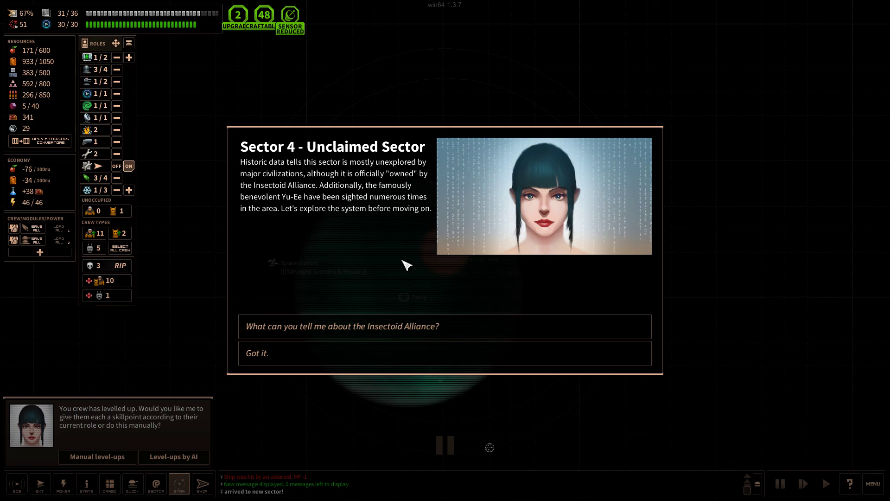
mouse_move(379, 308)
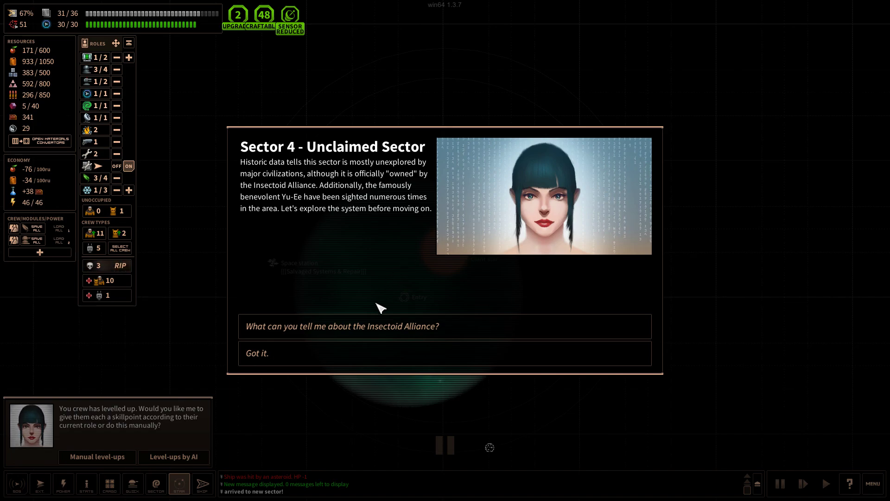
Answer 'Got it.' to the AI's briefing and pause time at Lovre
click(445, 353)
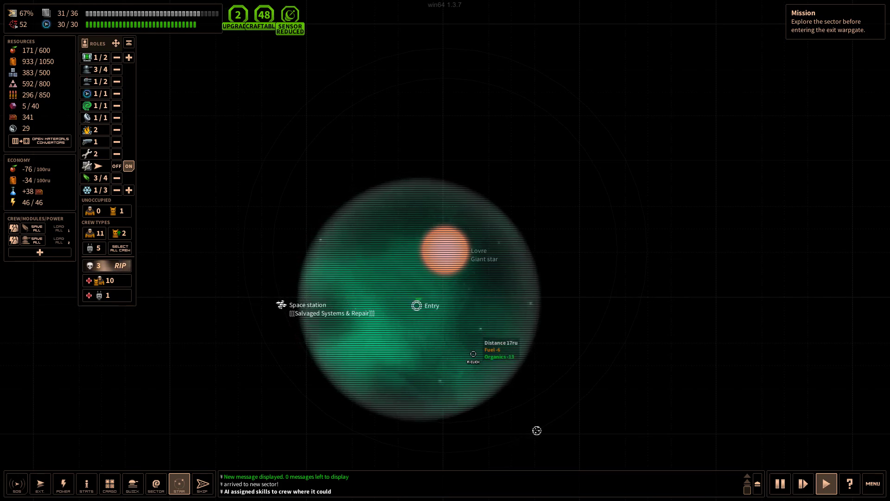
click(780, 483)
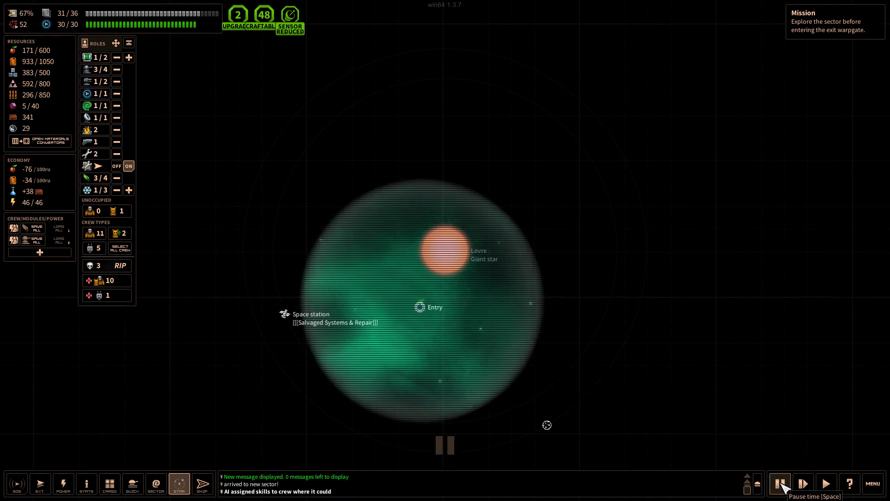